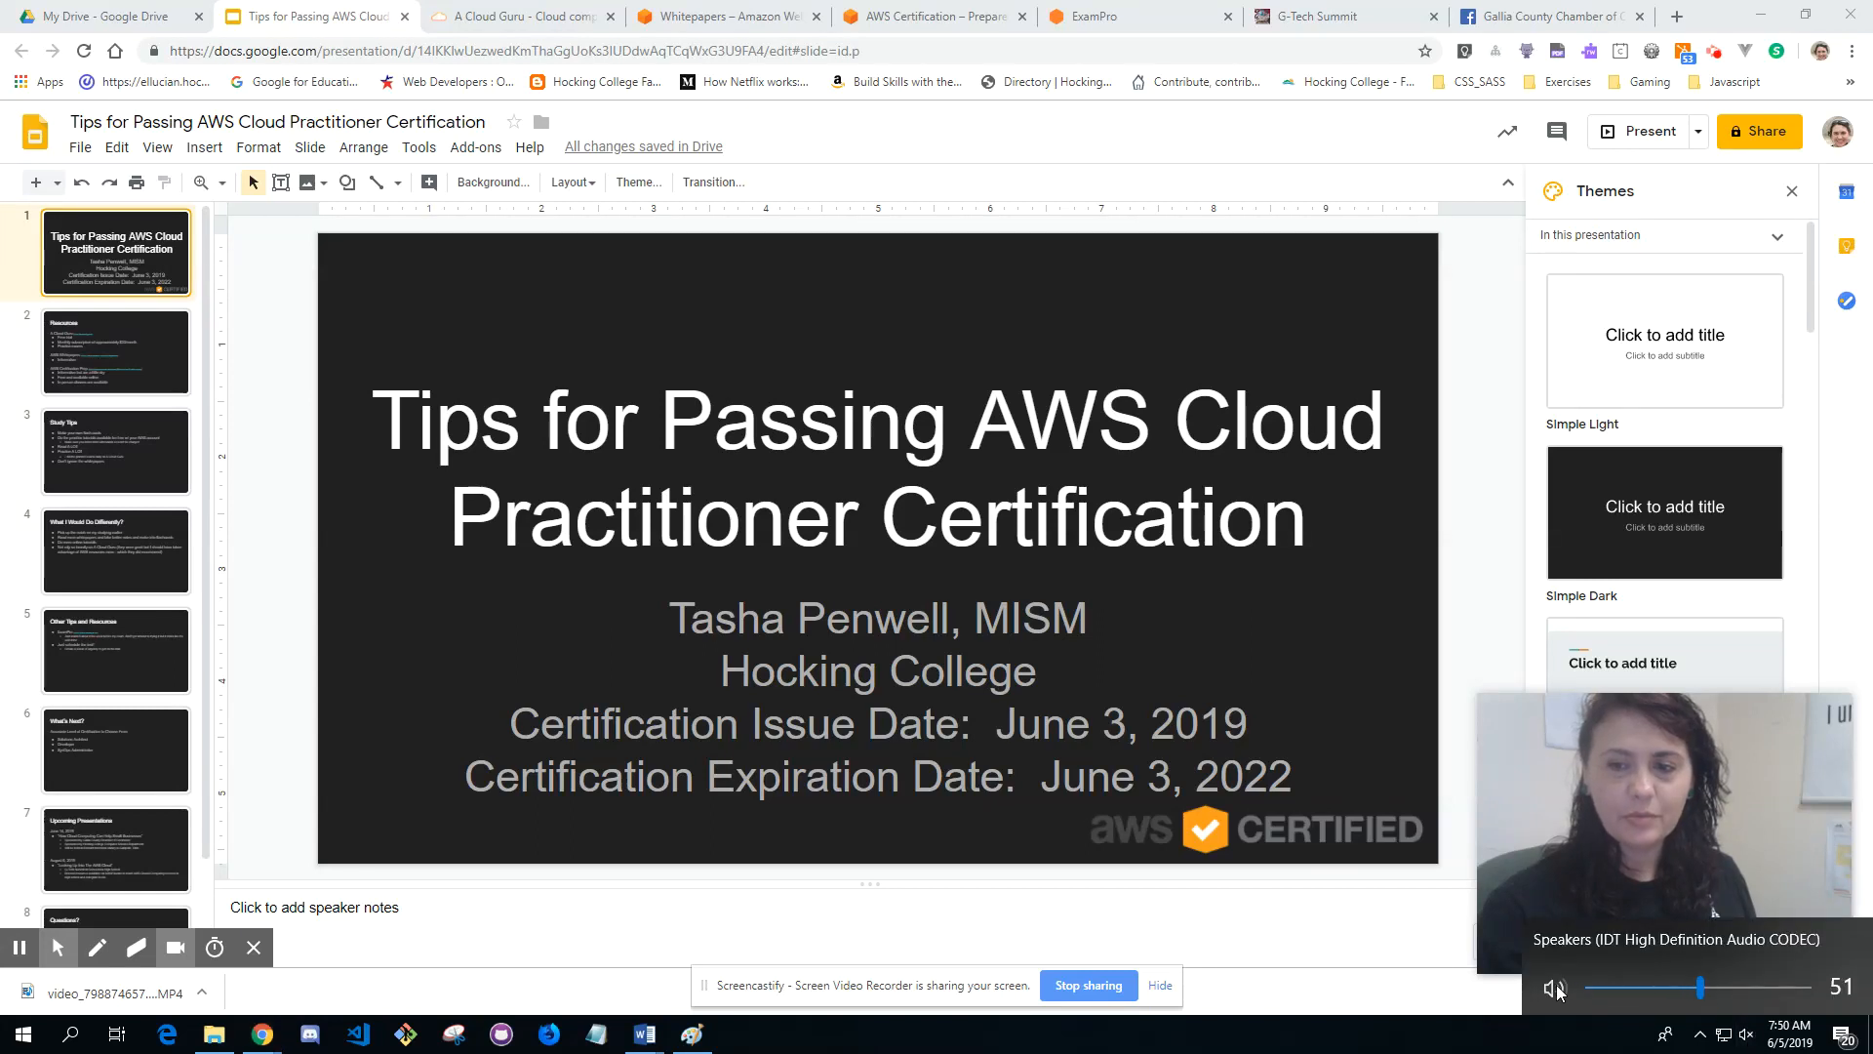
pyautogui.moveTo(1826, 943)
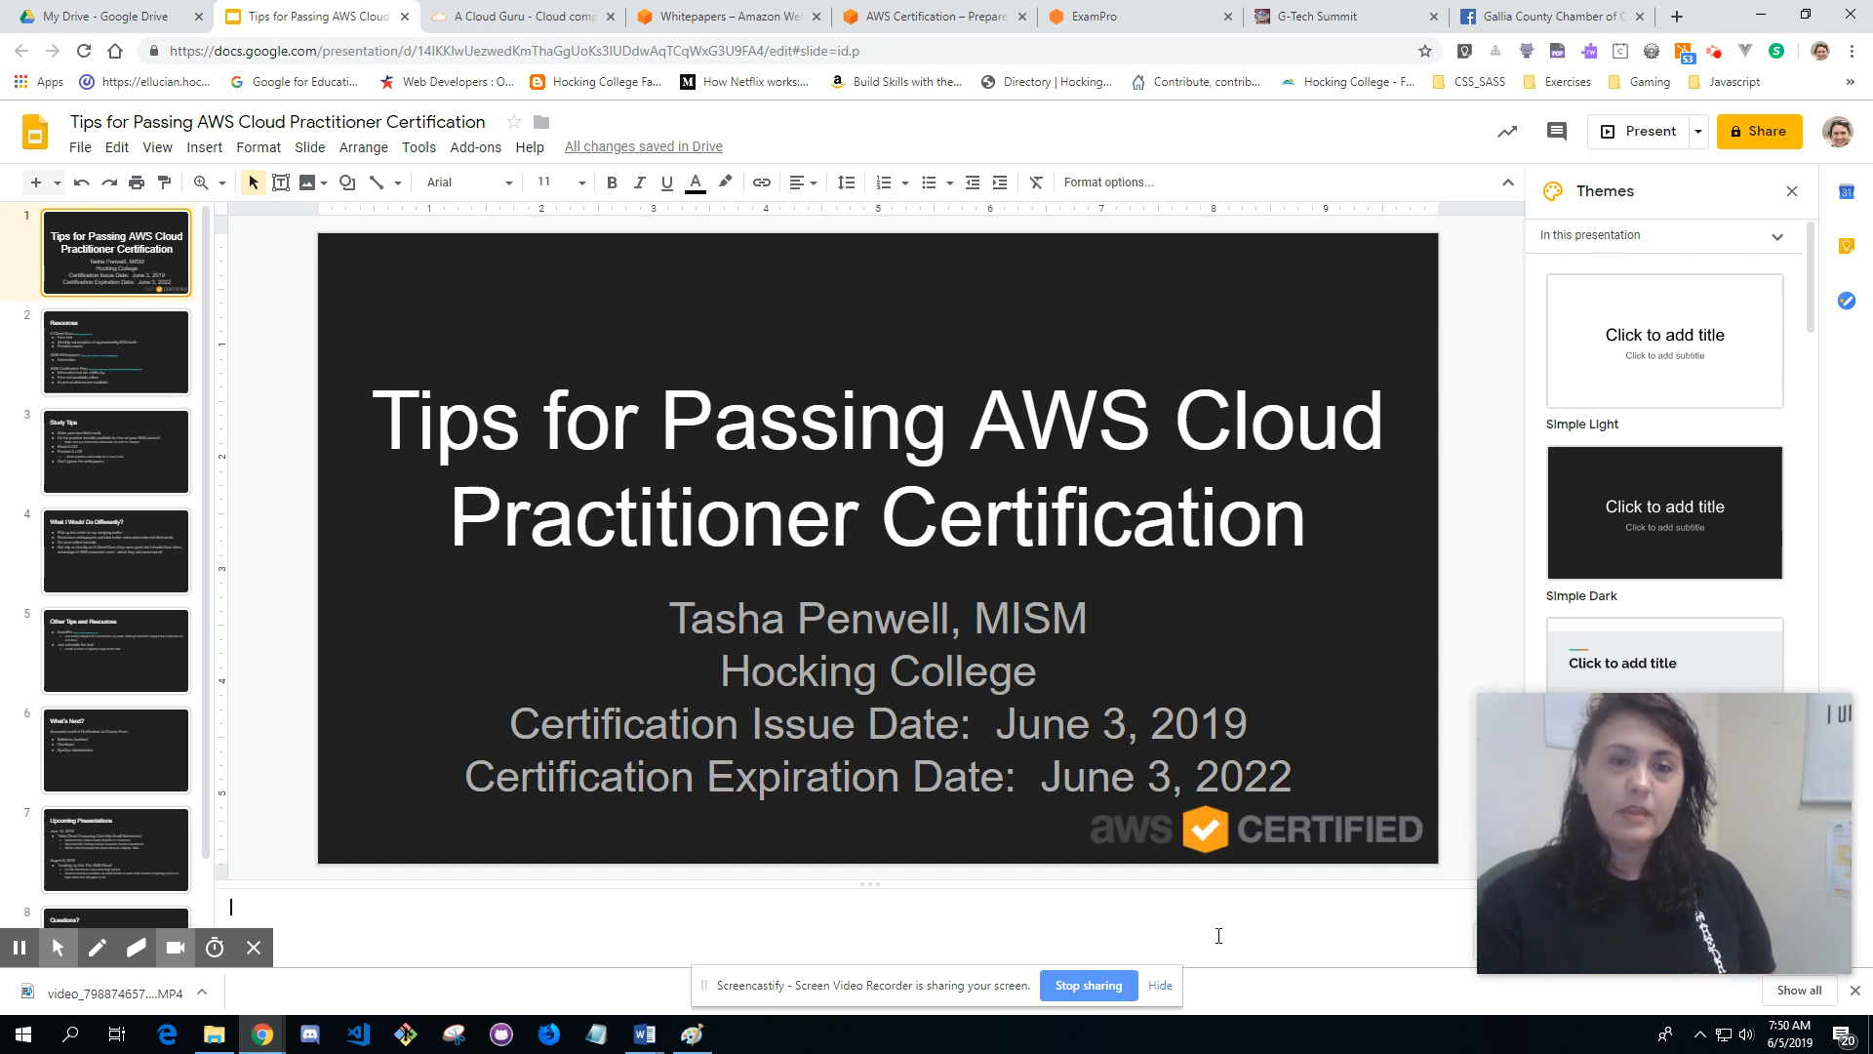
pyautogui.moveTo(1198, 603)
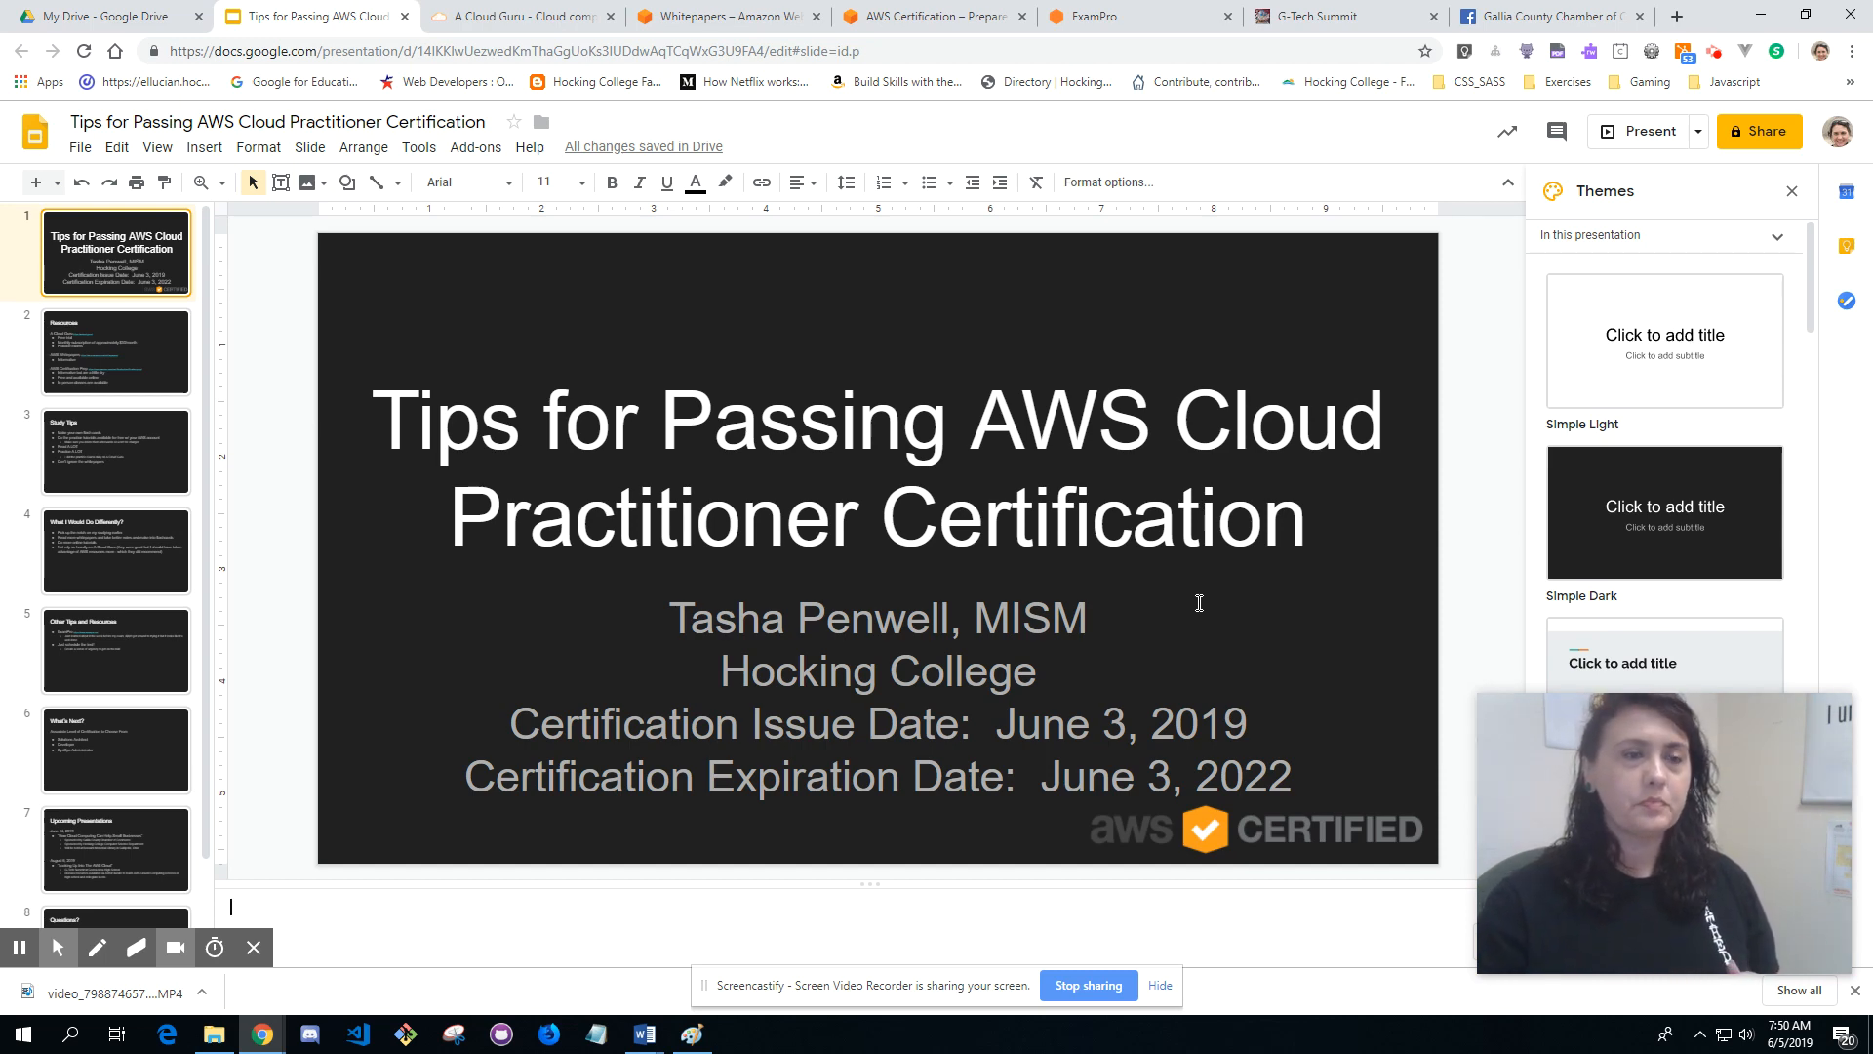
pyautogui.moveTo(103, 371)
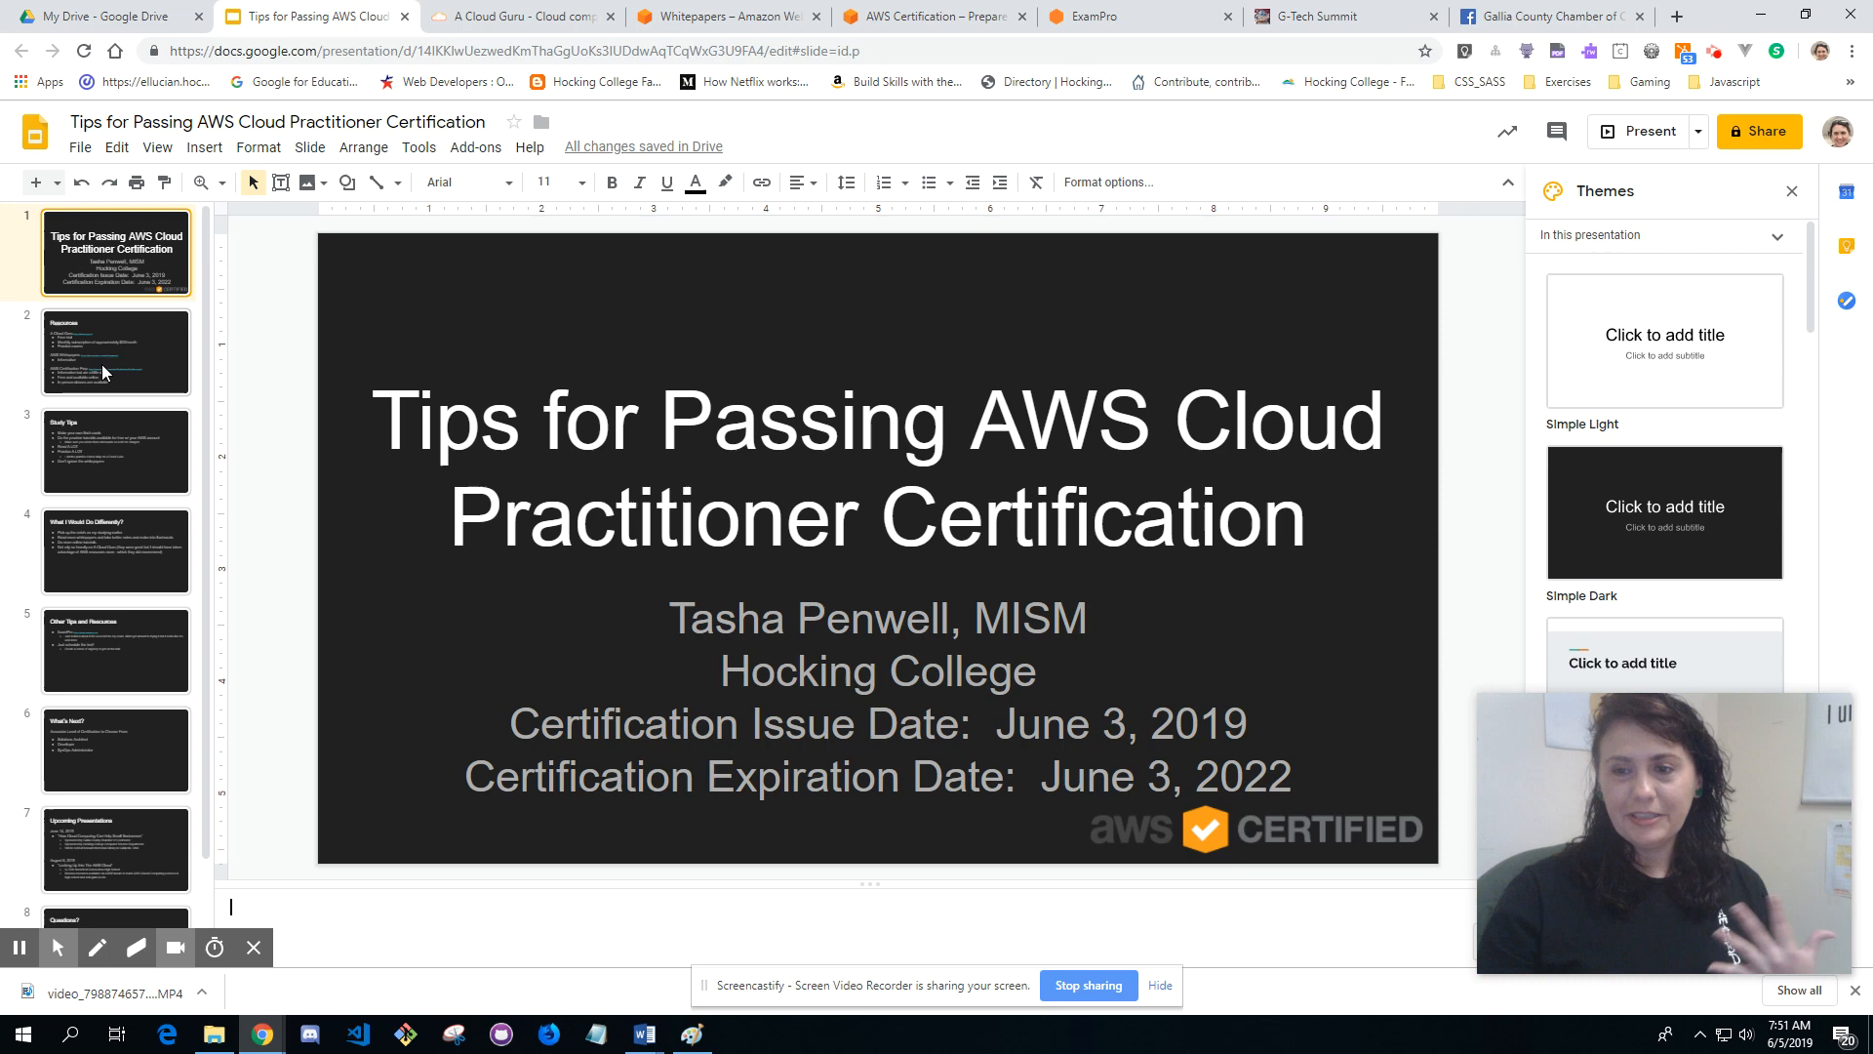
# Step: Show slide 2, Resources, with notes on A Cloud Guru's free trial, subscription and practice exams
pyautogui.click(117, 352)
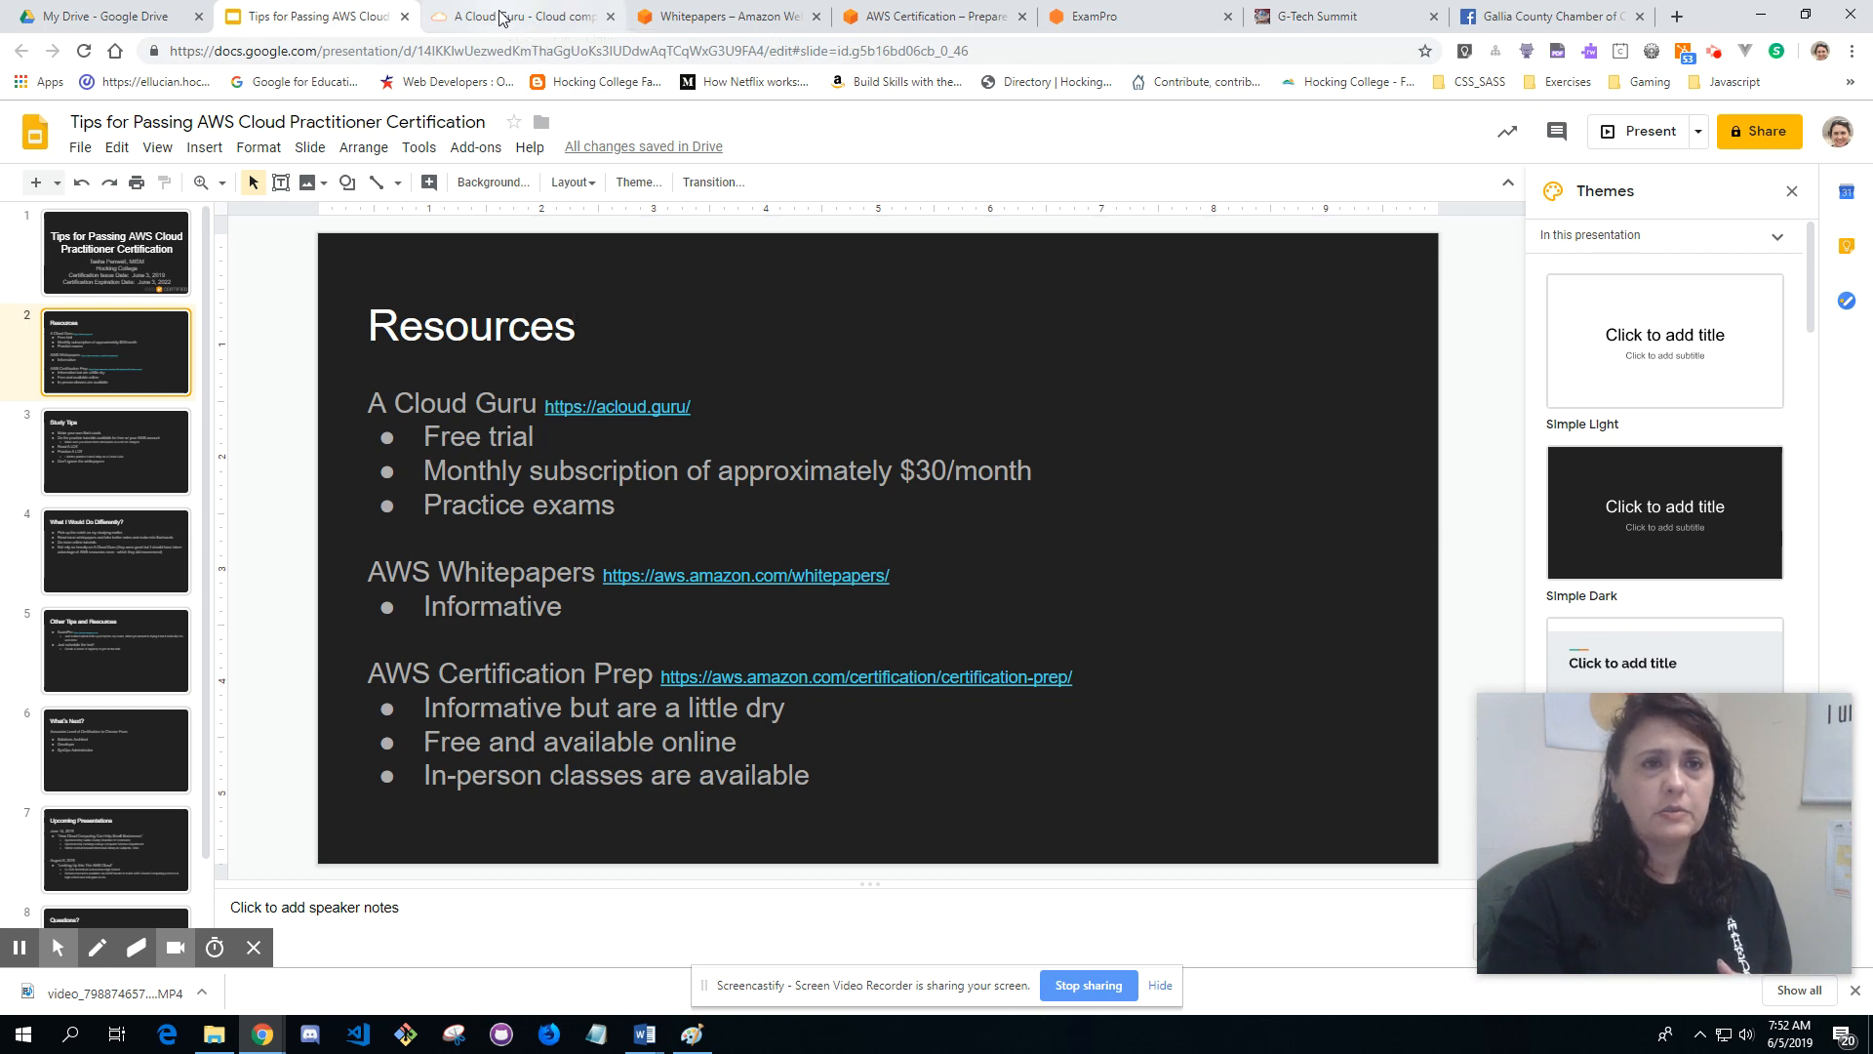
# Step: Switch to the A Cloud Guru site and skim its home page
pyautogui.click(514, 15)
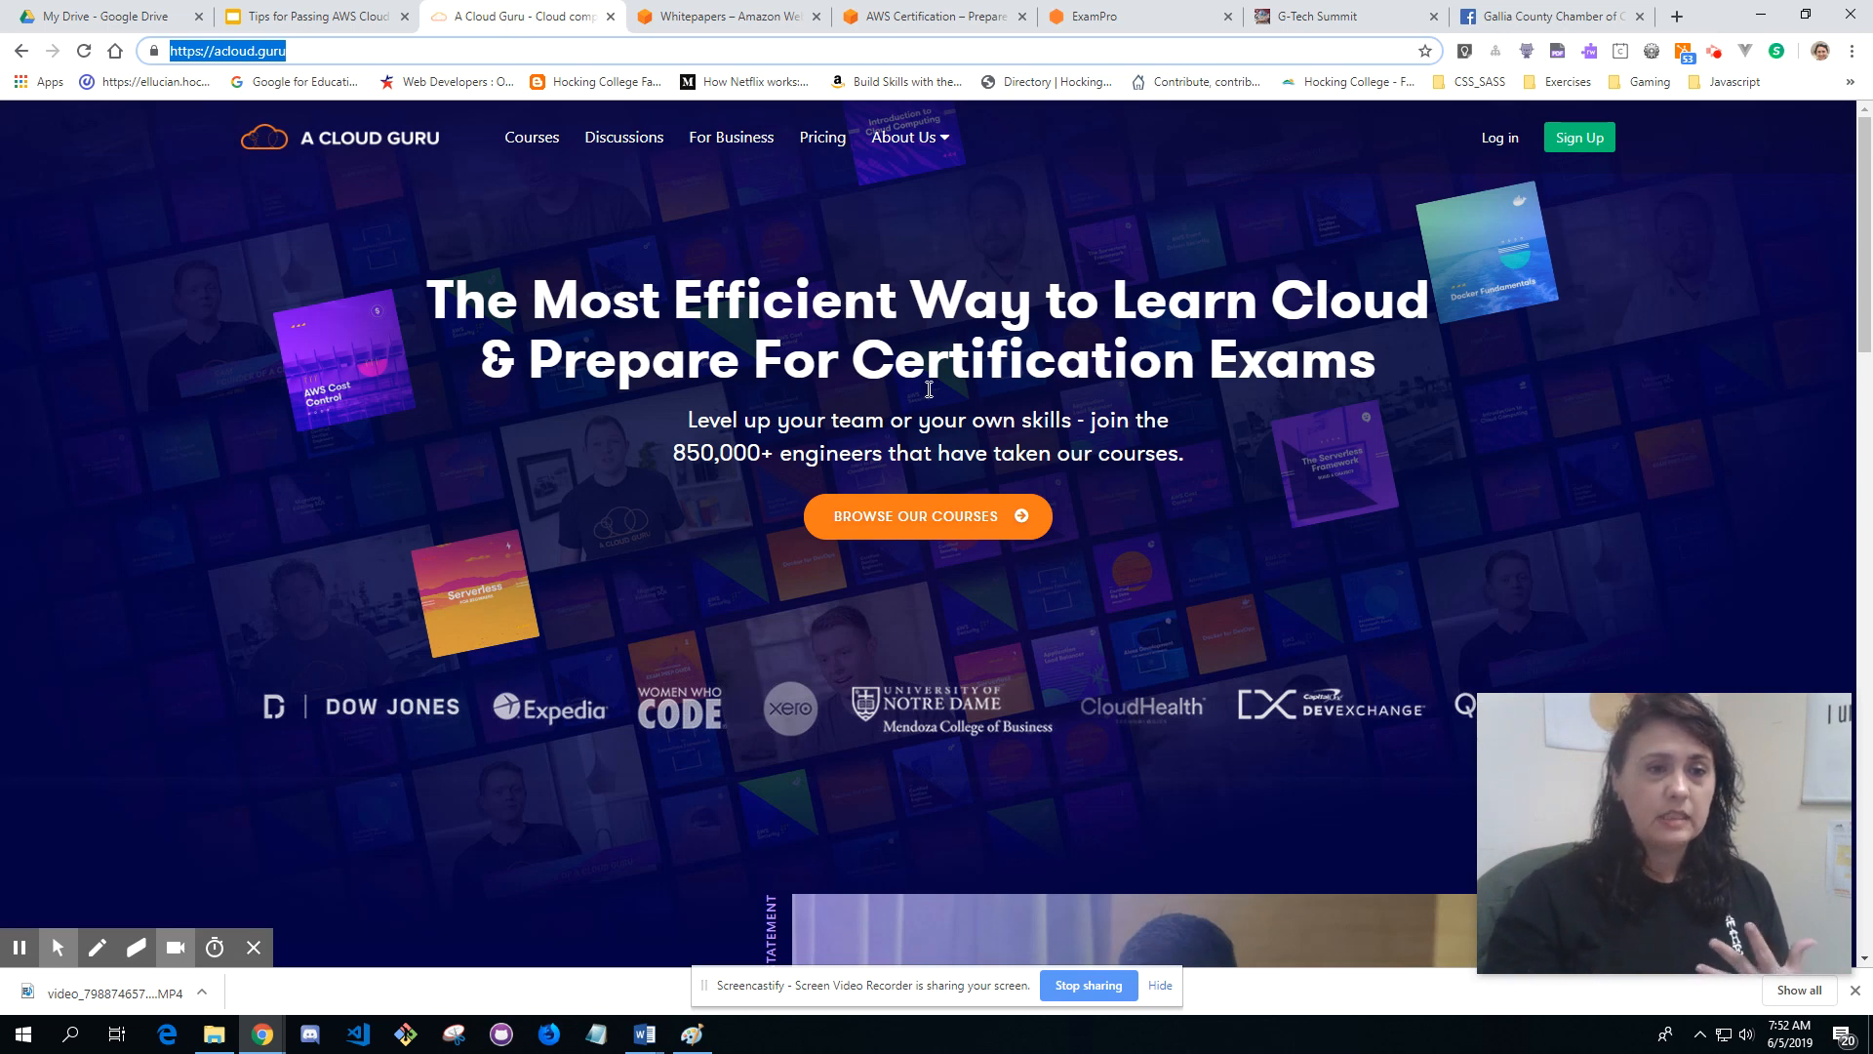
pyautogui.scroll(-3)
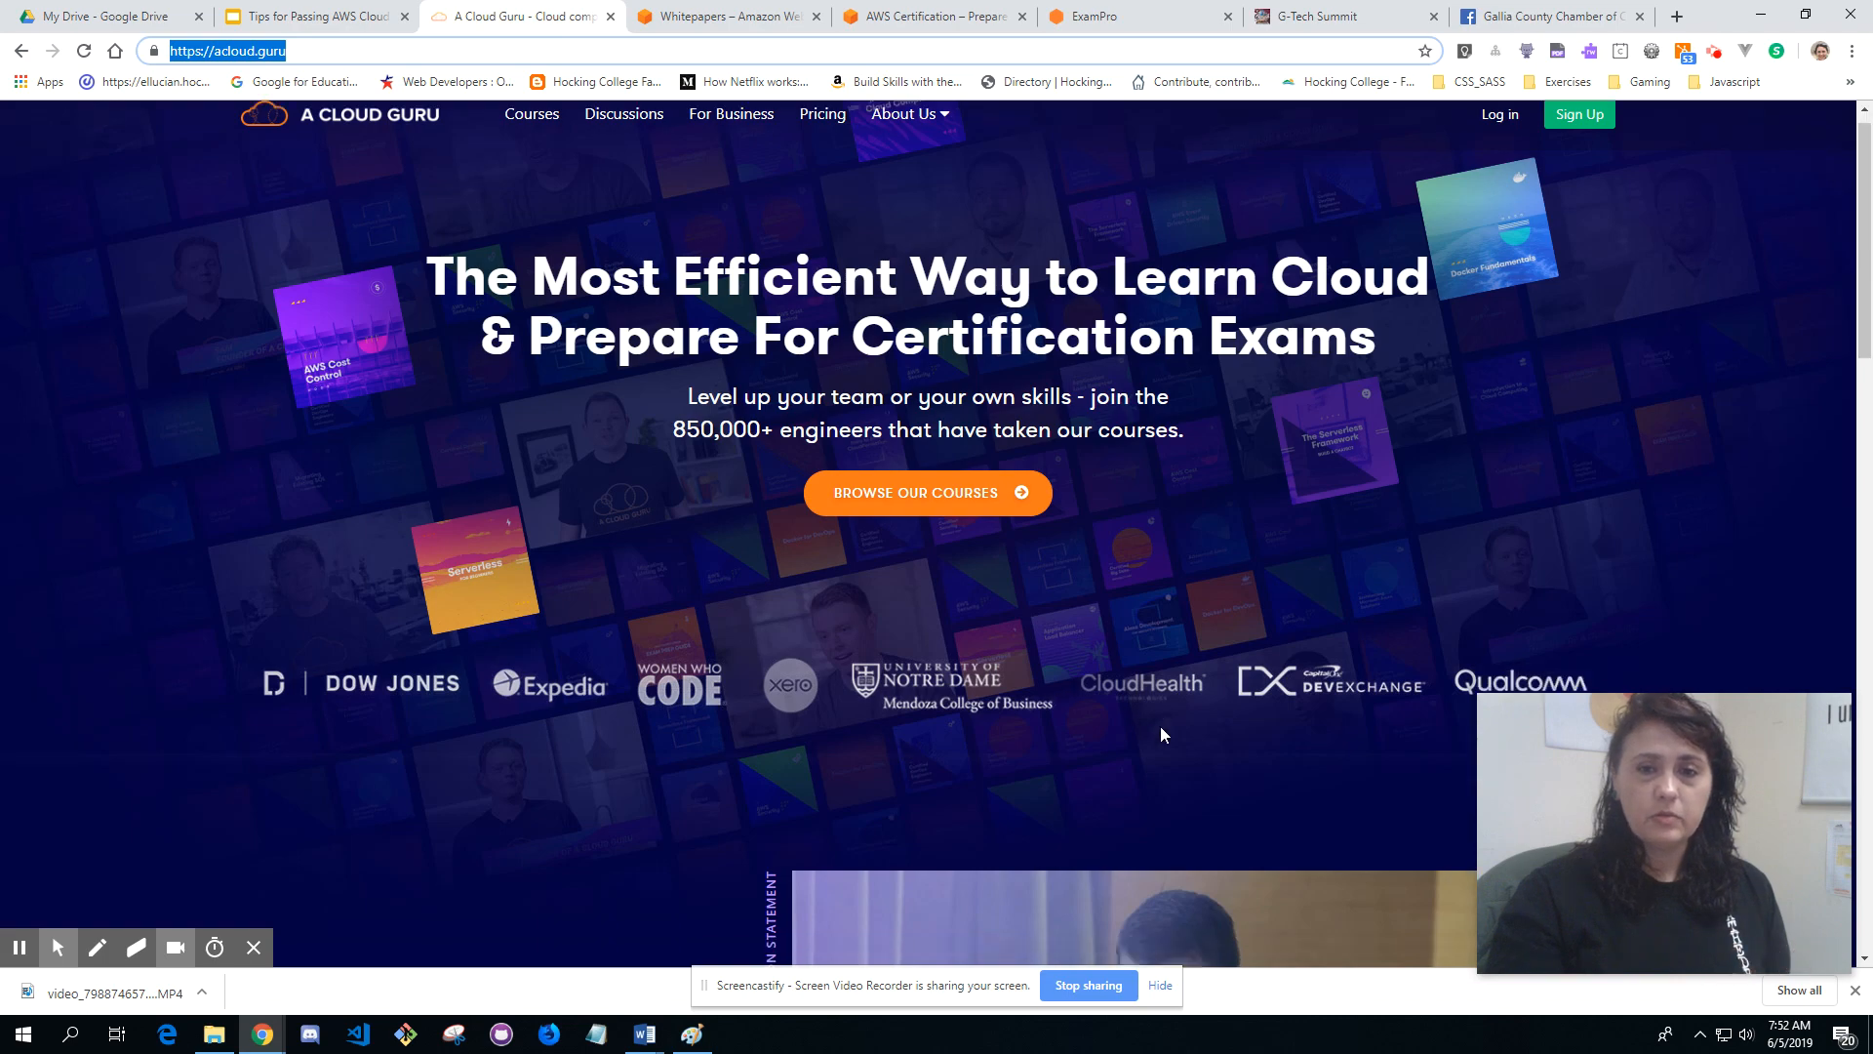
pyautogui.scroll(-3)
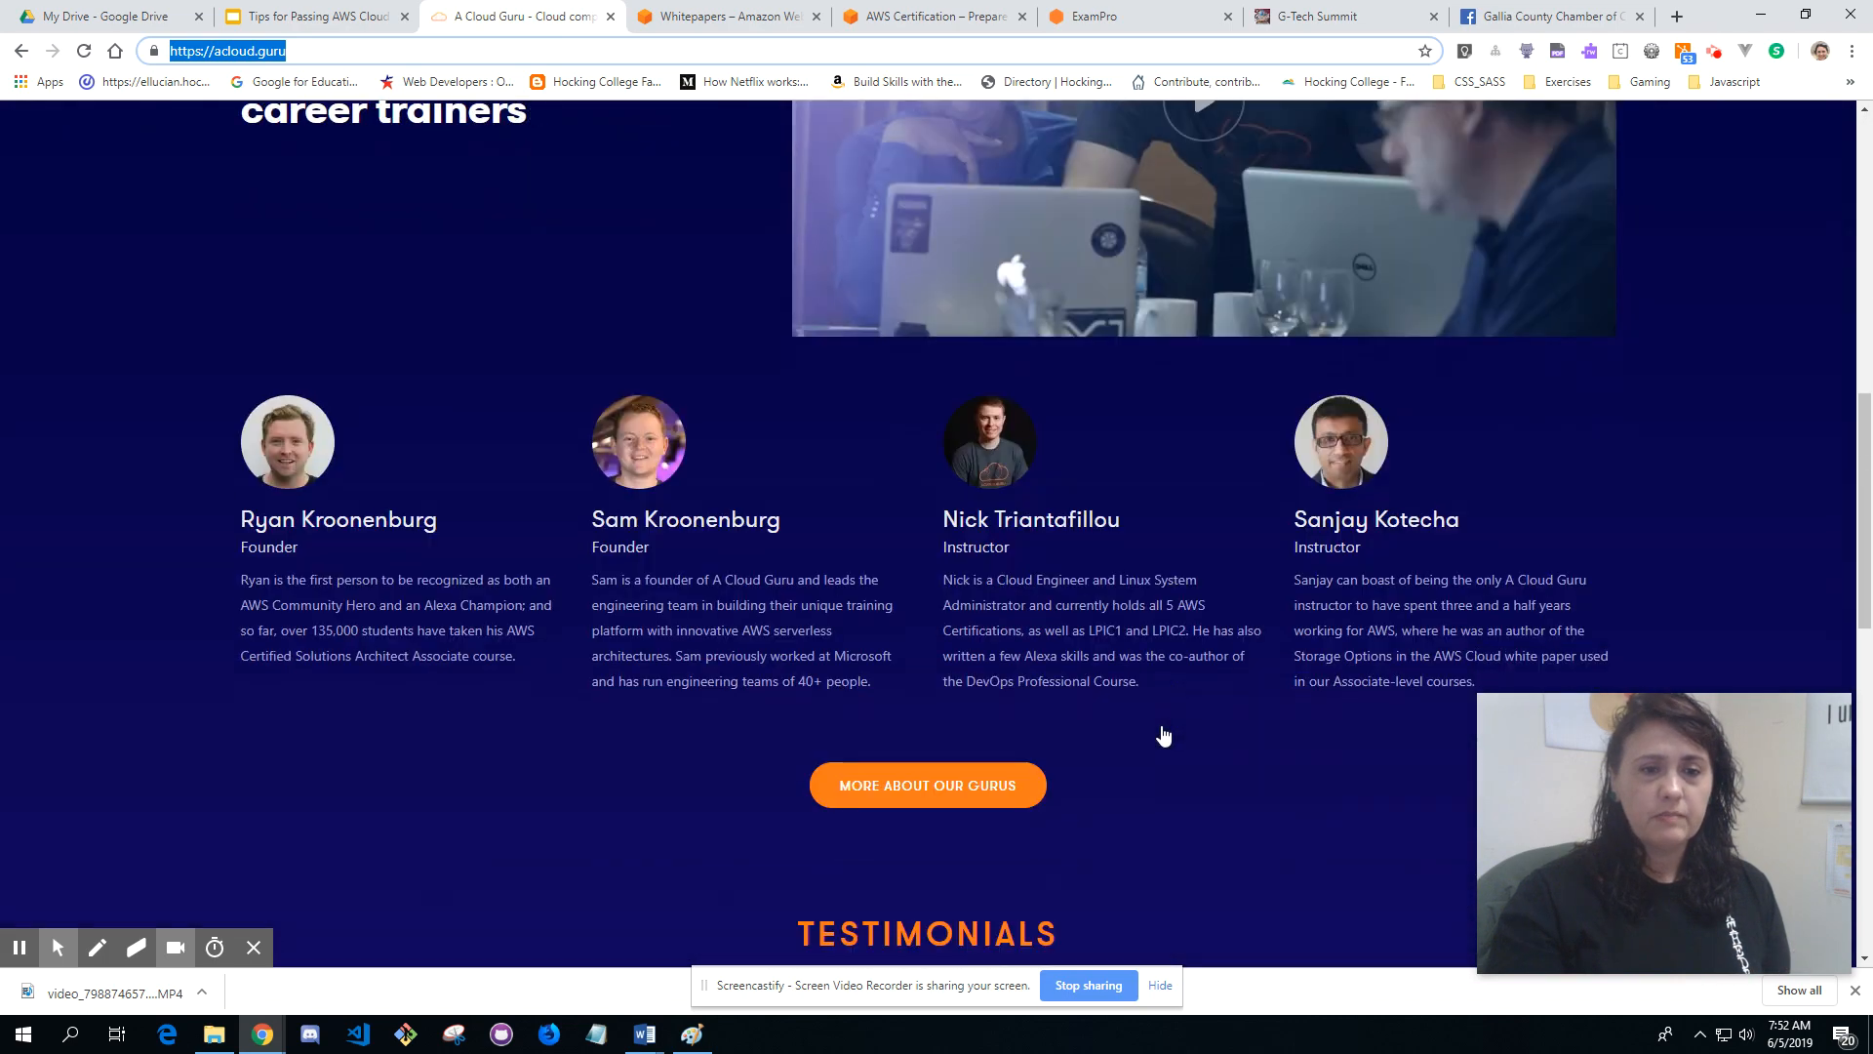
pyautogui.scroll(-3)
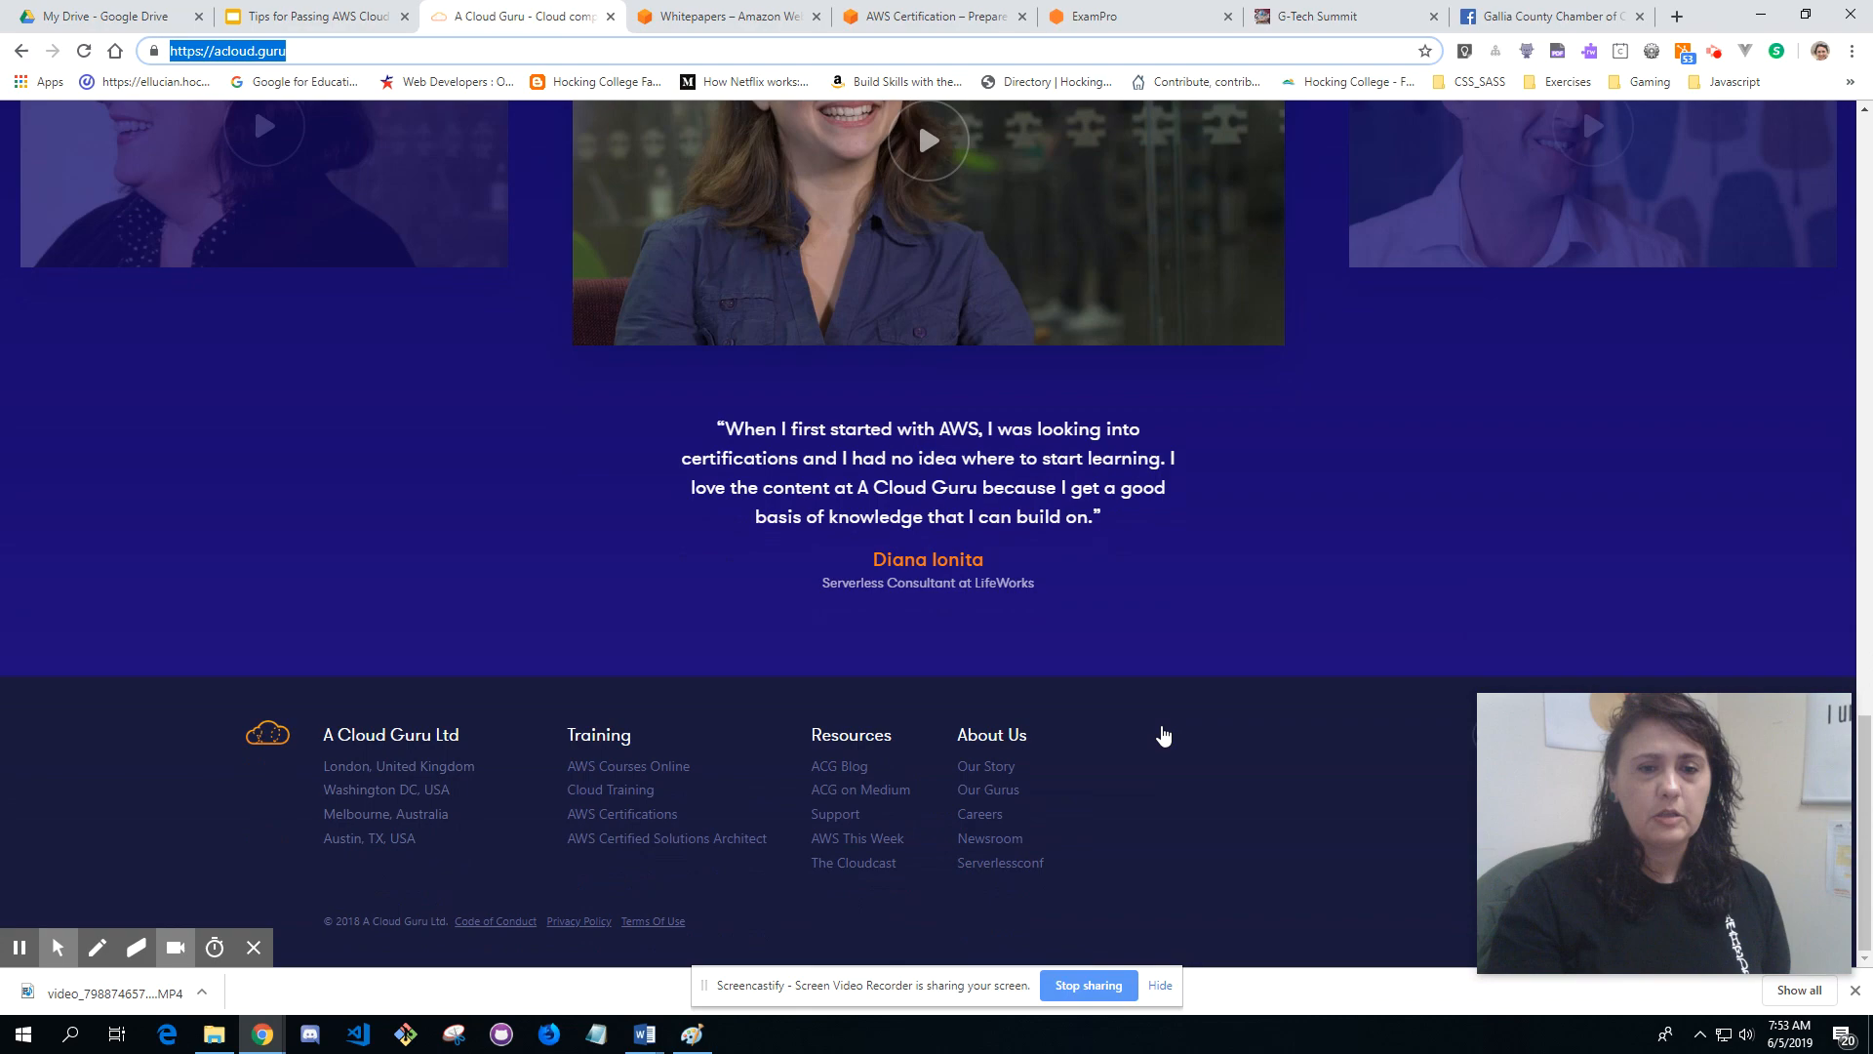
pyautogui.scroll(3)
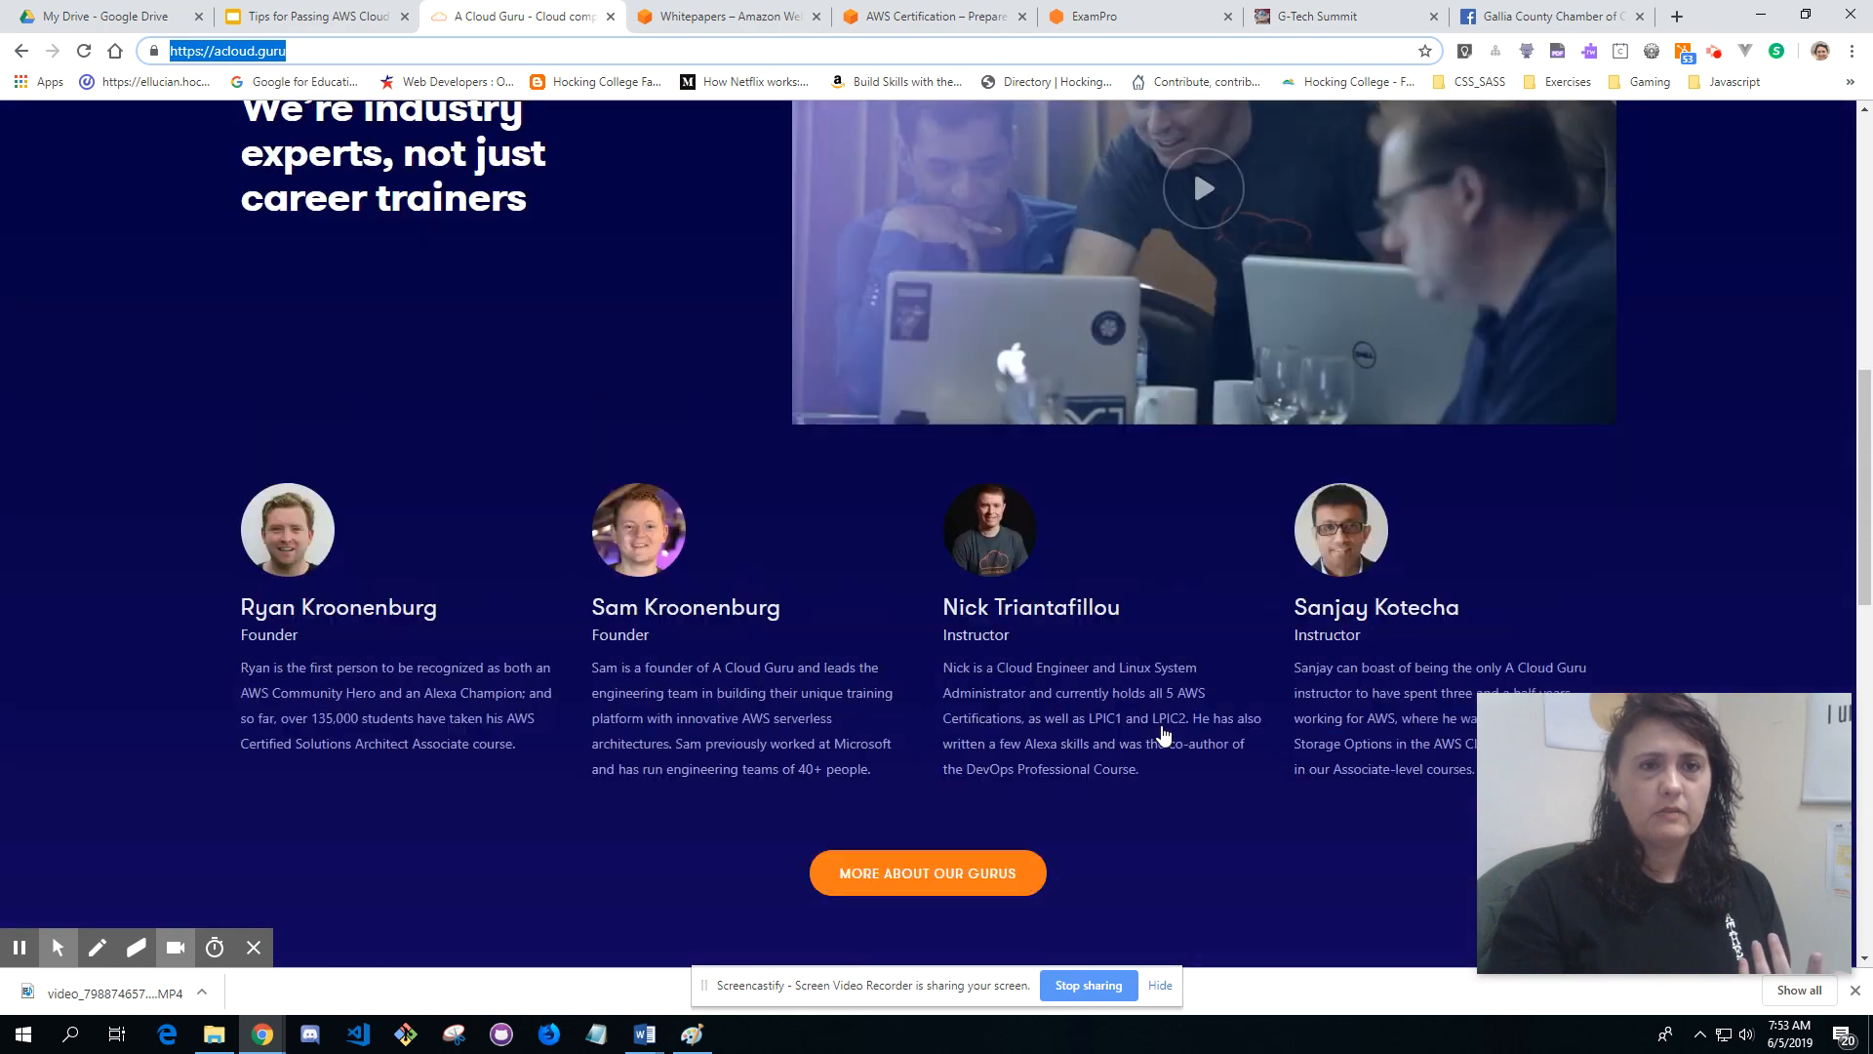
pyautogui.scroll(3)
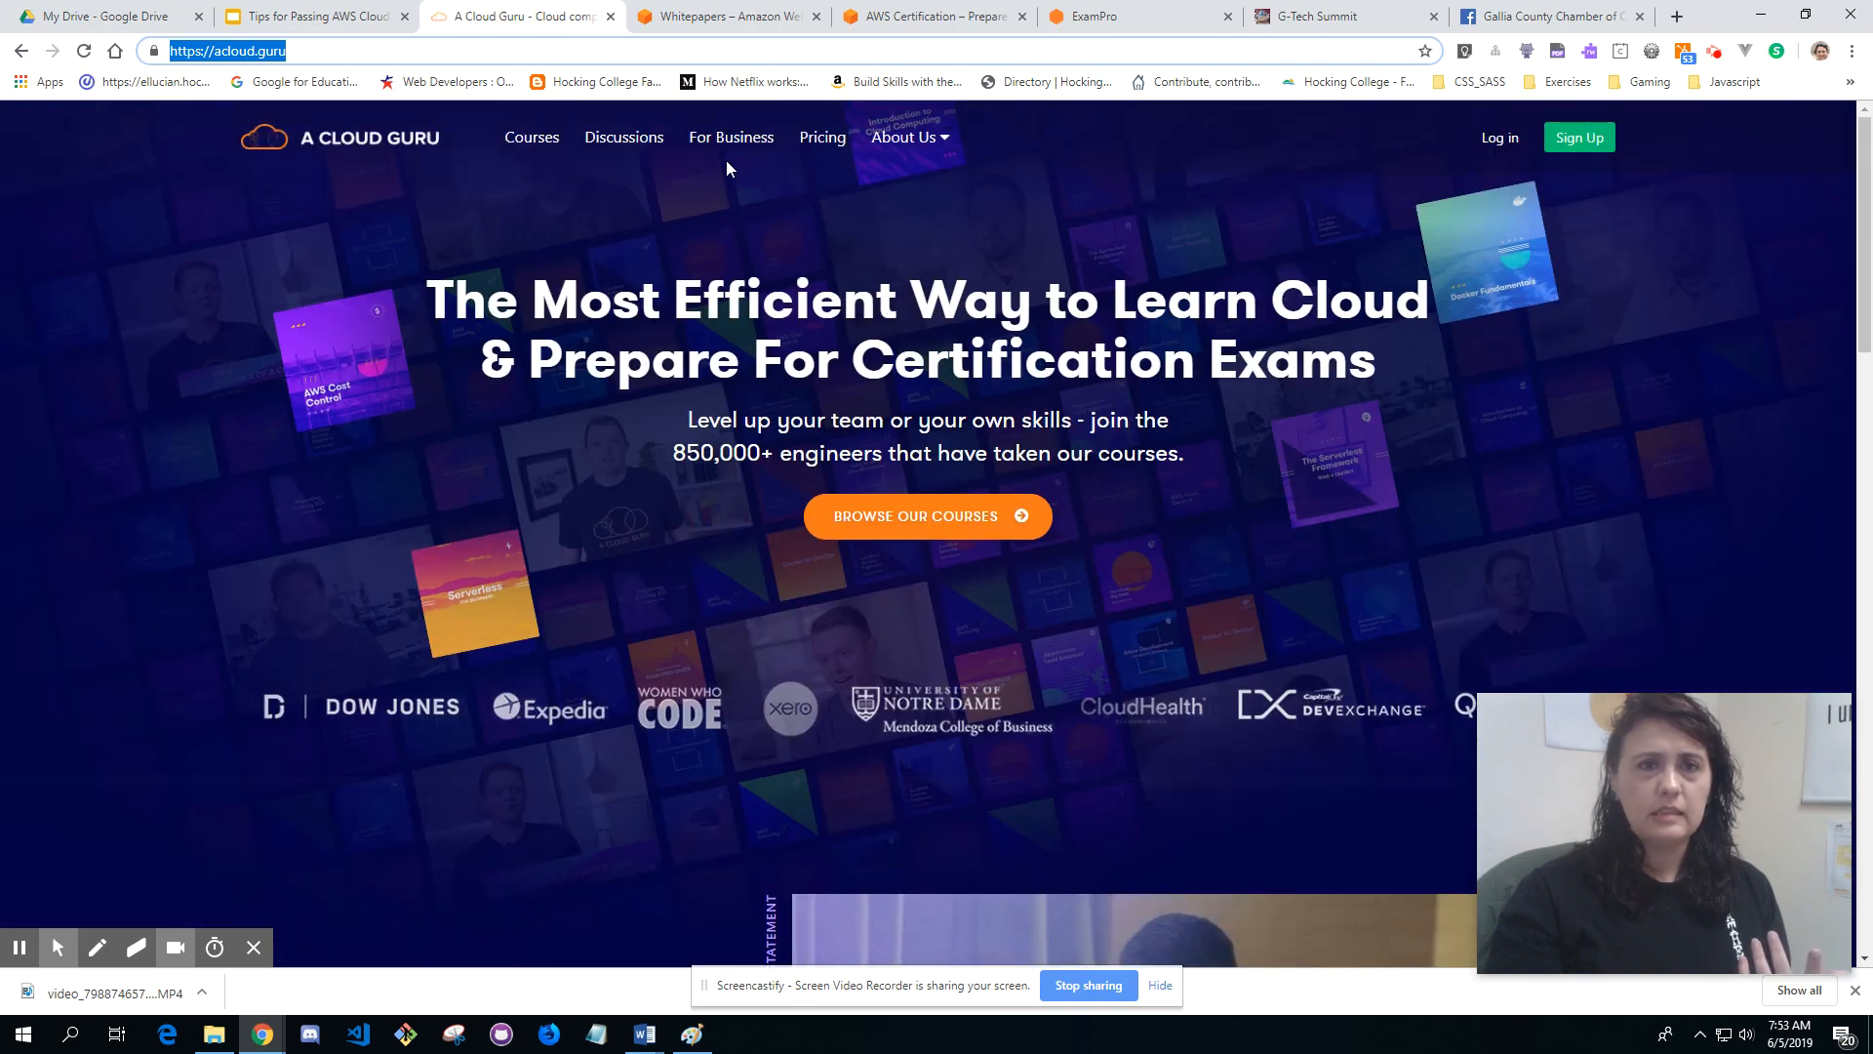
# Step: Open the Courses library and browse the certification courses like AWS Certified Cloud Practitioner
pyautogui.click(531, 136)
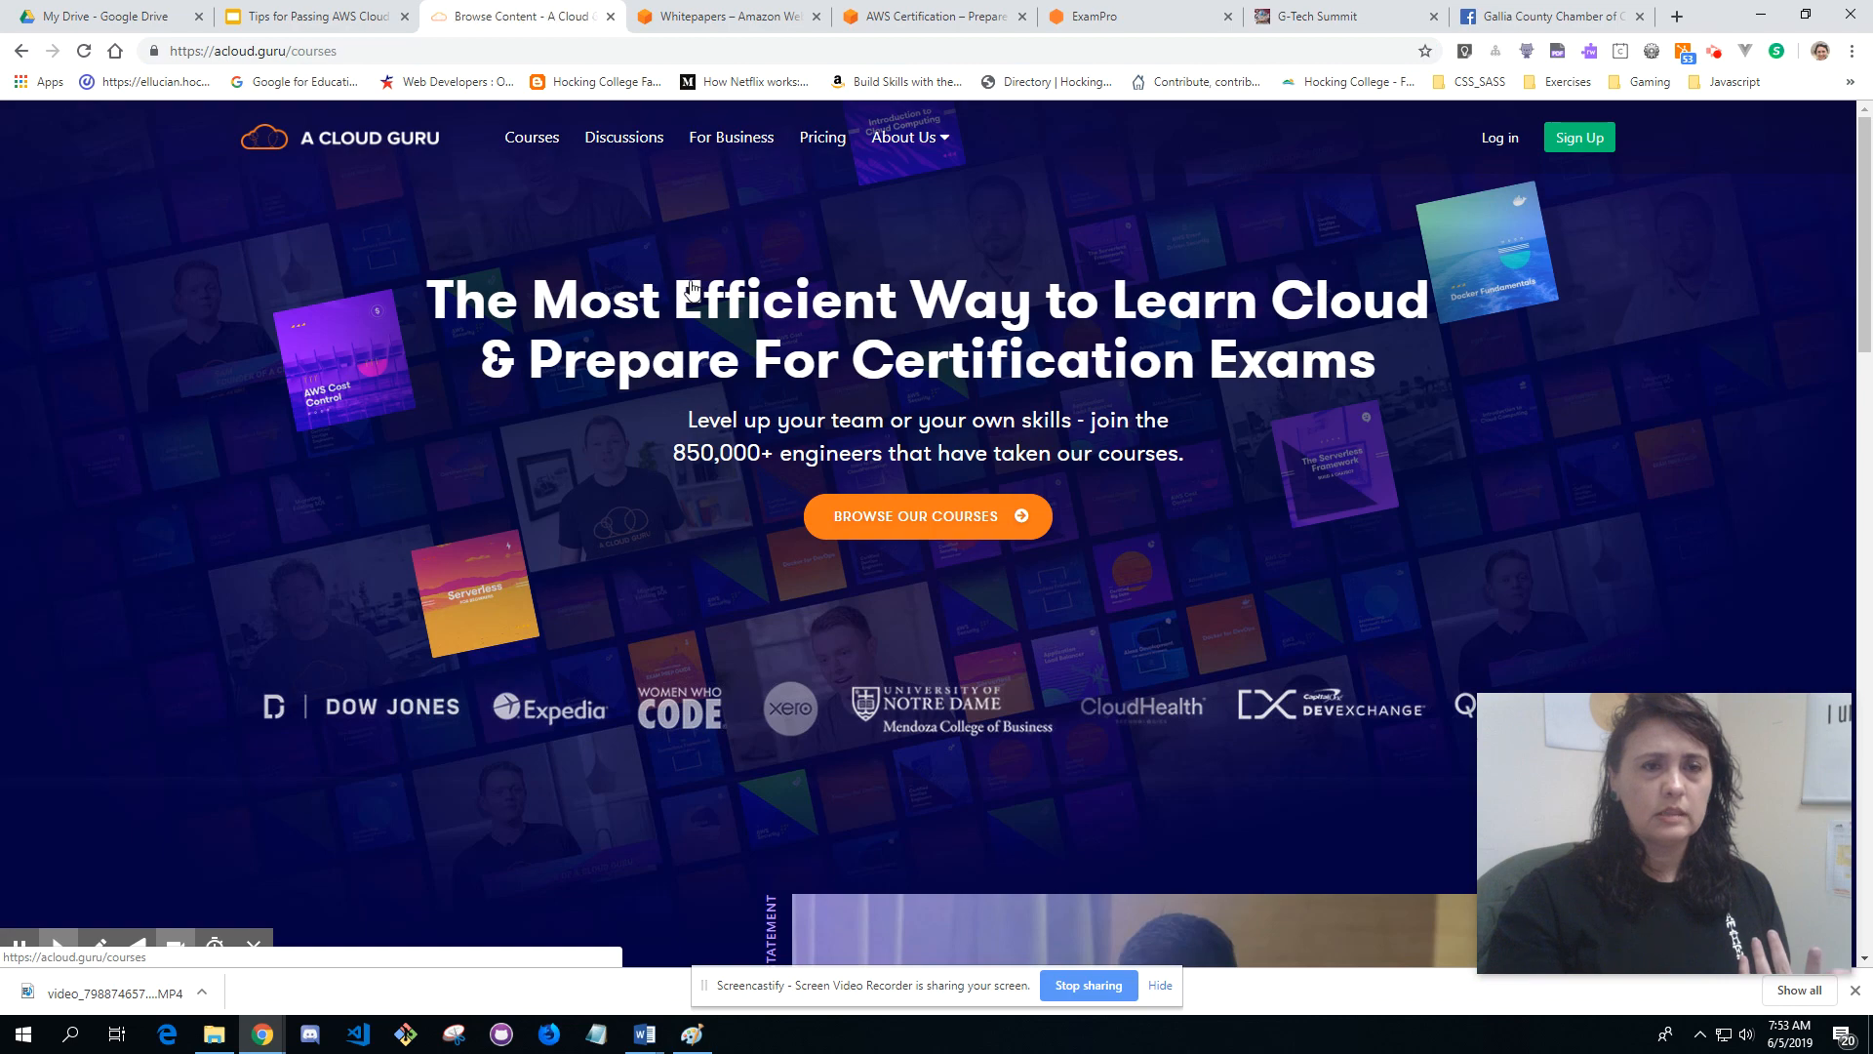
pyautogui.click(531, 137)
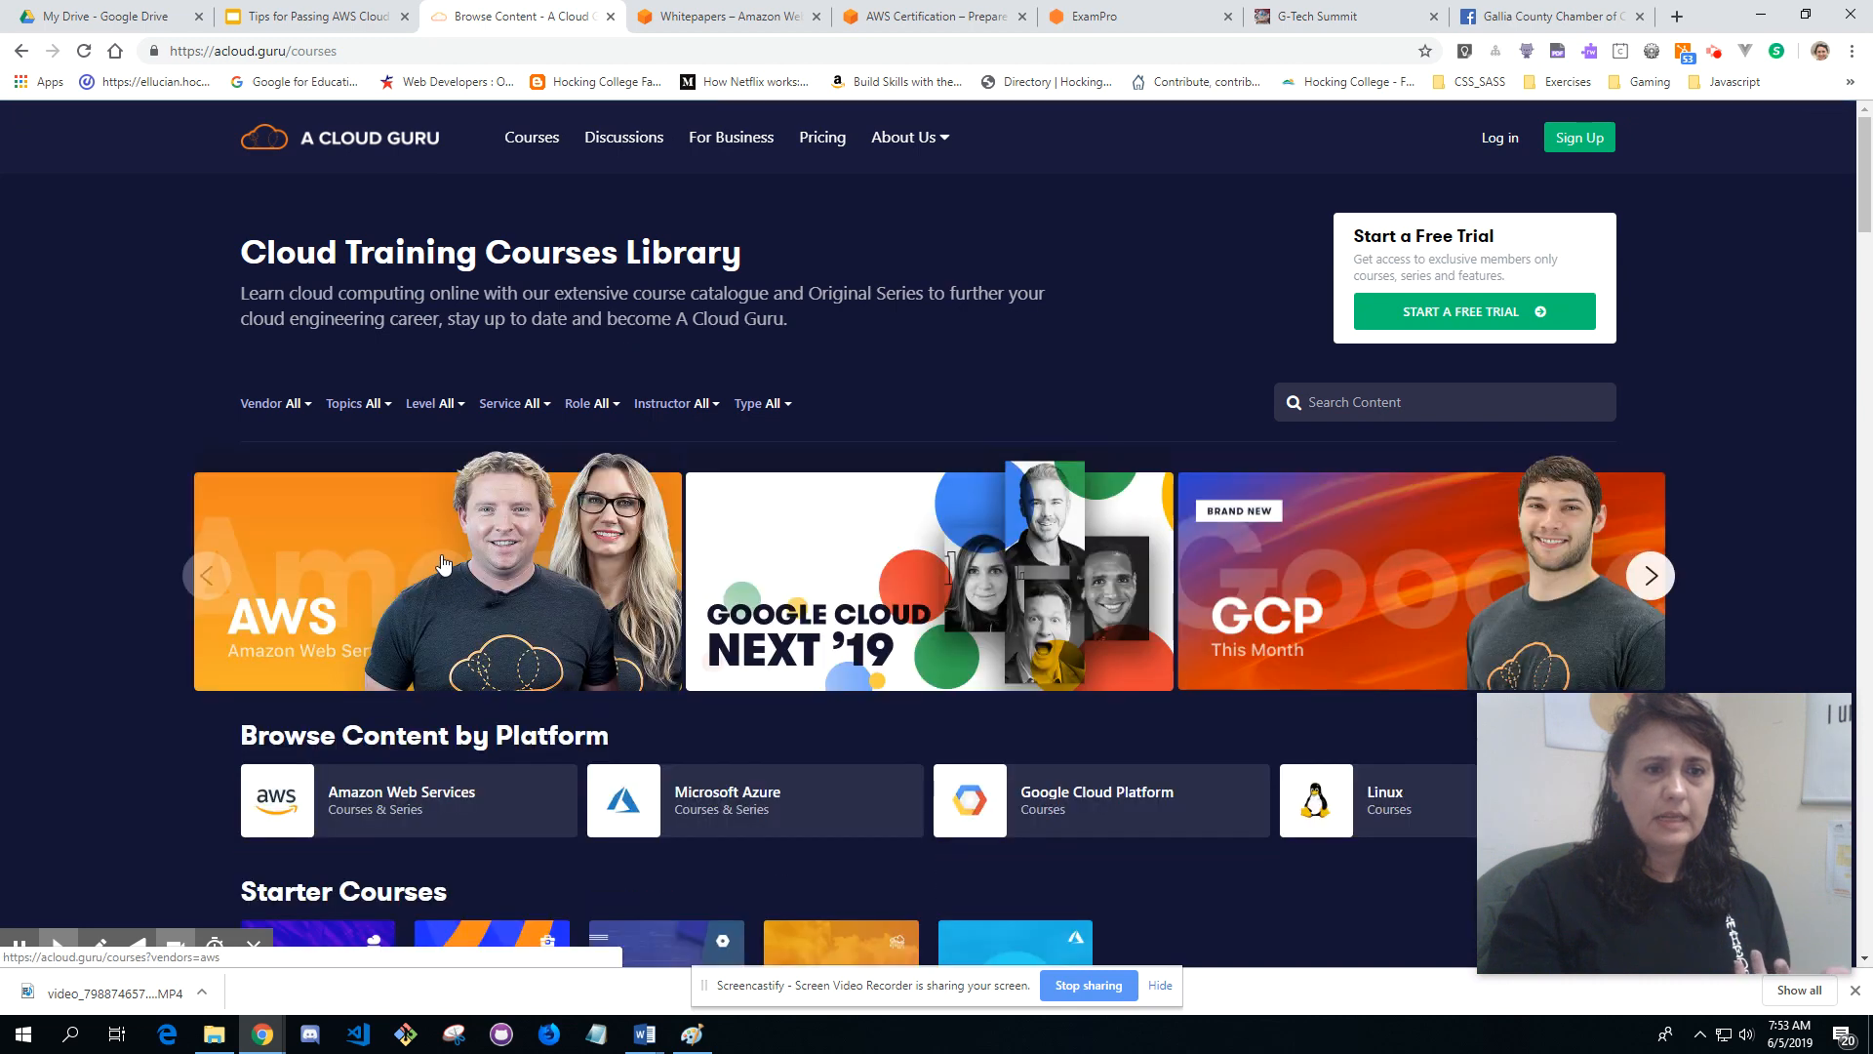
pyautogui.scroll(-3)
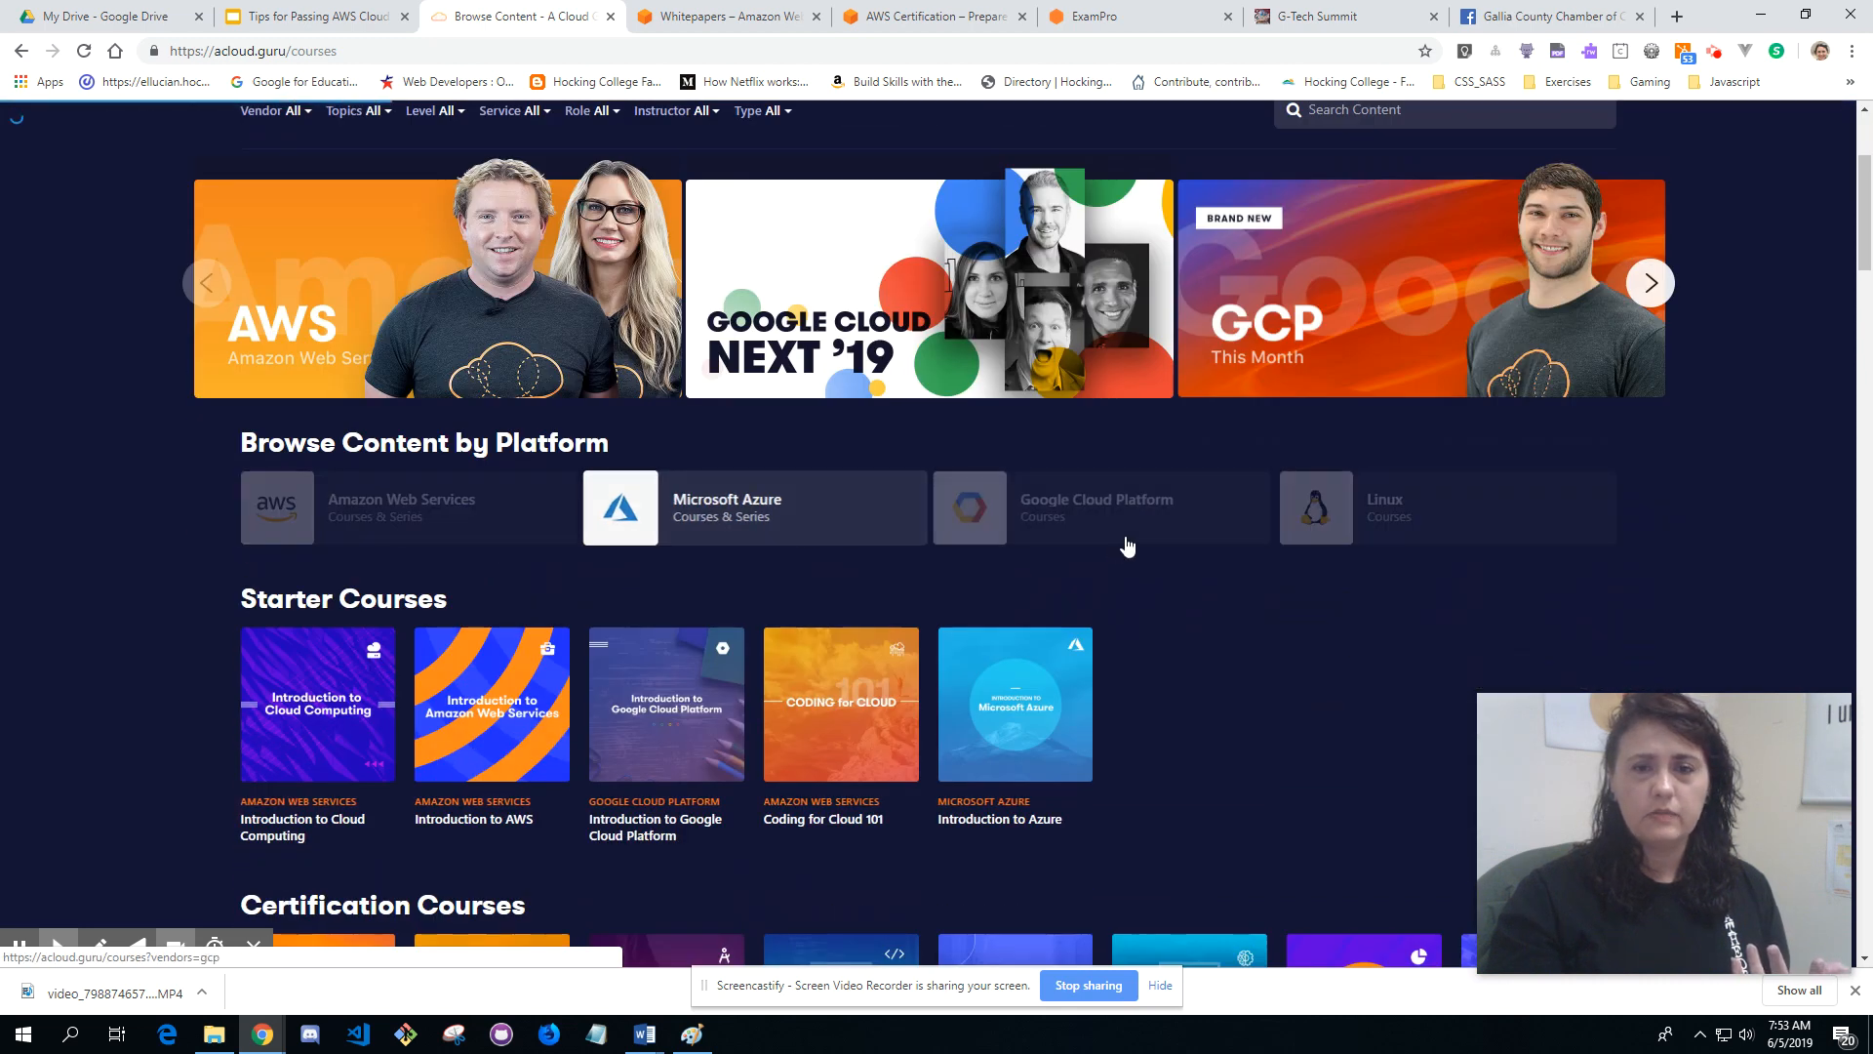
pyautogui.scroll(-3)
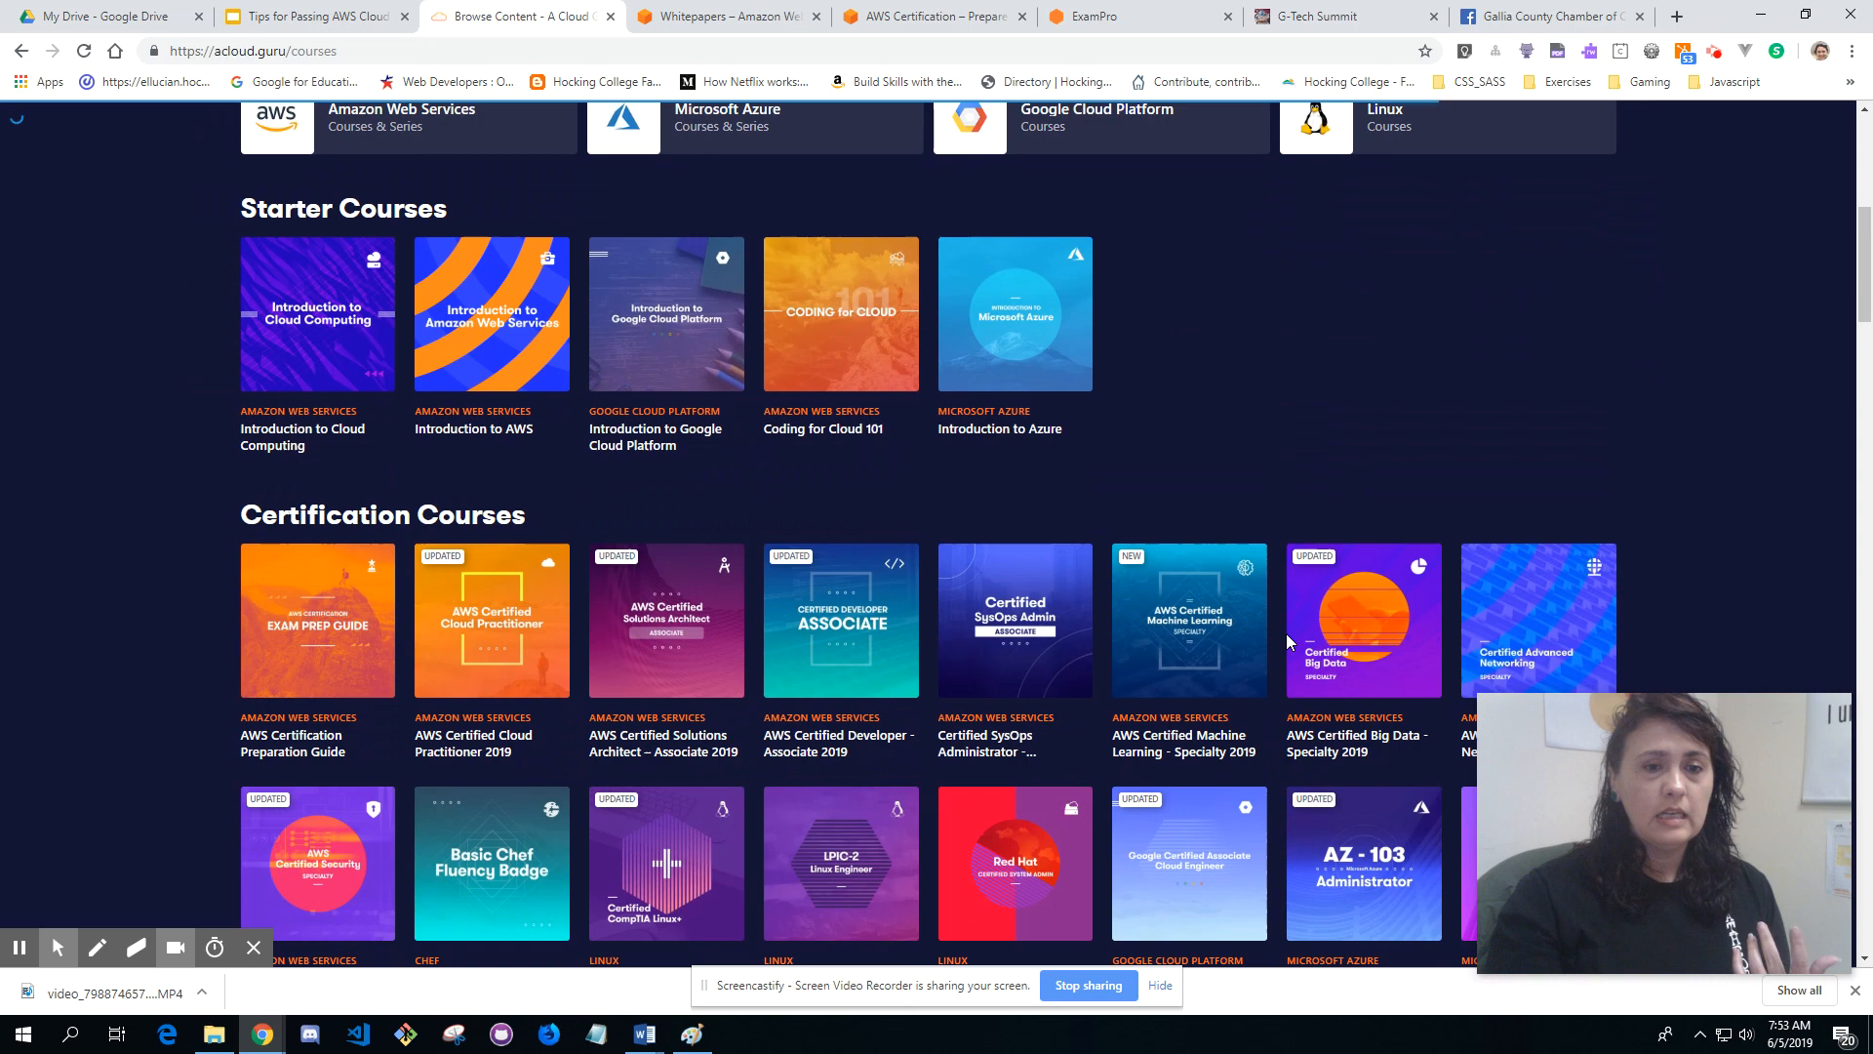
pyautogui.scroll(-3)
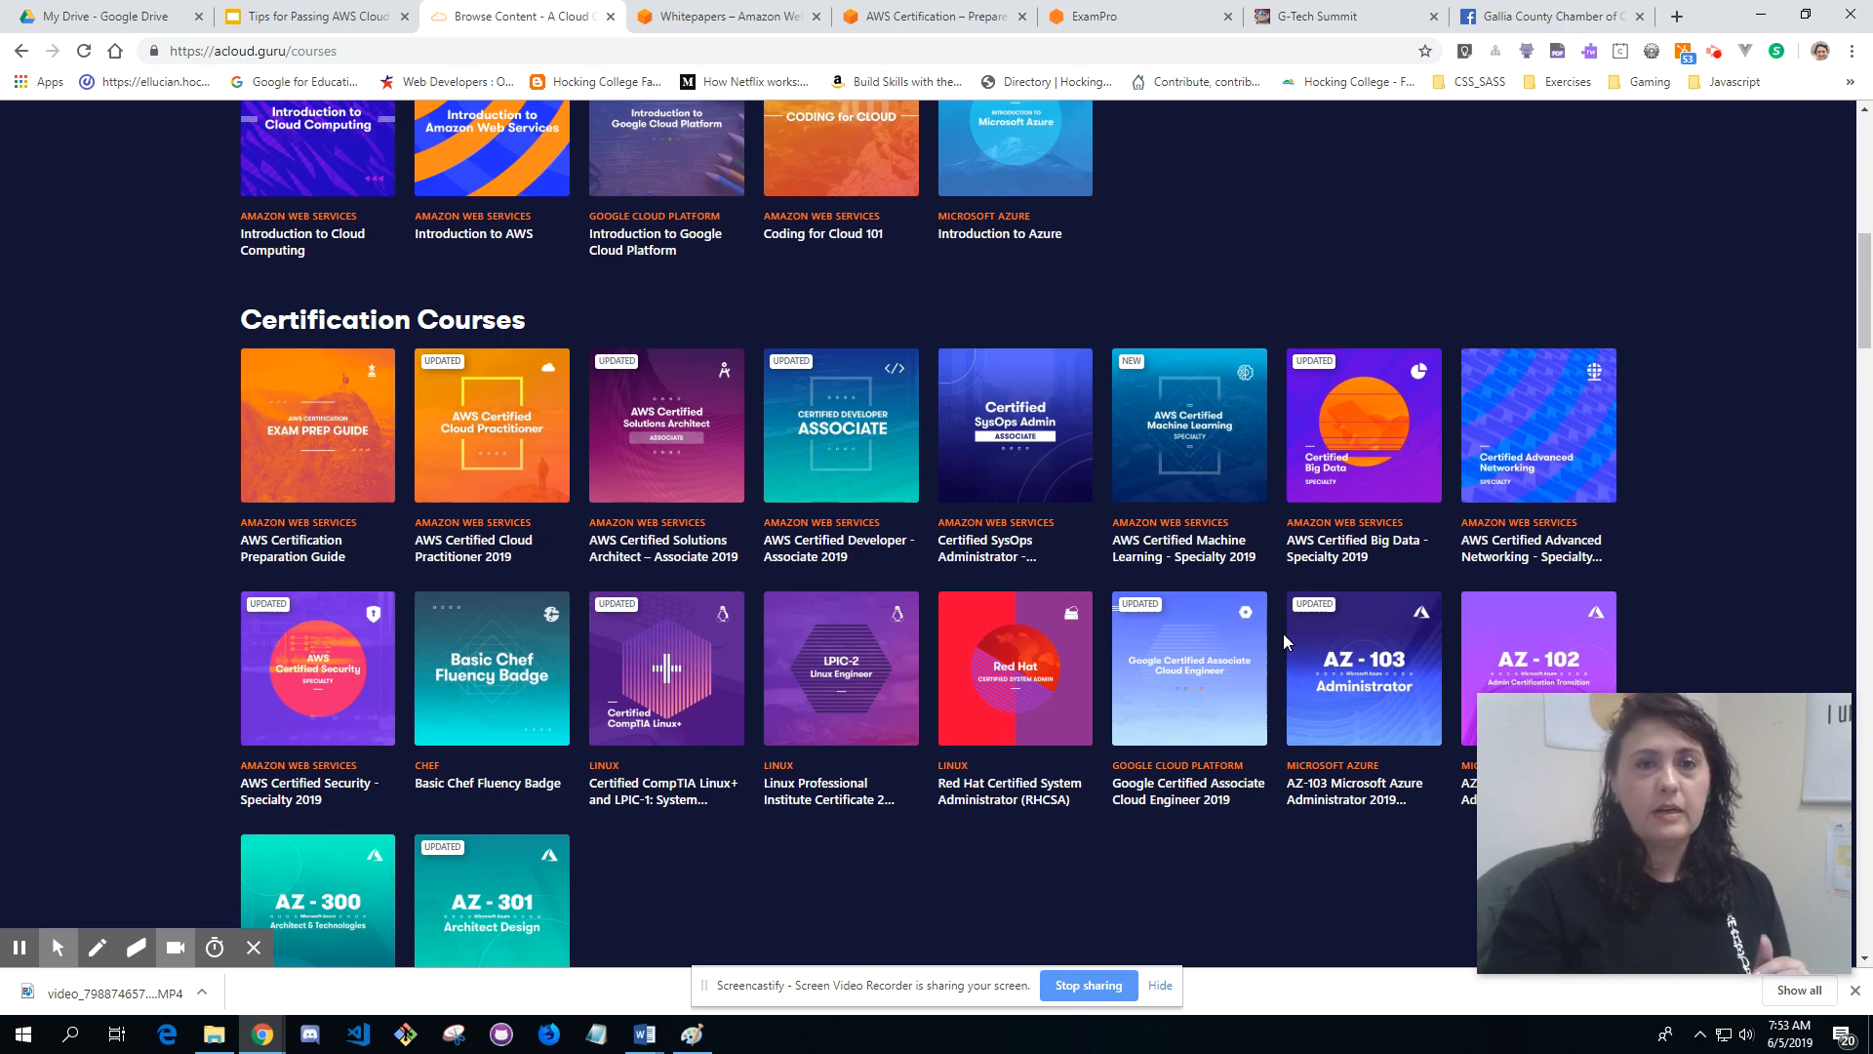
pyautogui.scroll(3)
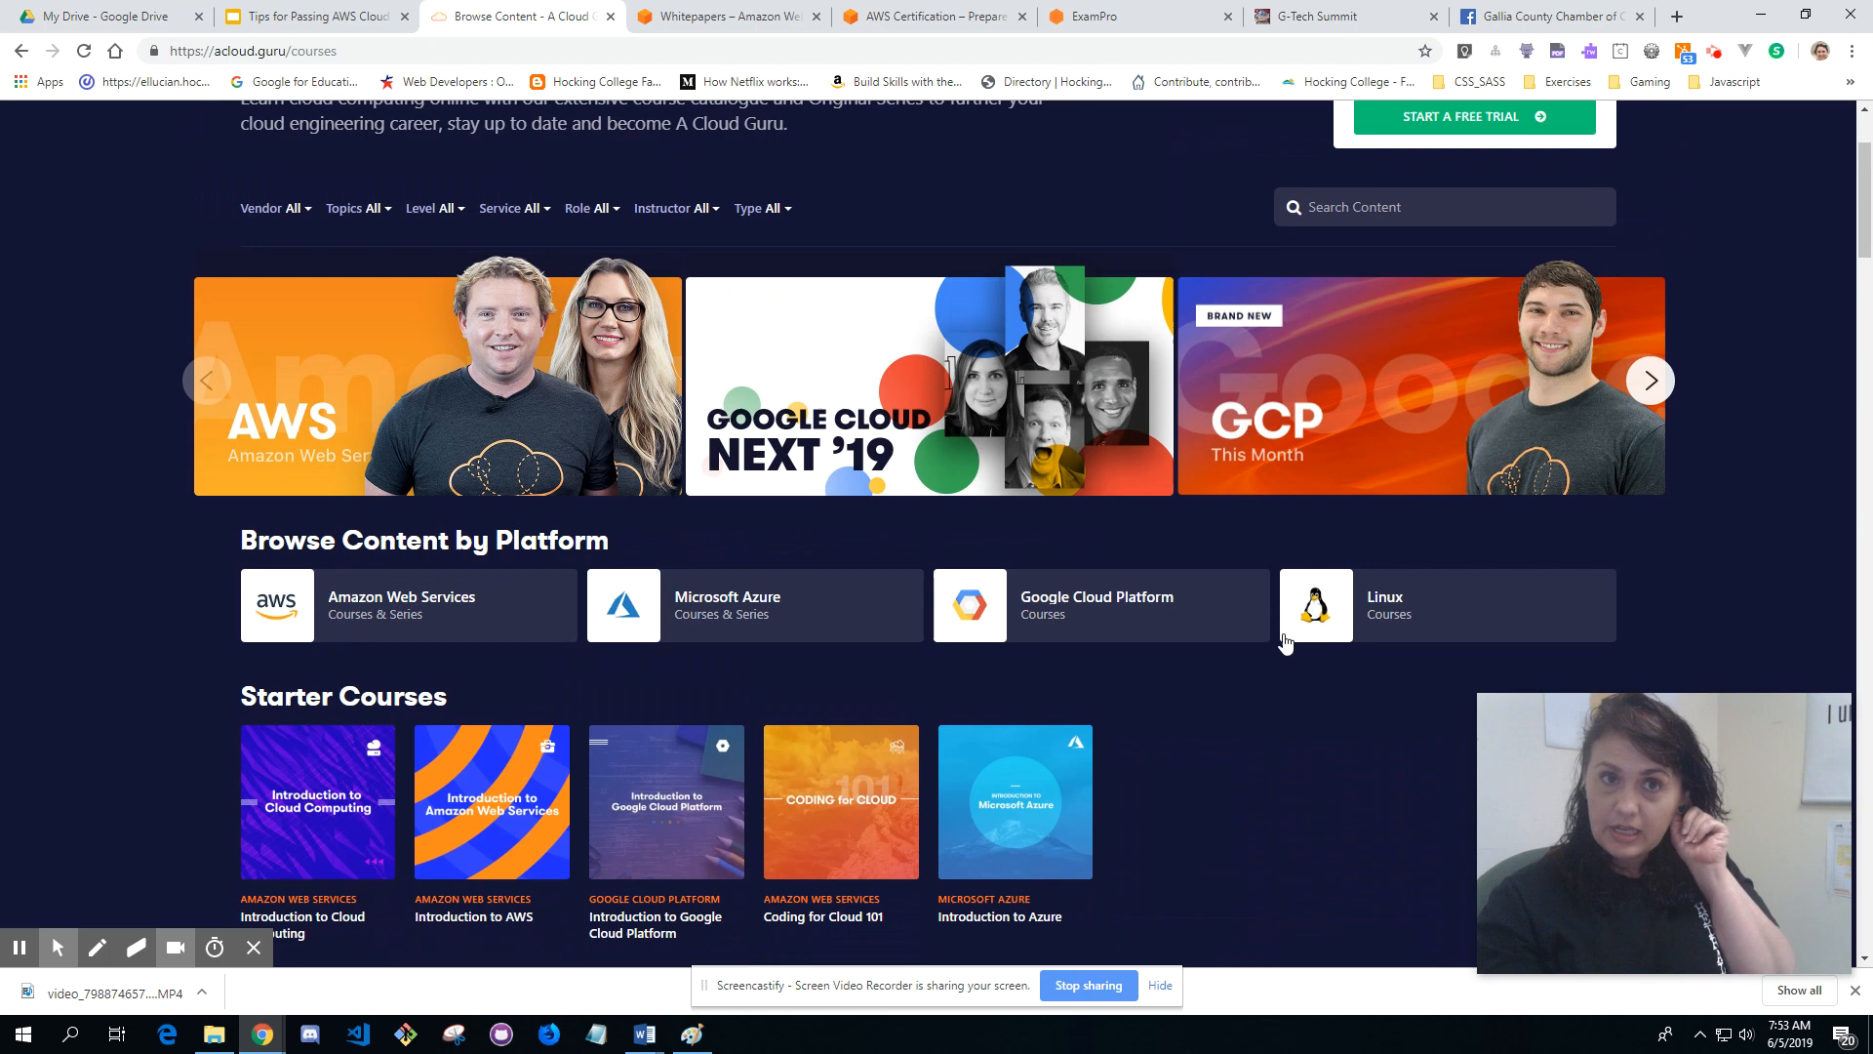
pyautogui.scroll(3)
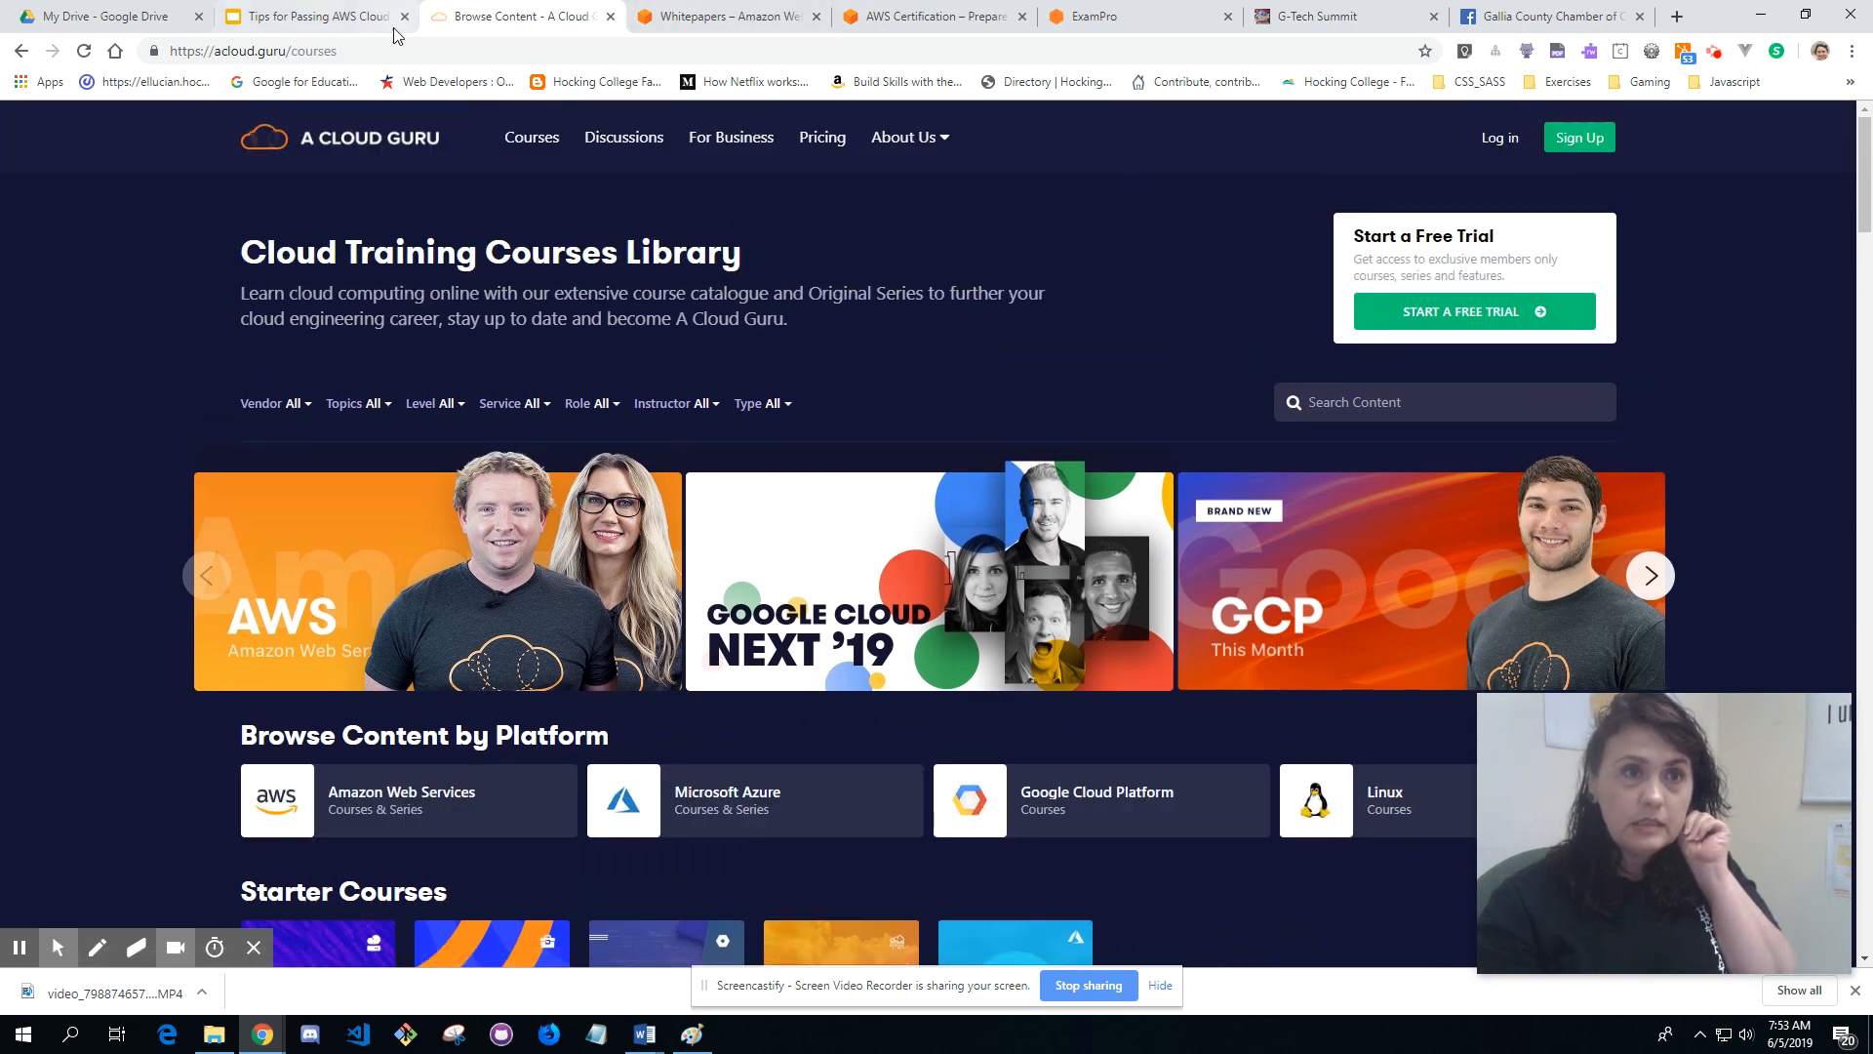
# Step: Switch to AWS Whitepapers, peek at the category list without choosing, and view What's New
pyautogui.click(310, 16)
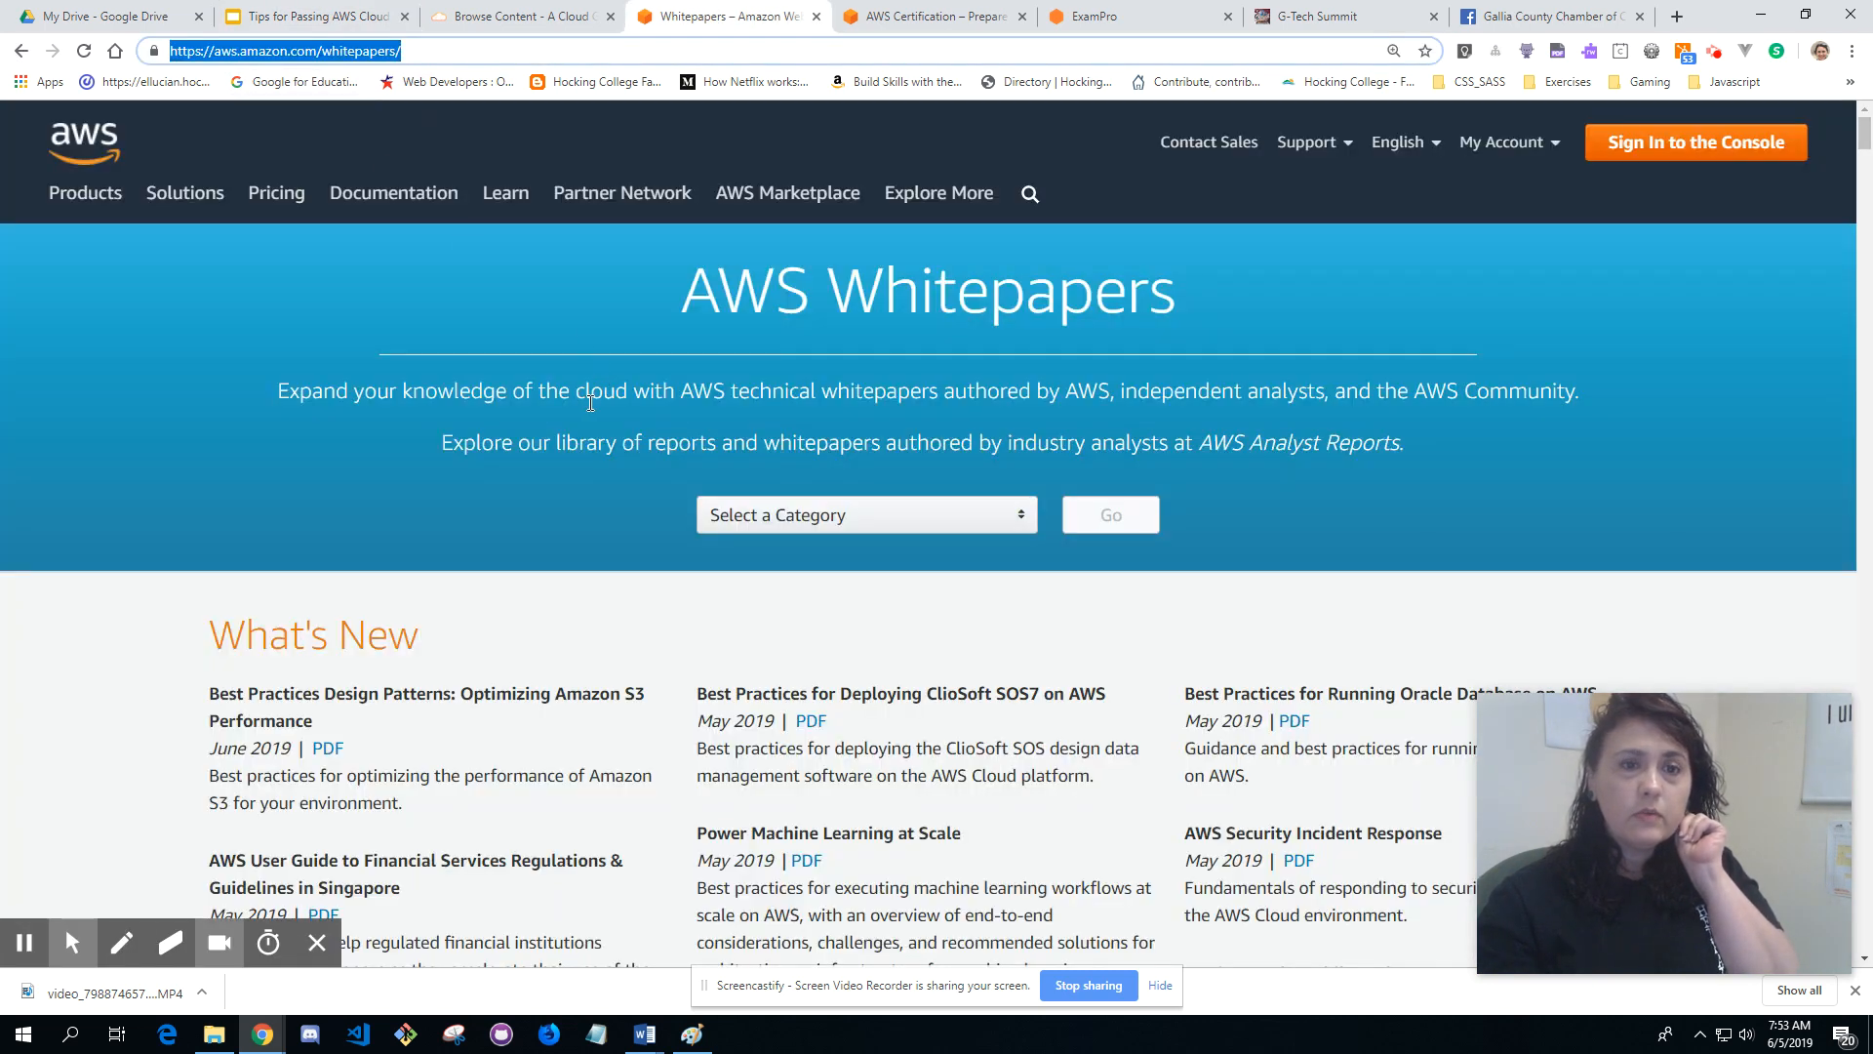
pyautogui.click(865, 514)
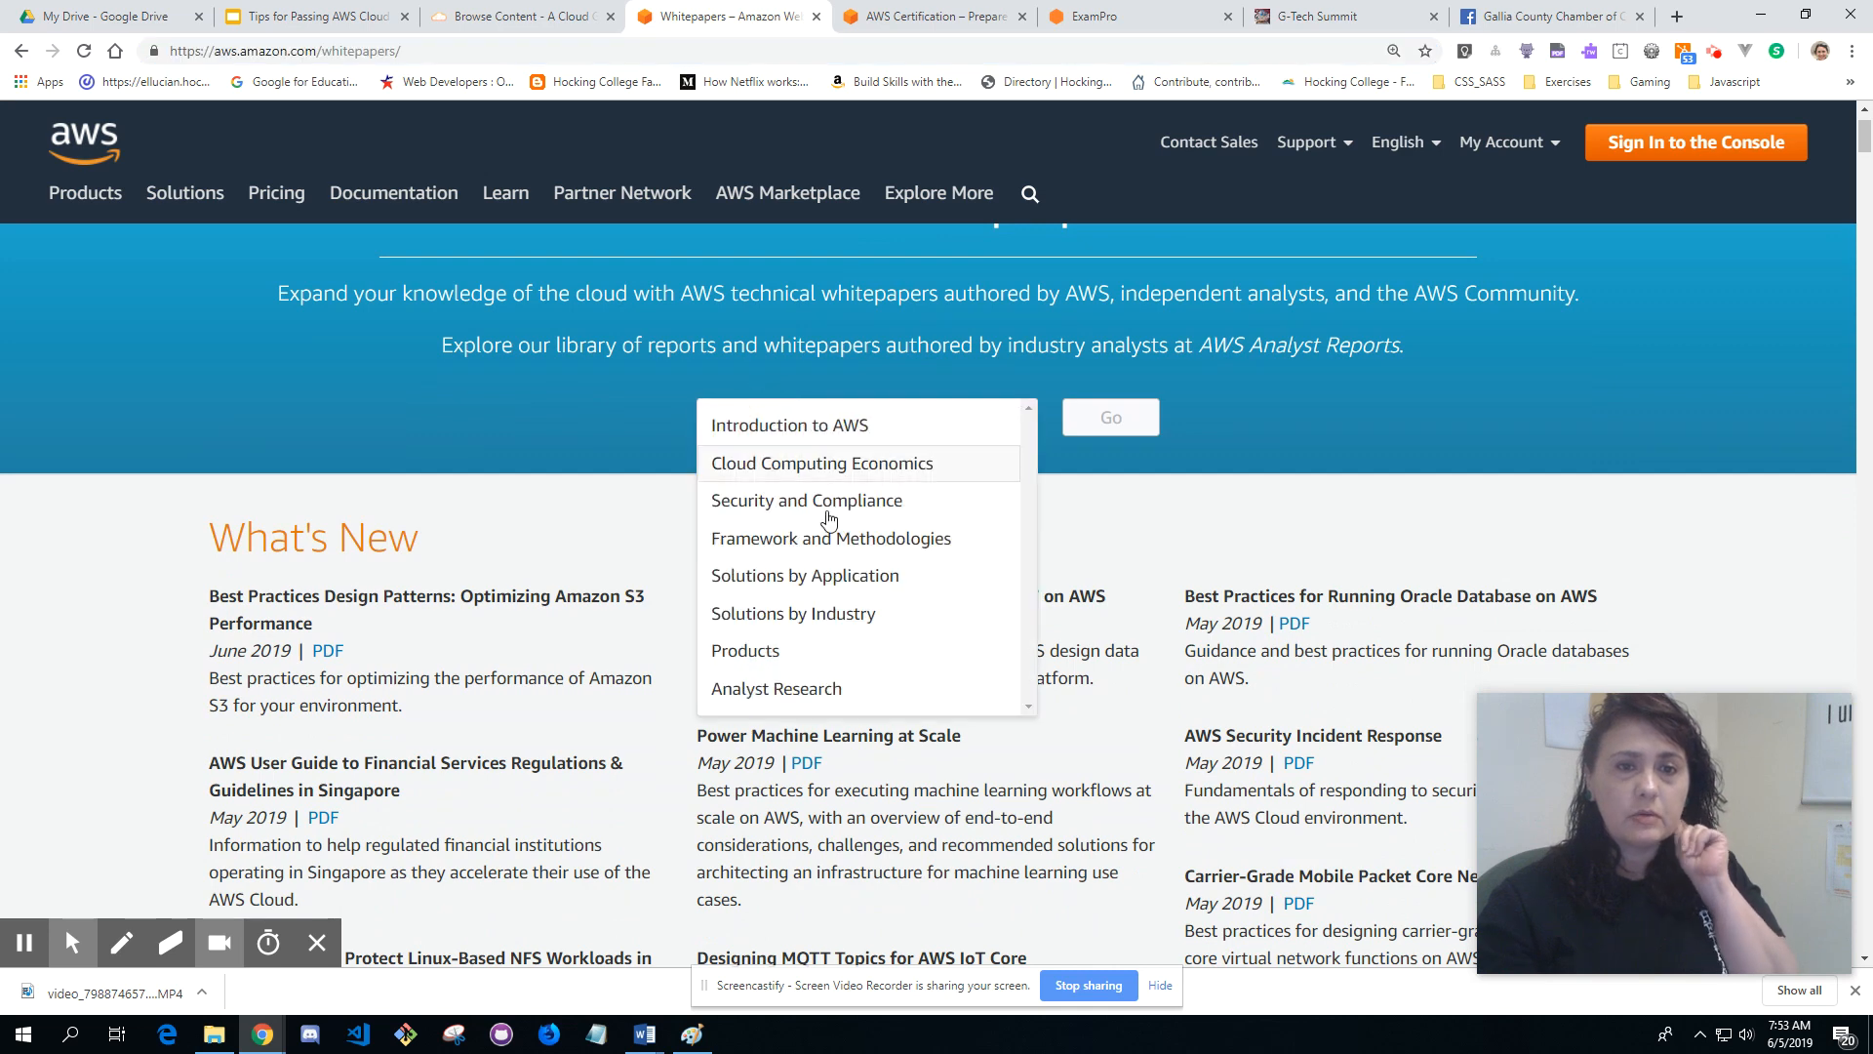
pyautogui.click(603, 433)
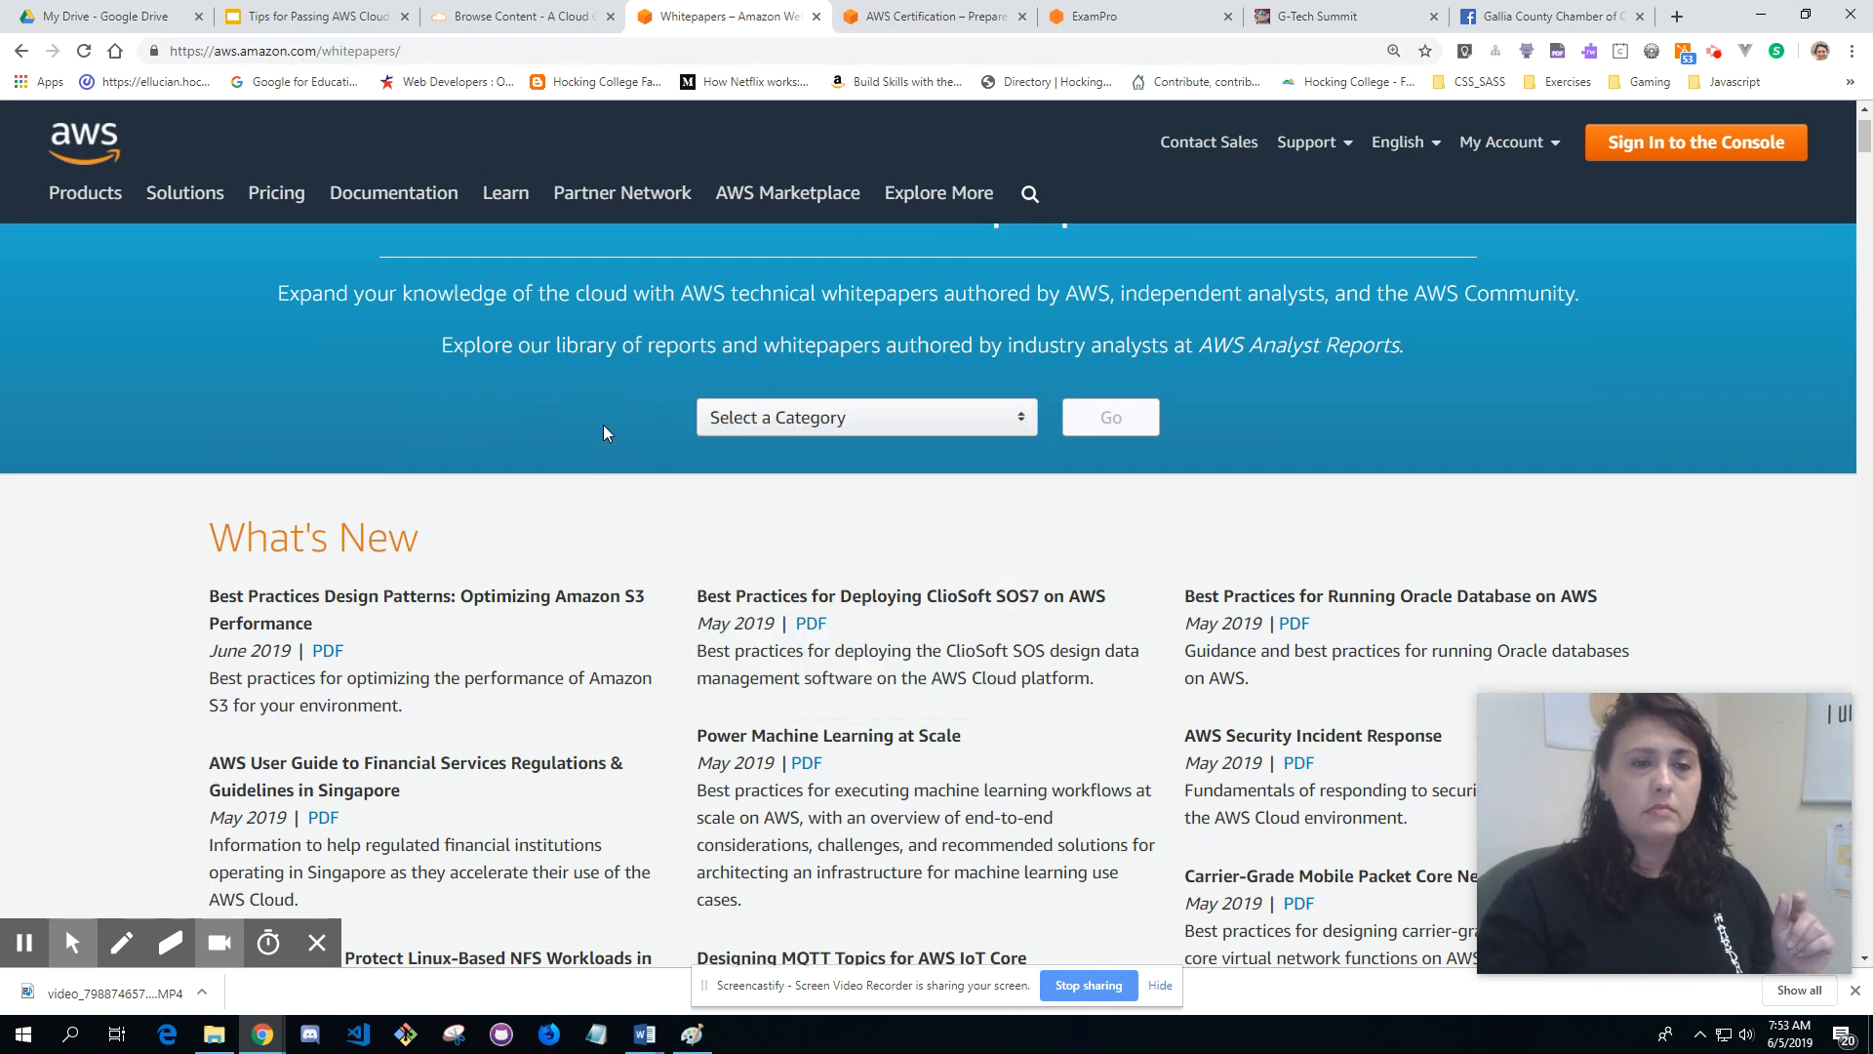
pyautogui.scroll(-3)
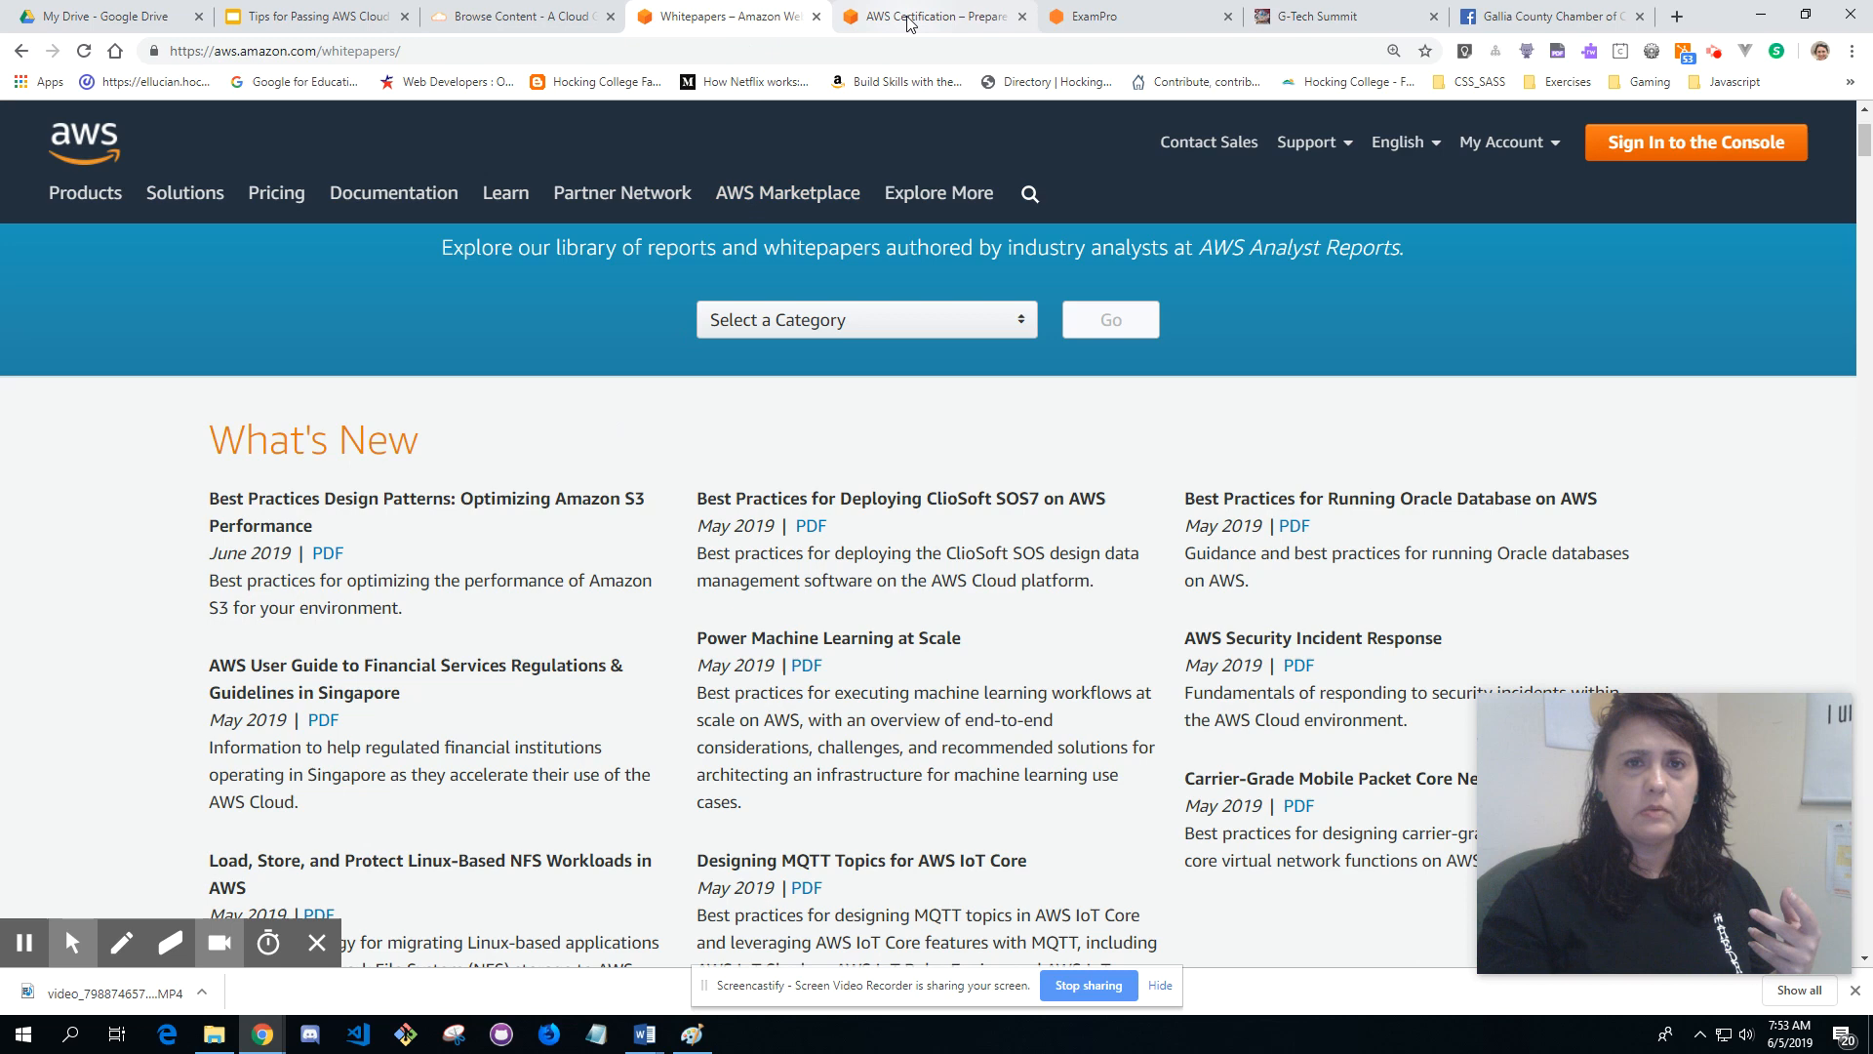
# Step: On AWS Certification Prep, review Cloud Practitioner path Steps 1–3, down to recommended whitepapers
pyautogui.click(932, 15)
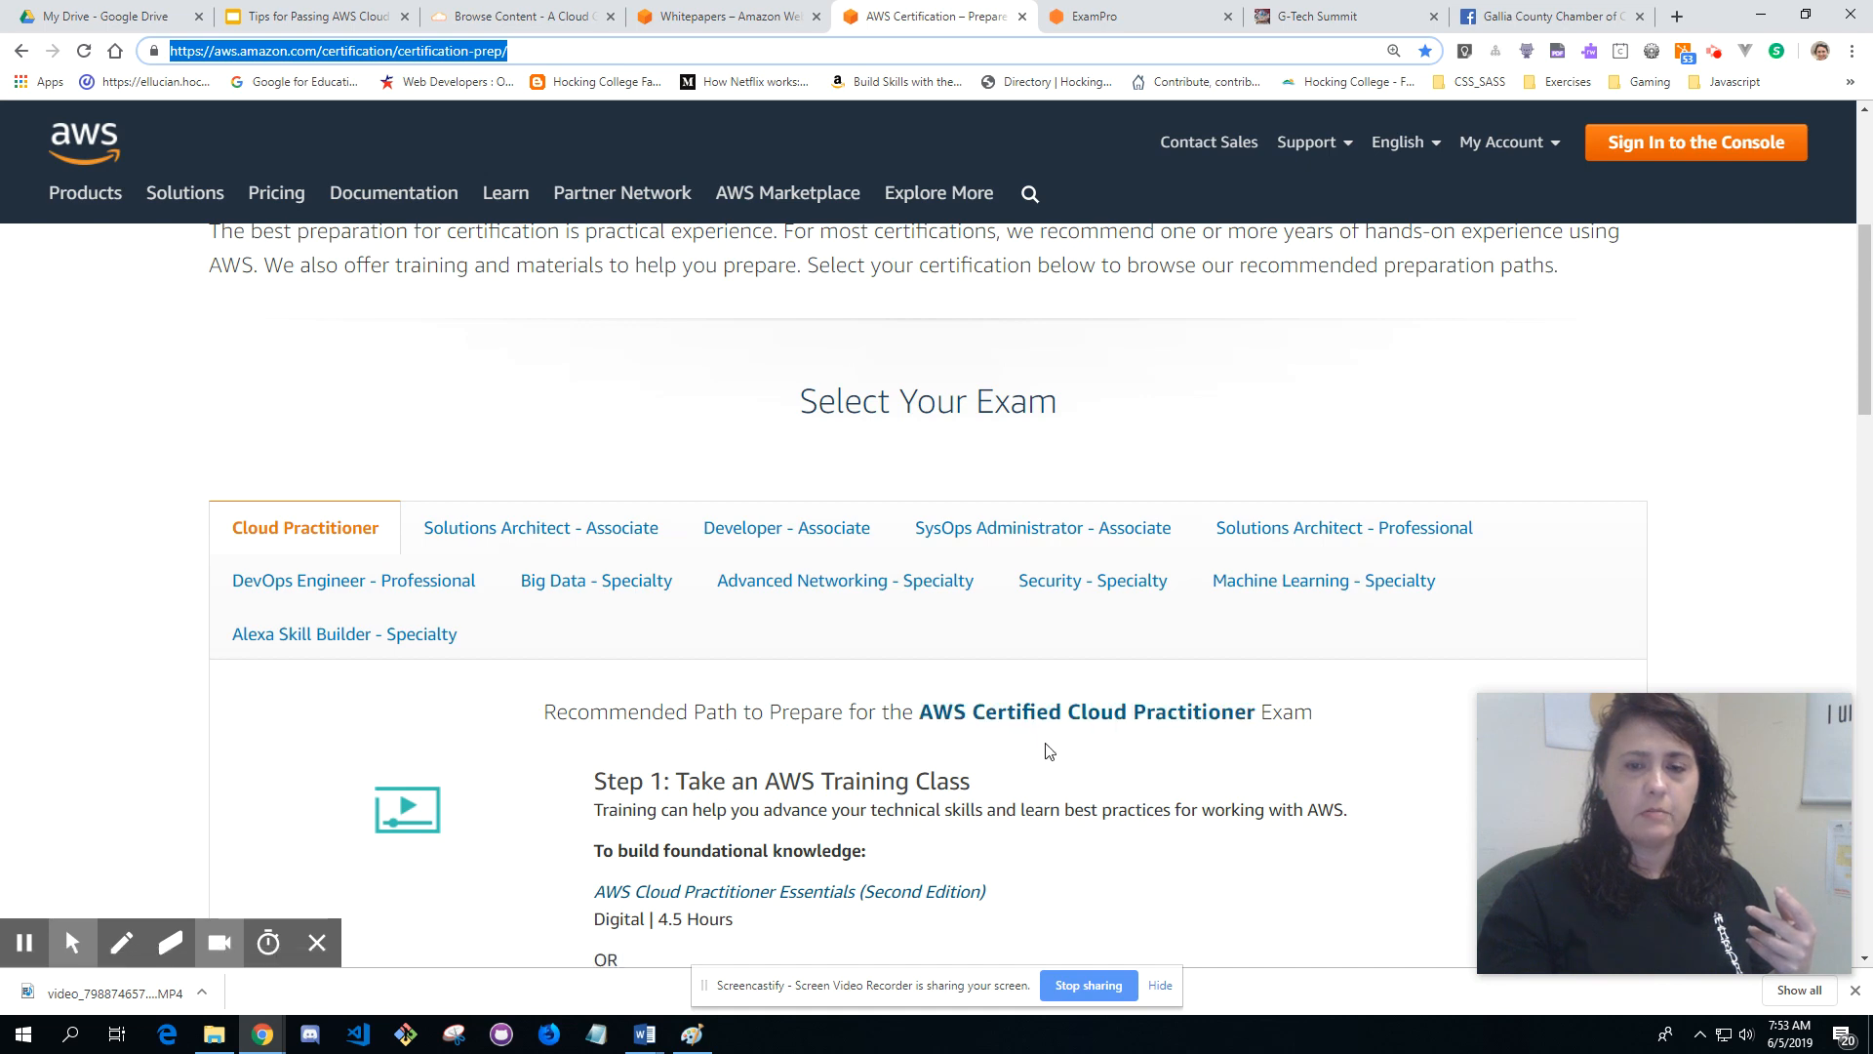
pyautogui.scroll(-3)
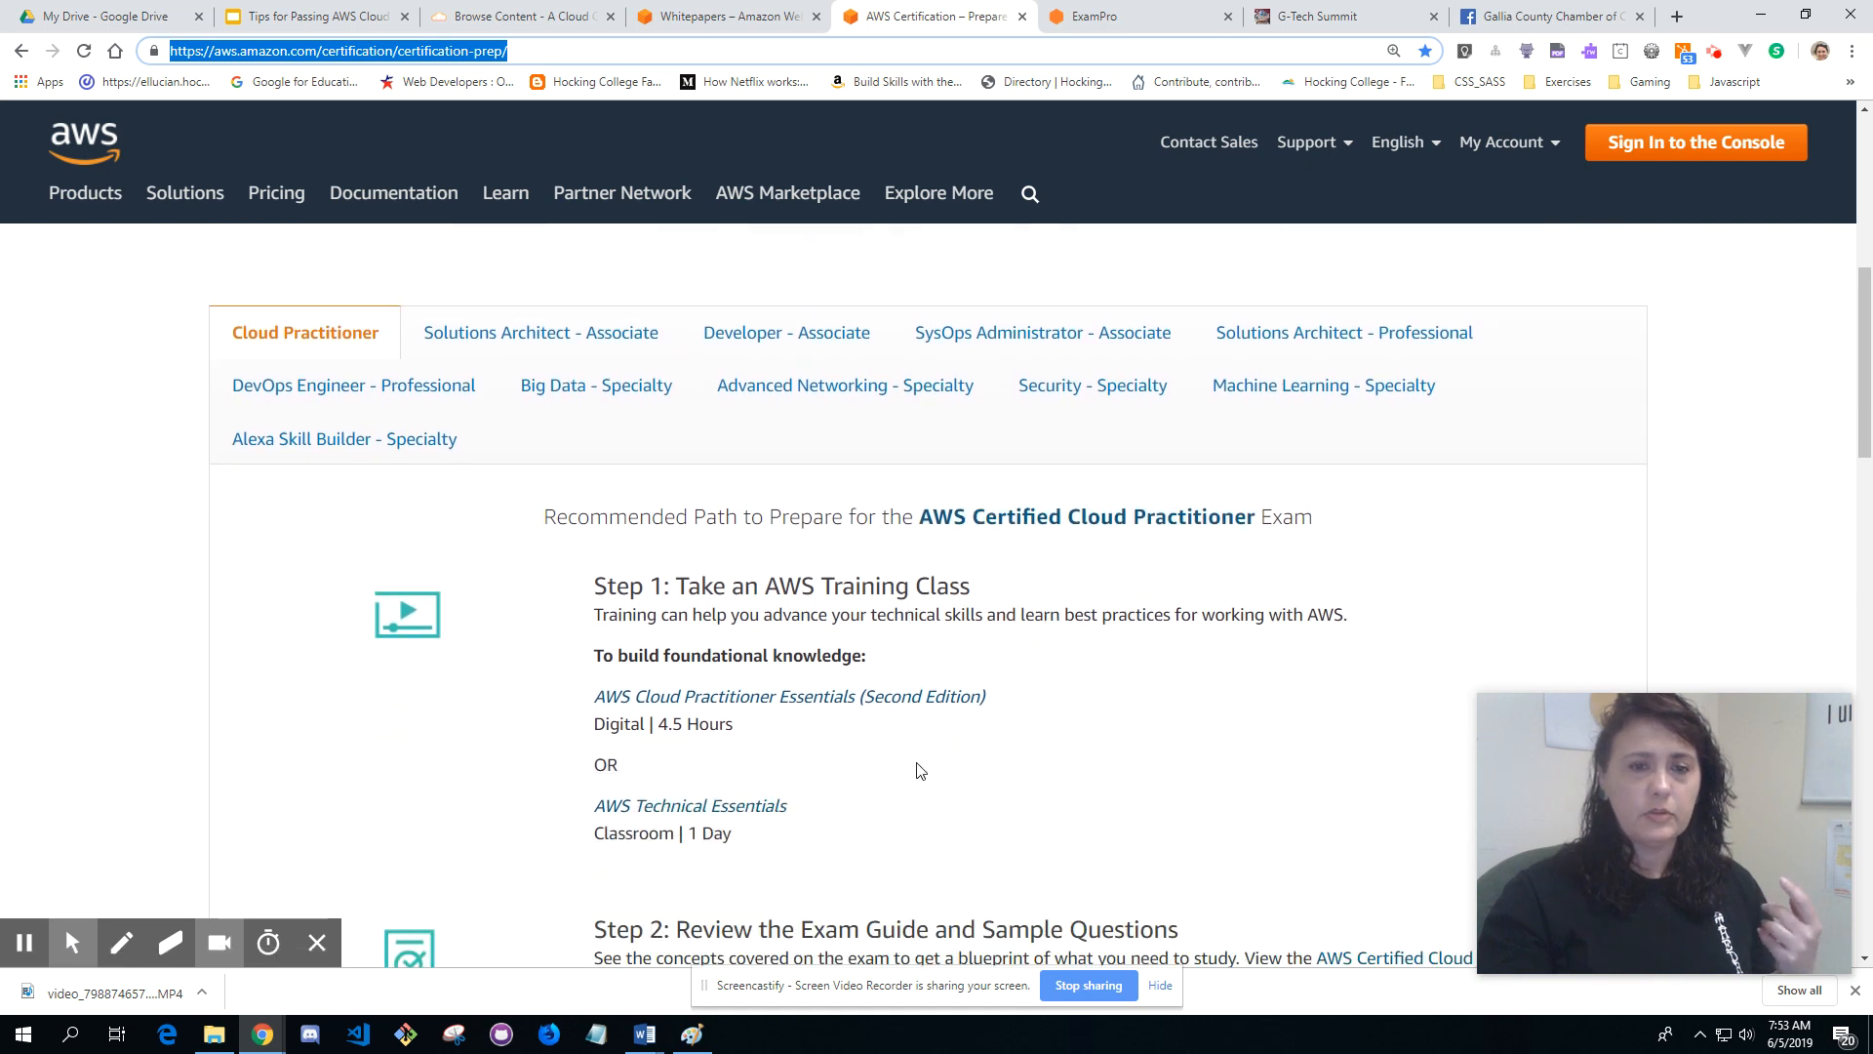
pyautogui.scroll(-3)
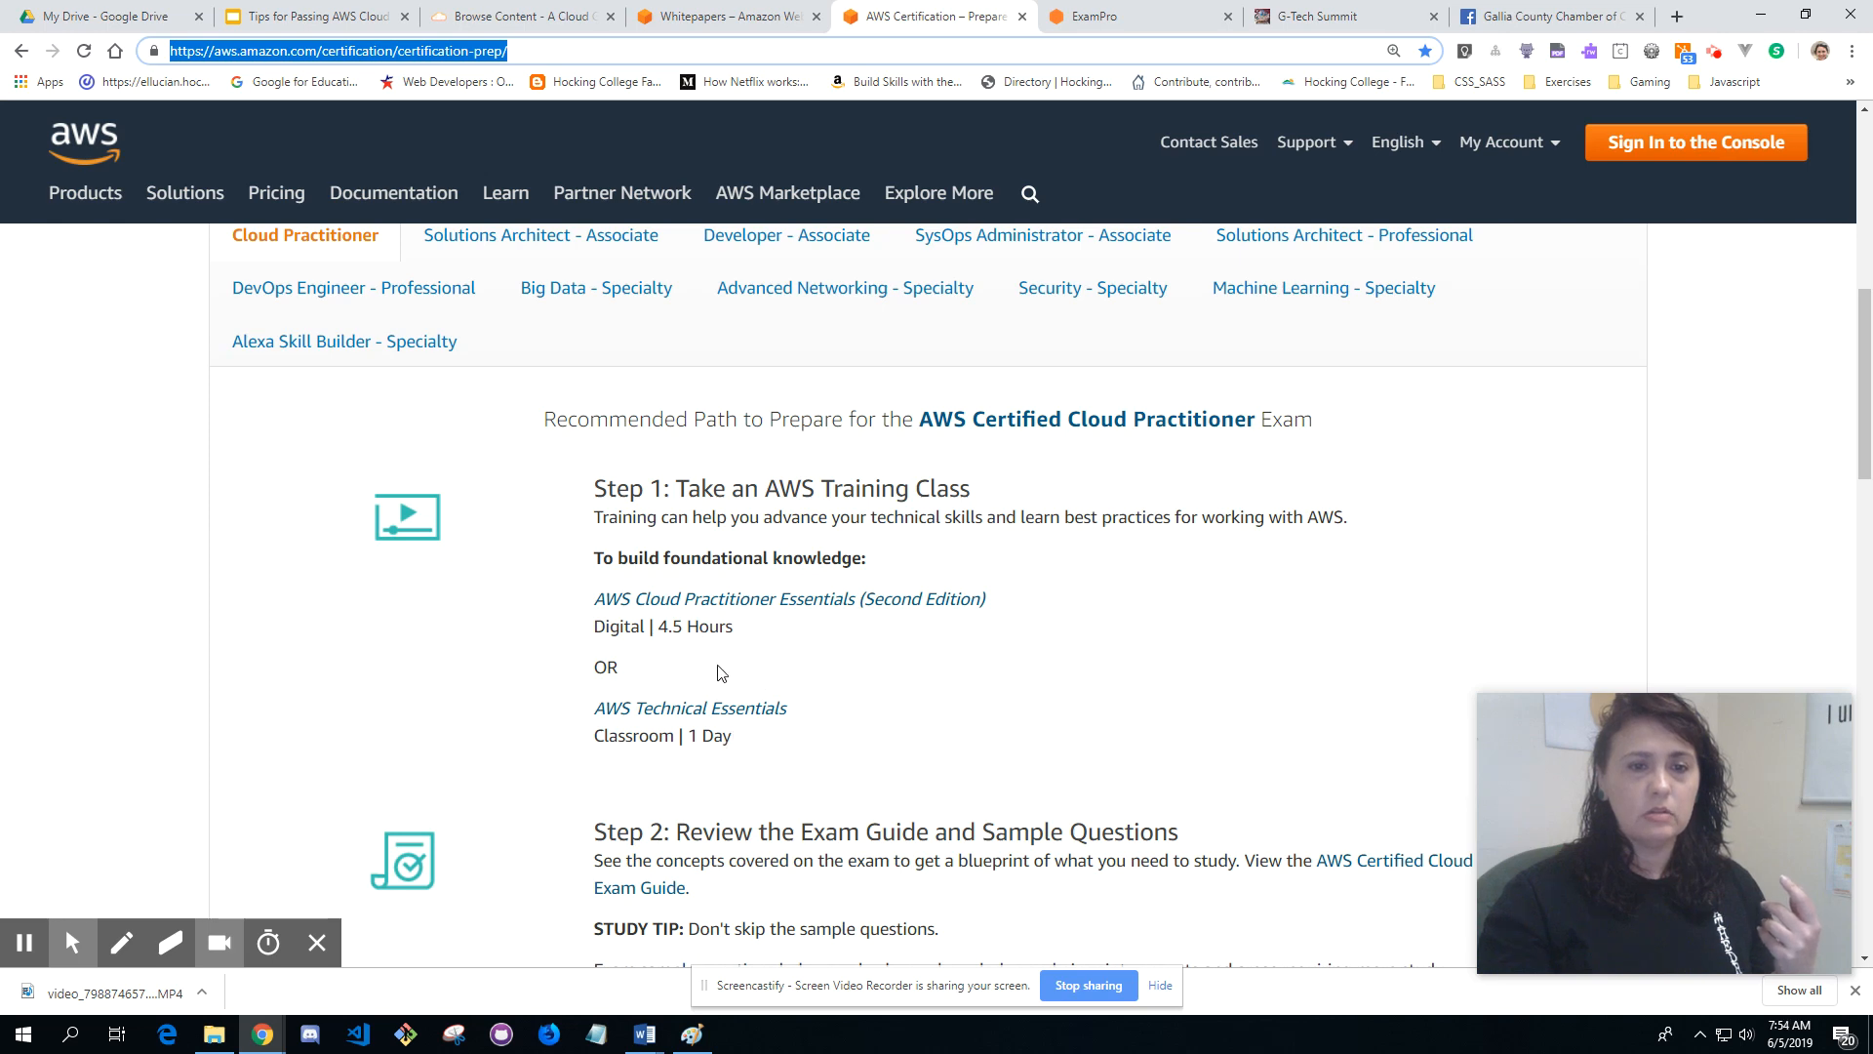
pyautogui.moveTo(748, 642)
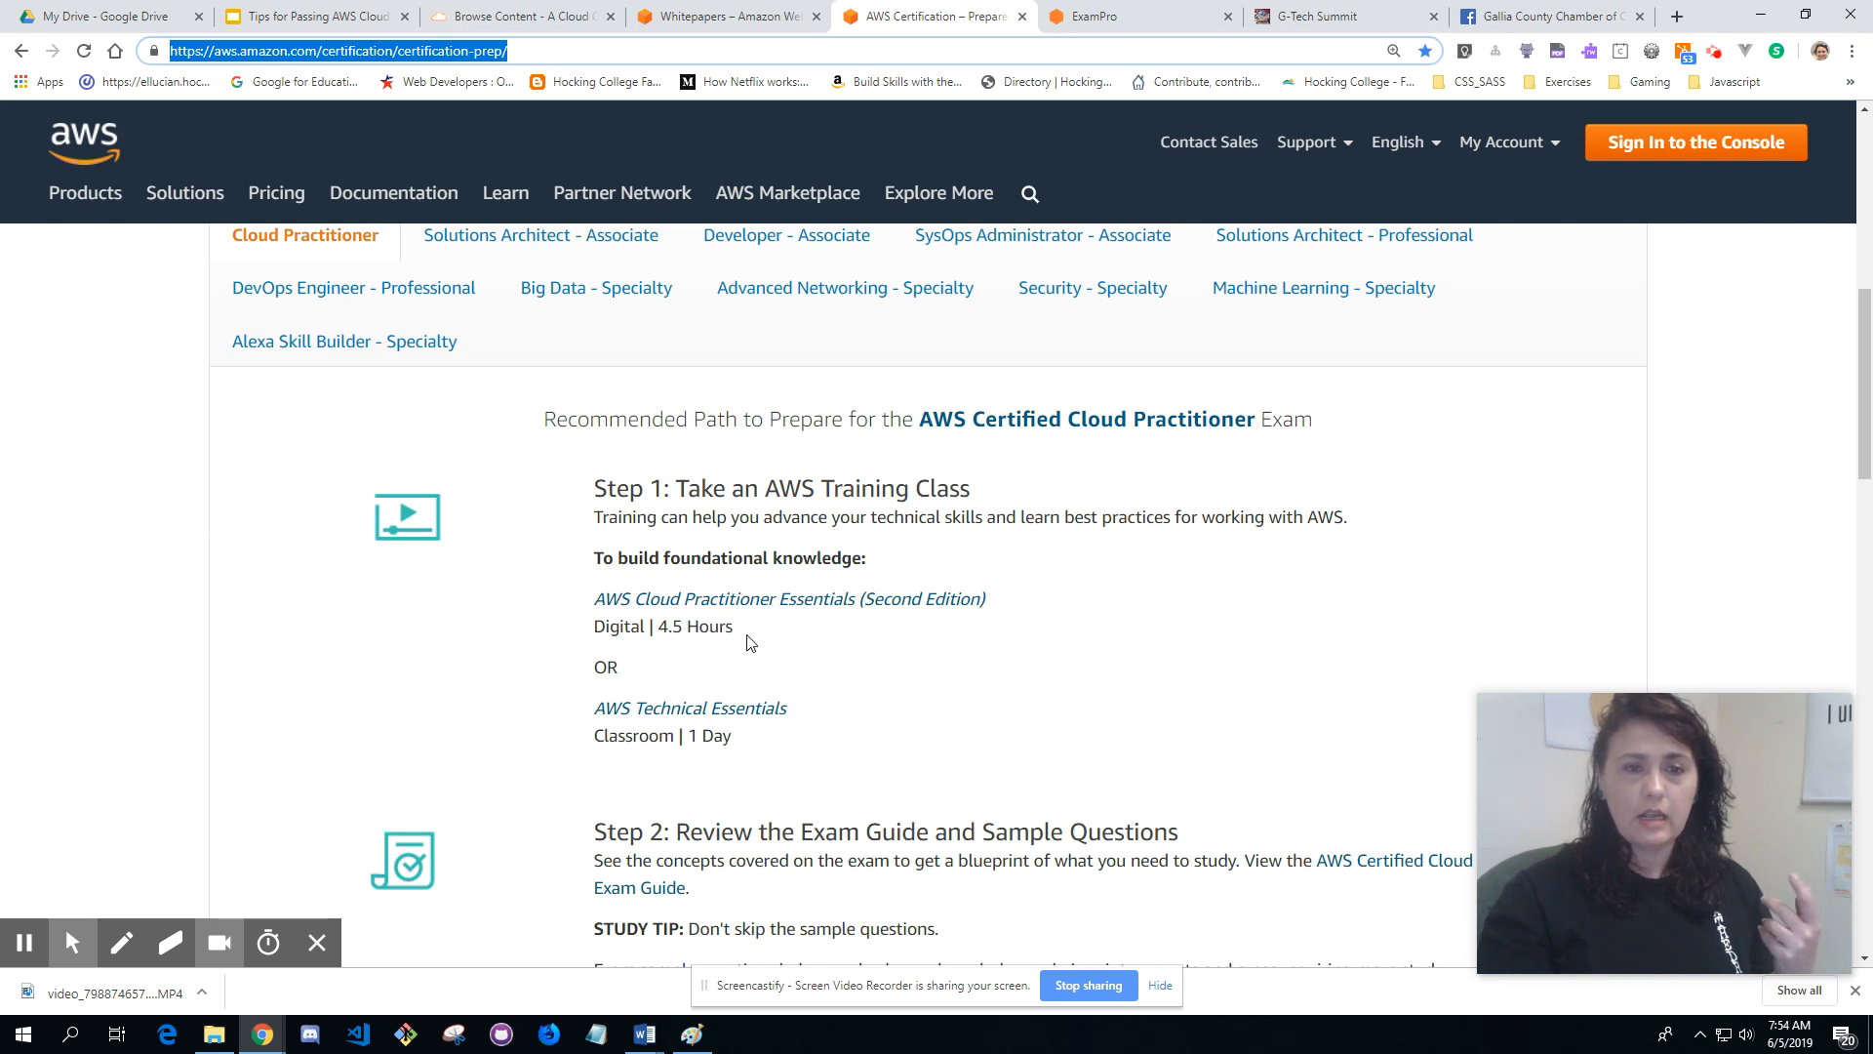
pyautogui.scroll(-3)
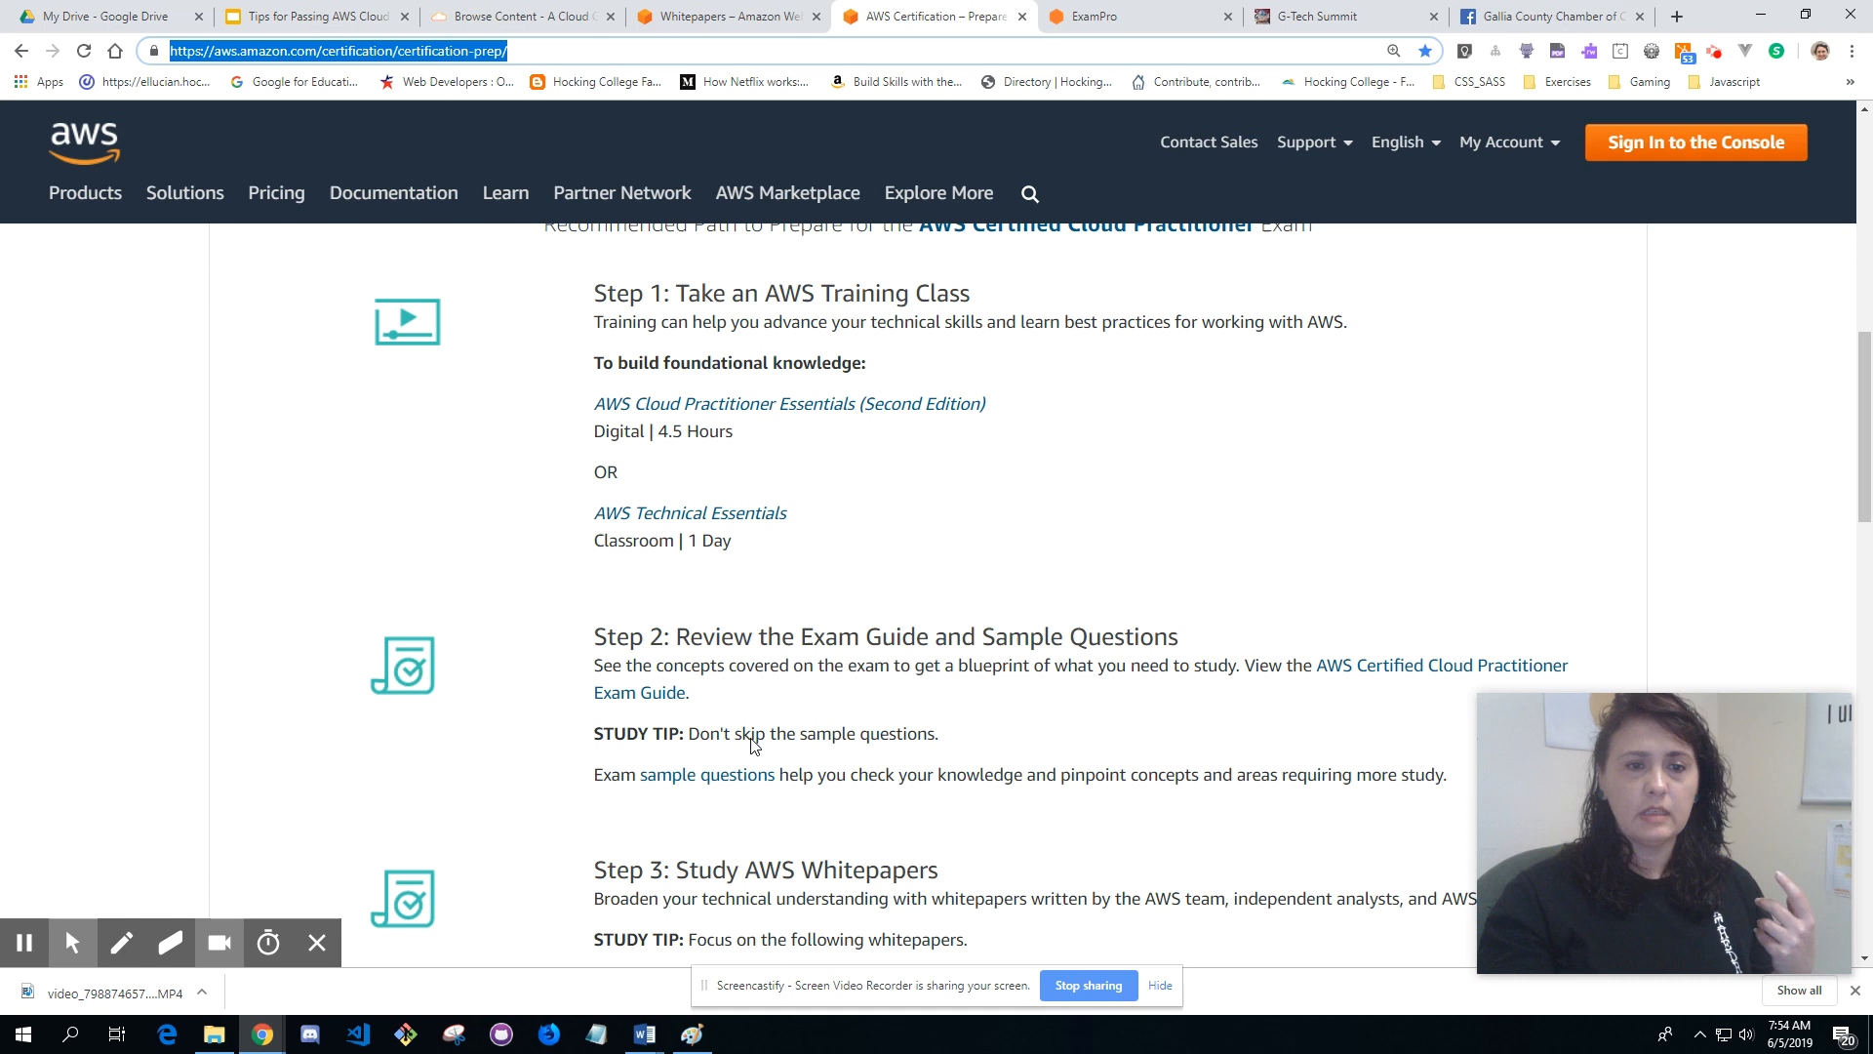
pyautogui.scroll(-3)
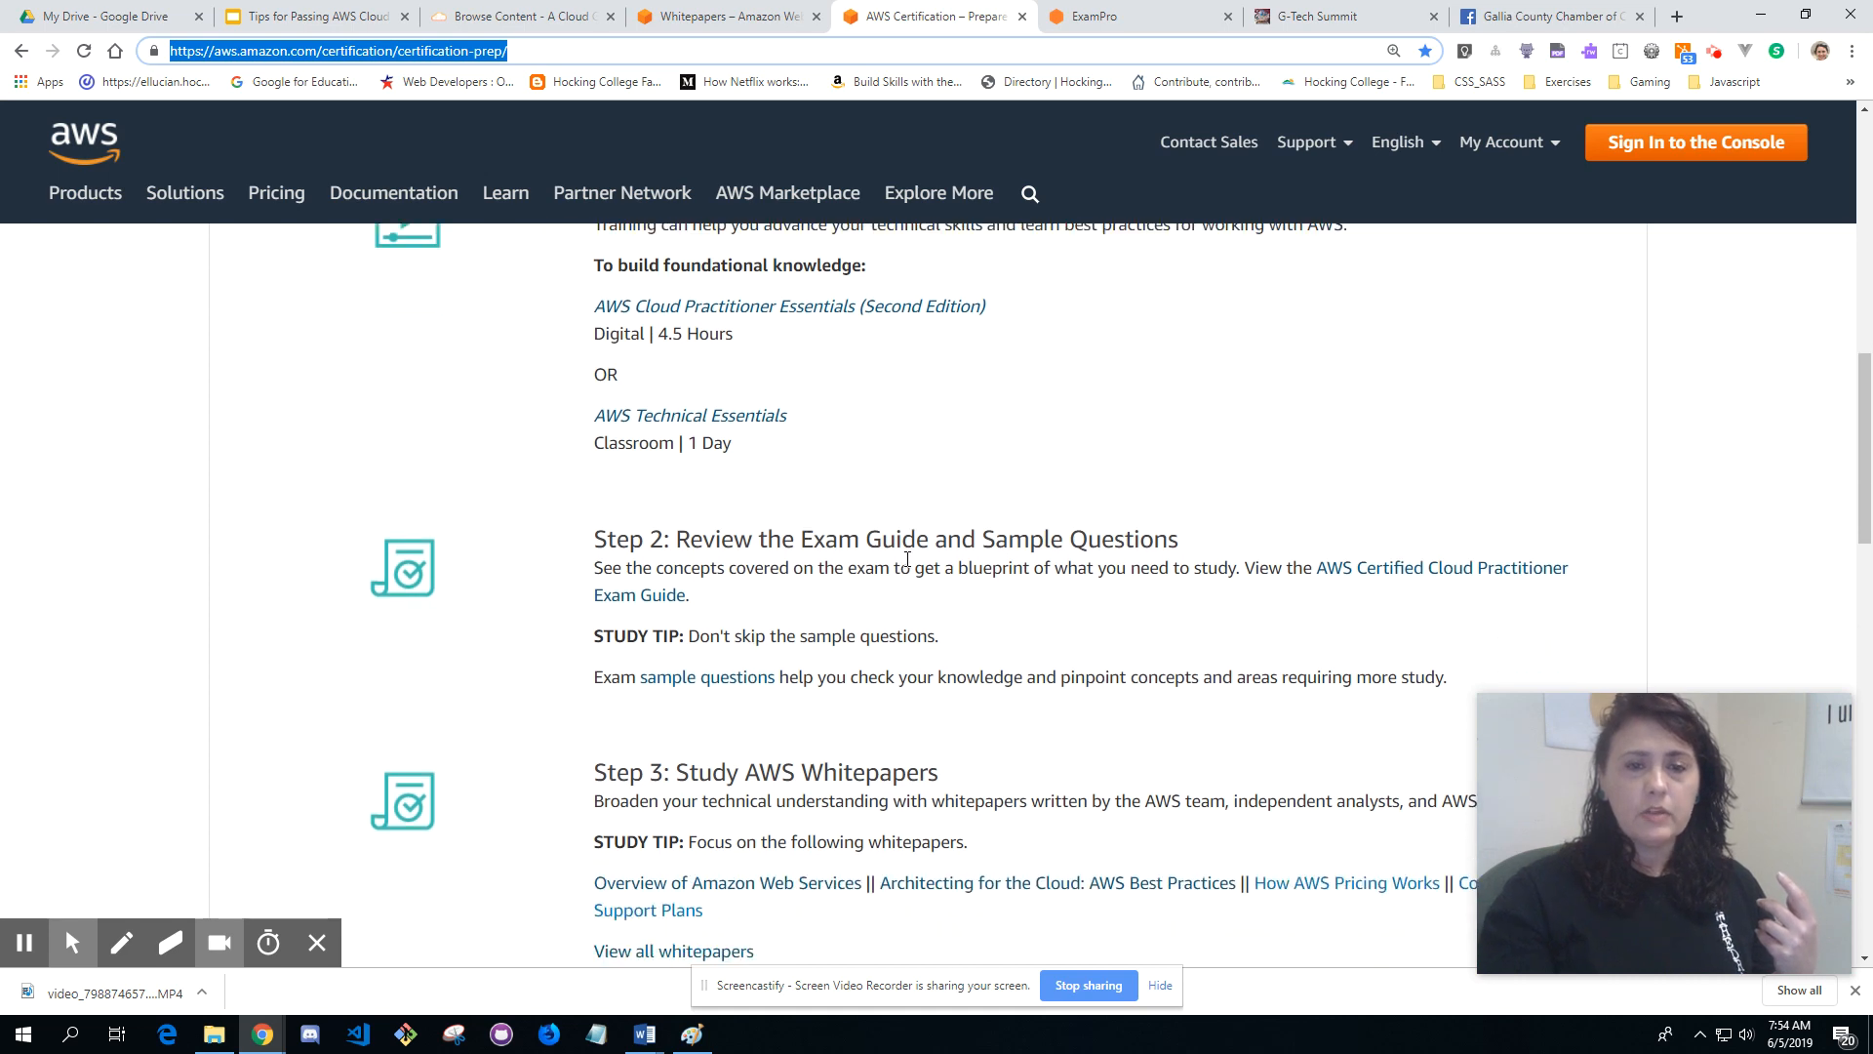
pyautogui.moveTo(876, 626)
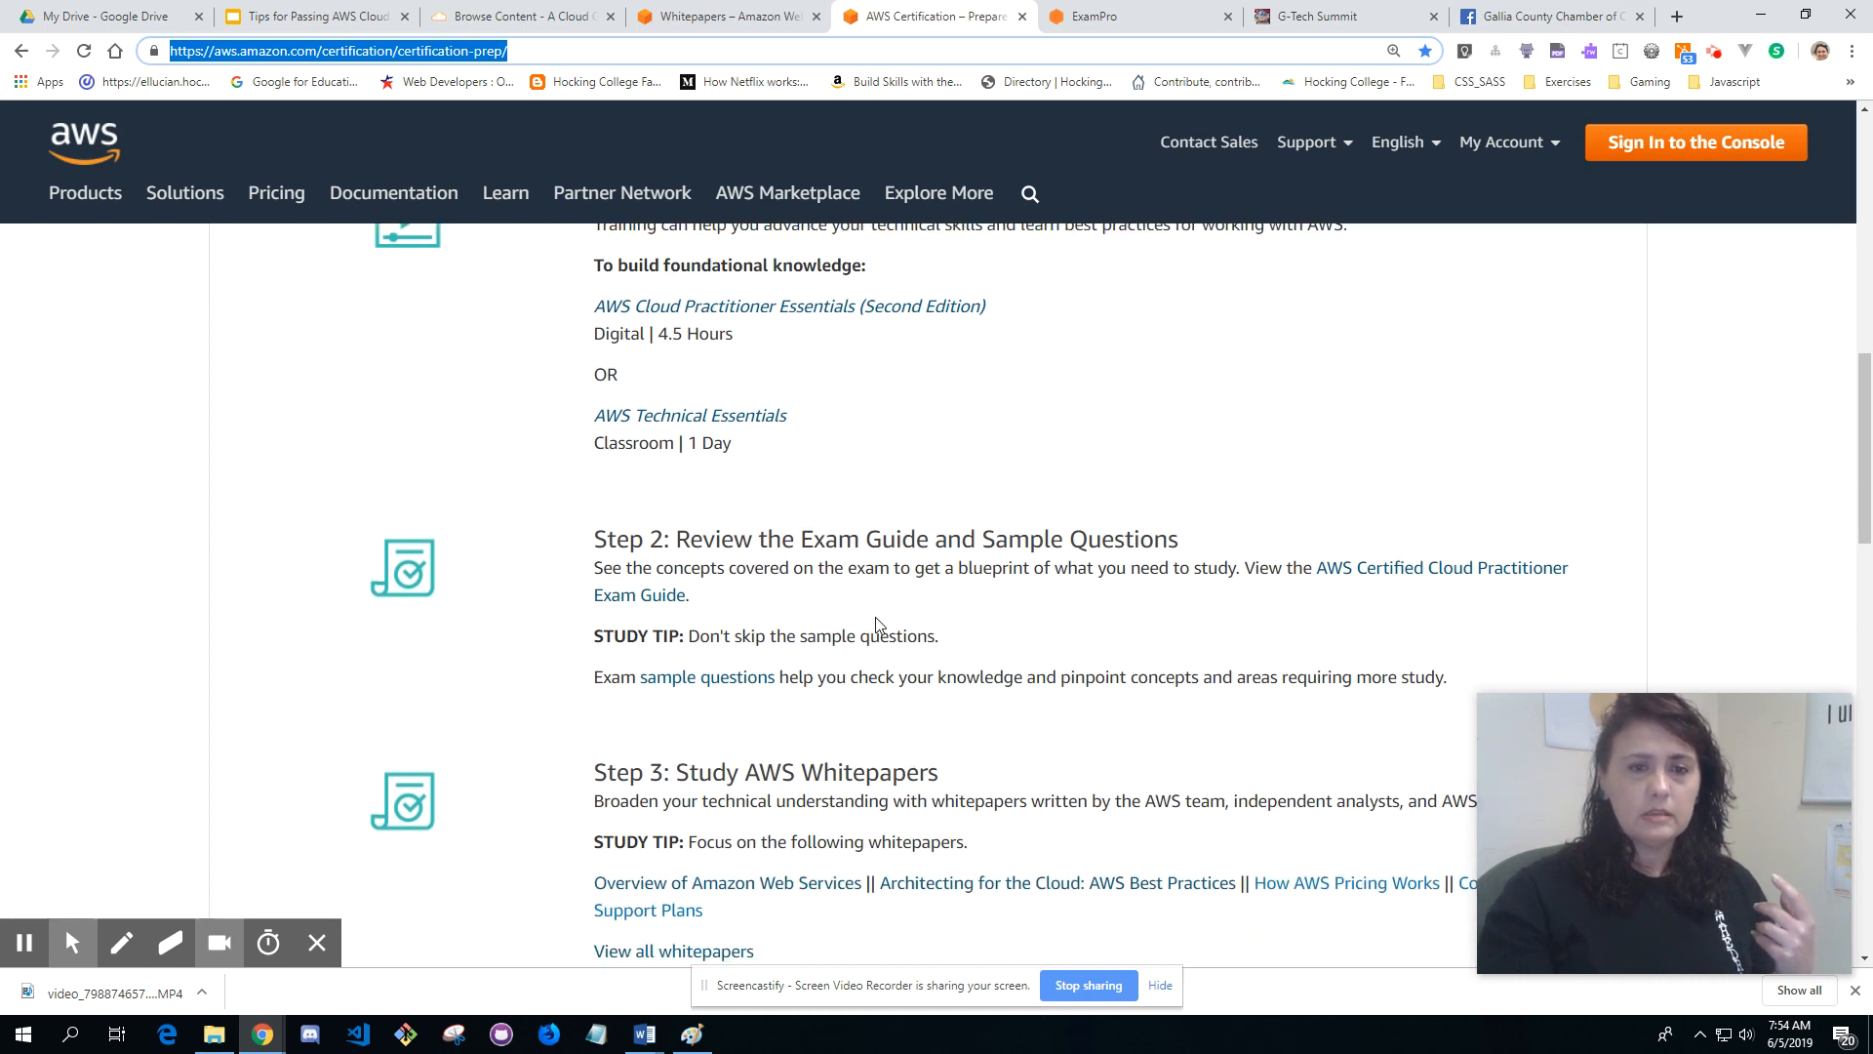
pyautogui.scroll(-3)
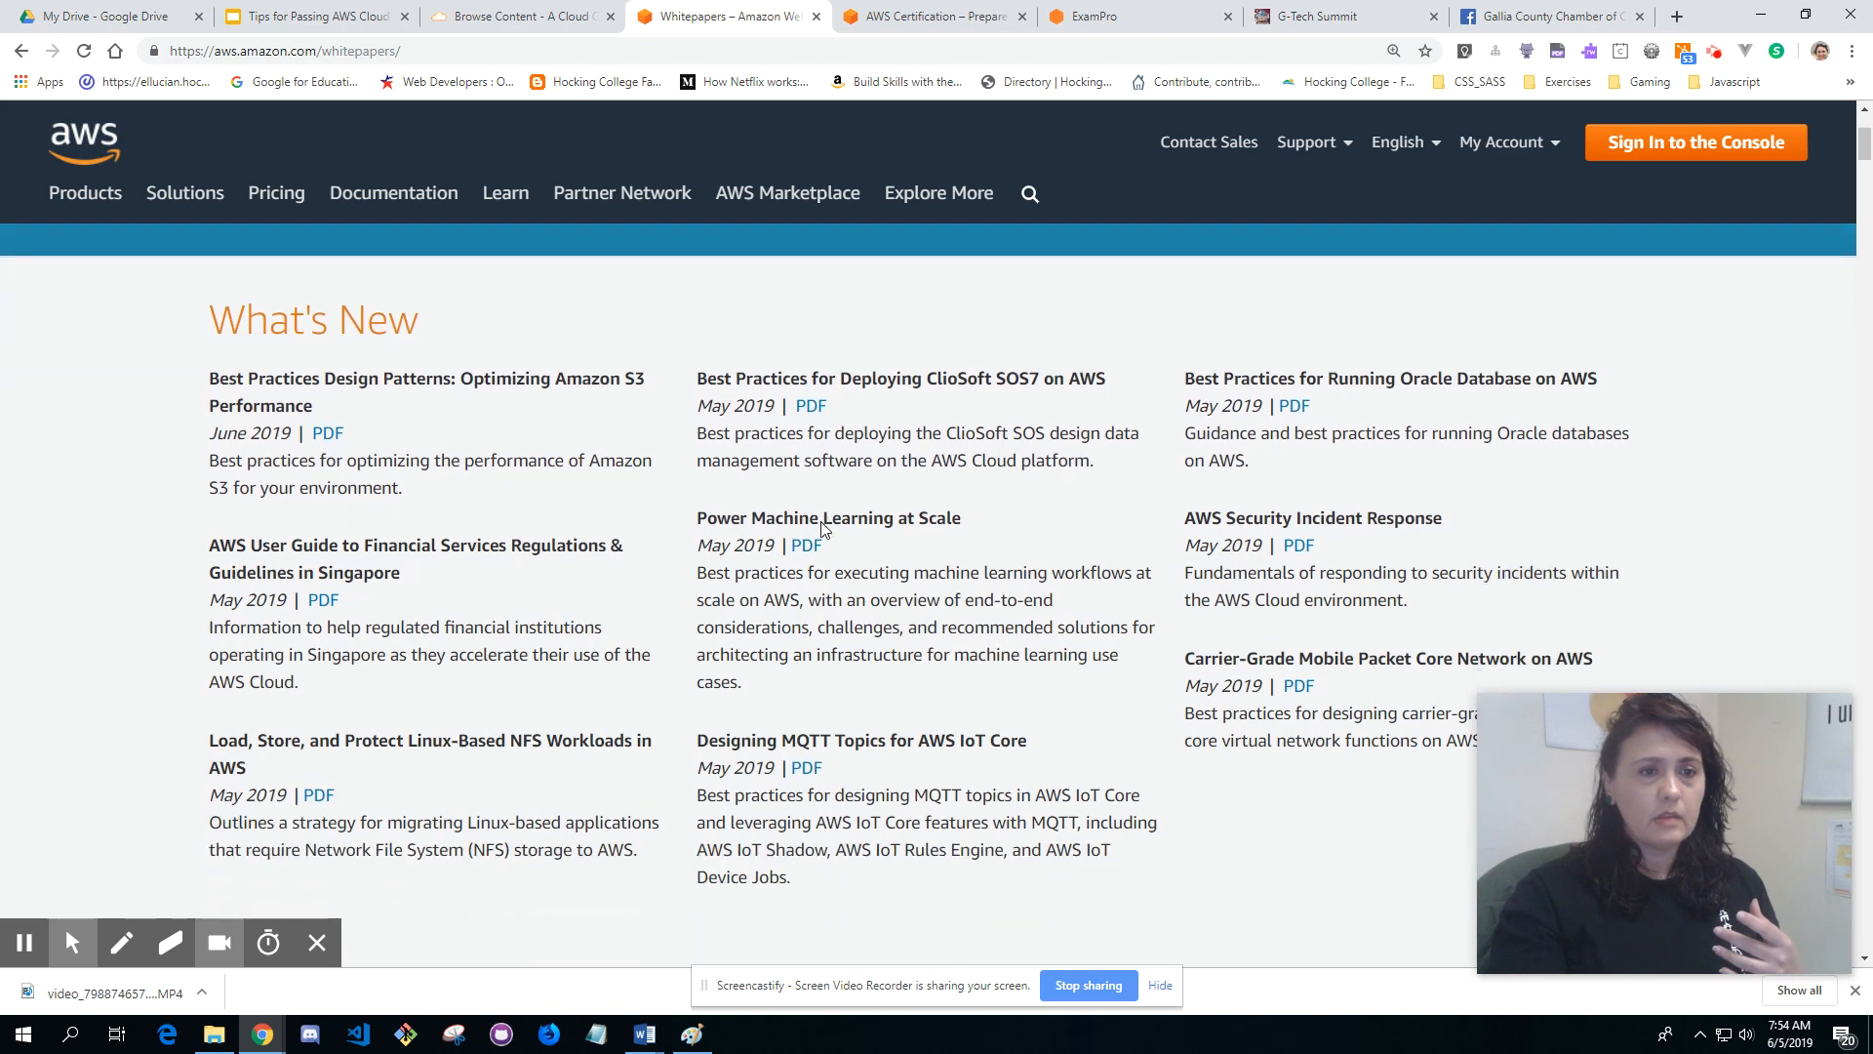
# Step: Scroll past What's New to the Introduction to AWS whitepapers section
pyautogui.scroll(-3)
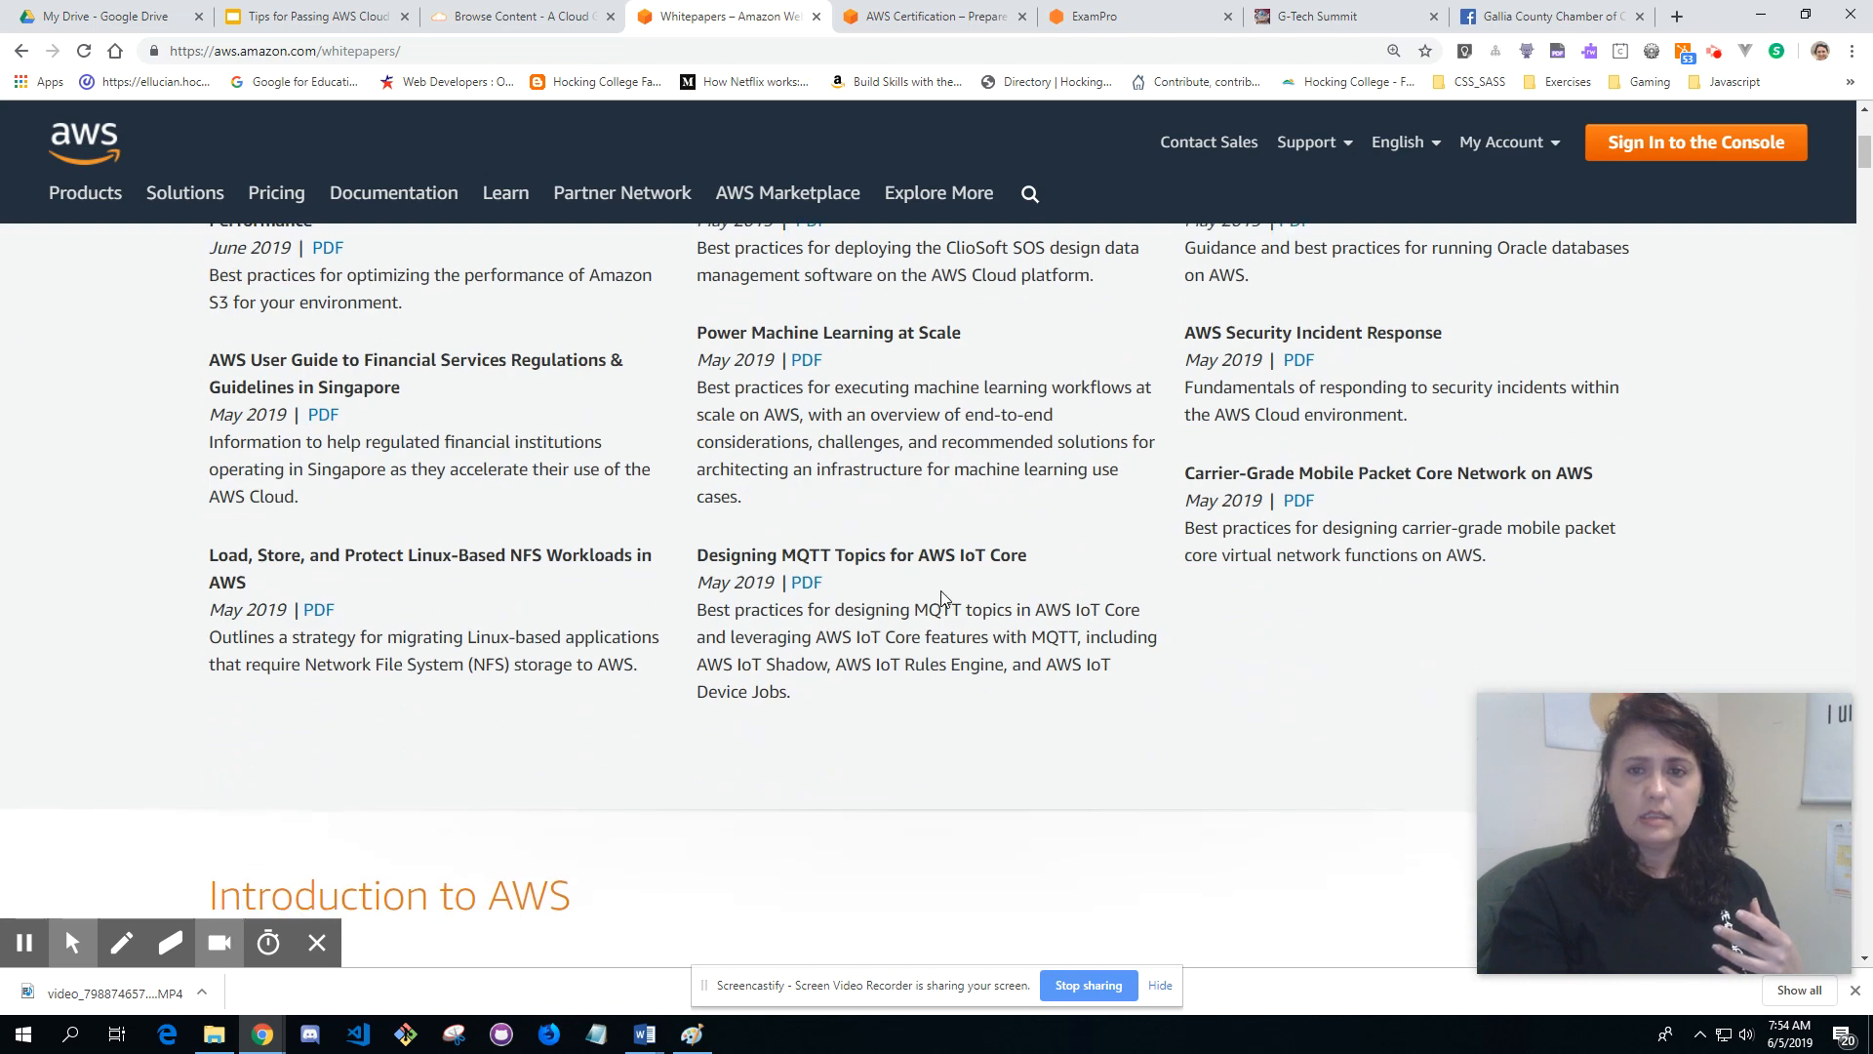
pyautogui.scroll(-3)
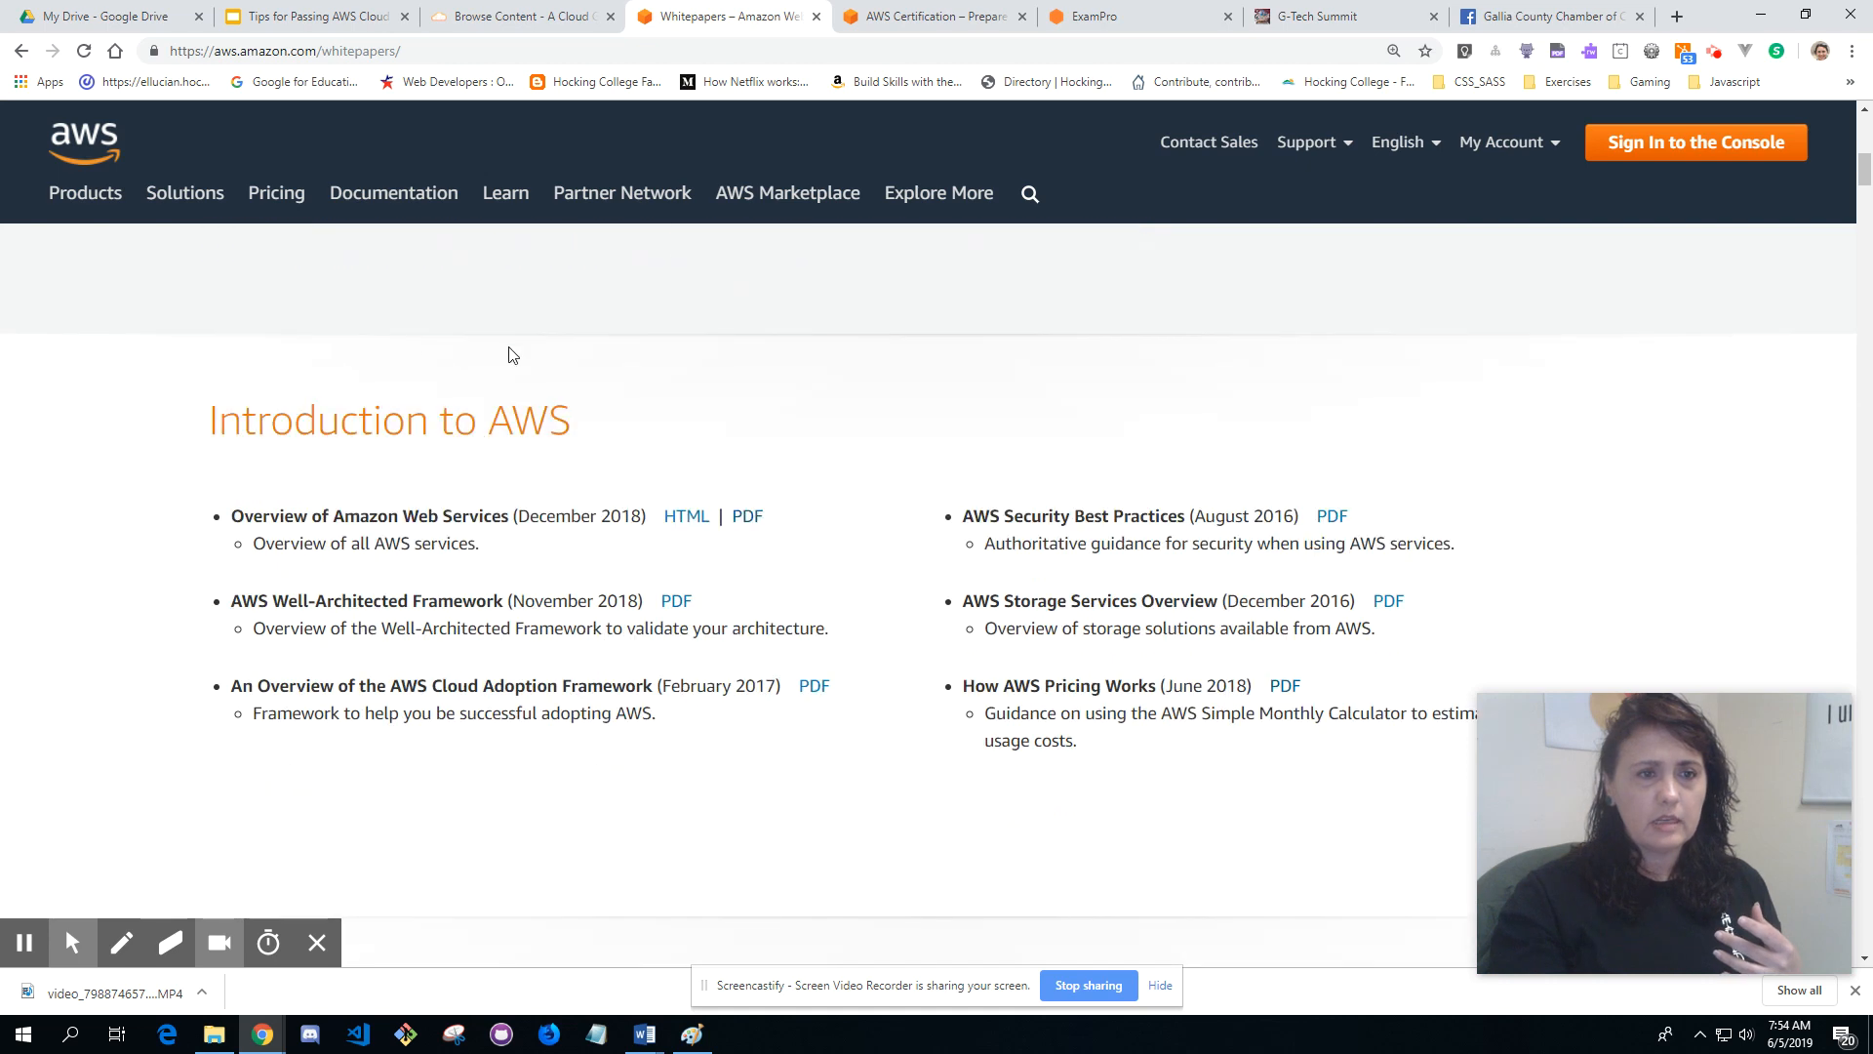
pyautogui.moveTo(746, 516)
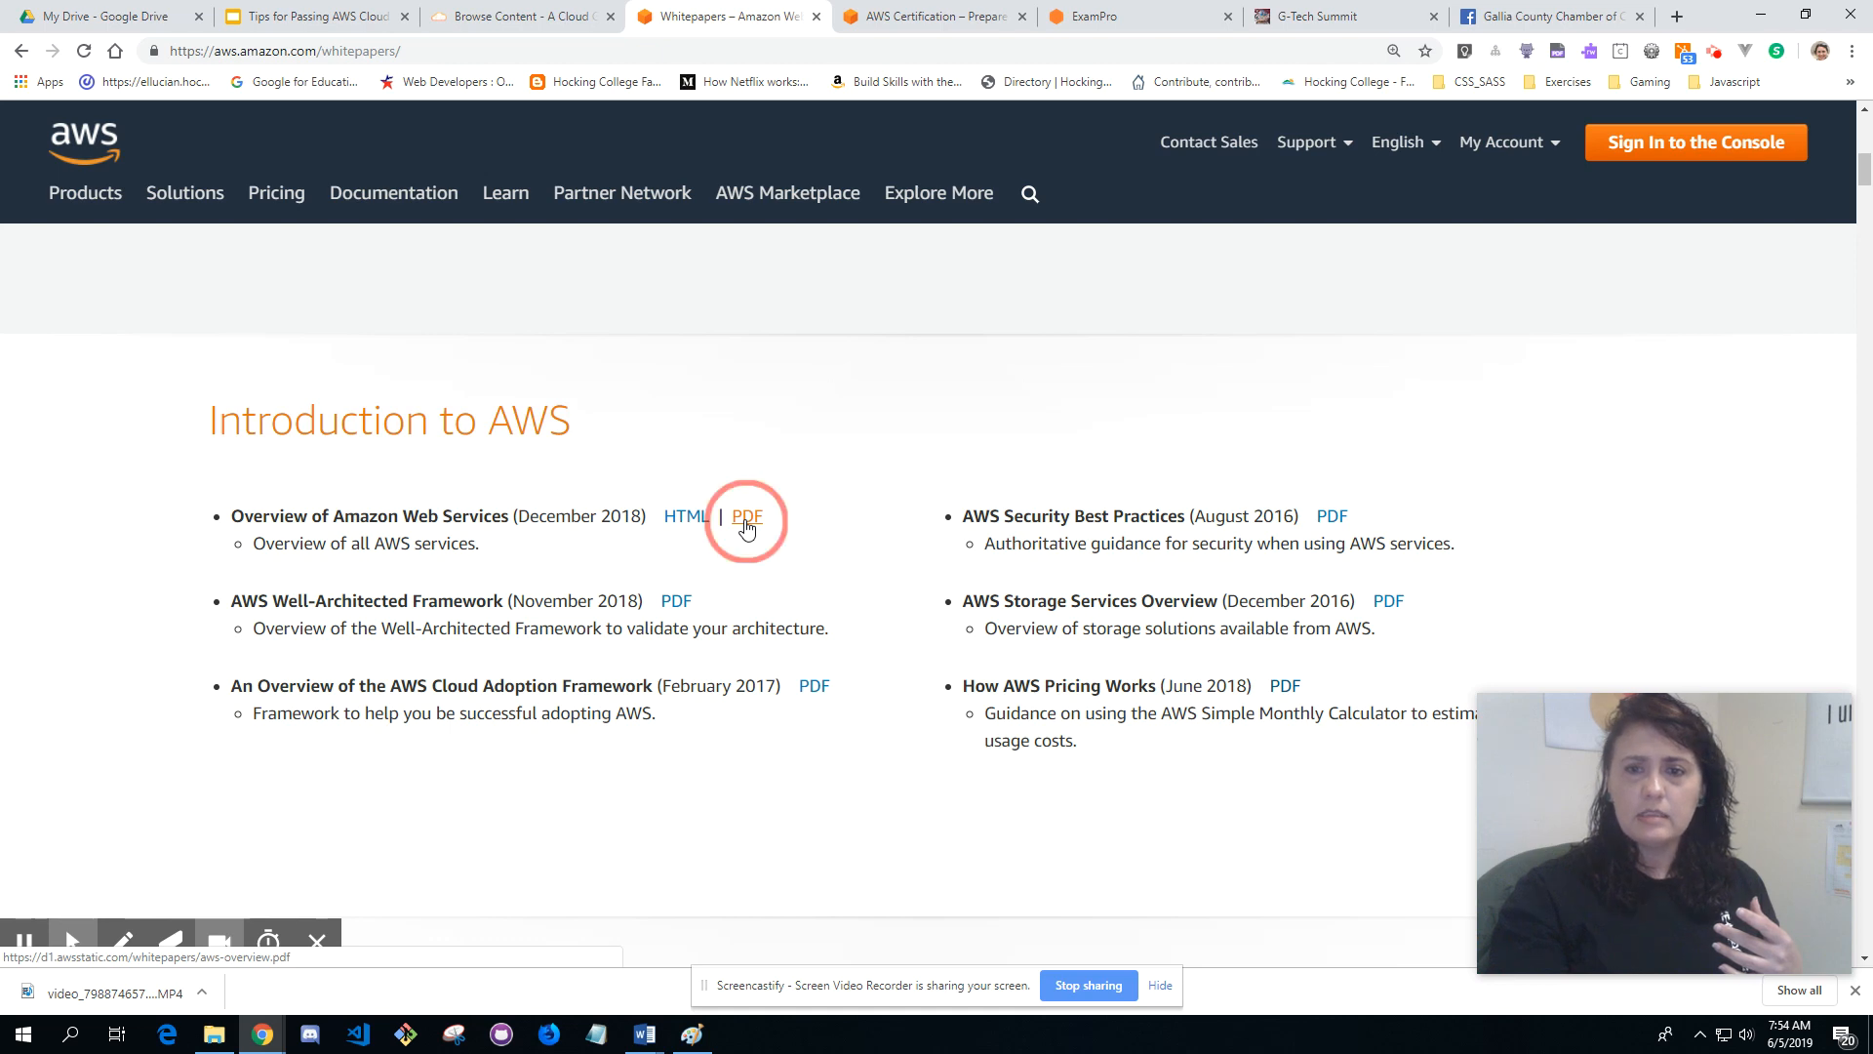
# Step: Open the Overview of Amazon Web Services whitepaper PDF and skim through its contents
pyautogui.click(746, 515)
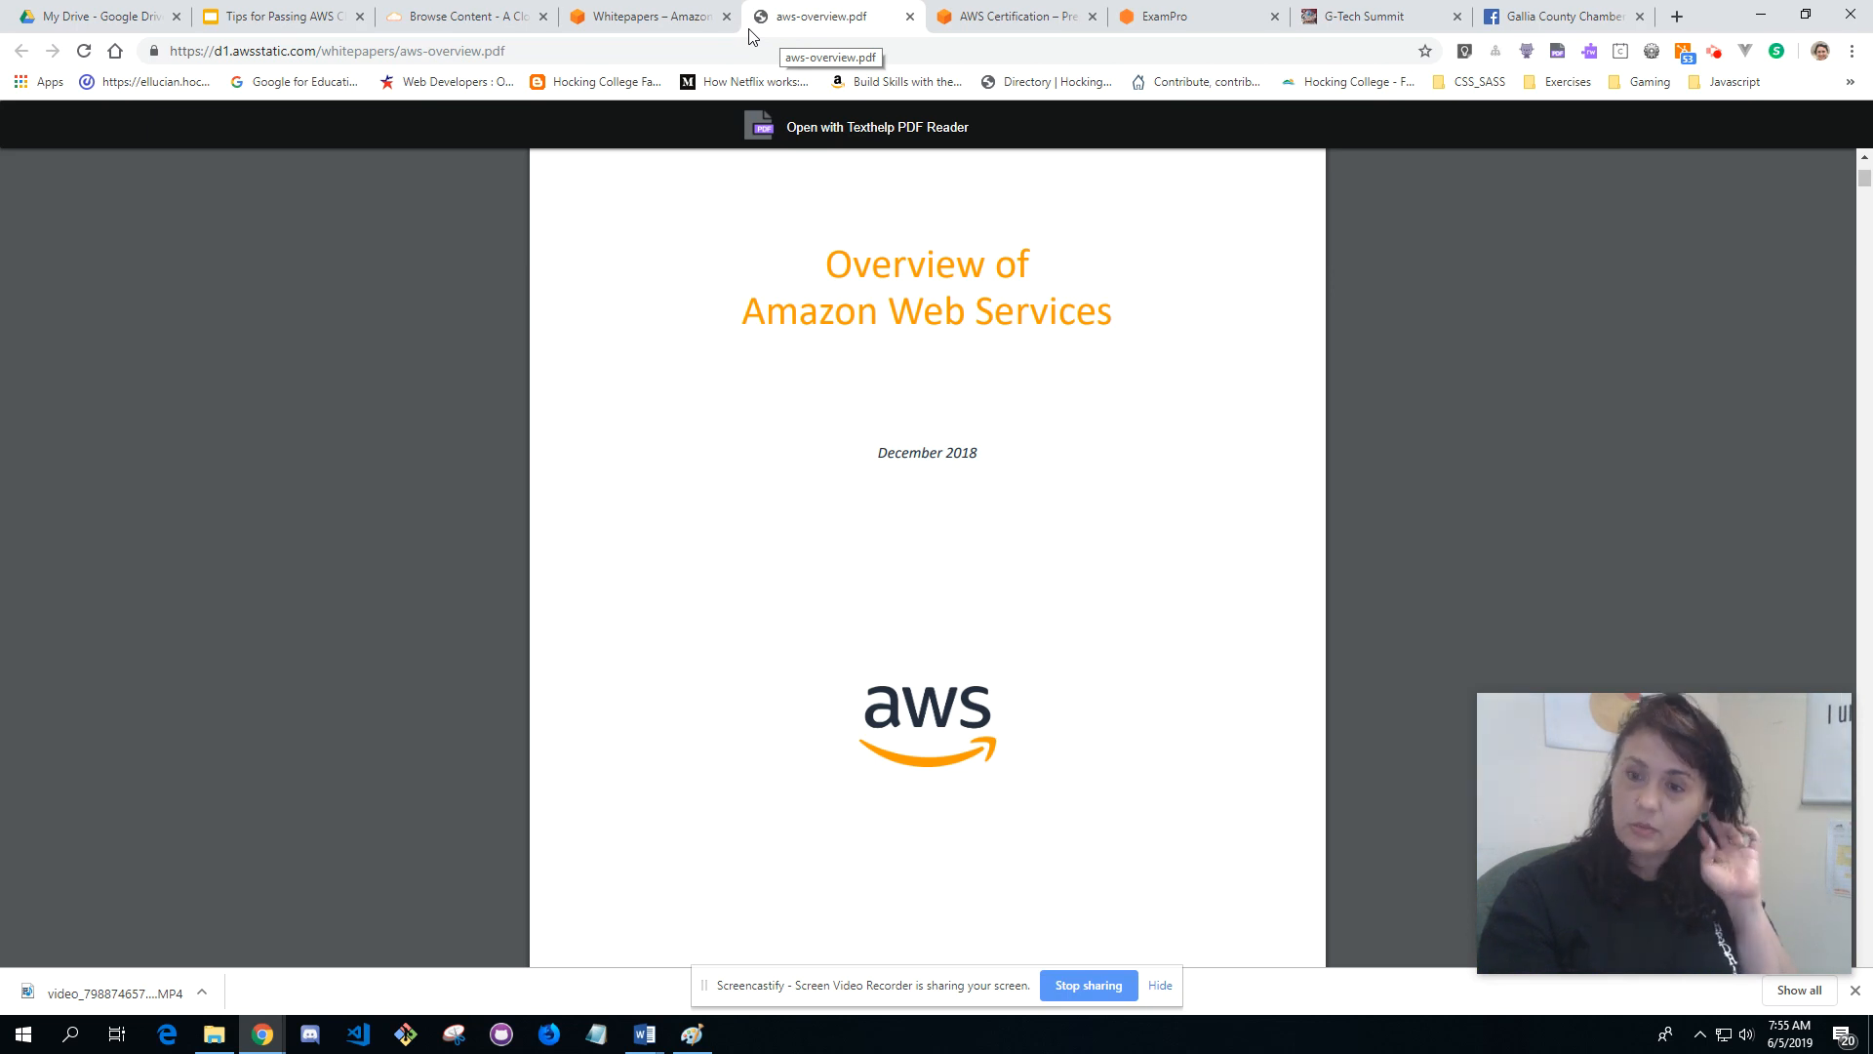
pyautogui.moveTo(972, 414)
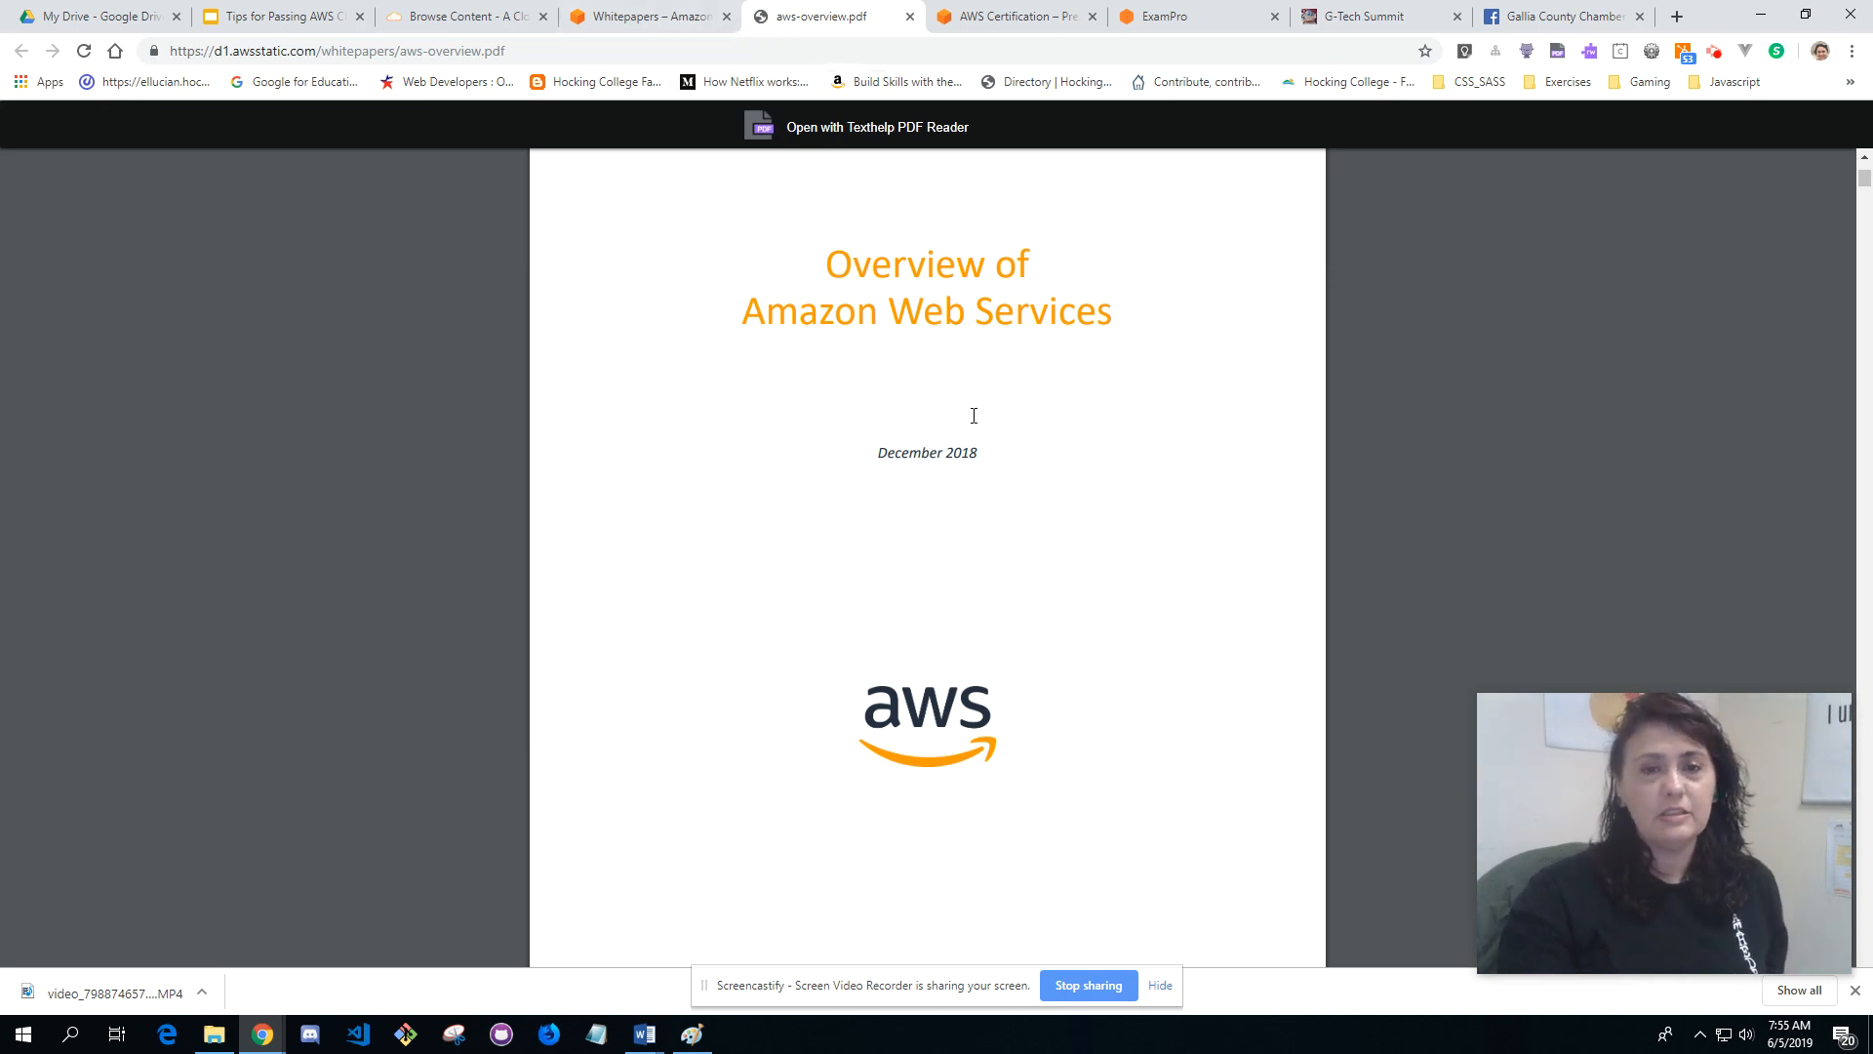
pyautogui.scroll(-3)
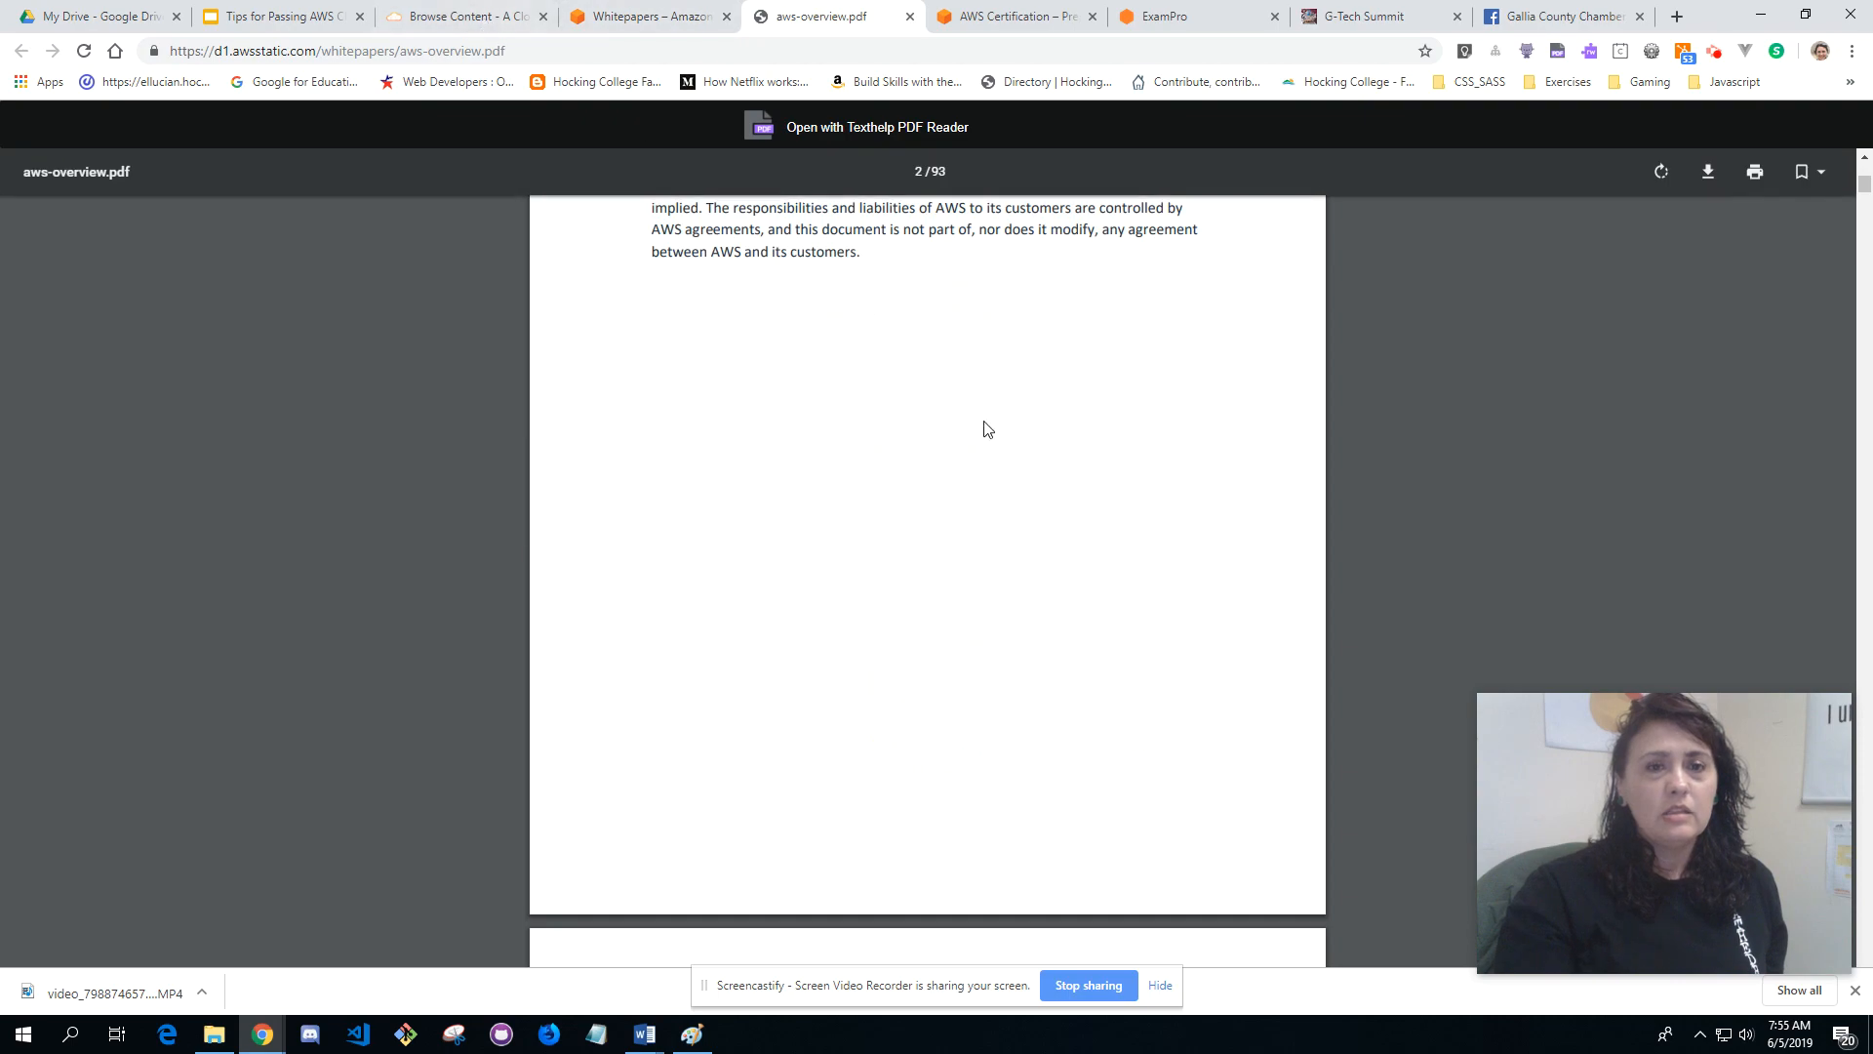
pyautogui.scroll(-3)
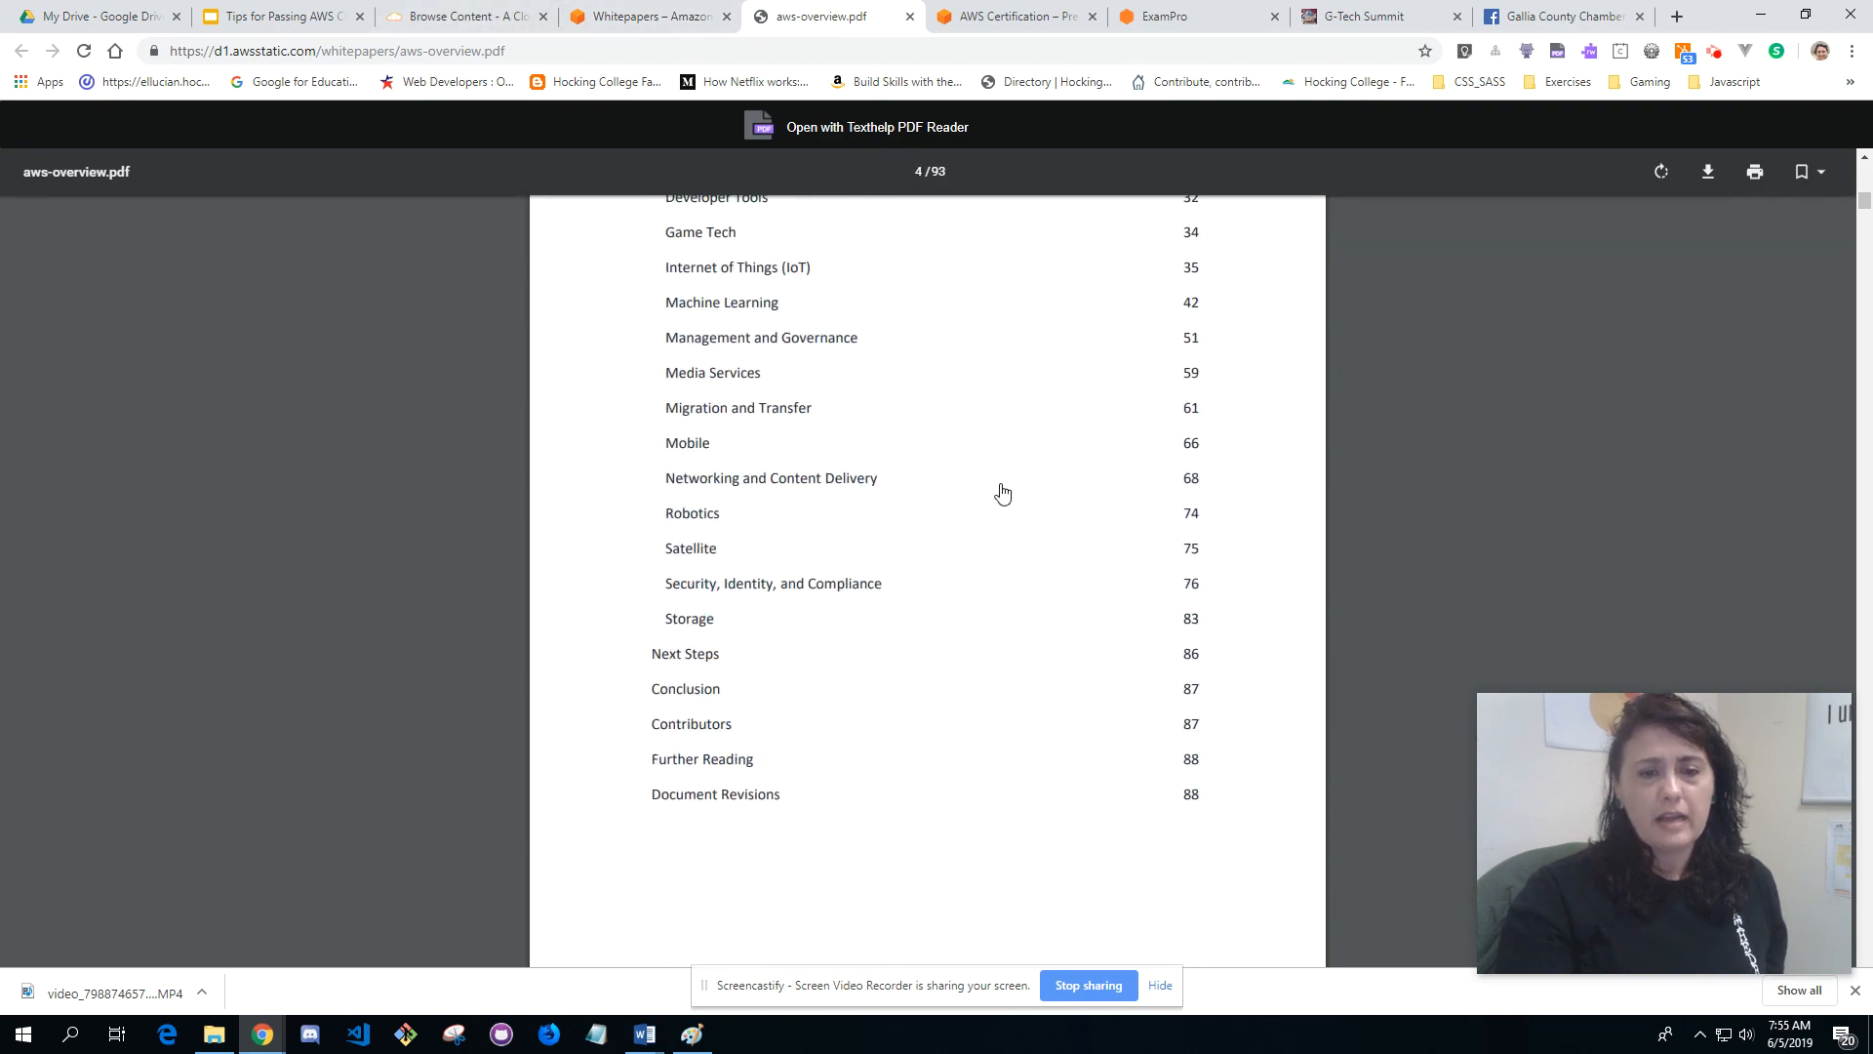
pyautogui.scroll(-3)
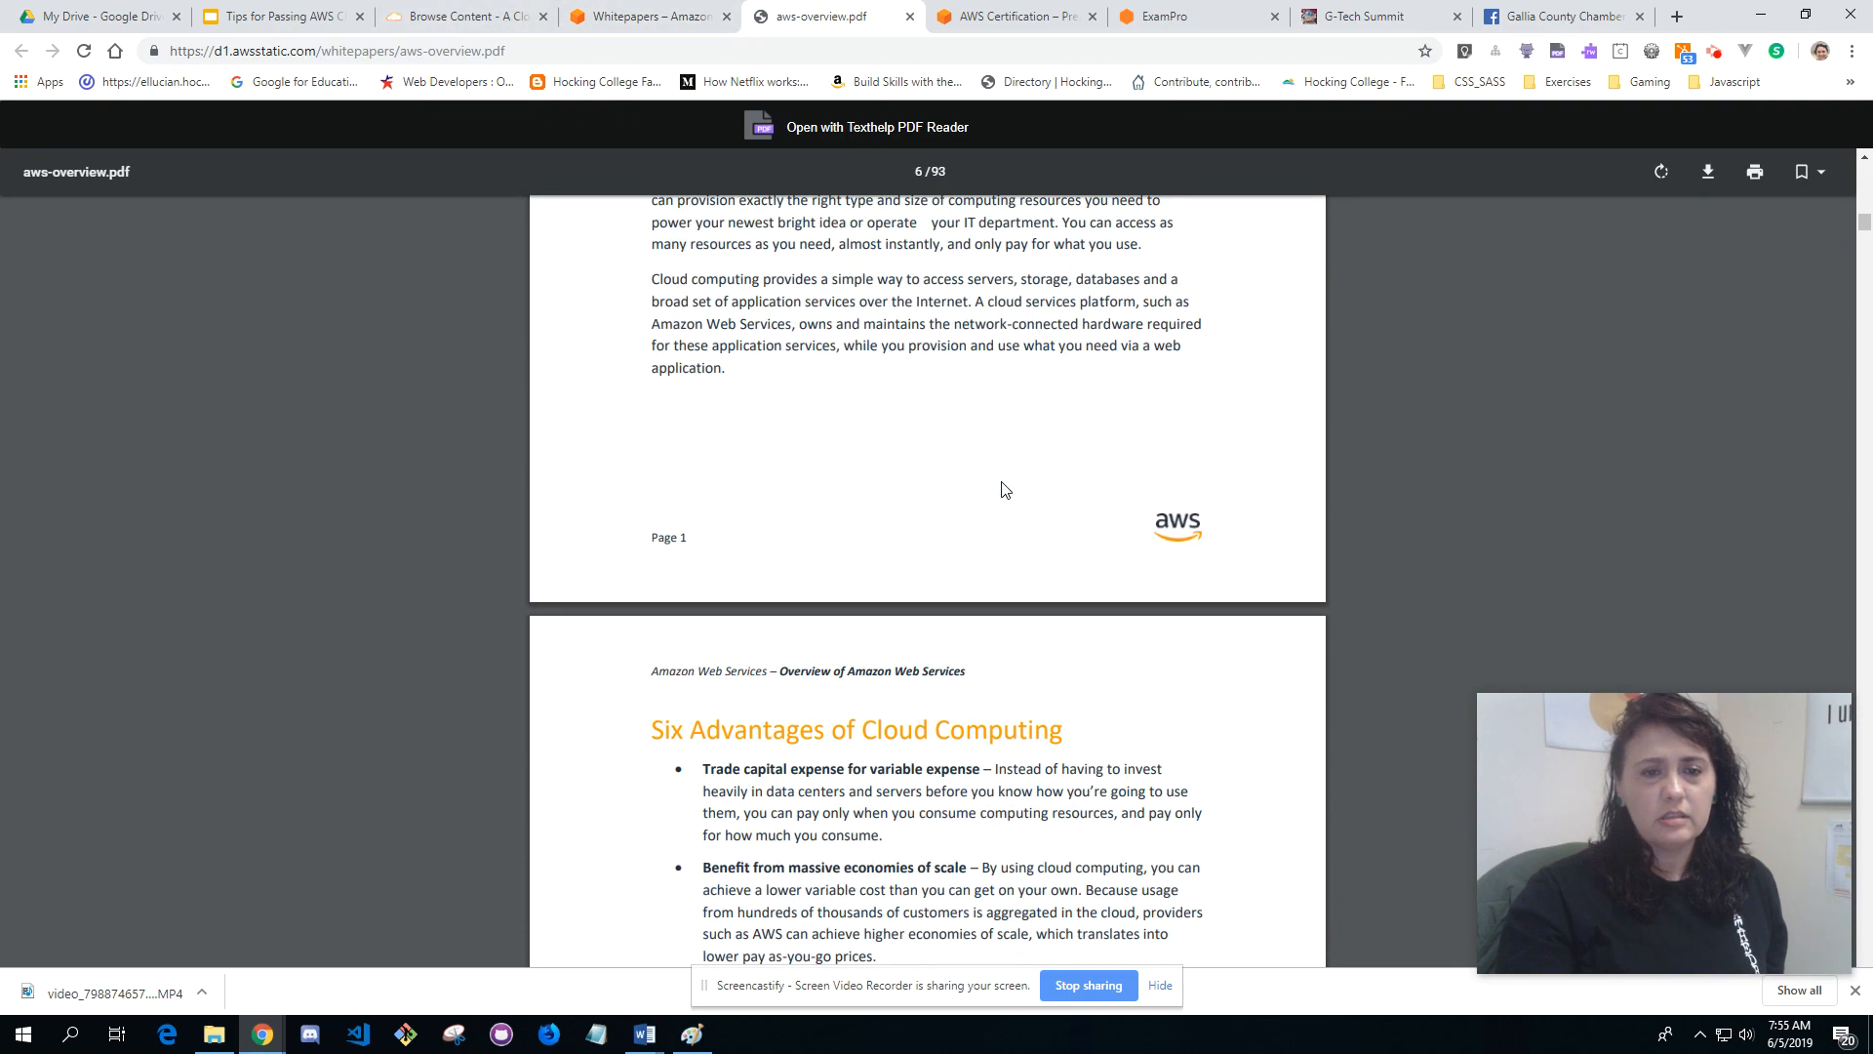
pyautogui.scroll(-3)
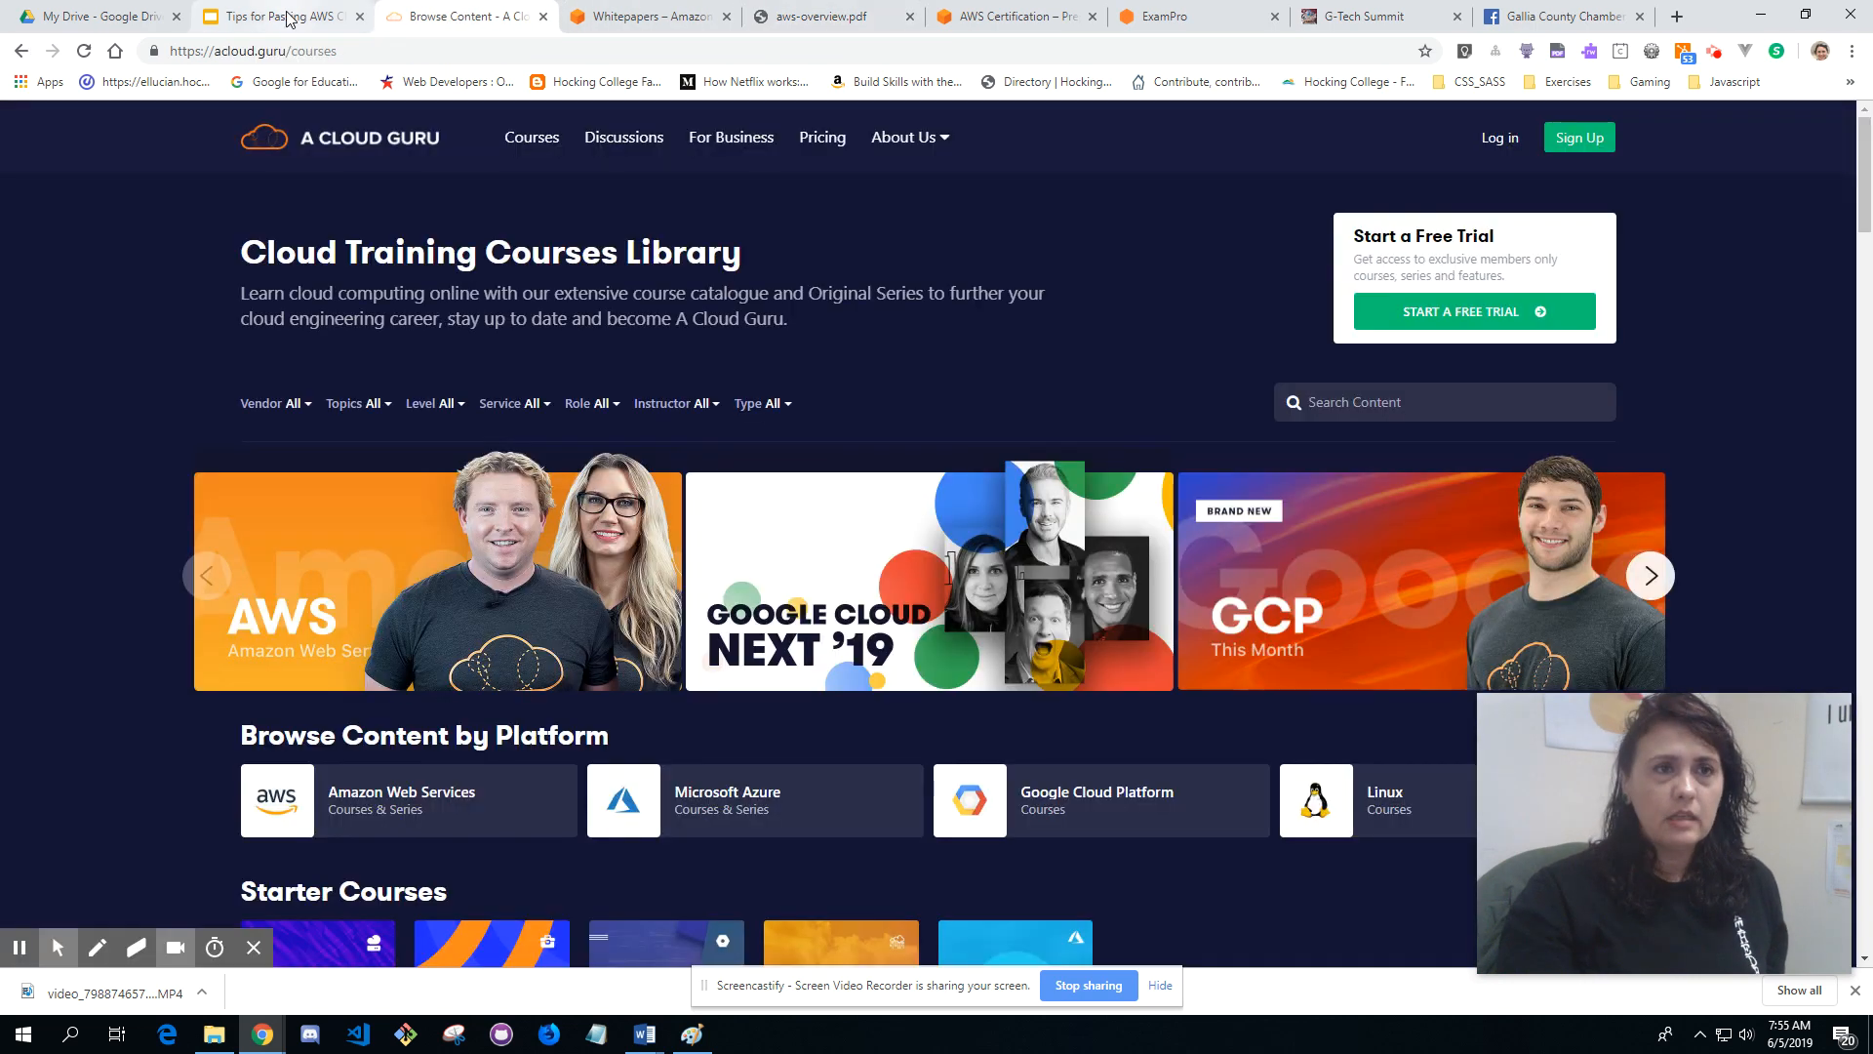
# Step: Return to Google Slides, glance at slide 4, then settle on the Resources slide
pyautogui.click(281, 16)
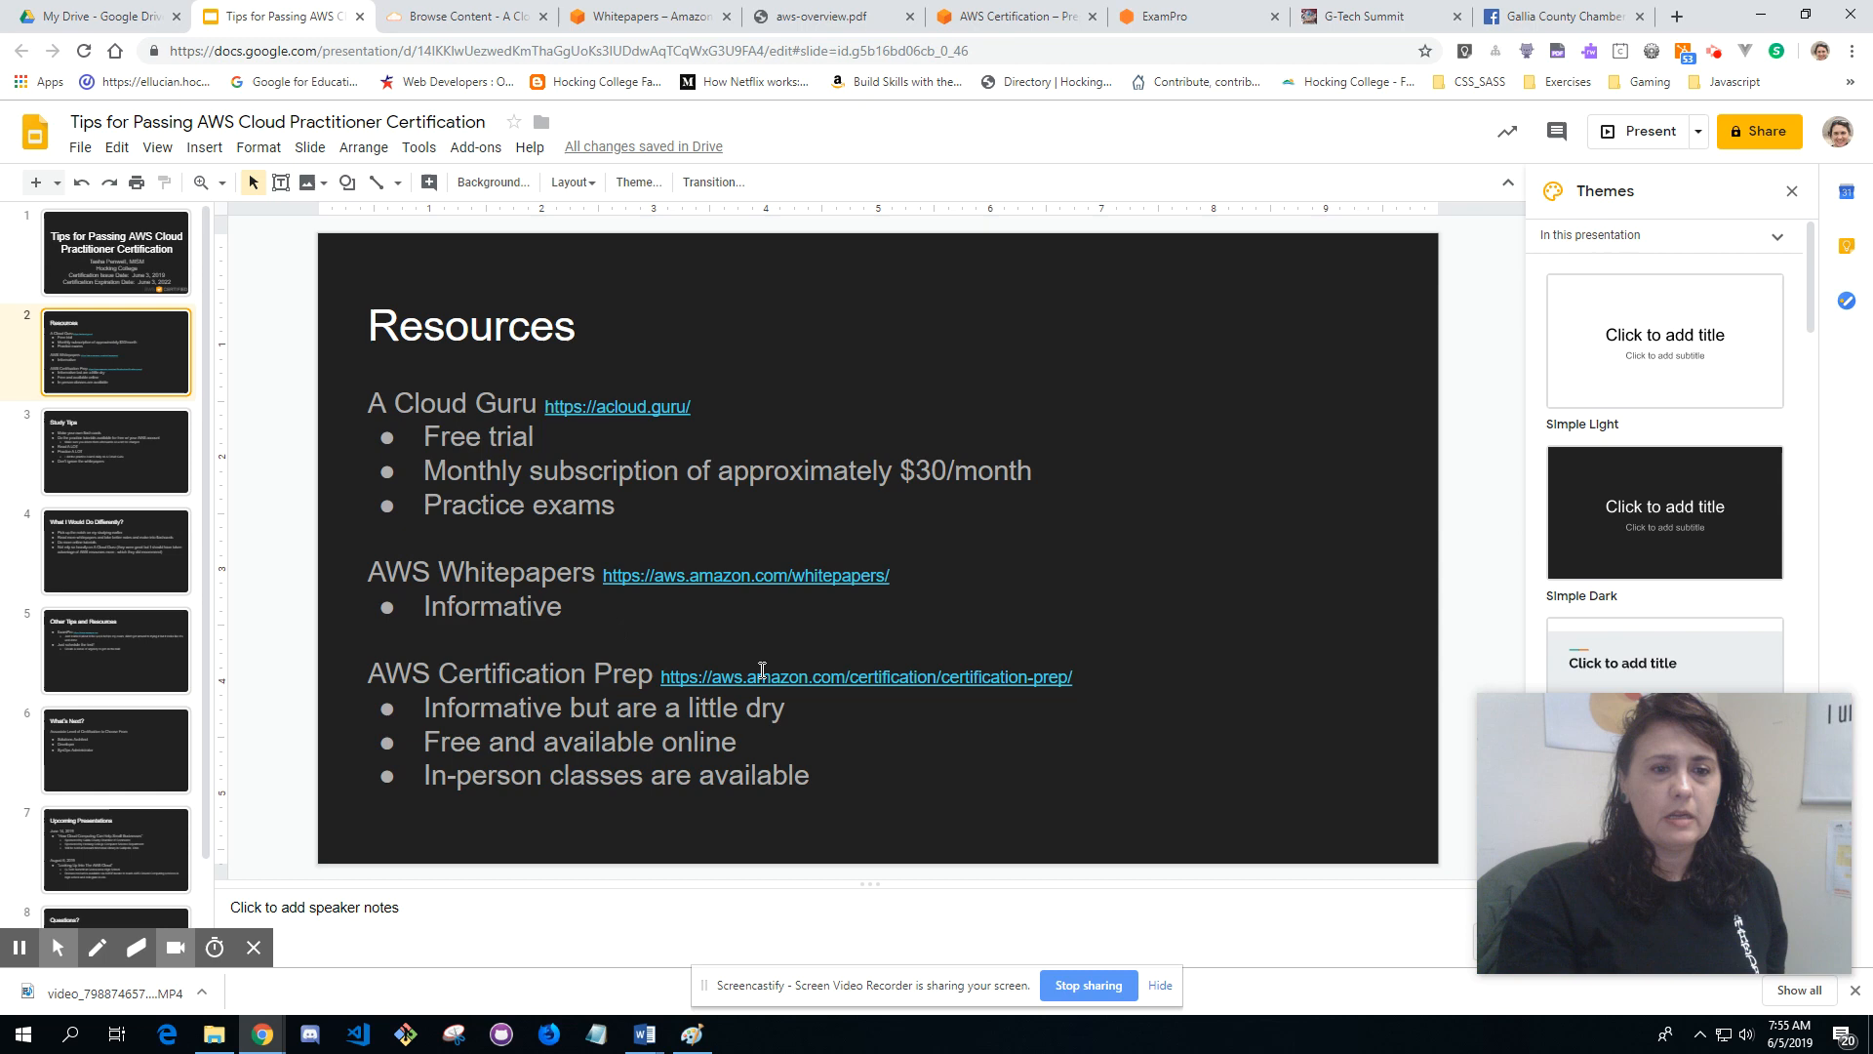
pyautogui.click(116, 549)
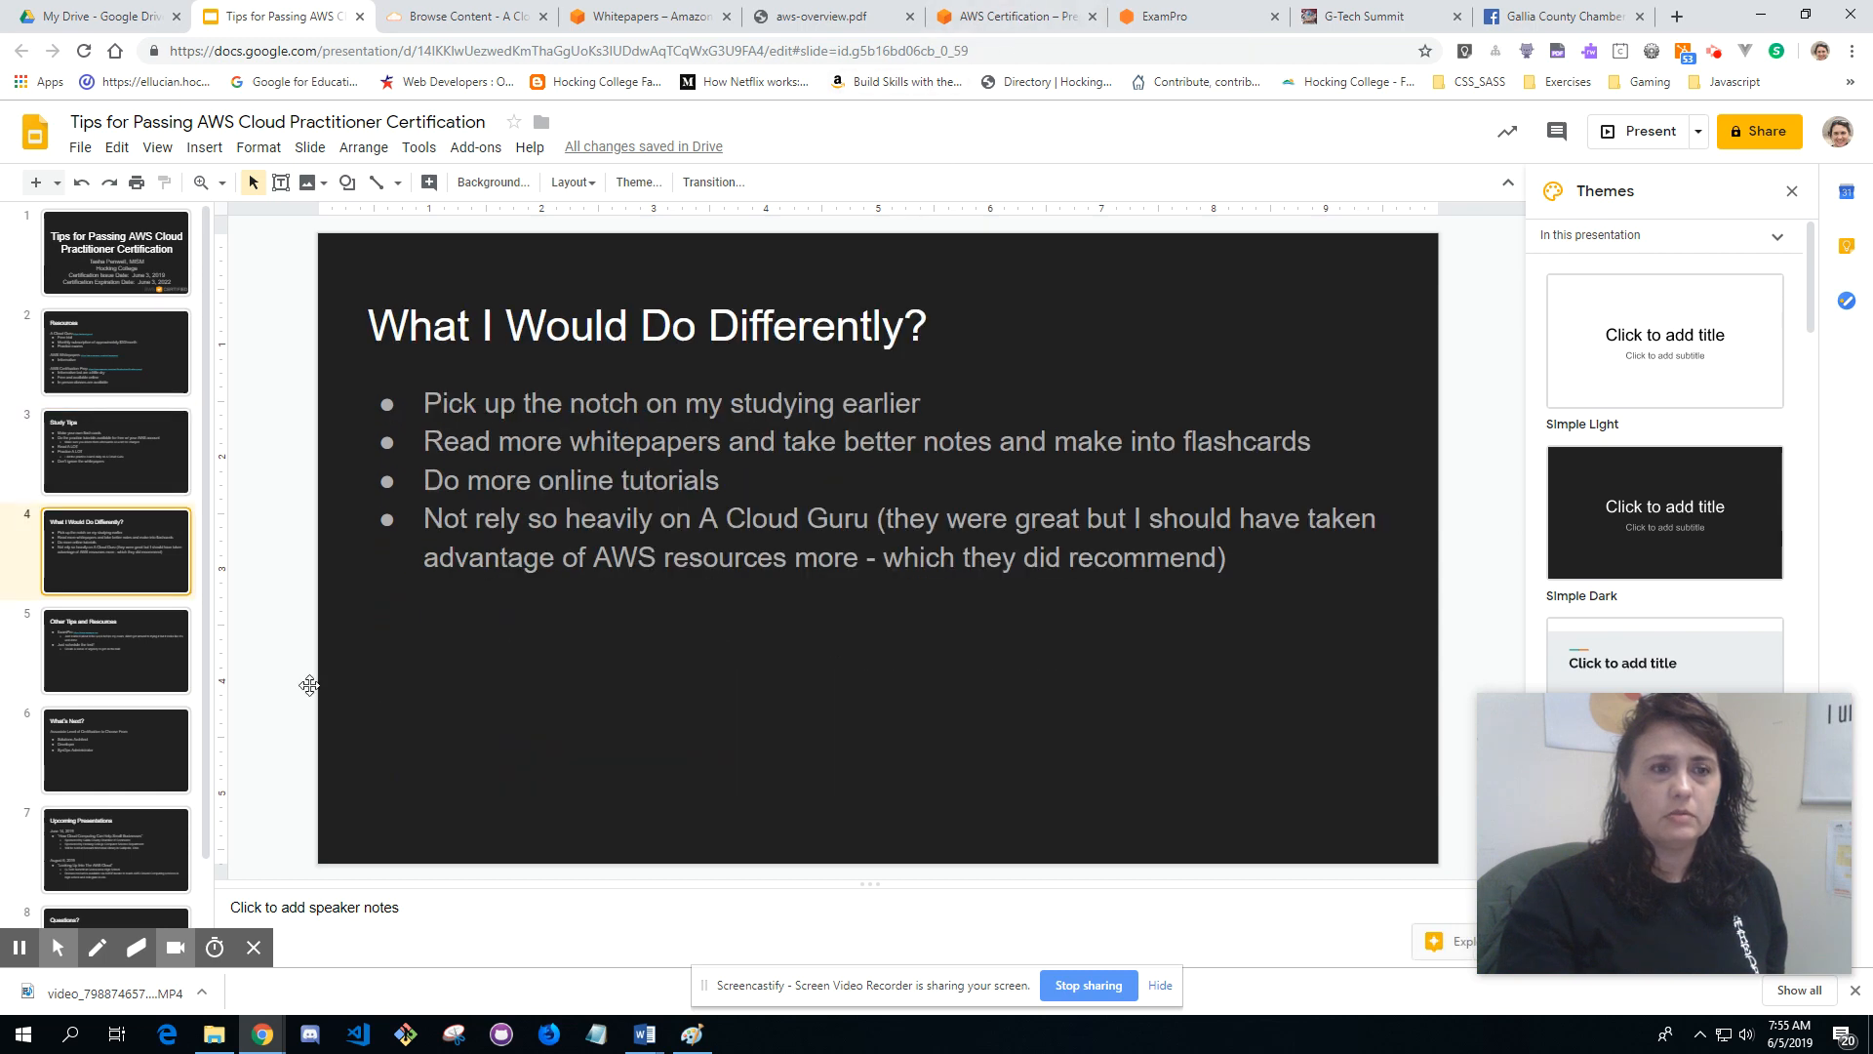
pyautogui.click(116, 351)
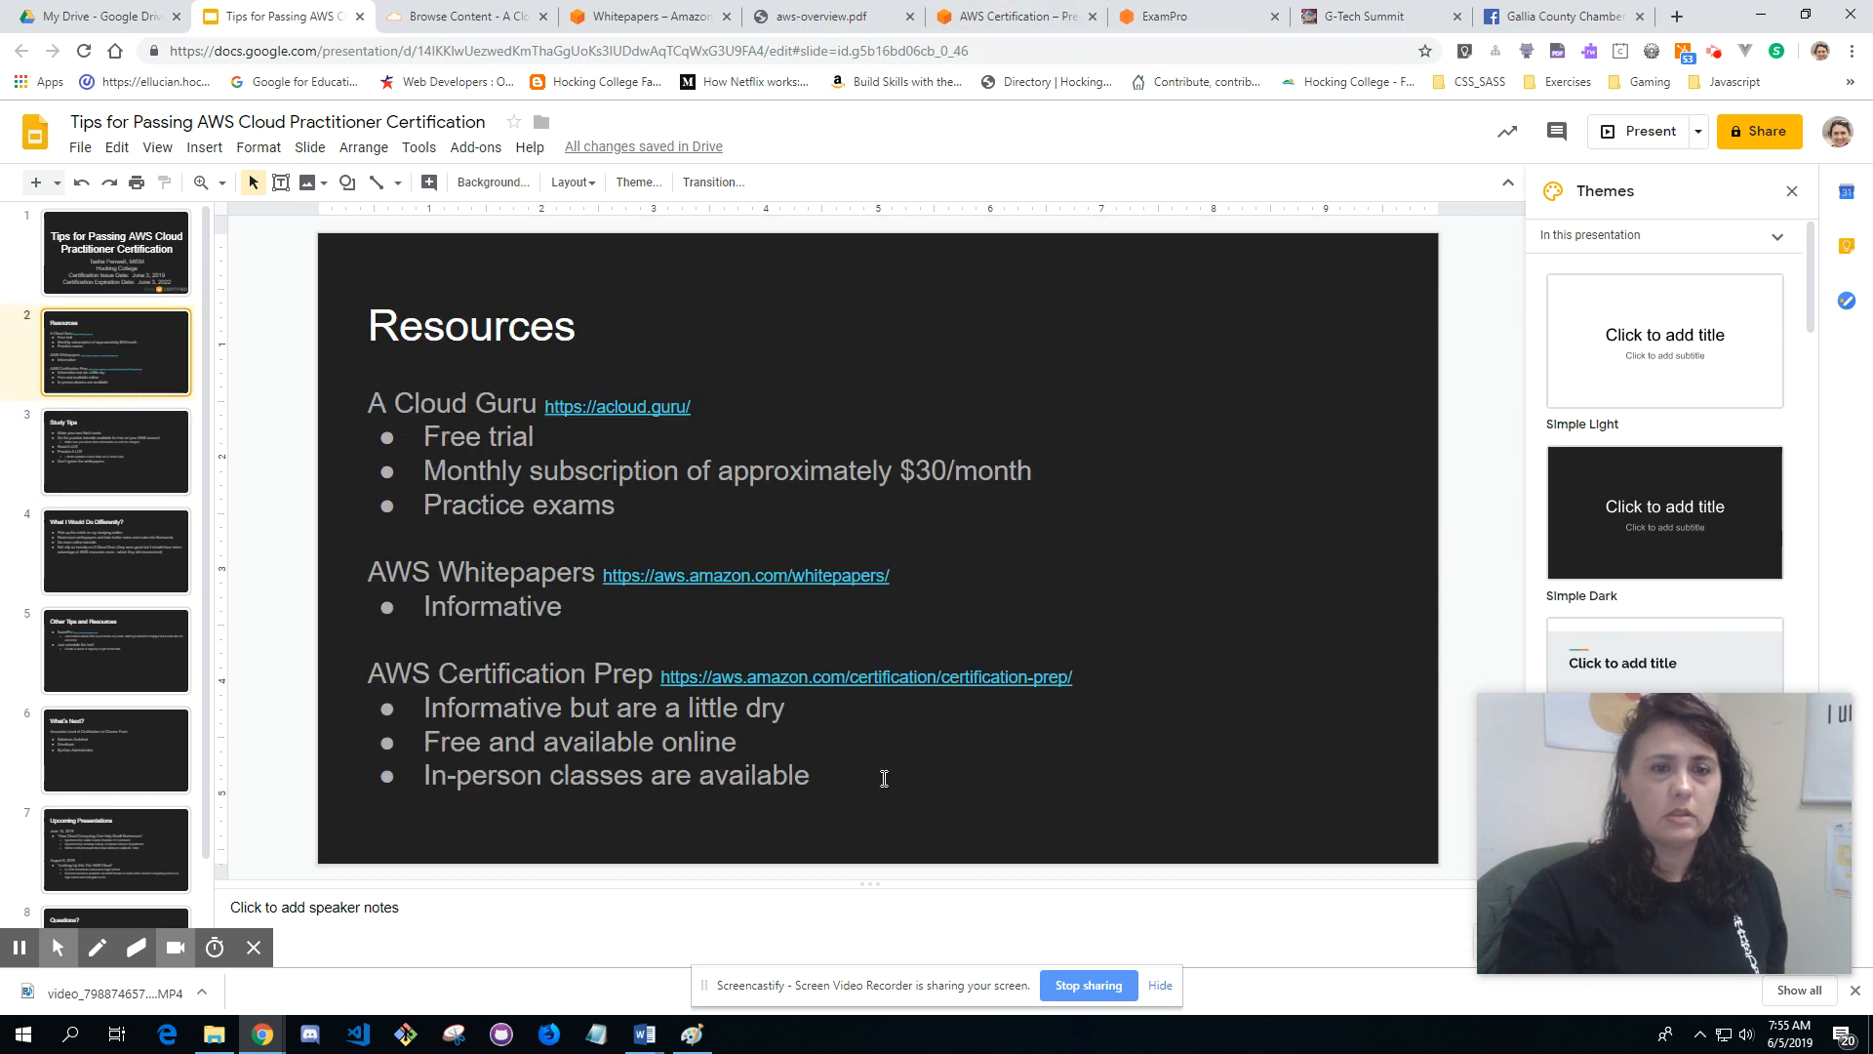
pyautogui.moveTo(602, 718)
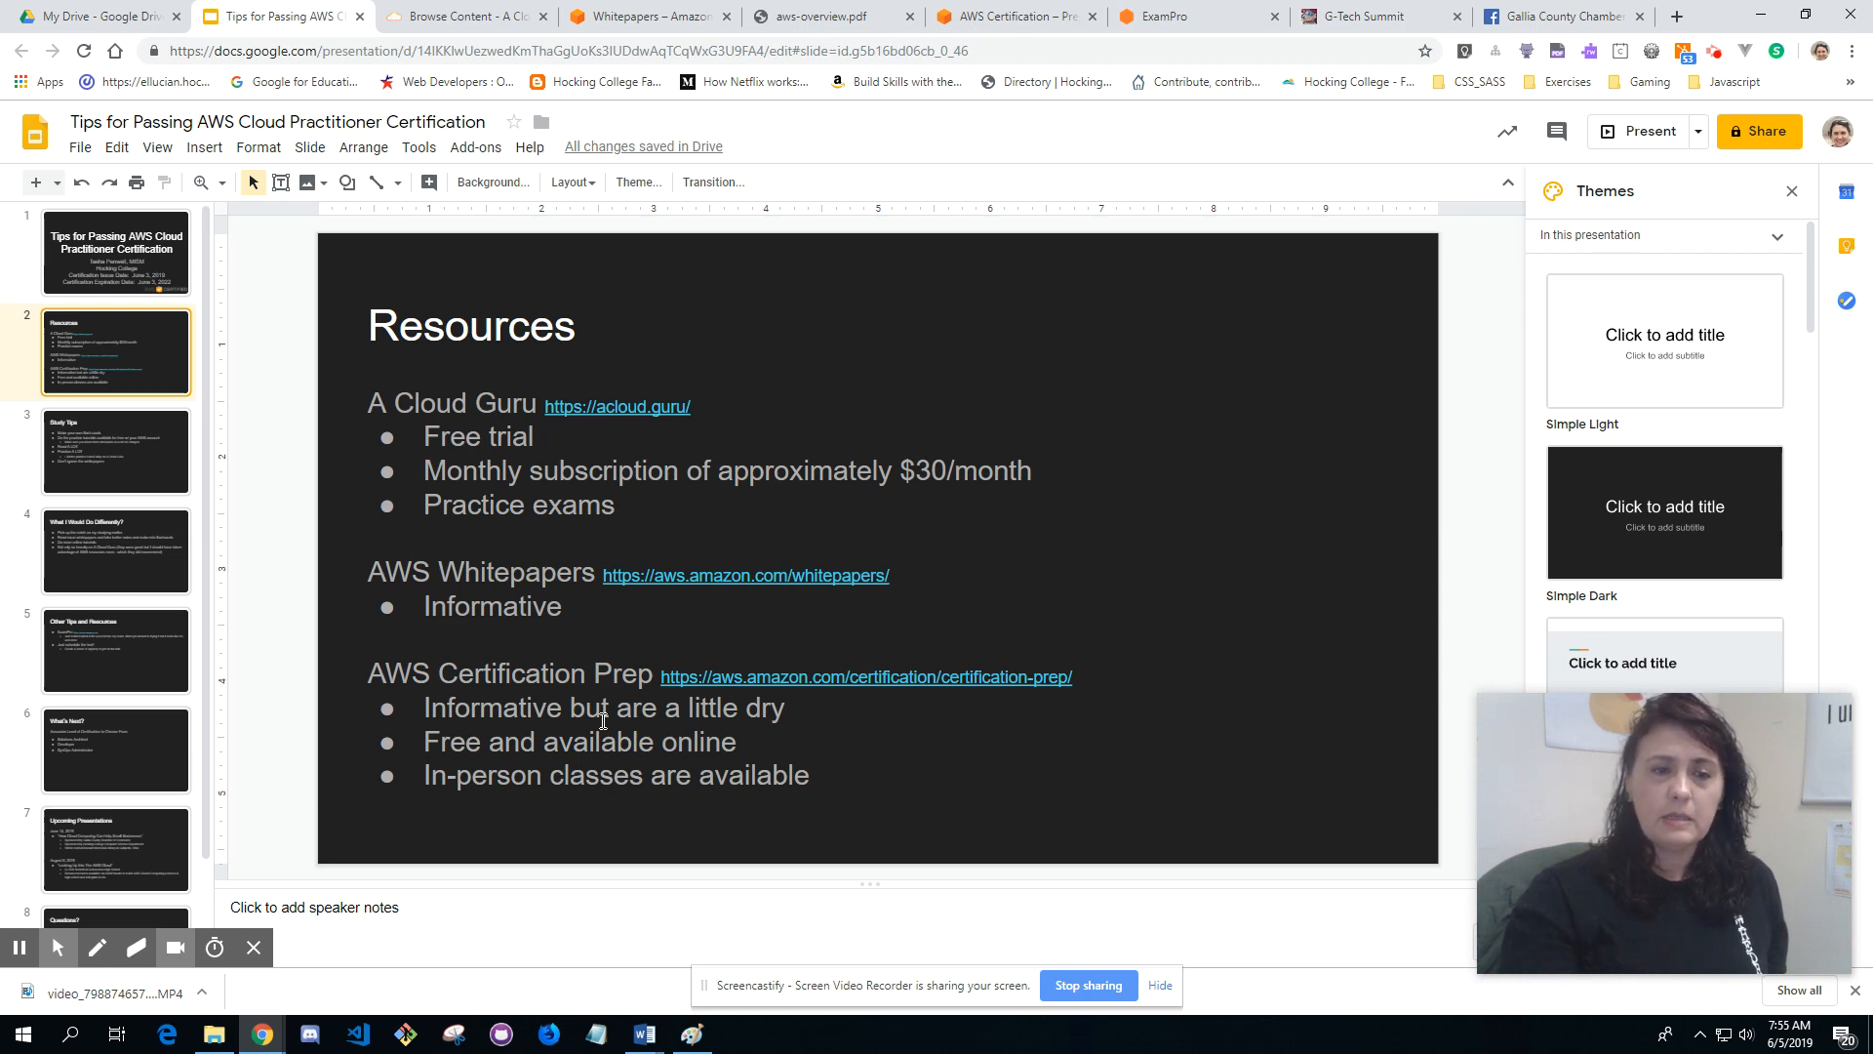
pyautogui.moveTo(1007, 45)
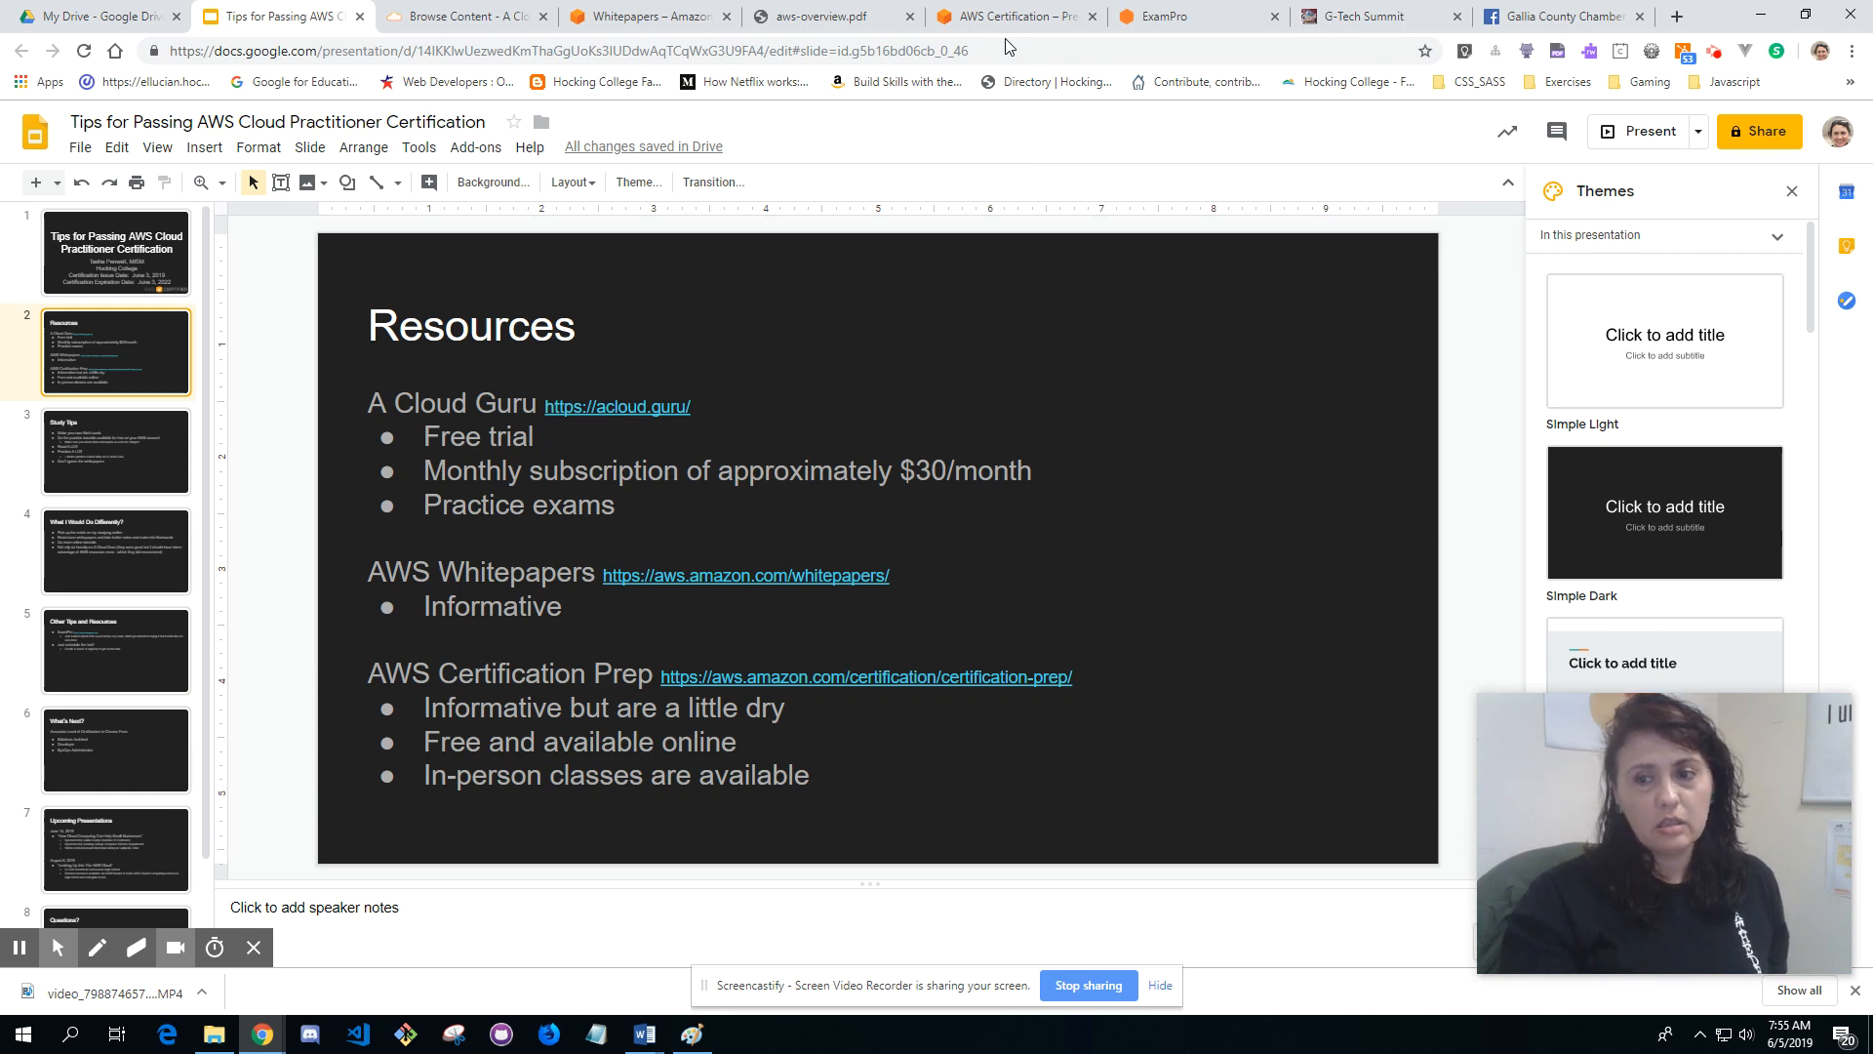
pyautogui.moveTo(134, 304)
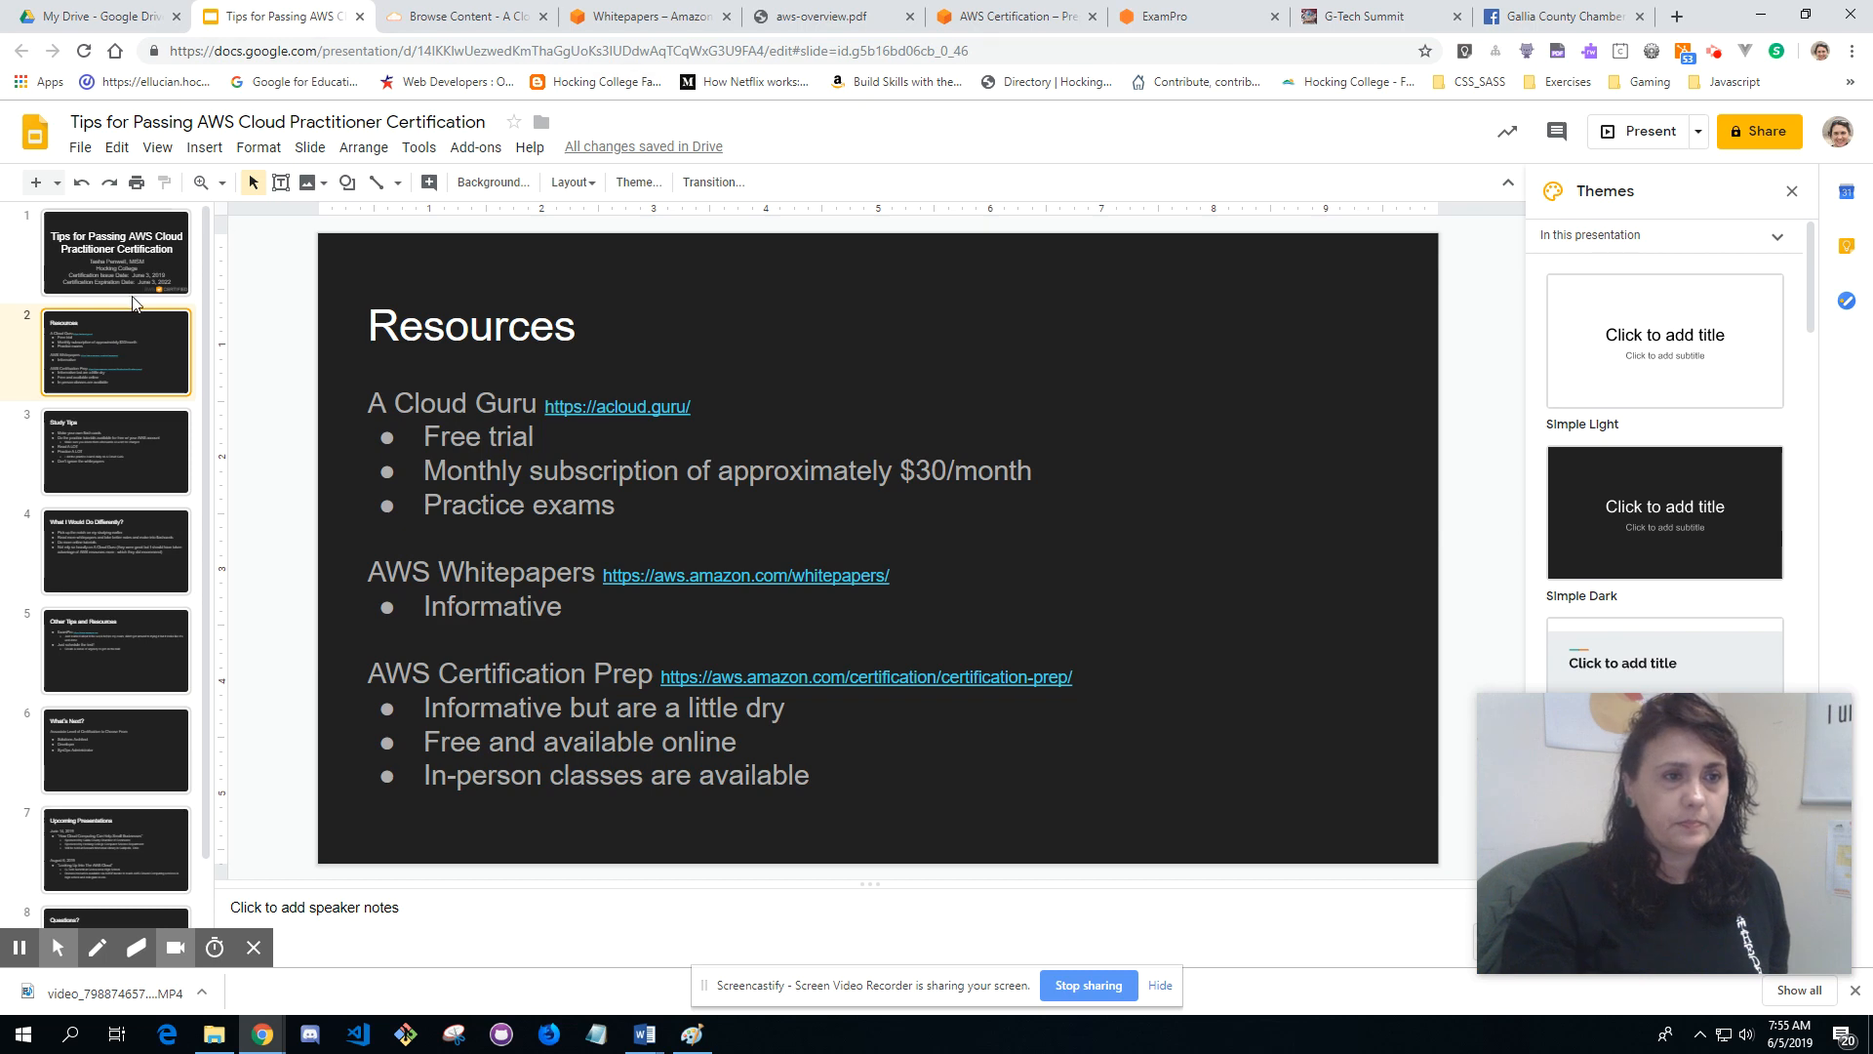
# Step: Show slide 3, Study Tips: flash cards, free AWS tutorials, practice, whitepapers
pyautogui.click(116, 451)
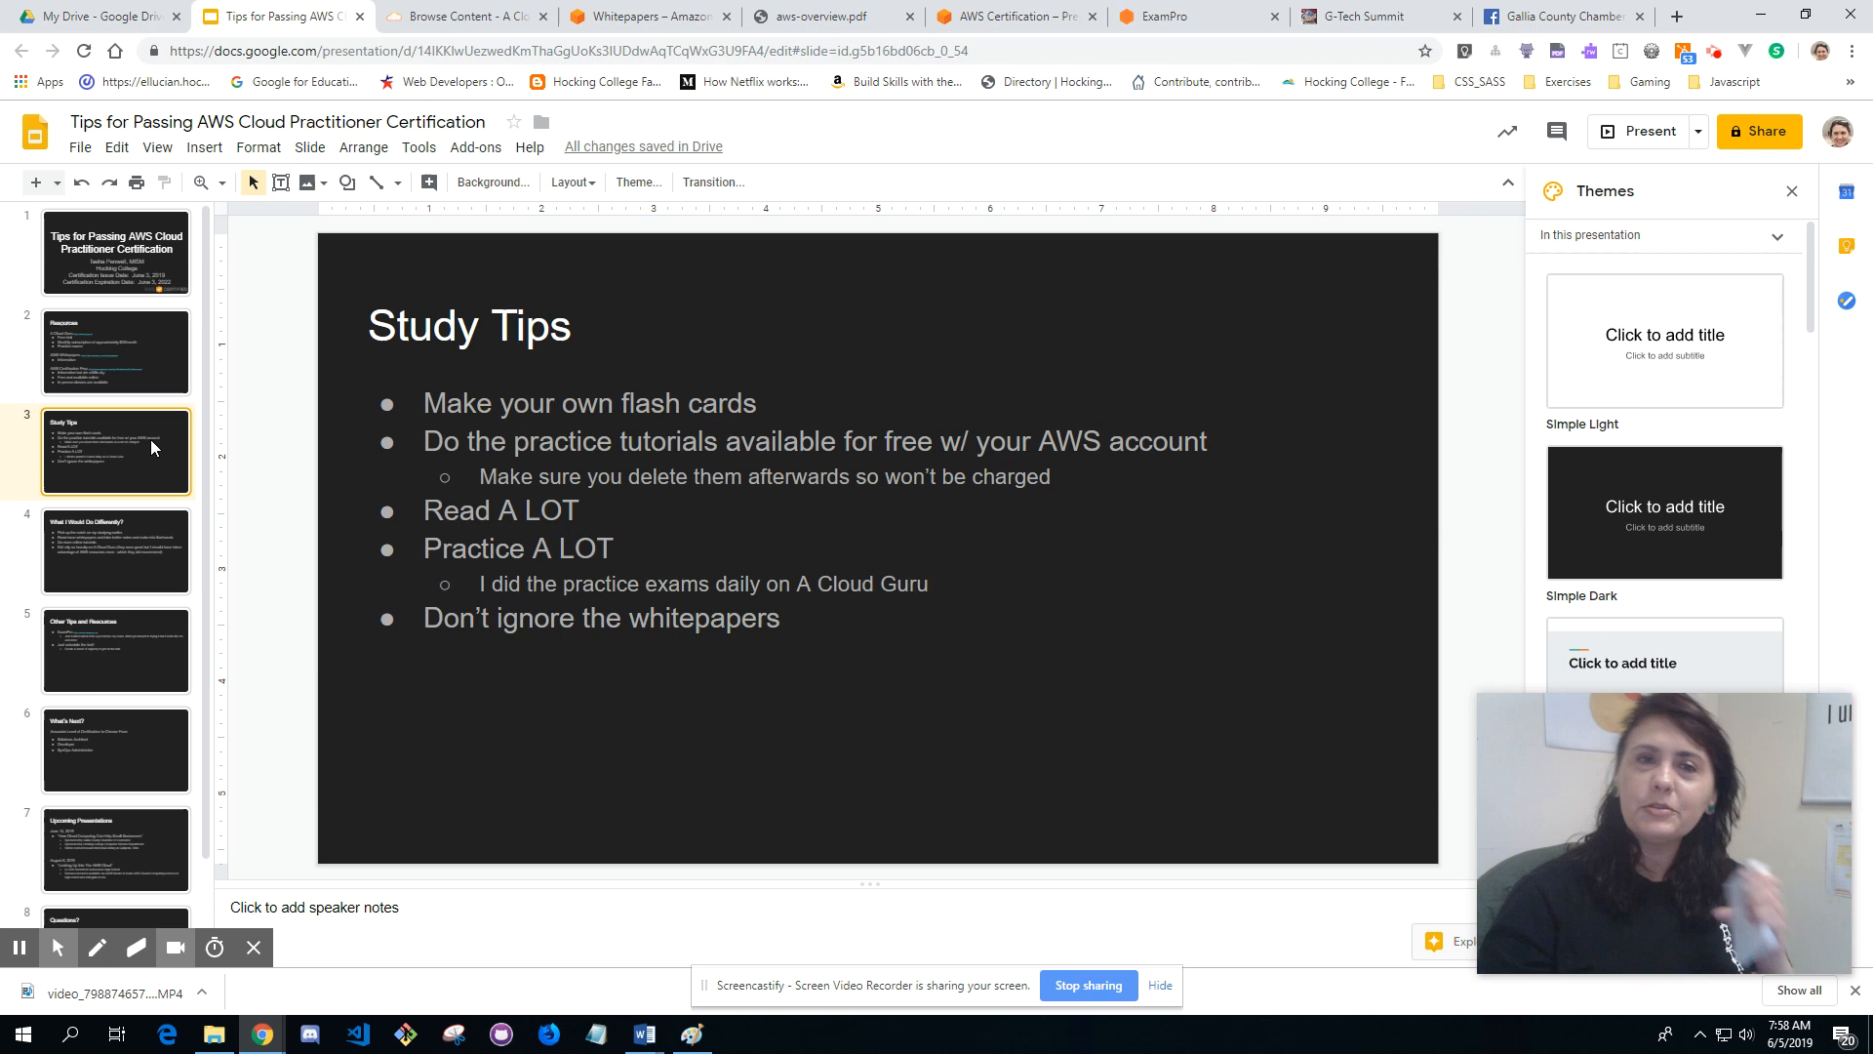
# Step: Present slide 4, What I Would Do Differently?, then advance to Other Tips and Resources
pyautogui.click(116, 550)
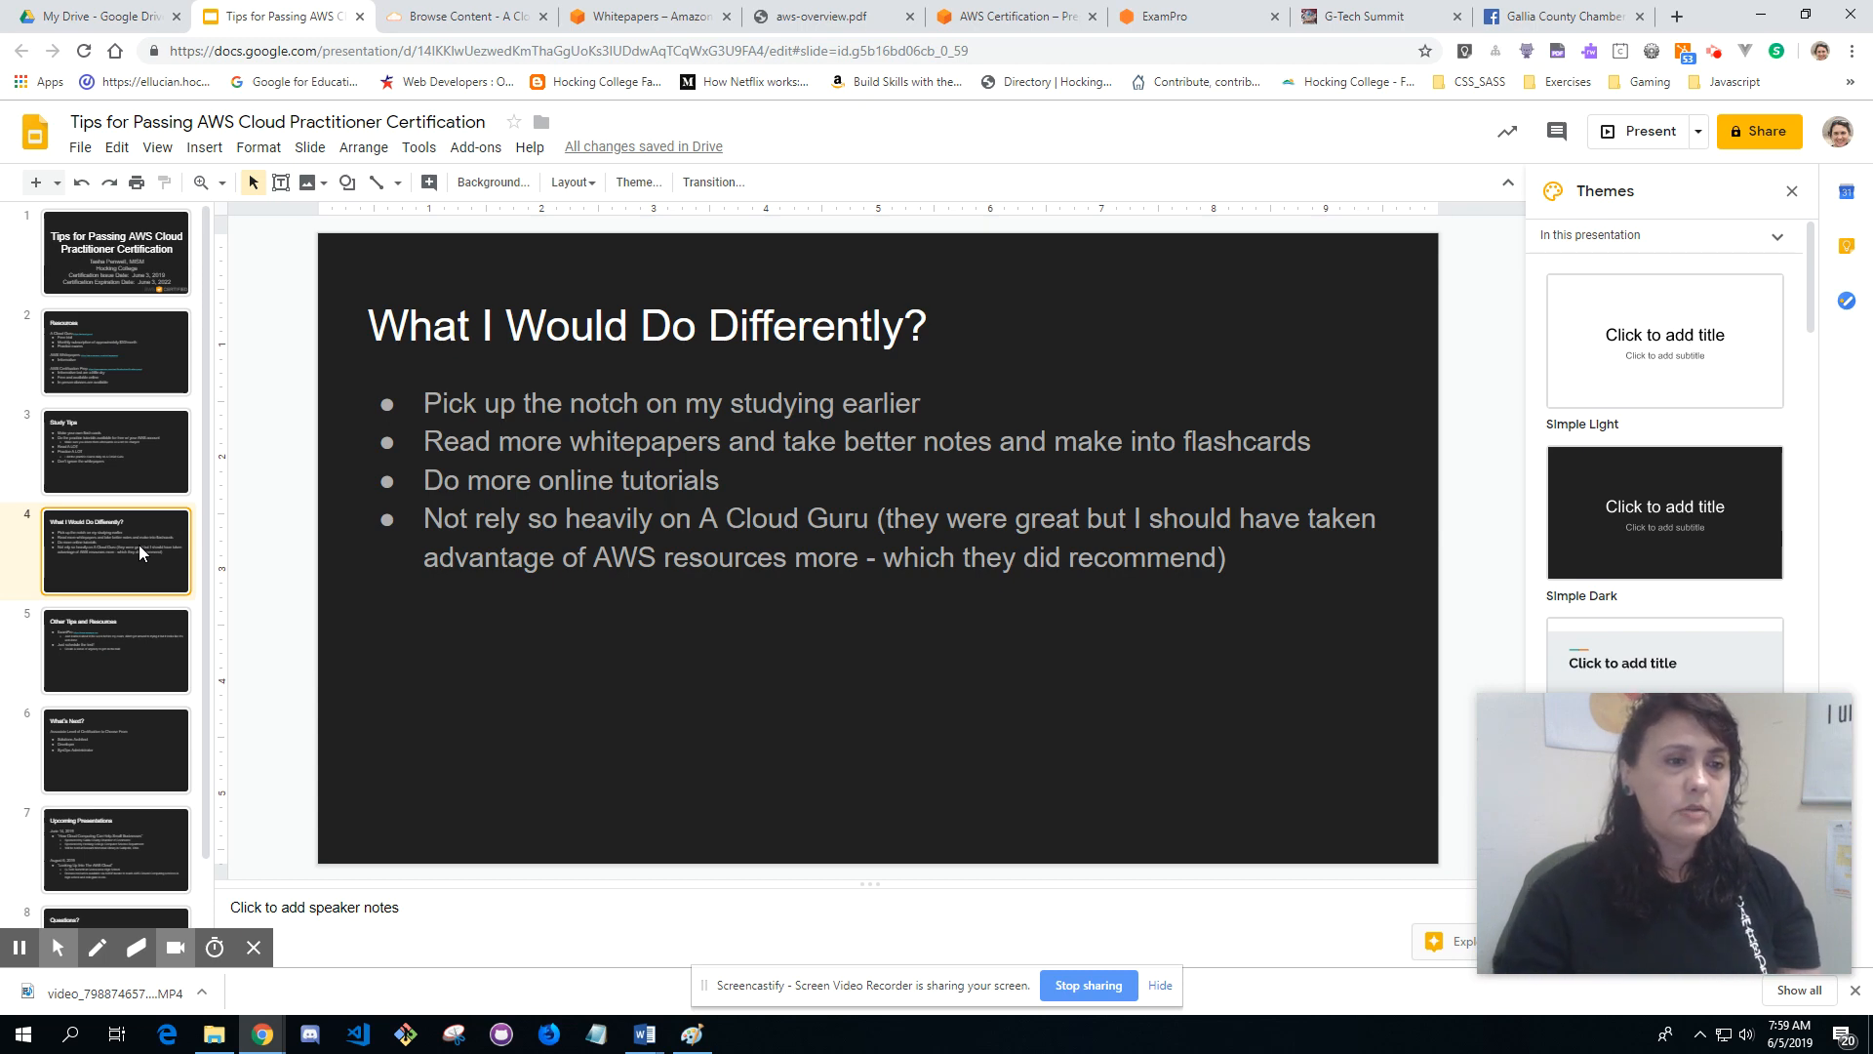
pyautogui.click(117, 650)
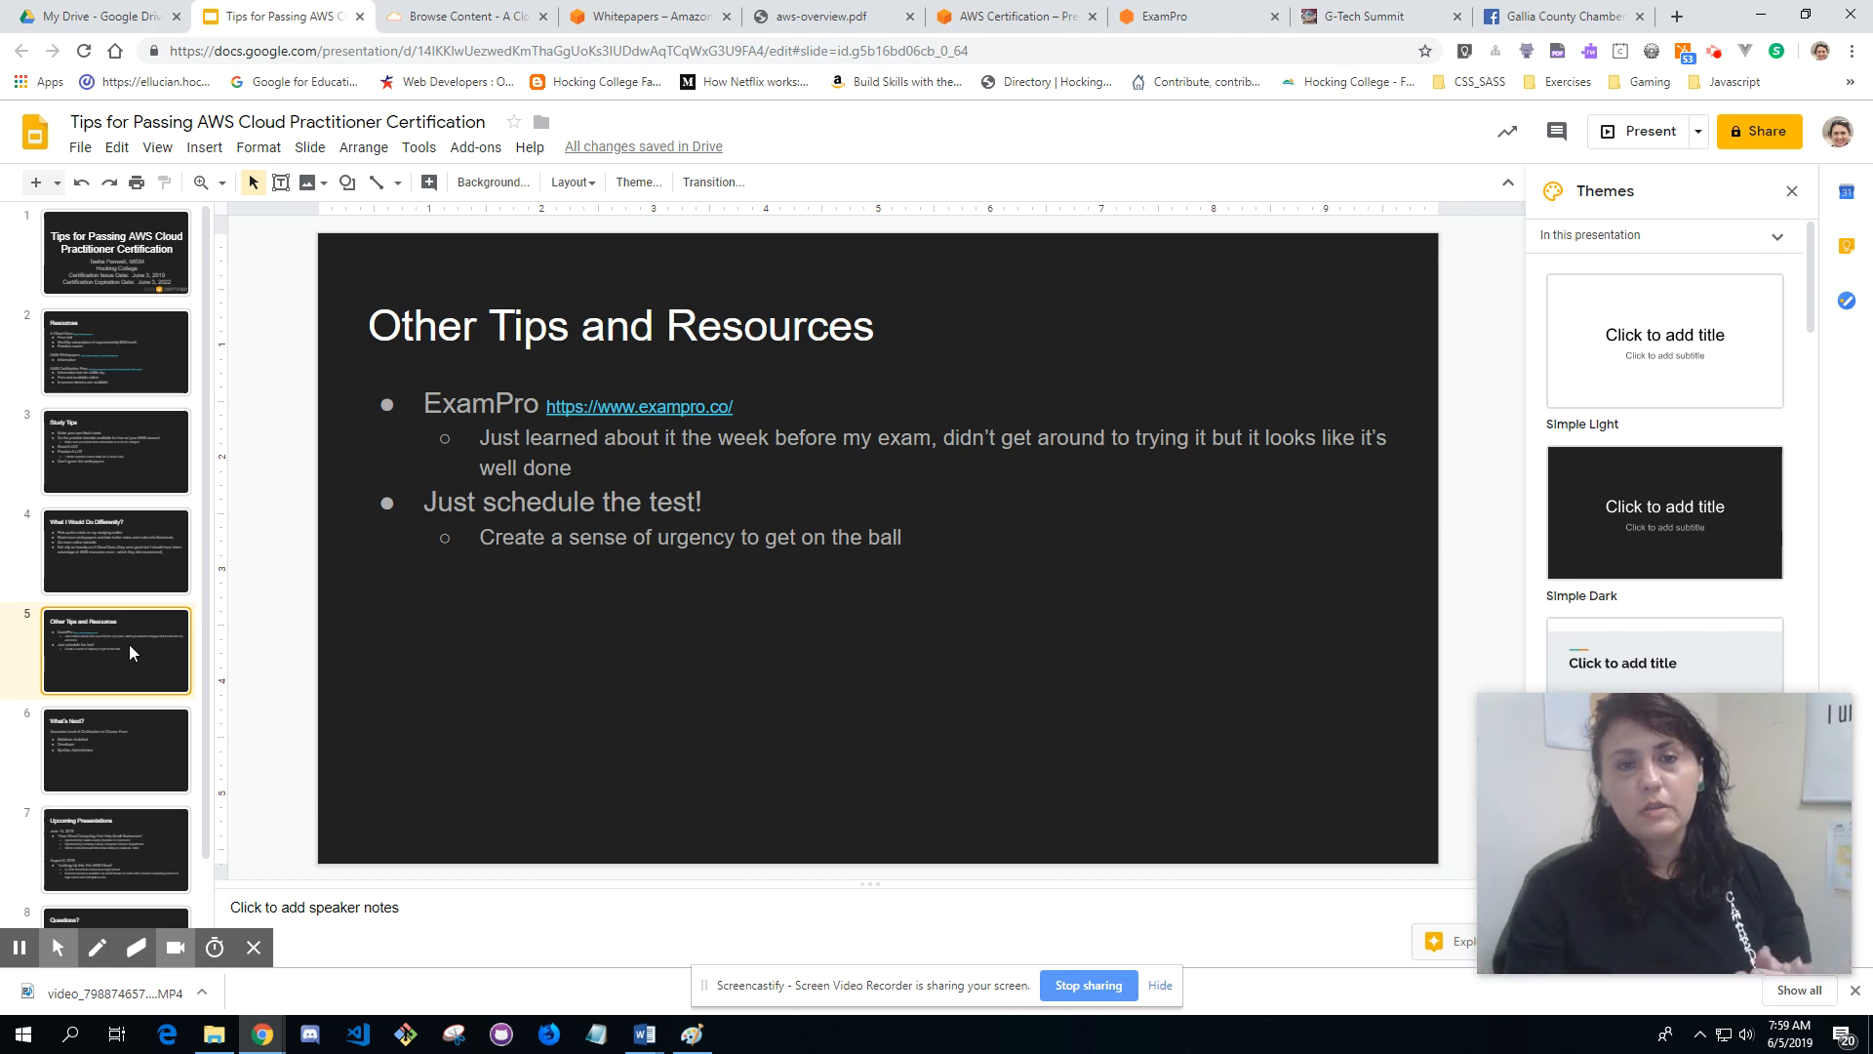
pyautogui.moveTo(878, 118)
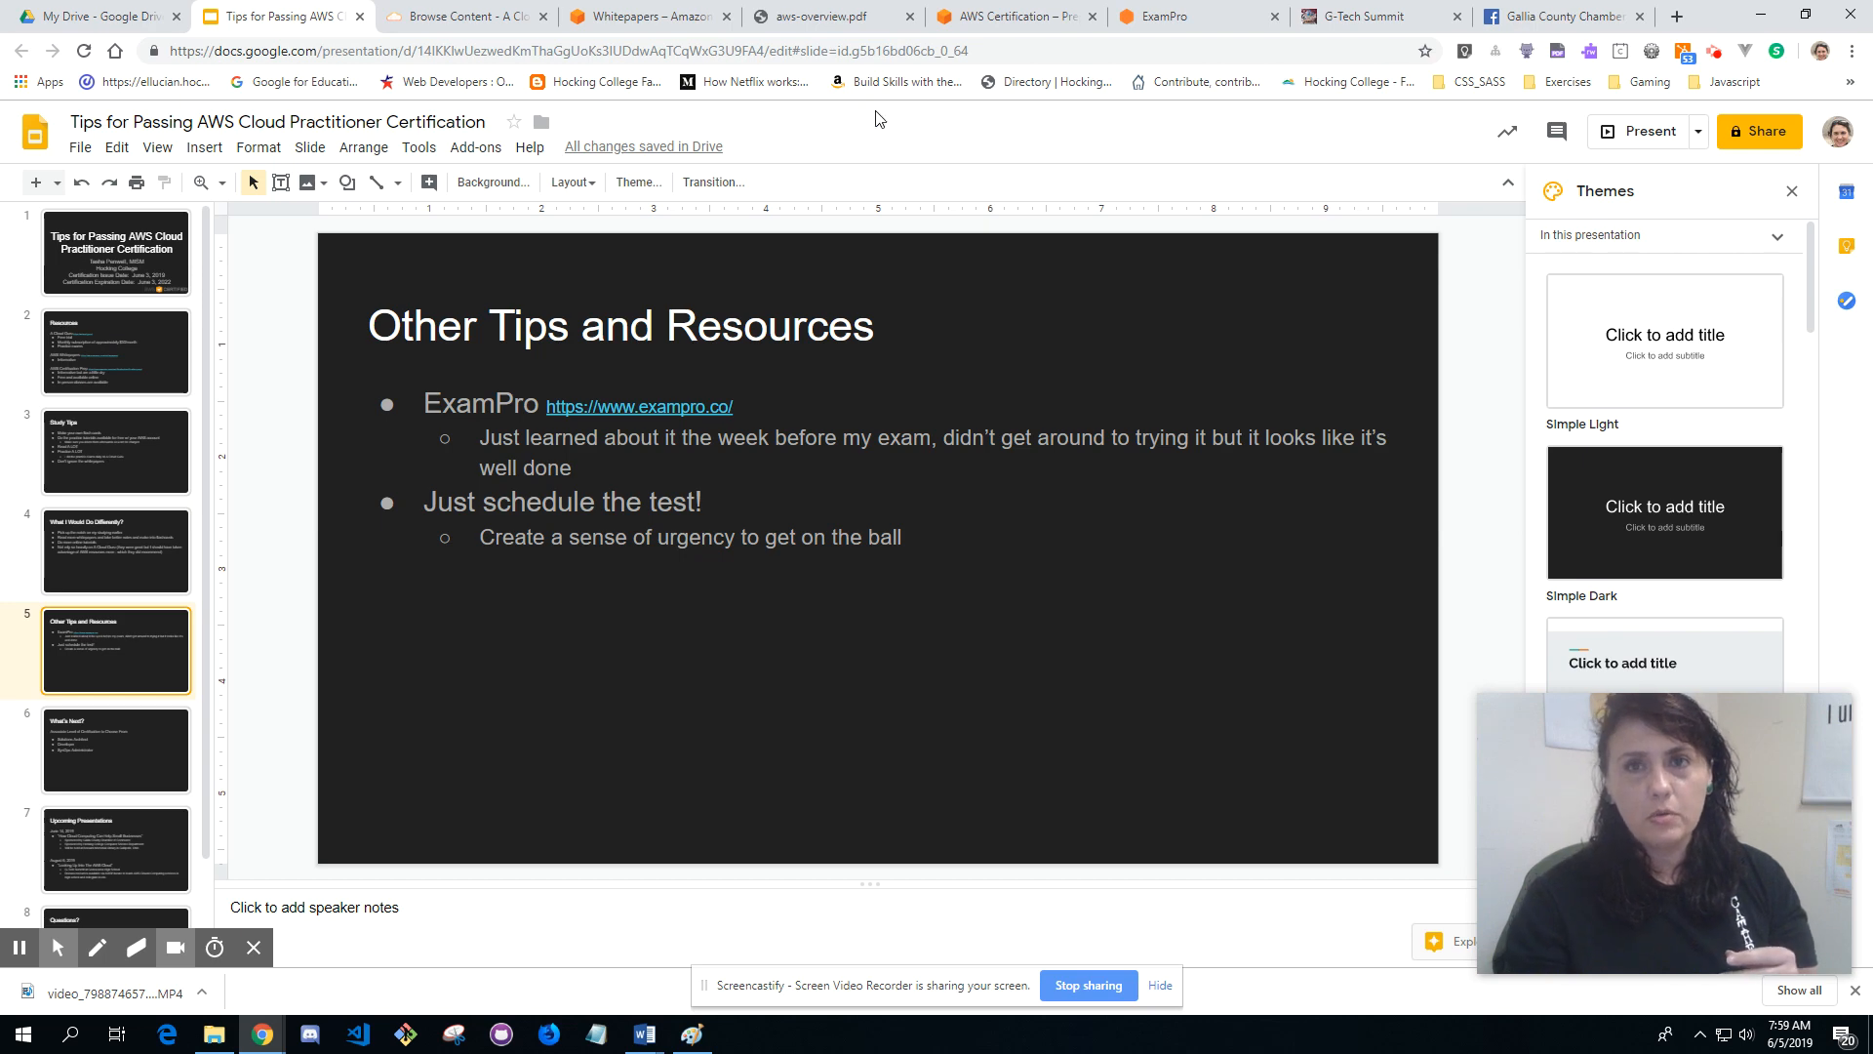
# Step: Switch to the open ExamPro page showing its AWS certification training
pyautogui.click(638, 406)
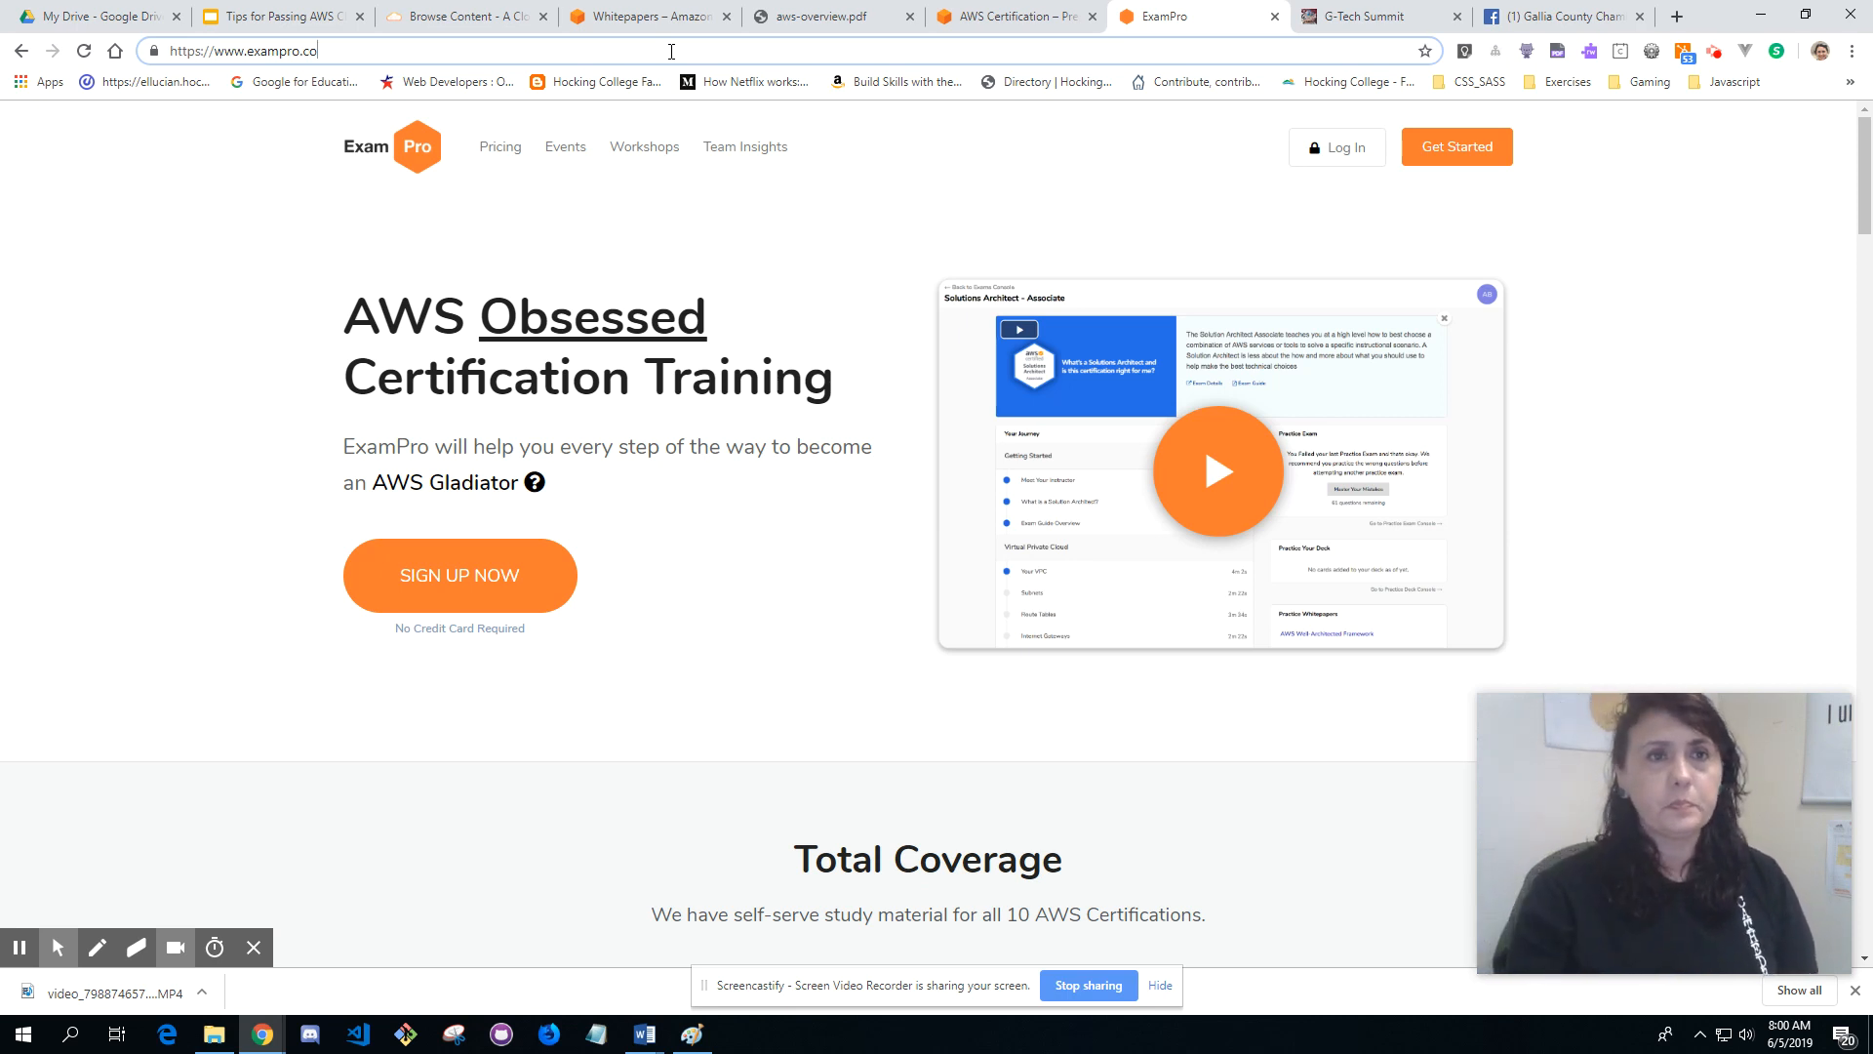
pyautogui.click(281, 16)
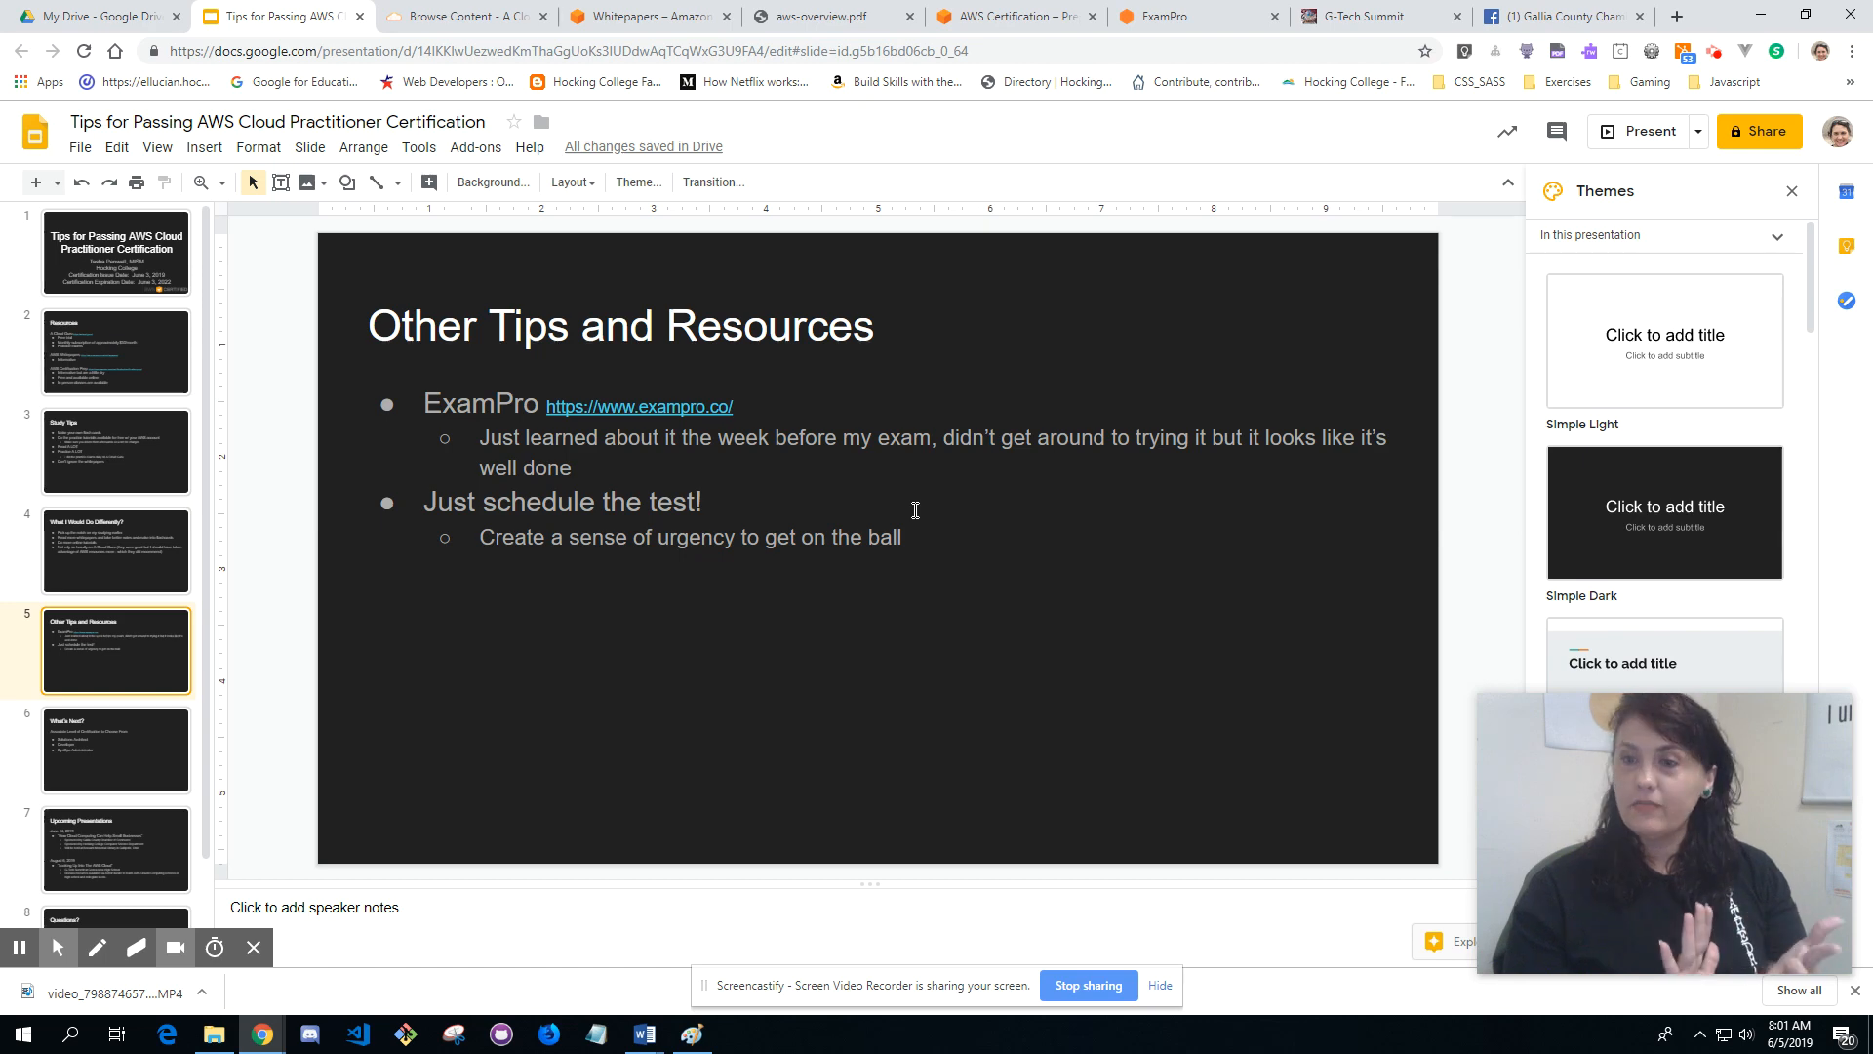
pyautogui.moveTo(85, 744)
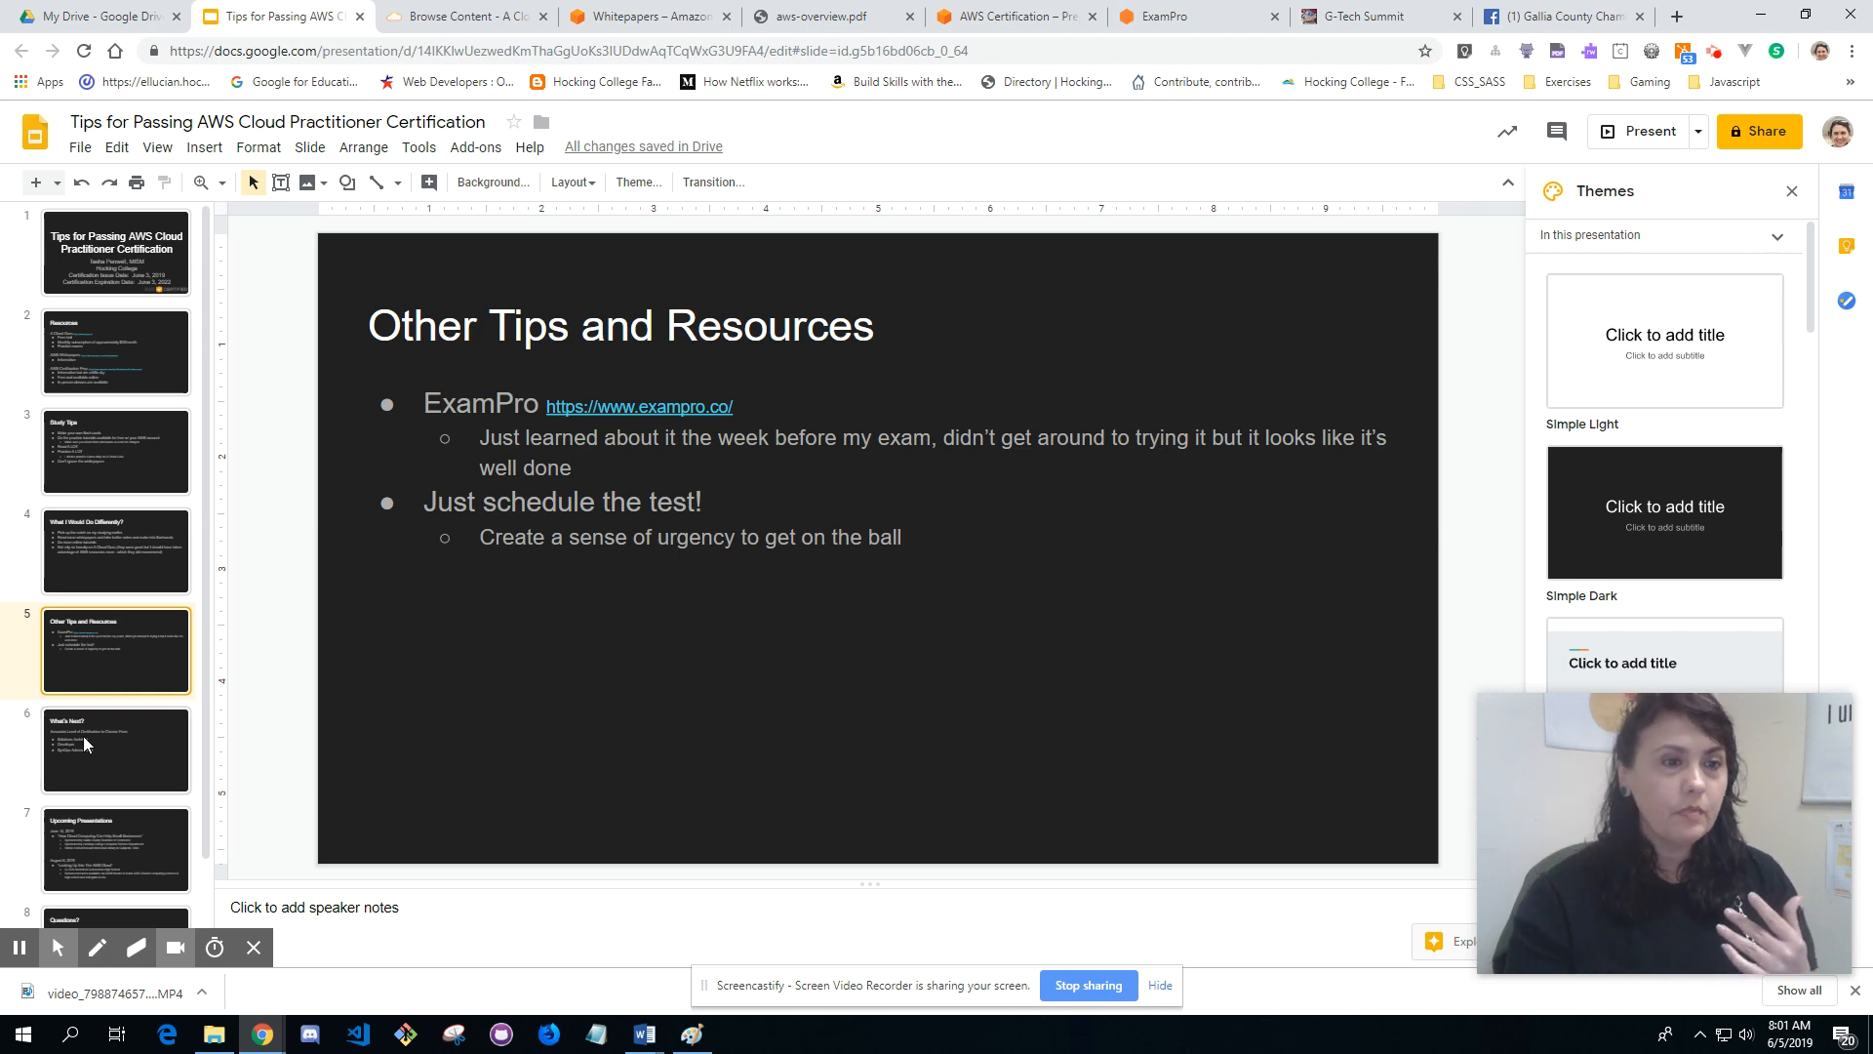
# Step: Bring up the What's Next? slide listing Solutions Architect, Developer and SysOps Administrator certifications
pyautogui.click(116, 750)
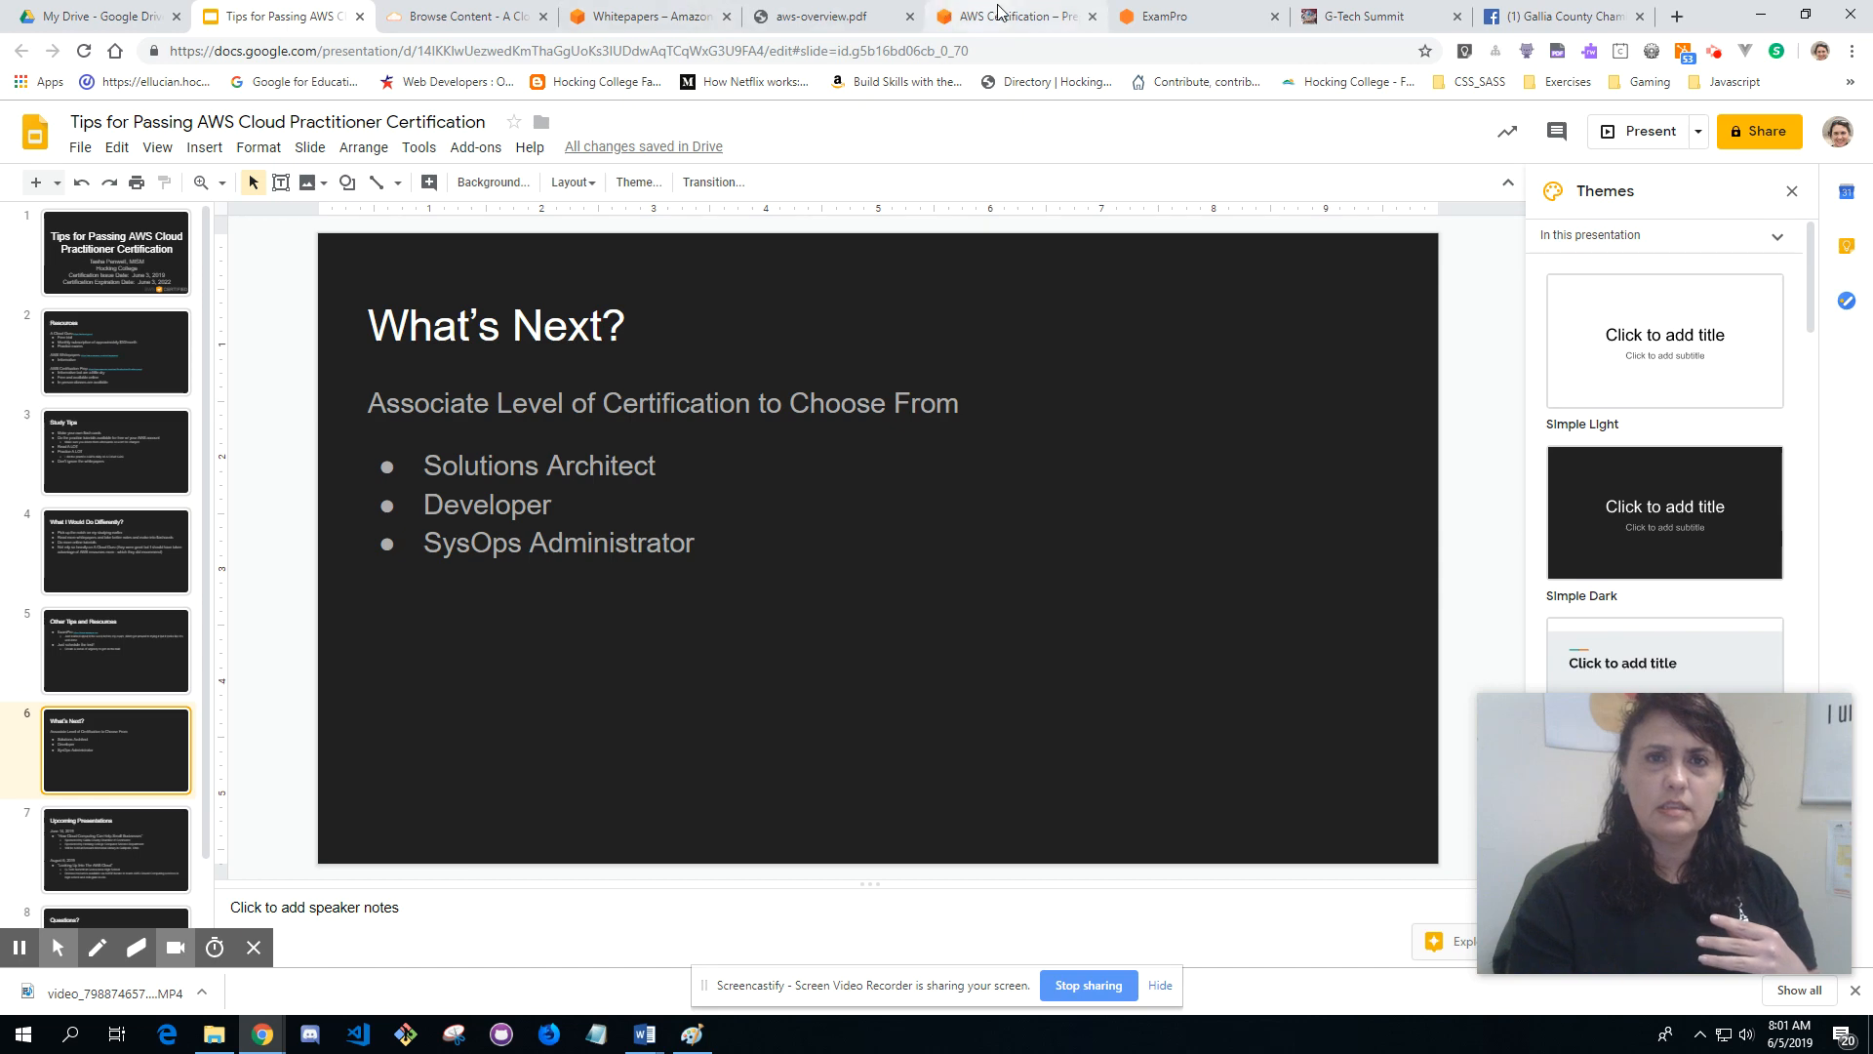
# Step: Bring back the AWS Certification Prep page showing the Cloud Practitioner study steps
pyautogui.click(1015, 16)
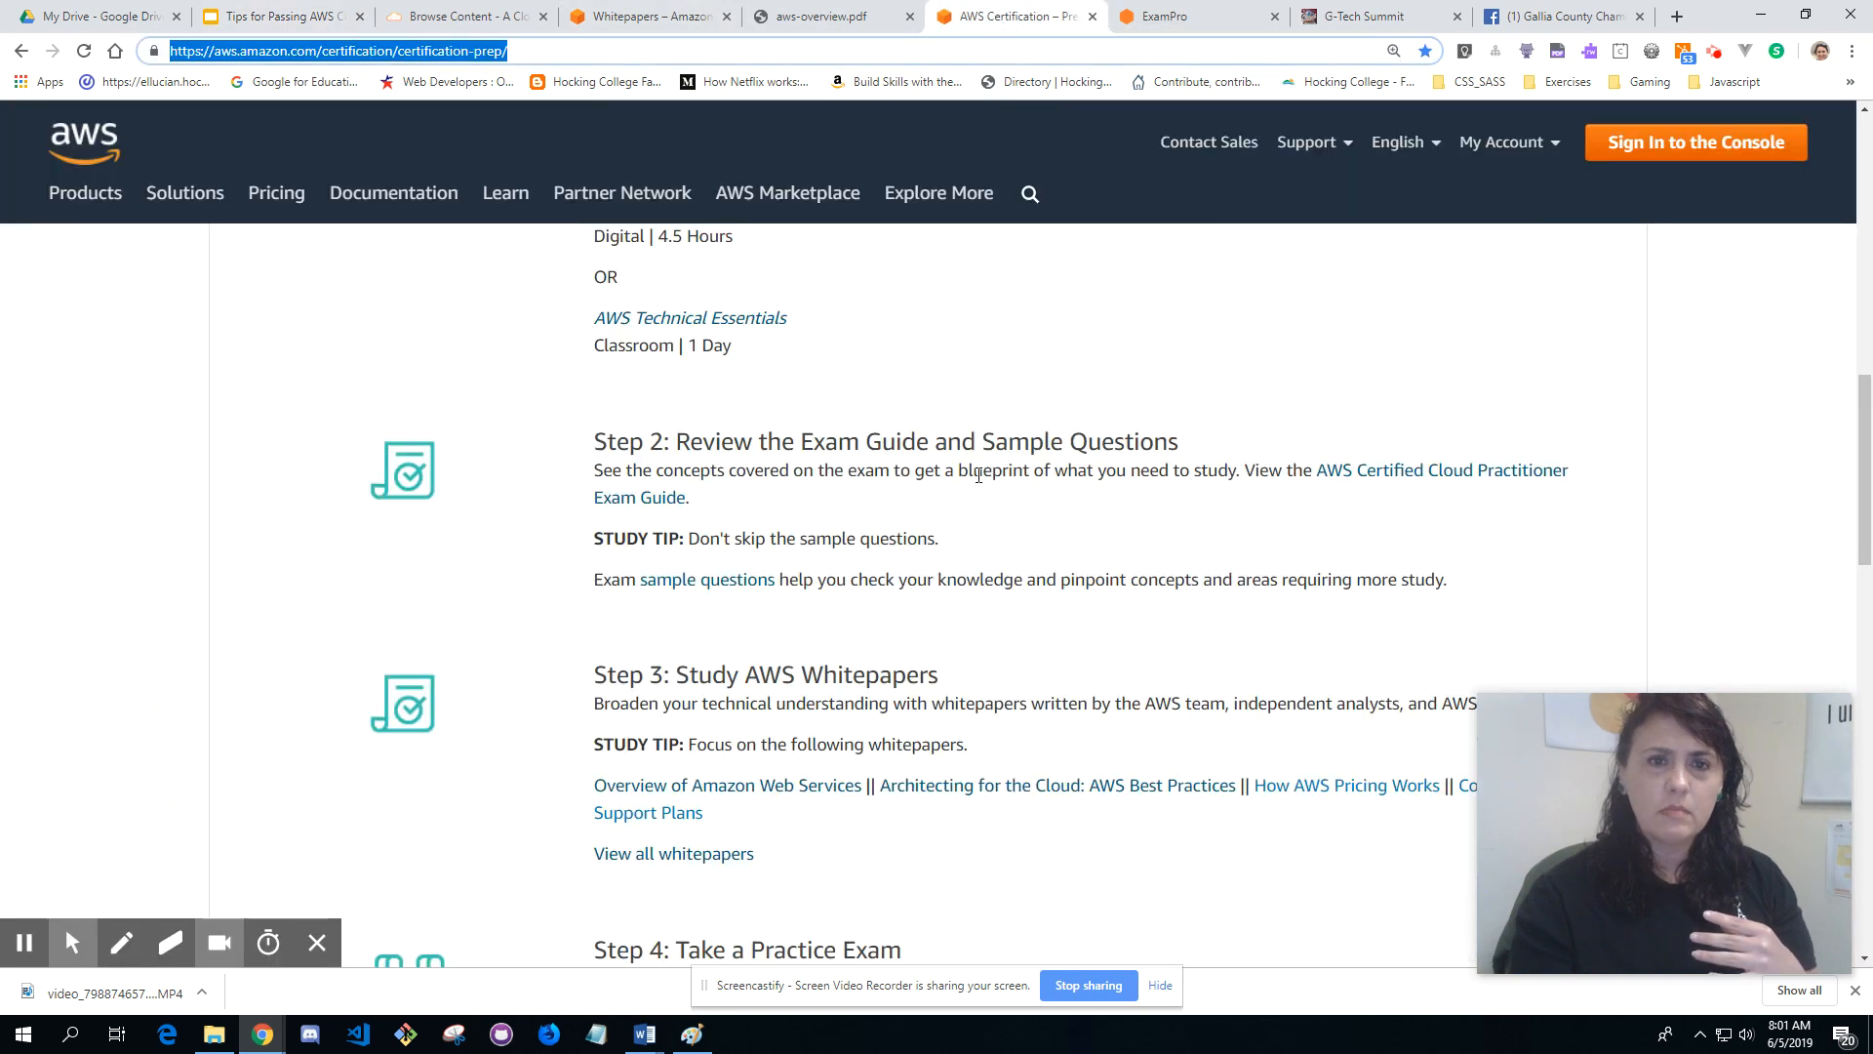
# Step: Review the Available AWS Certifications chart, then return to the What's Next? slide
pyautogui.scroll(3)
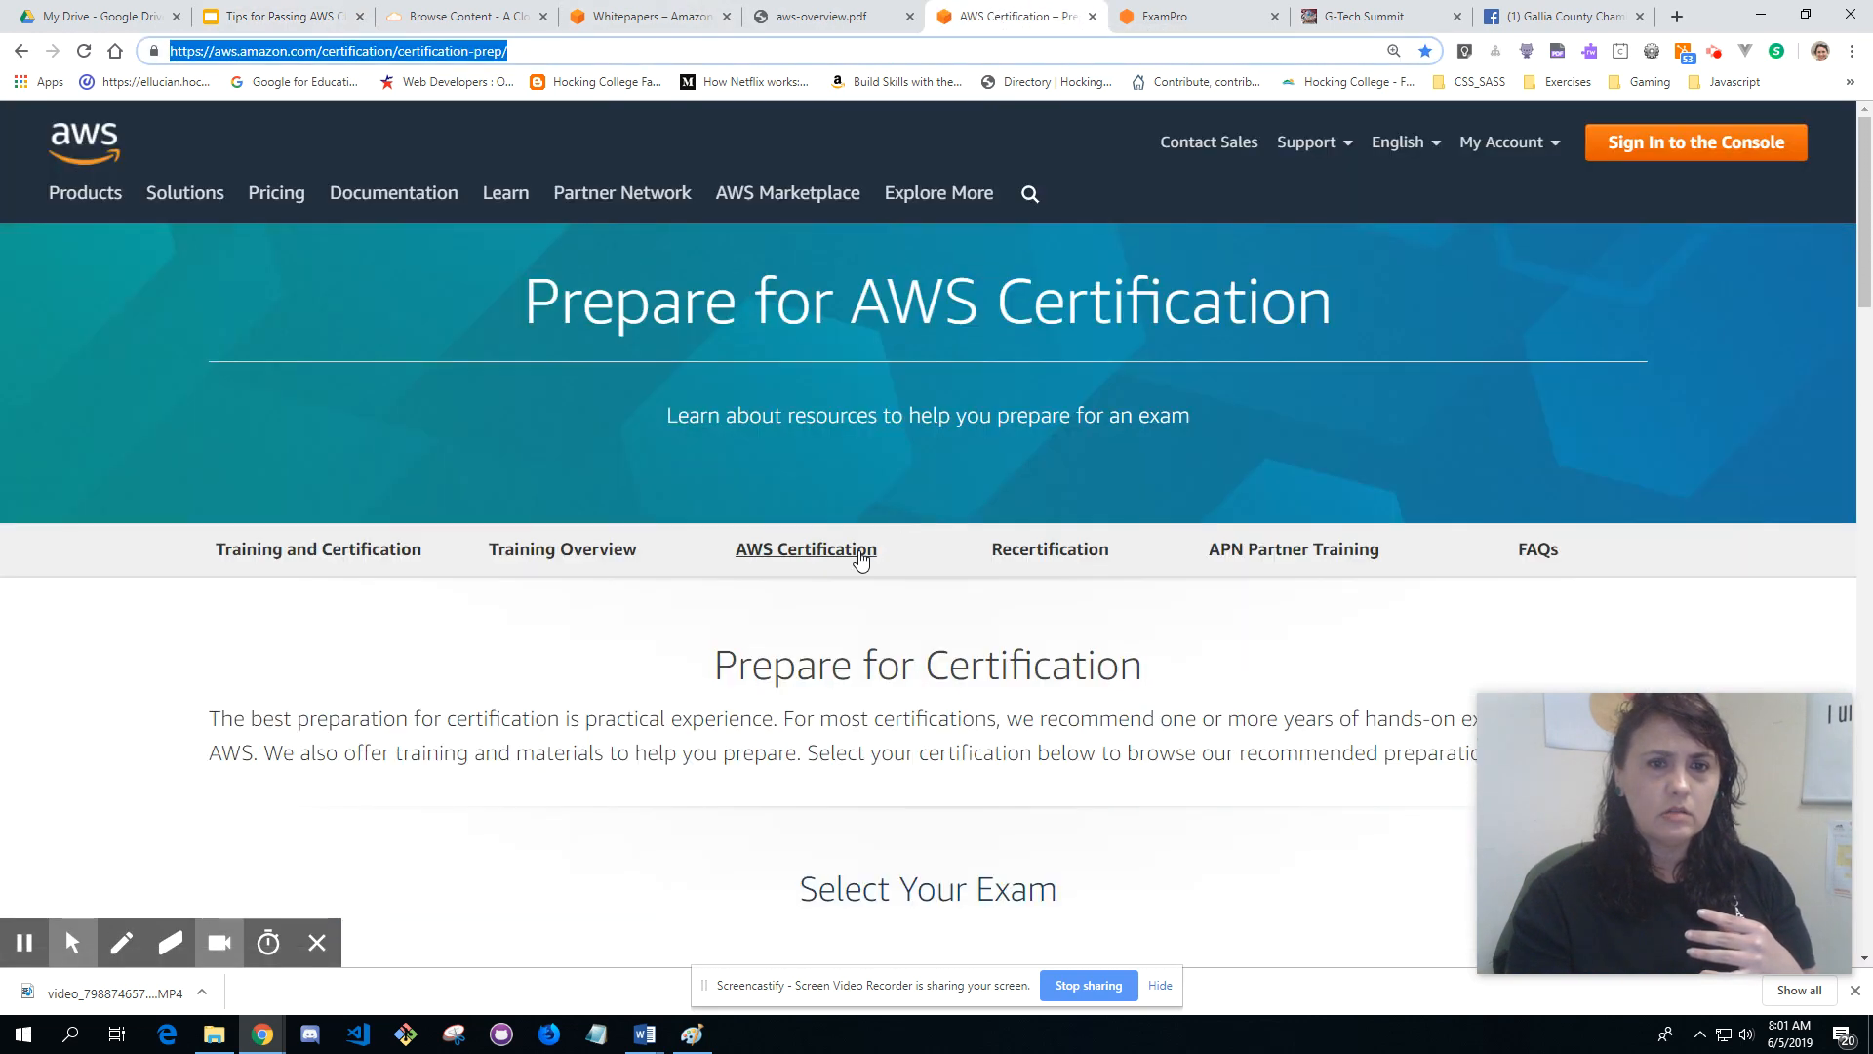
pyautogui.click(805, 548)
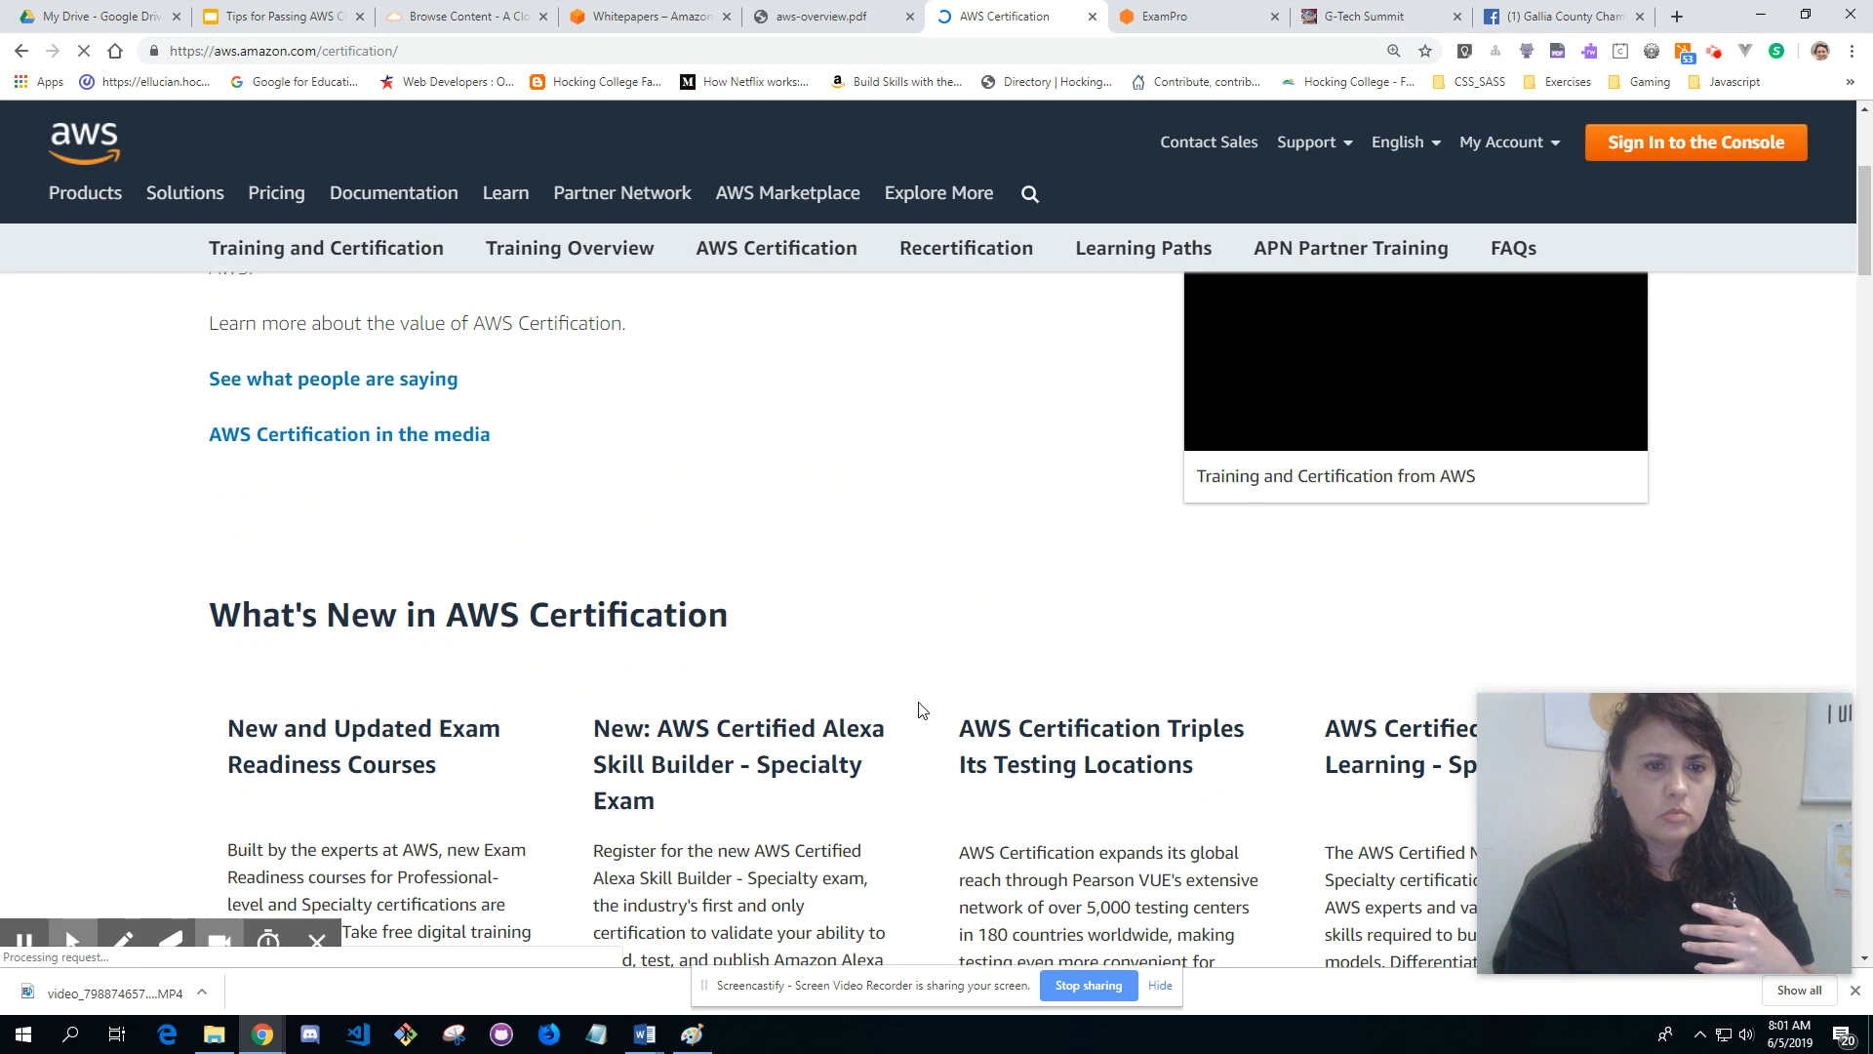
pyautogui.scroll(3)
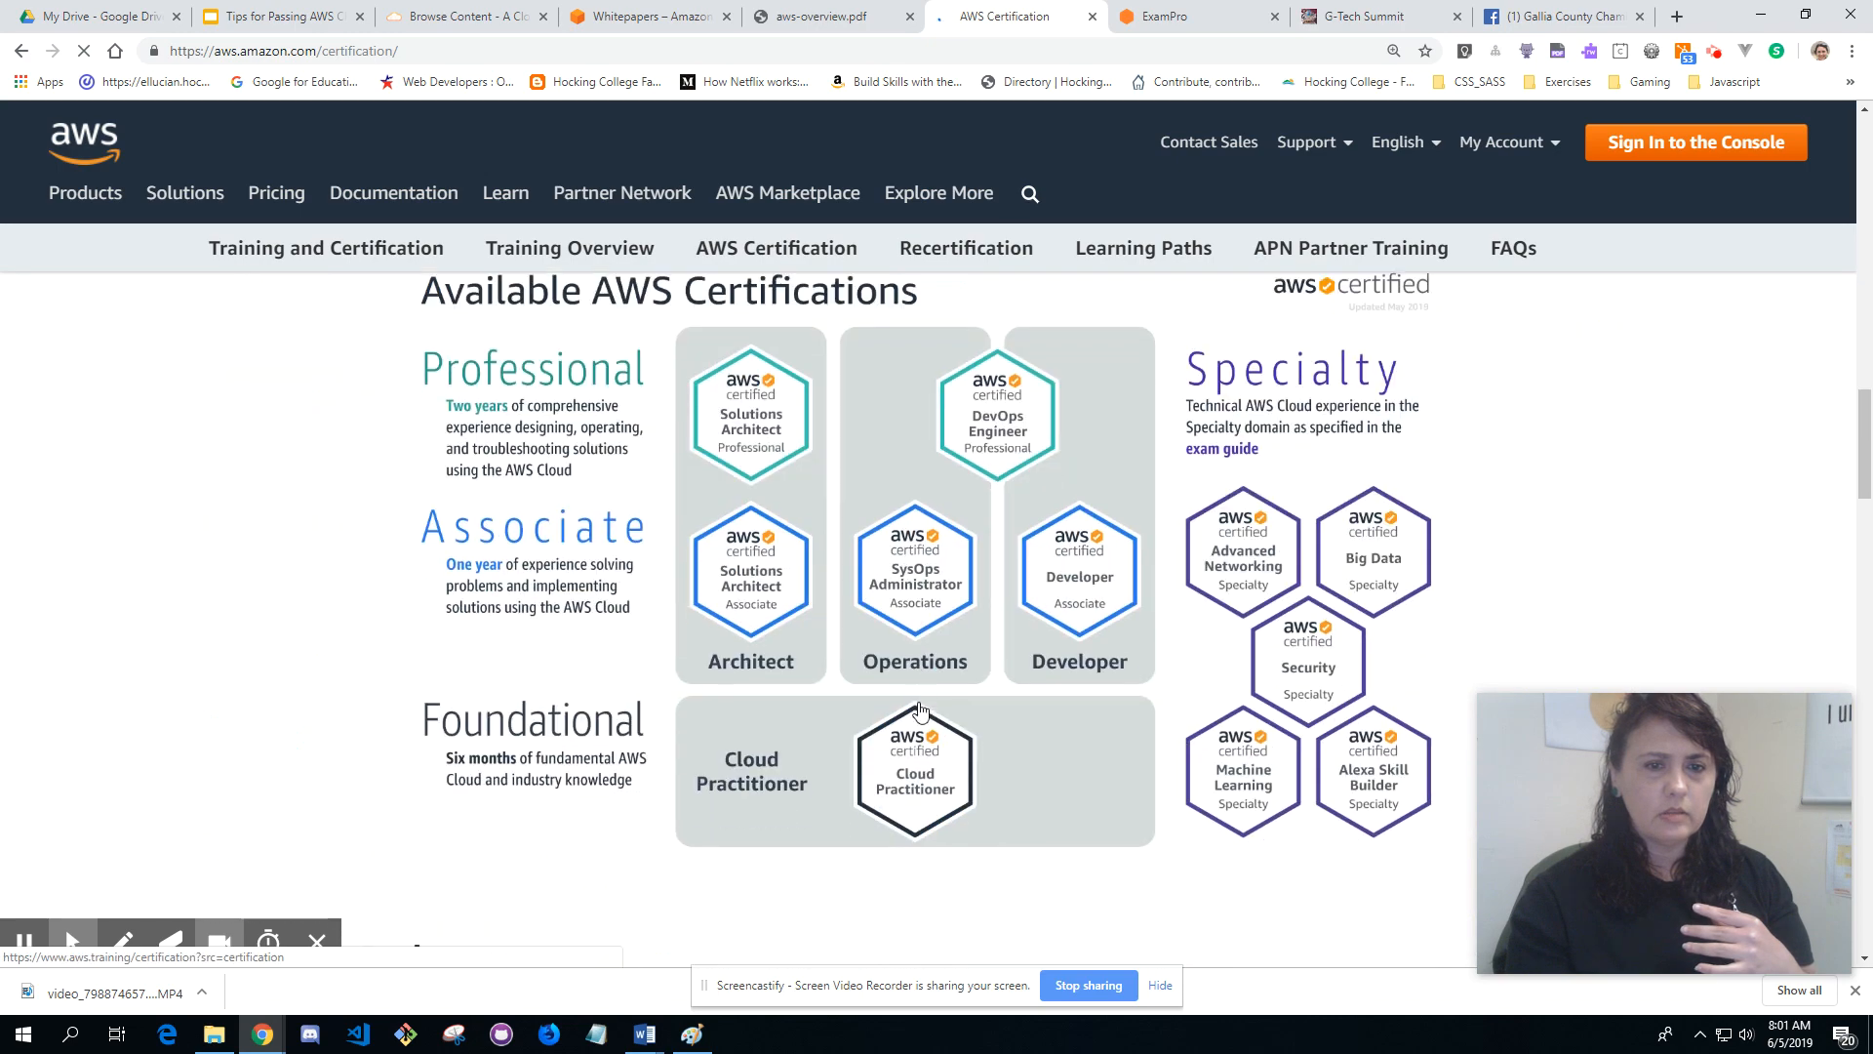
pyautogui.scroll(3)
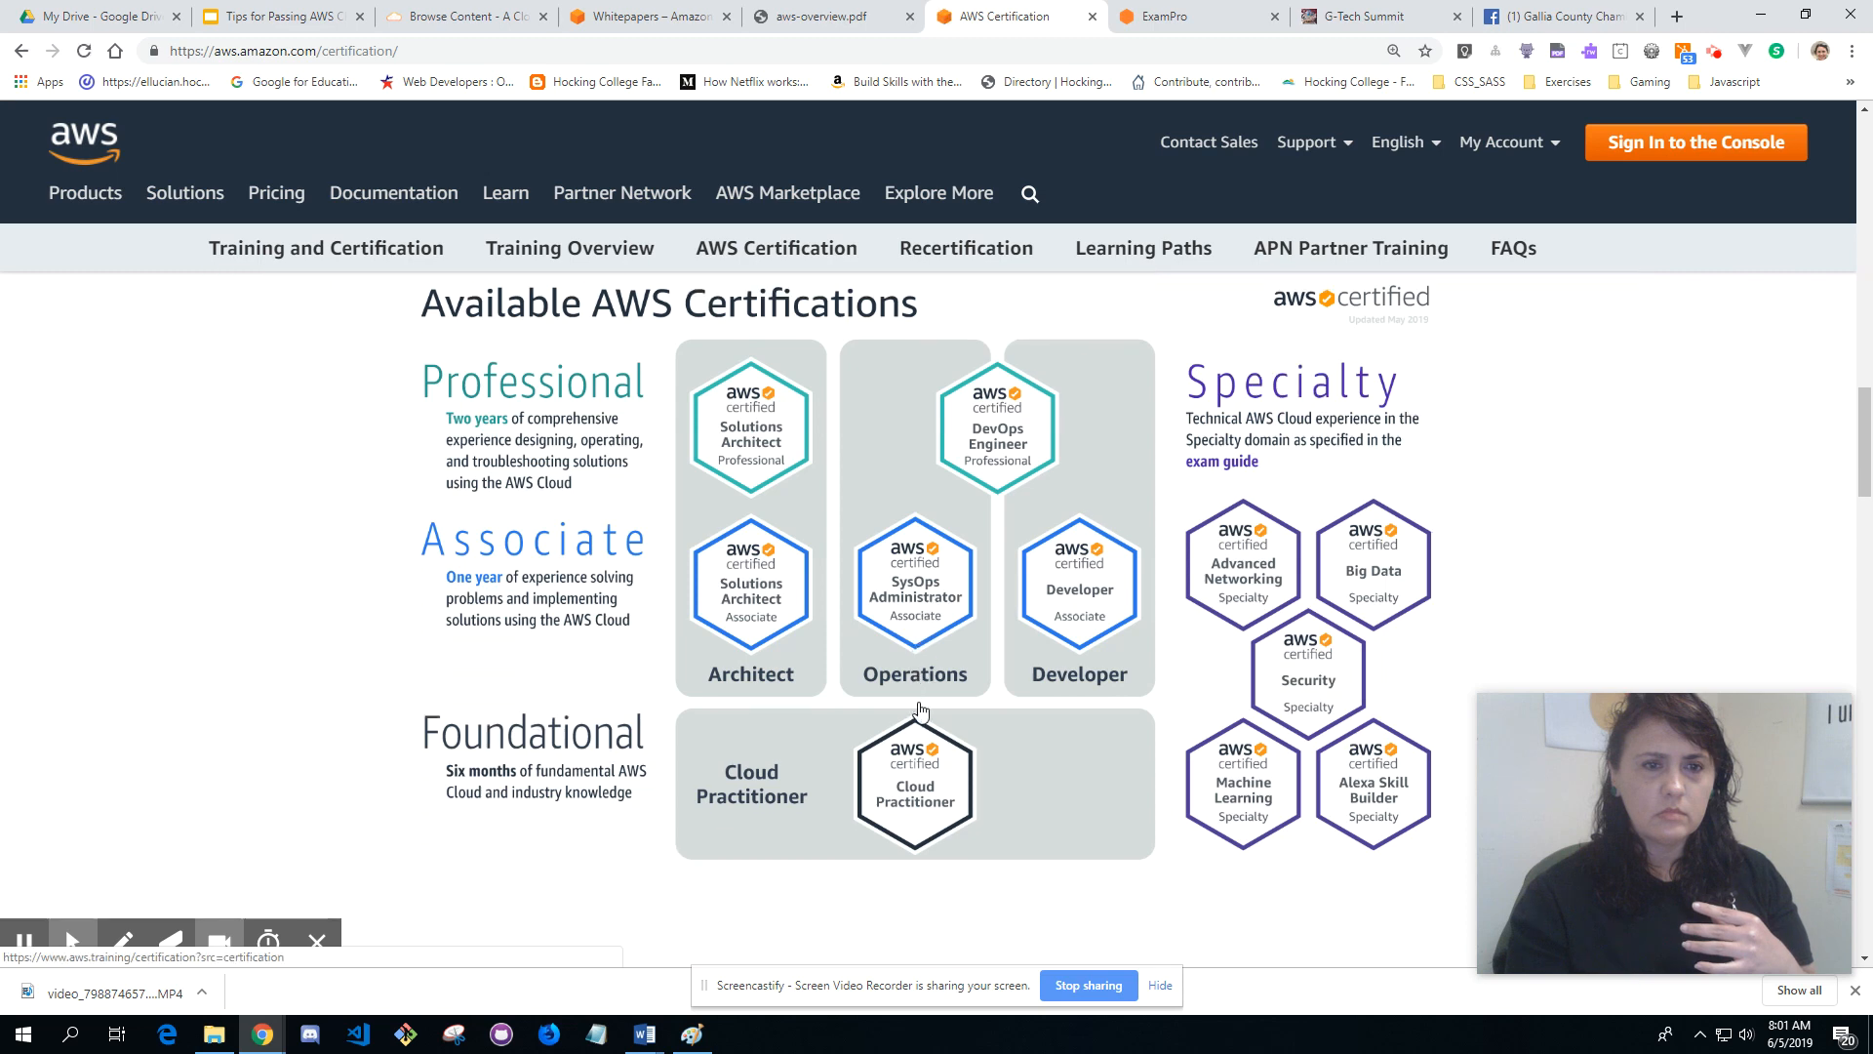
pyautogui.moveTo(956, 813)
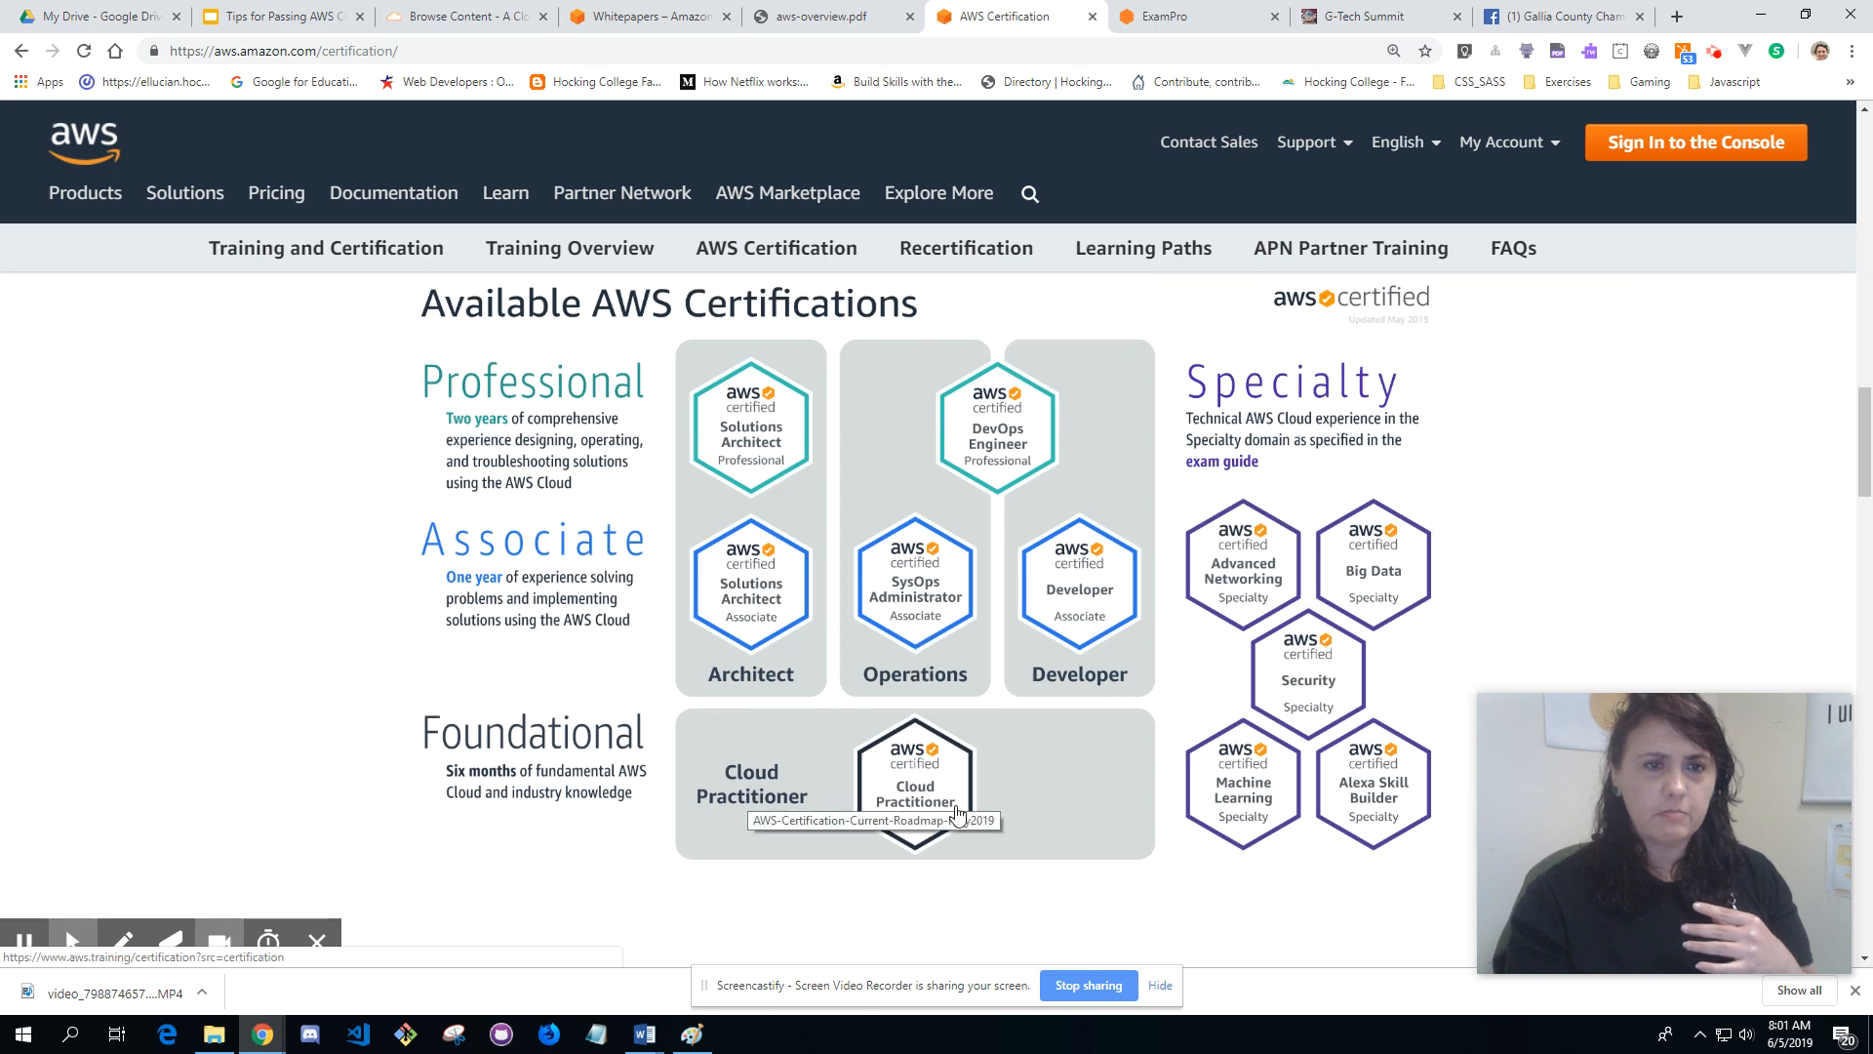
pyautogui.moveTo(798, 677)
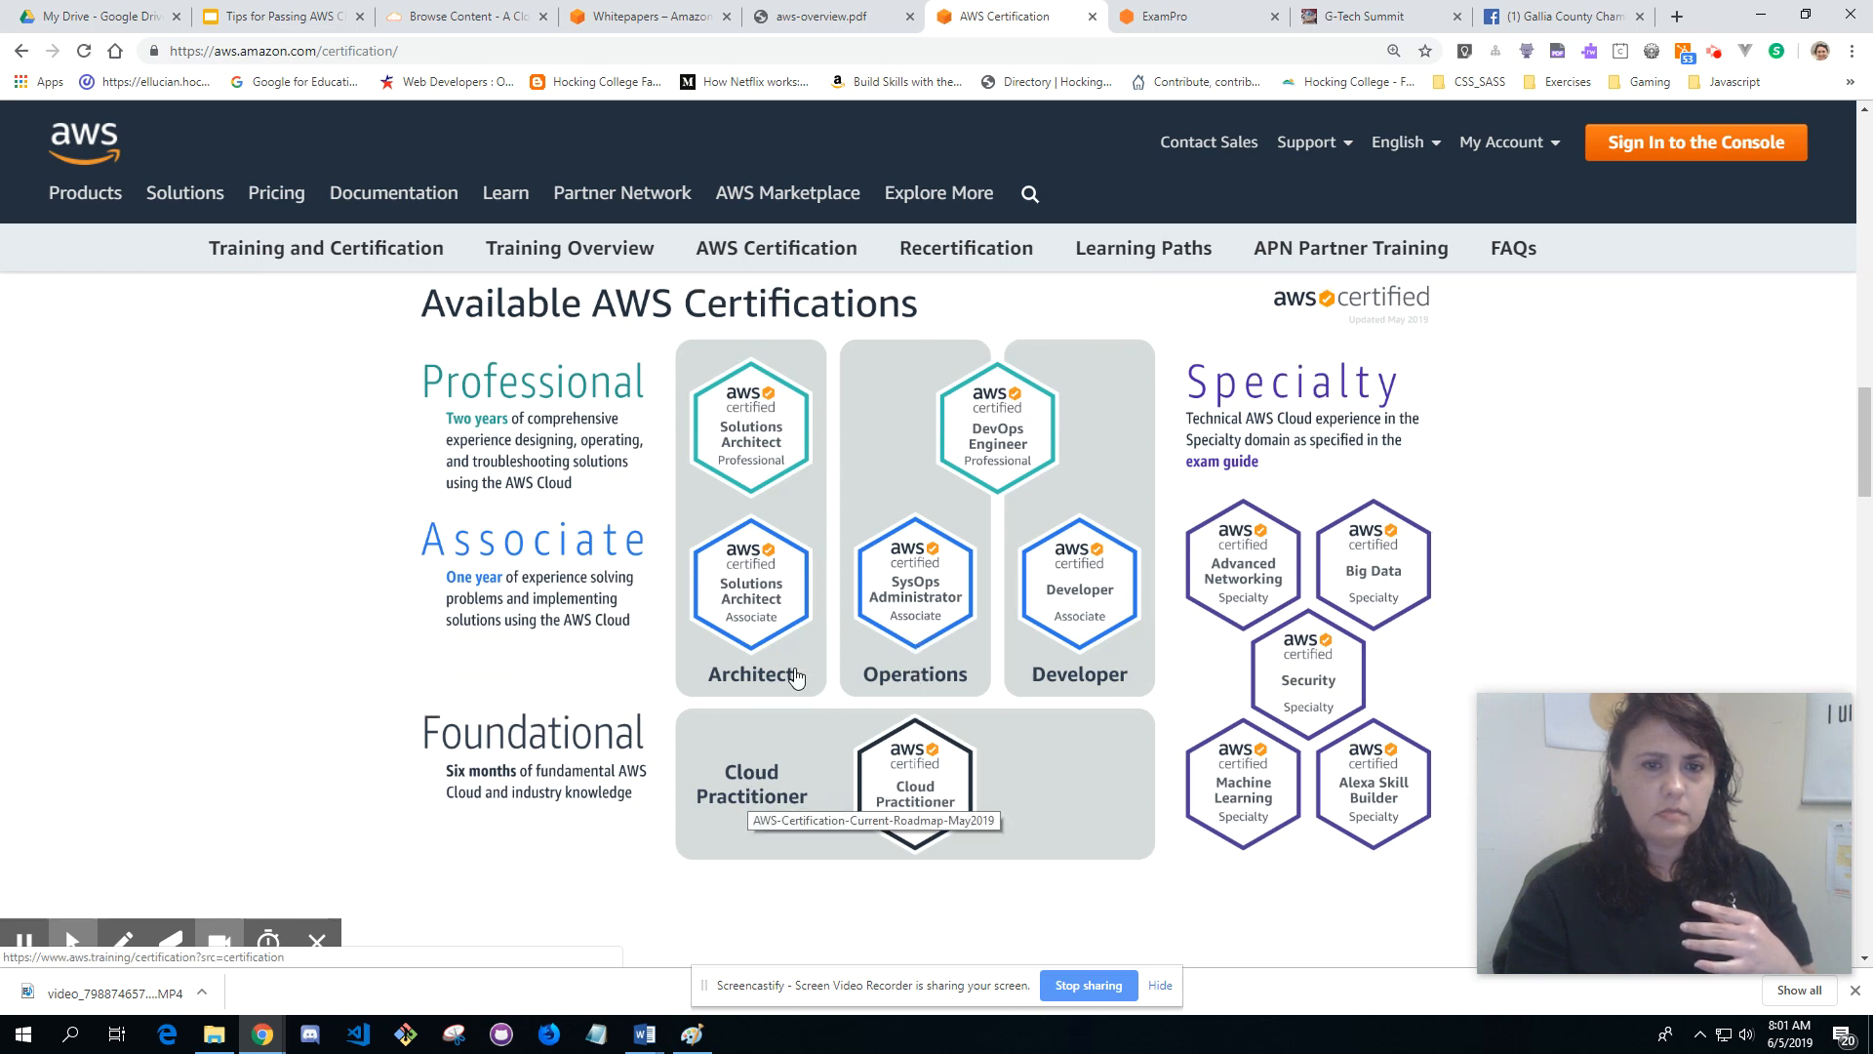
pyautogui.moveTo(675, 490)
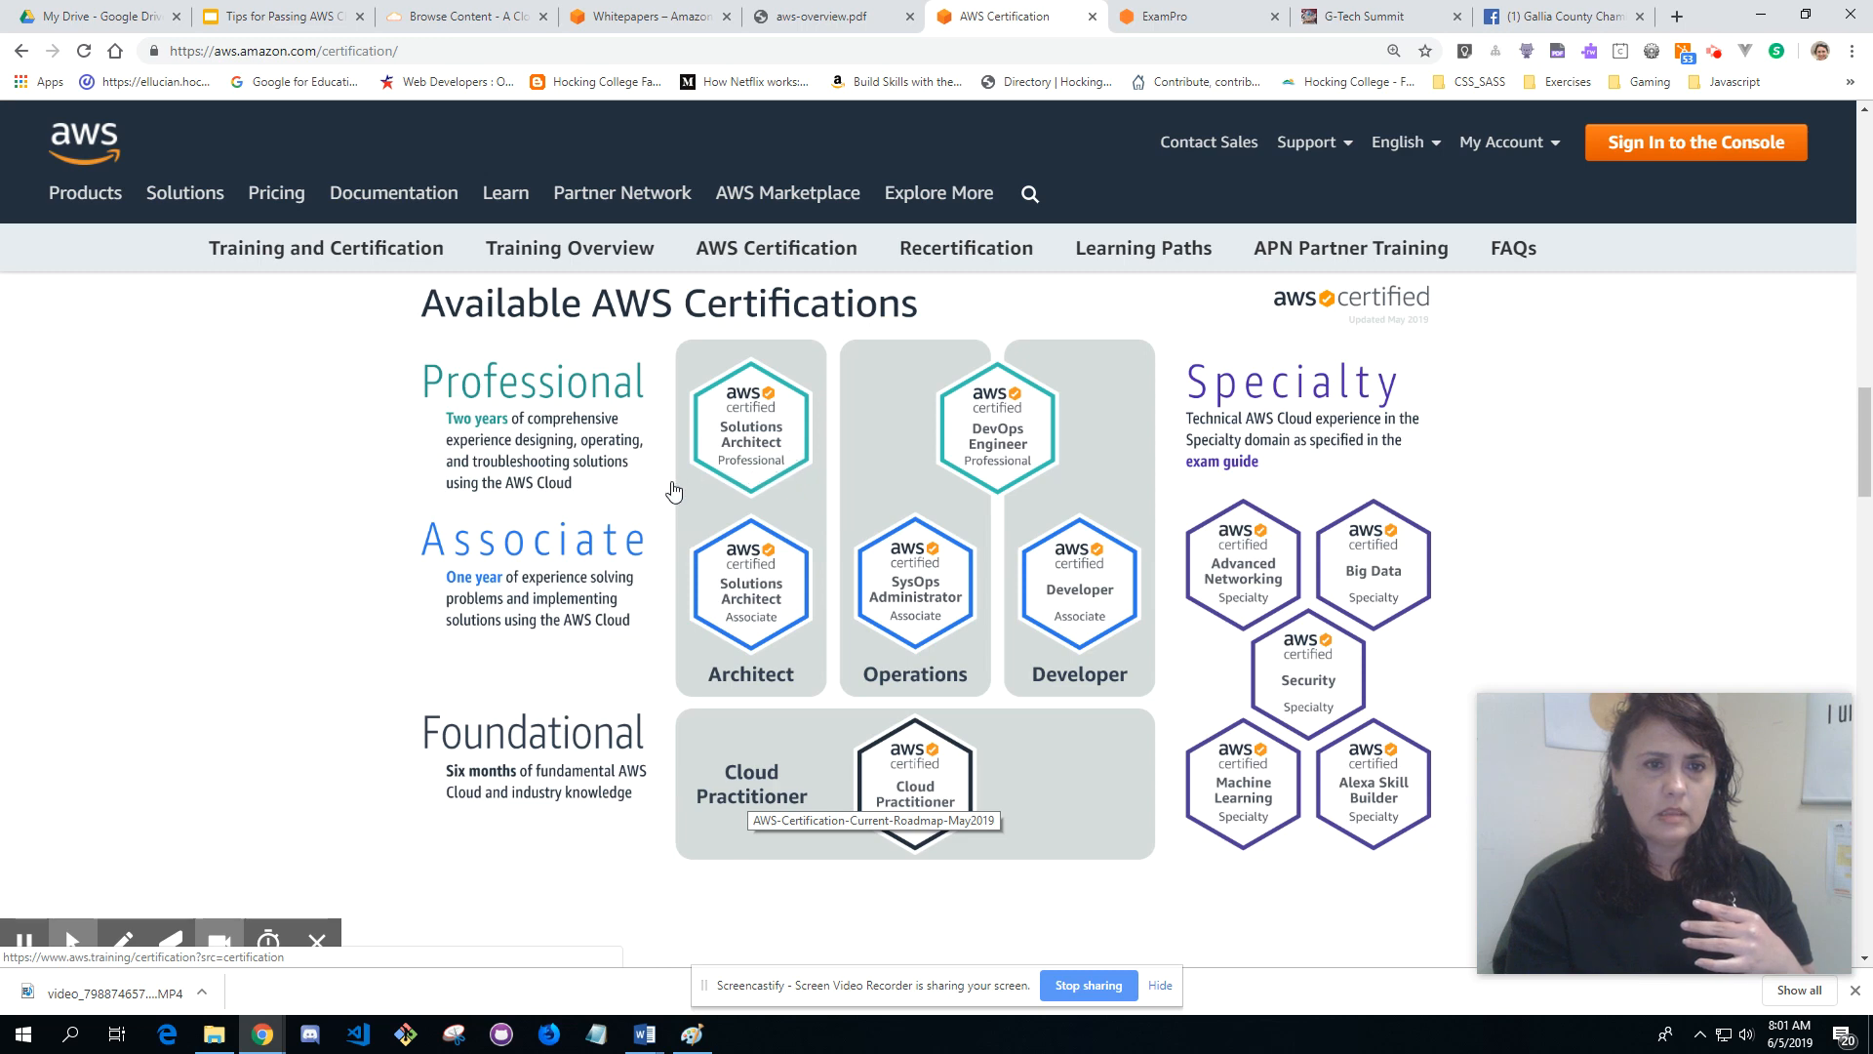
pyautogui.moveTo(771, 597)
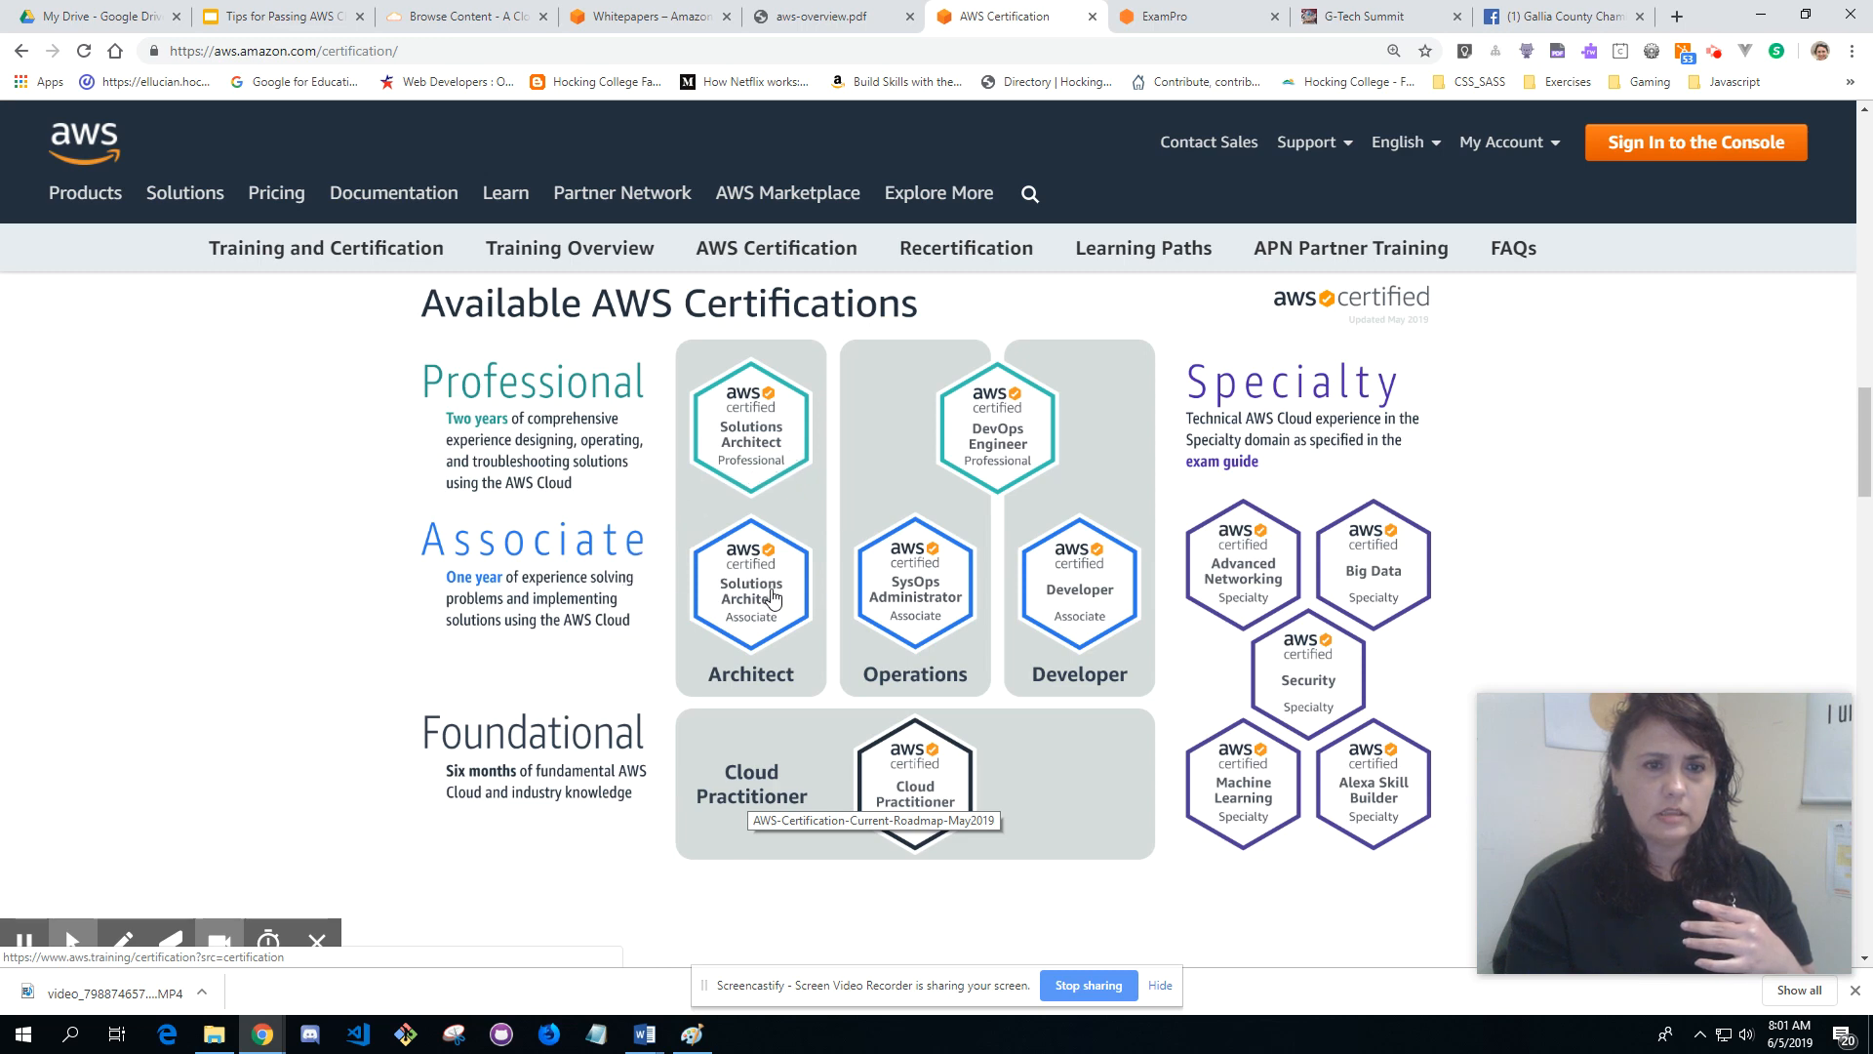
pyautogui.moveTo(522, 525)
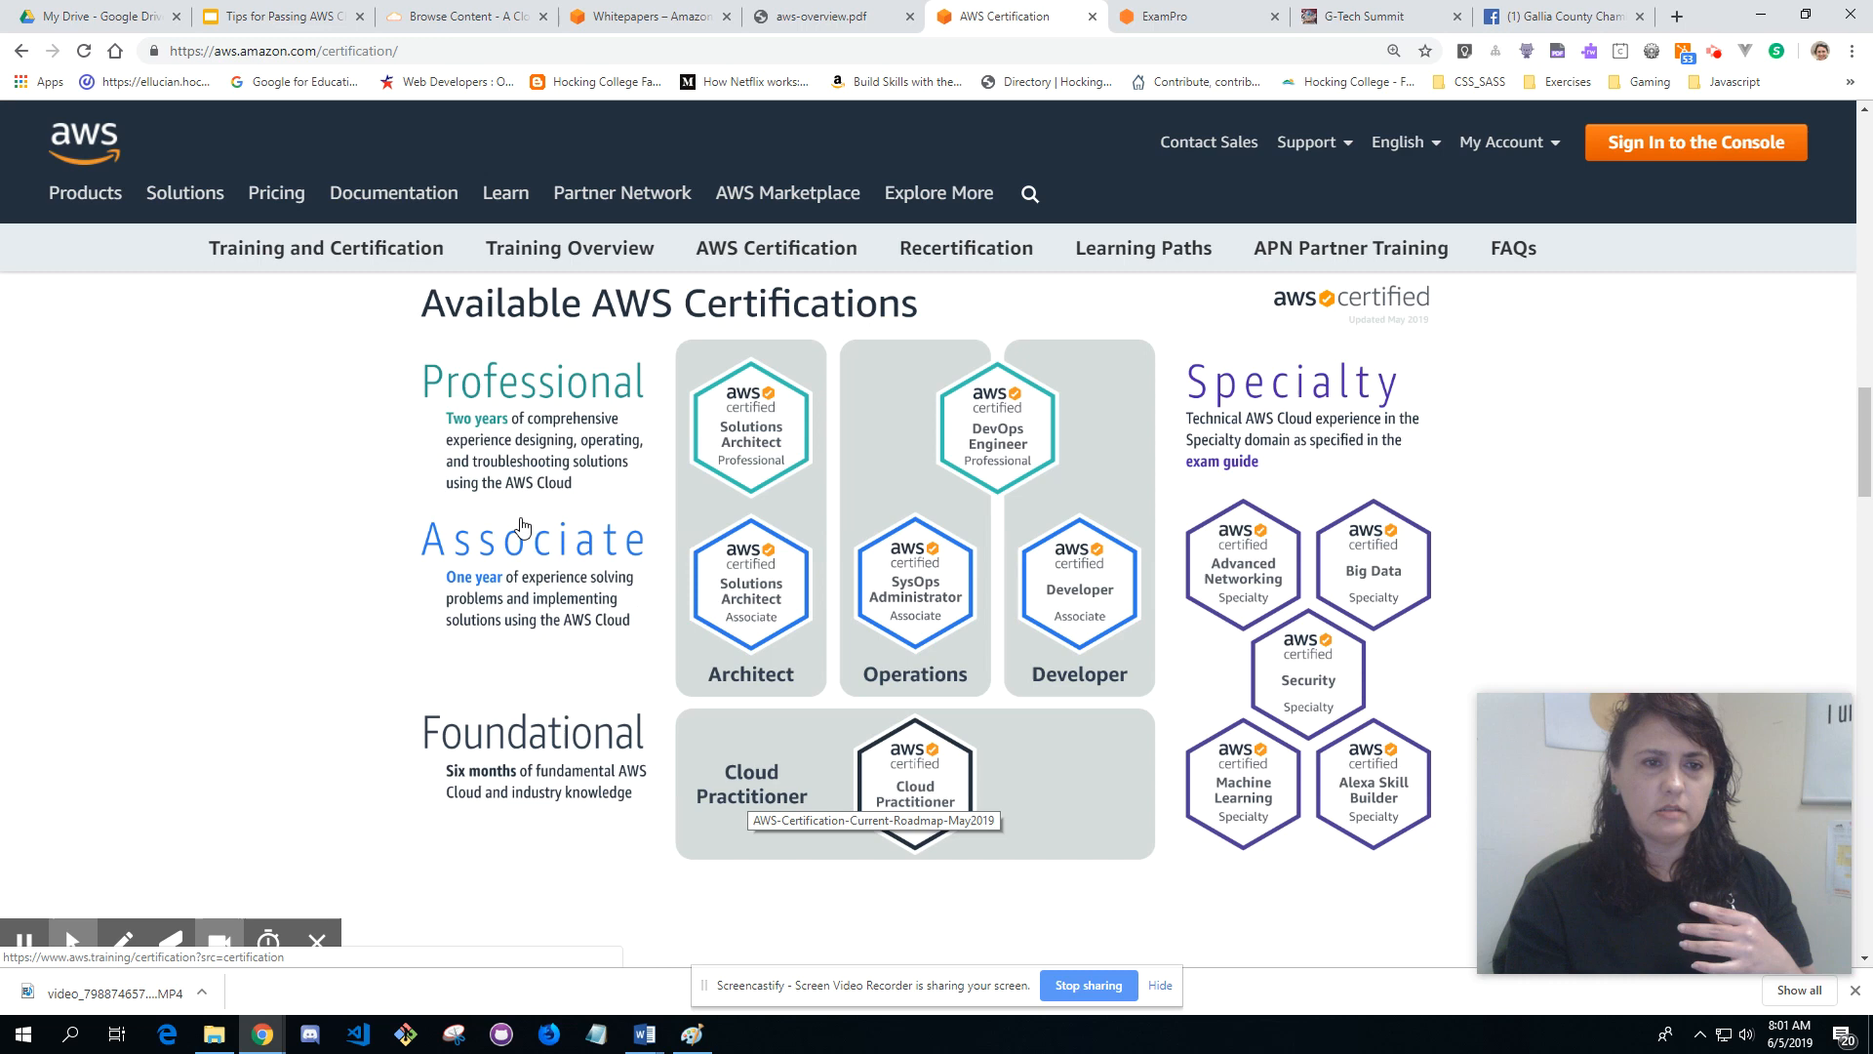
pyautogui.moveTo(419, 588)
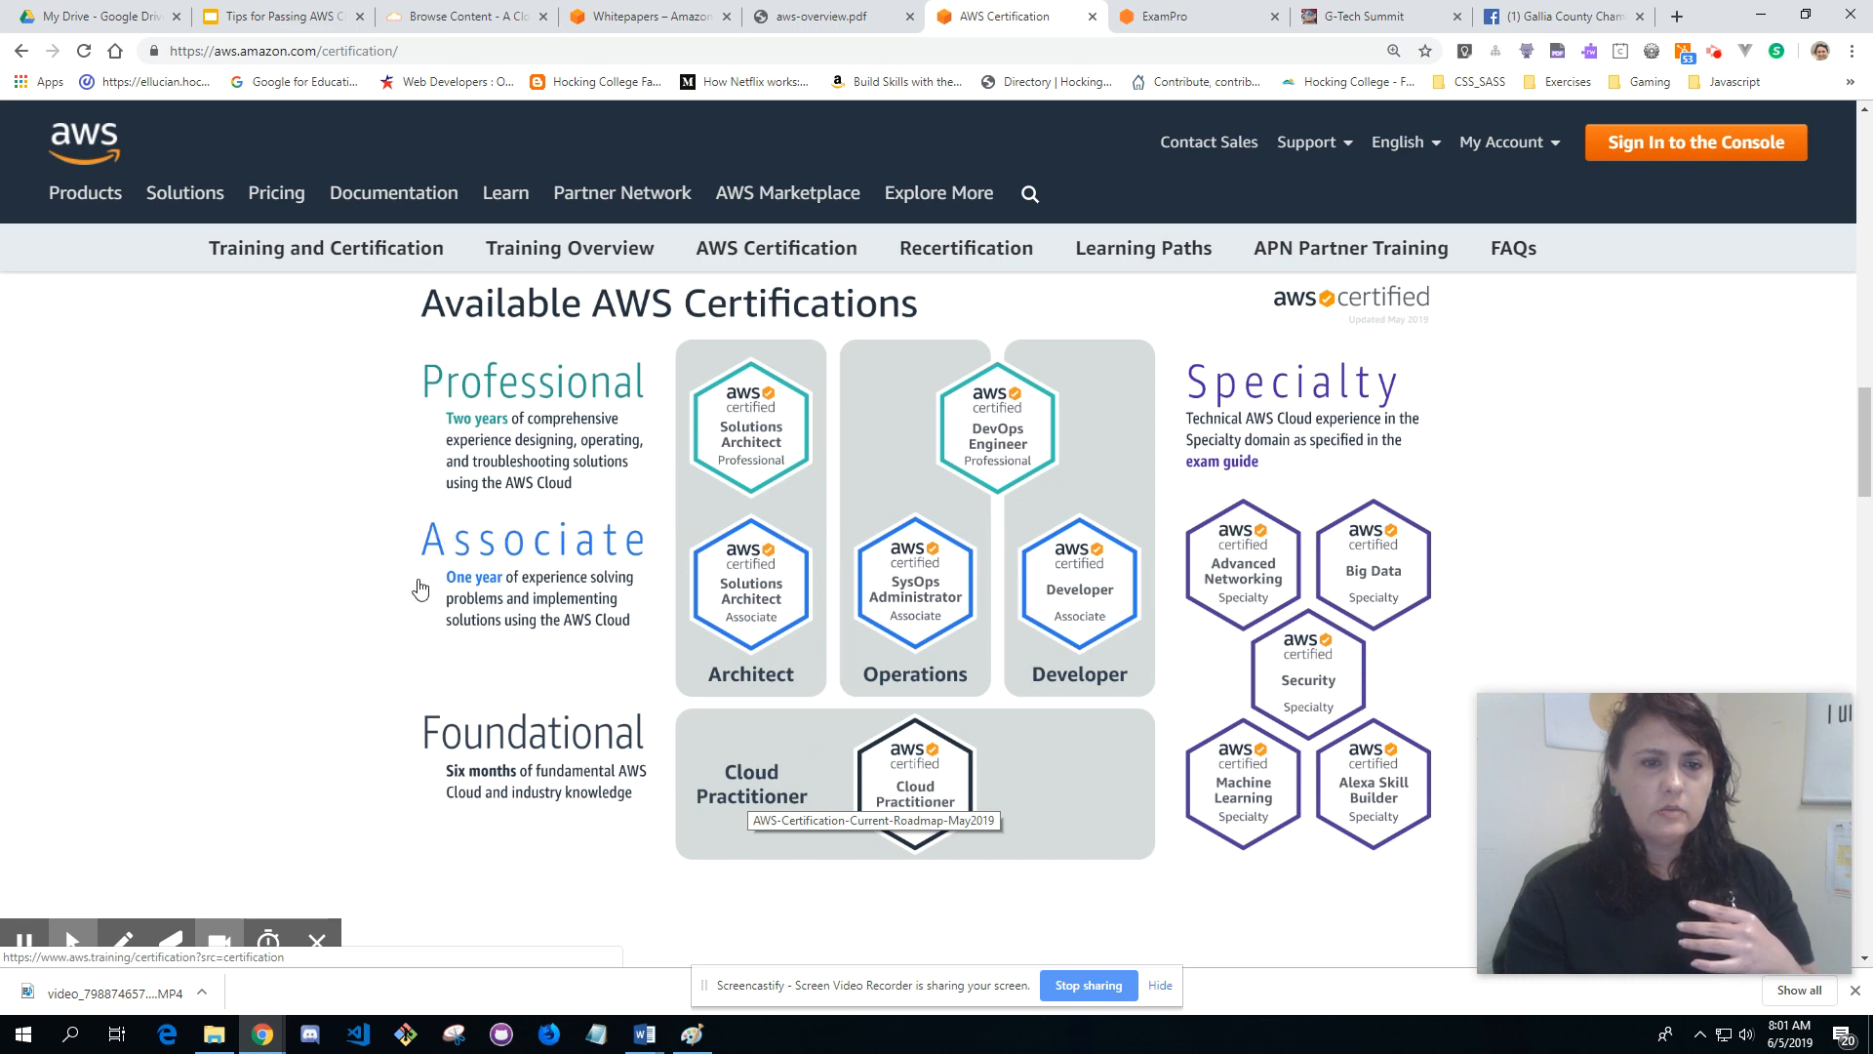
pyautogui.moveTo(553, 597)
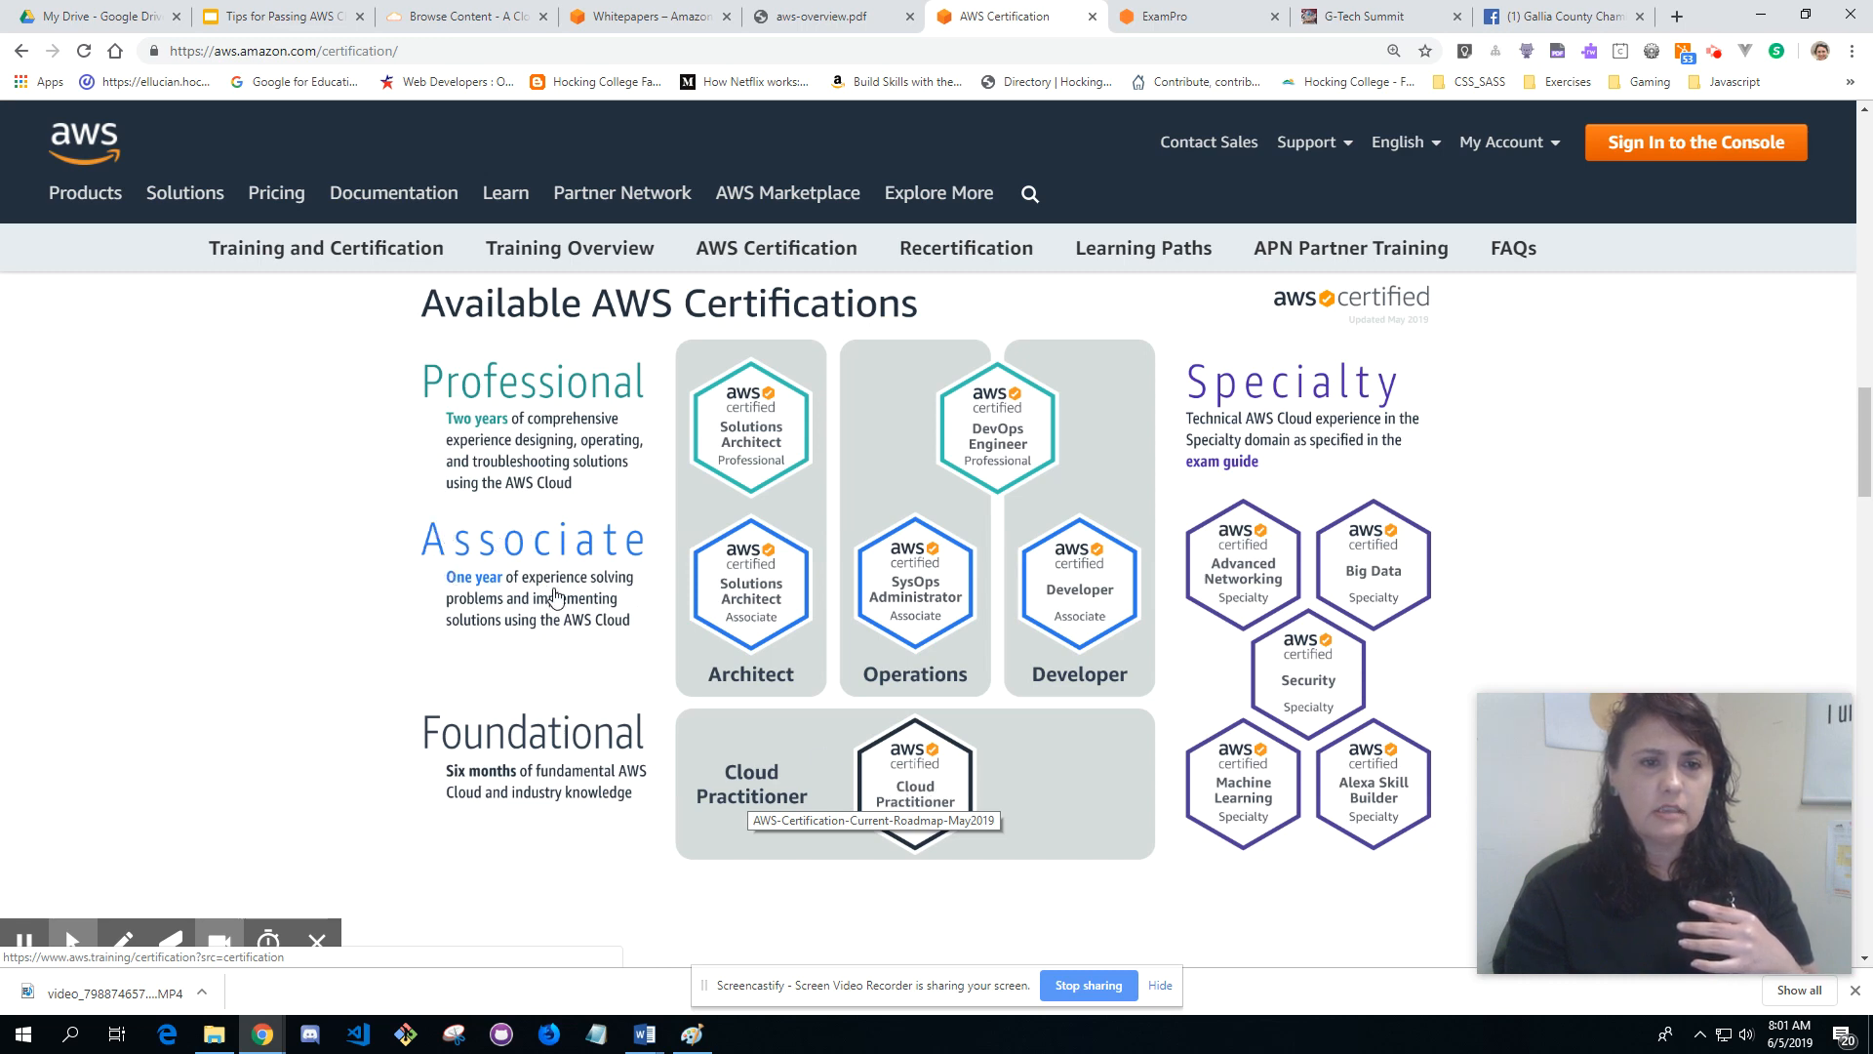
pyautogui.moveTo(884, 618)
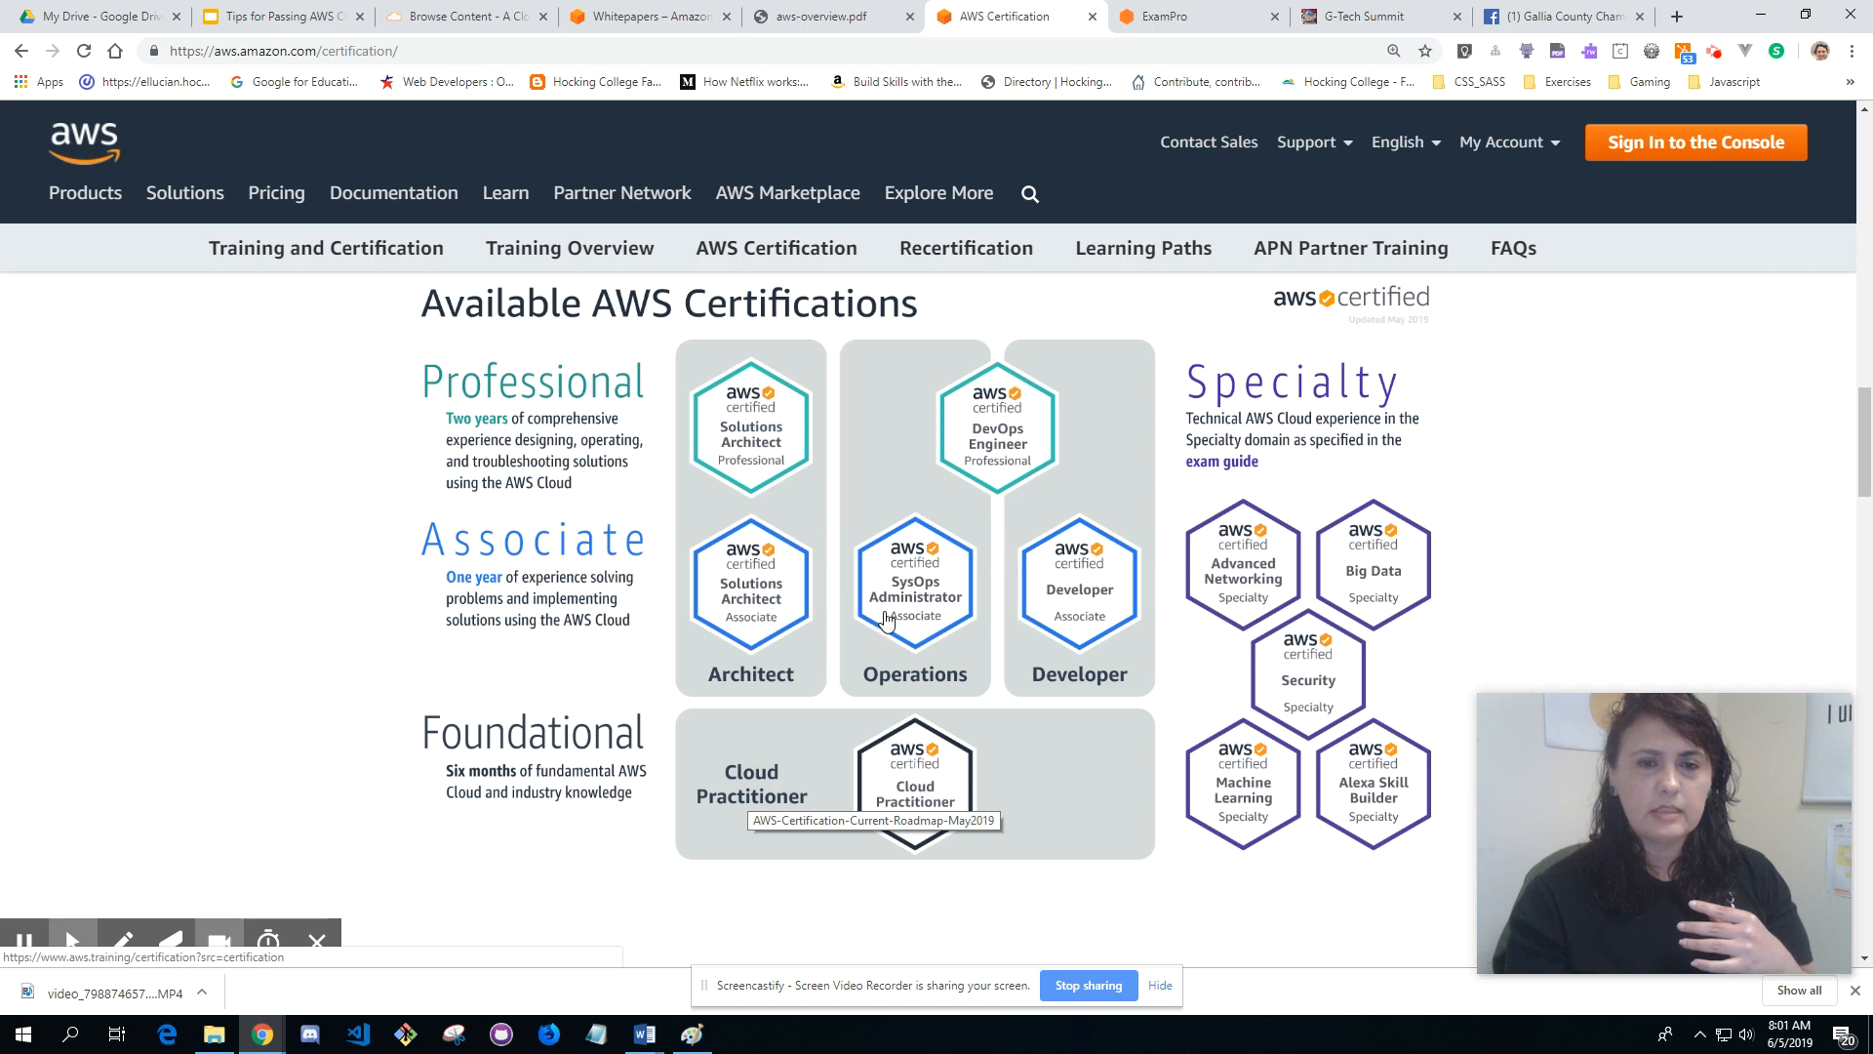
pyautogui.moveTo(854, 646)
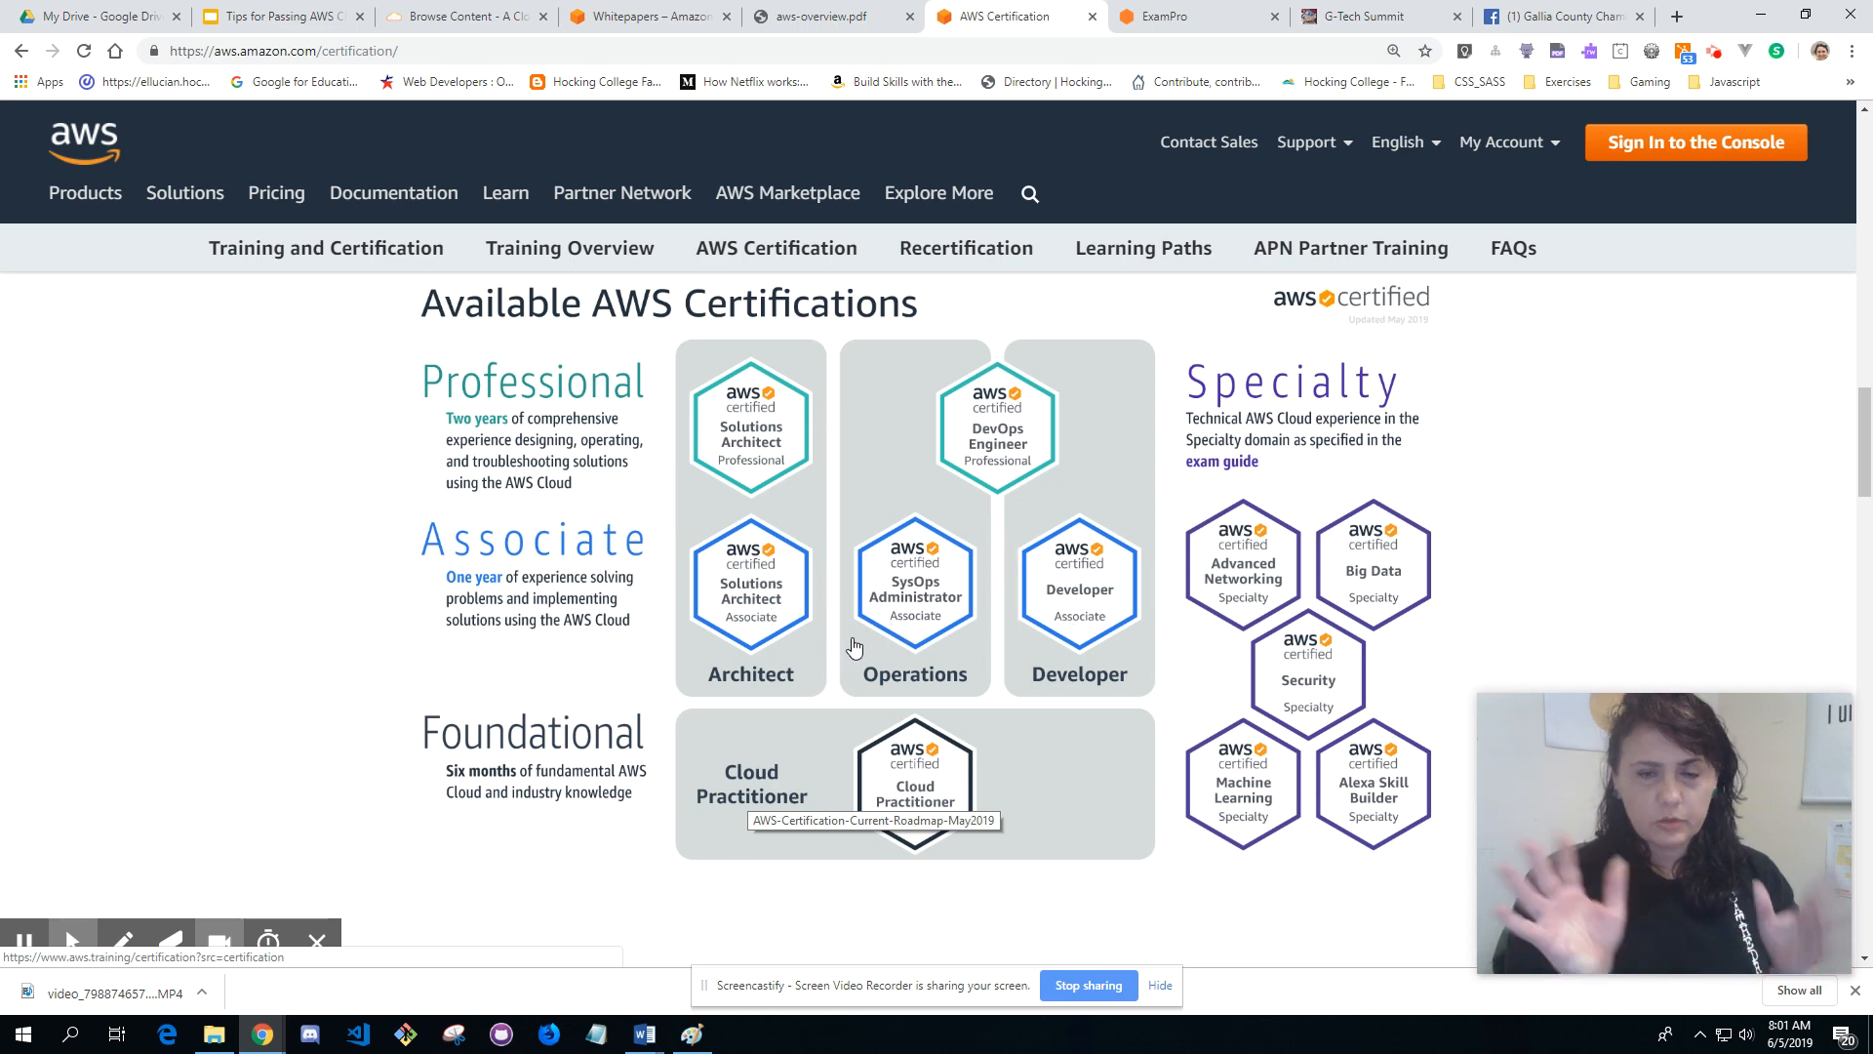
pyautogui.moveTo(778, 641)
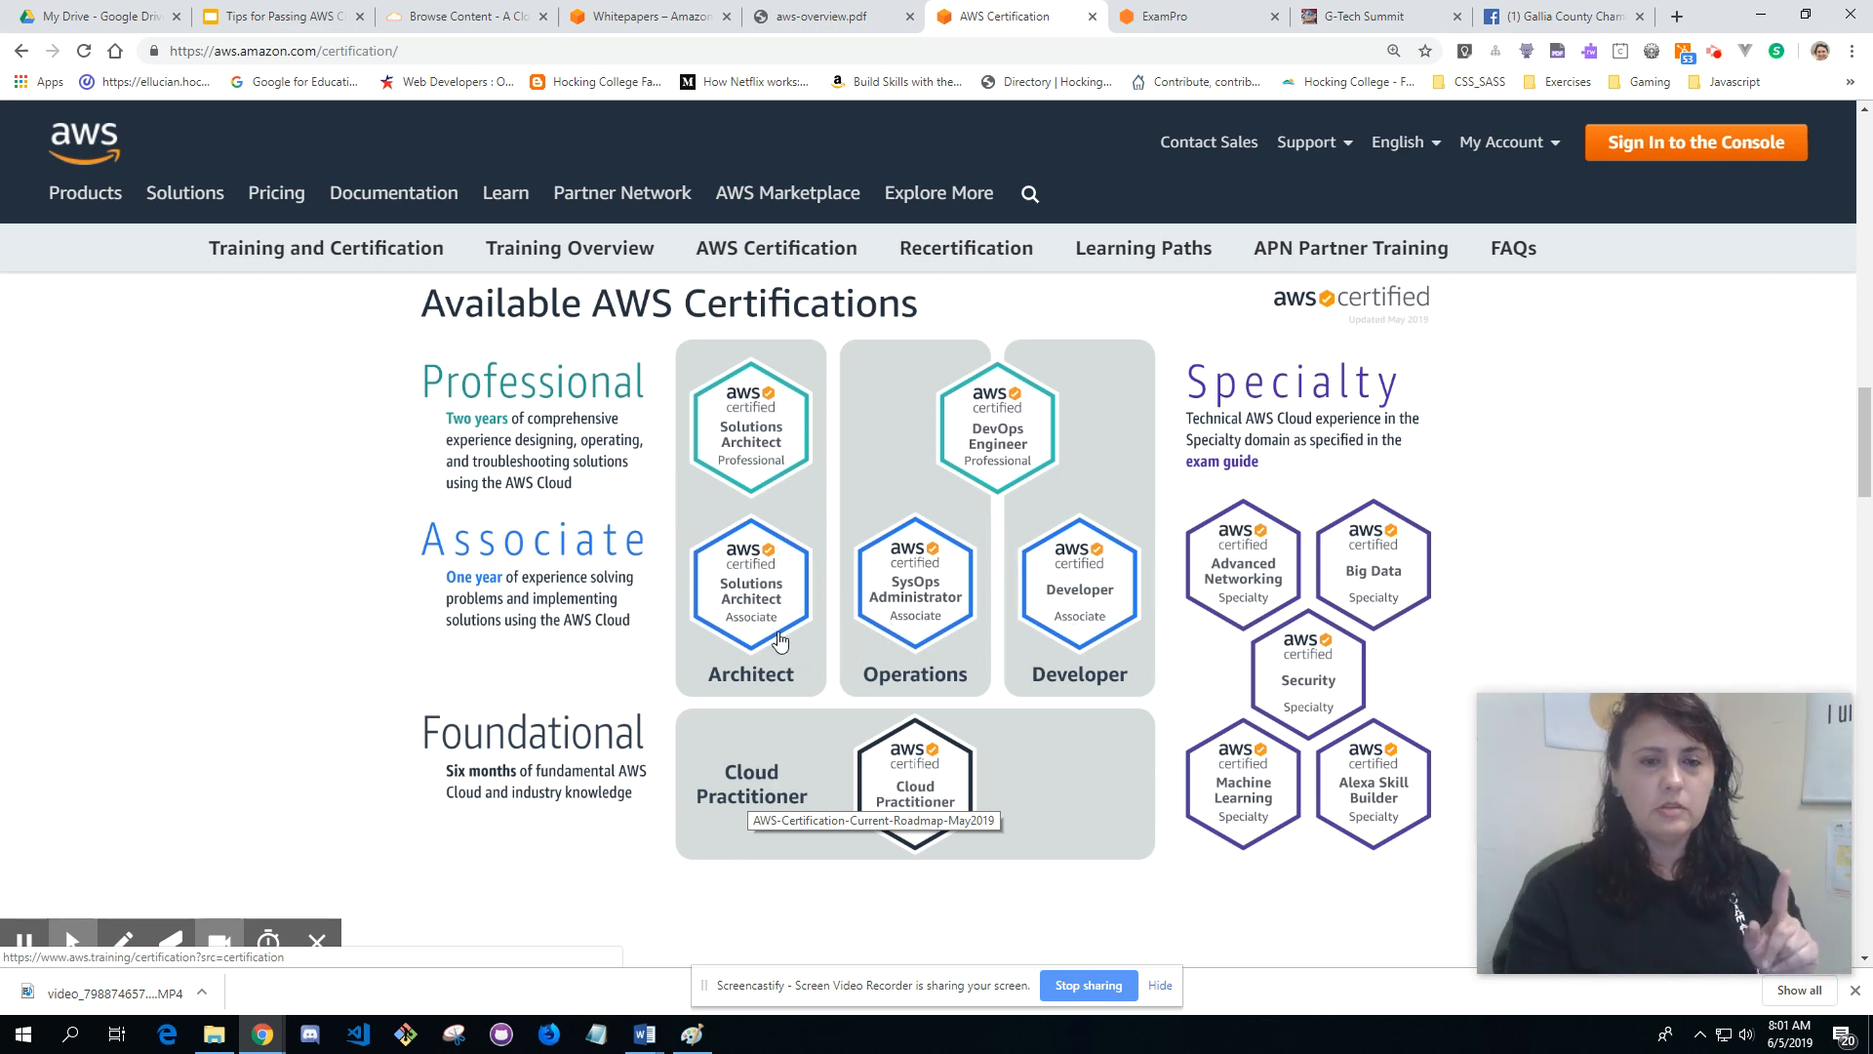
pyautogui.moveTo(1111, 645)
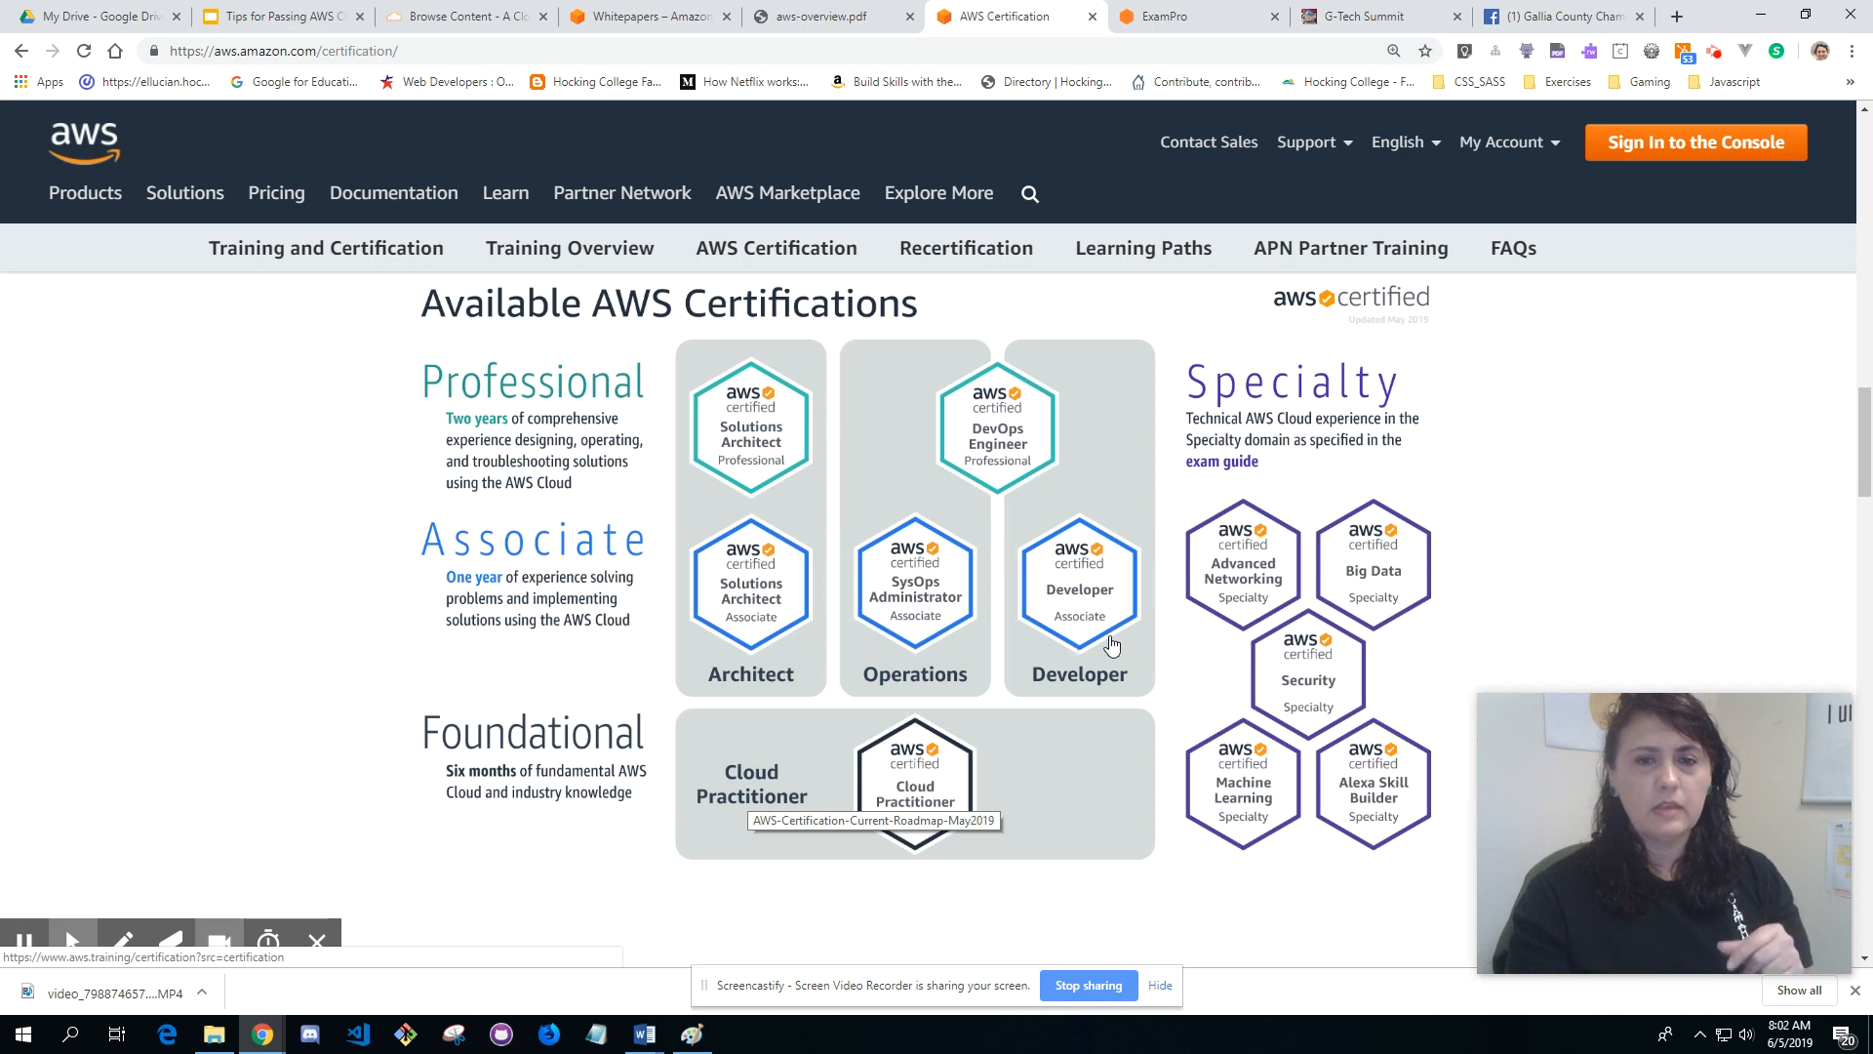
pyautogui.moveTo(1173, 501)
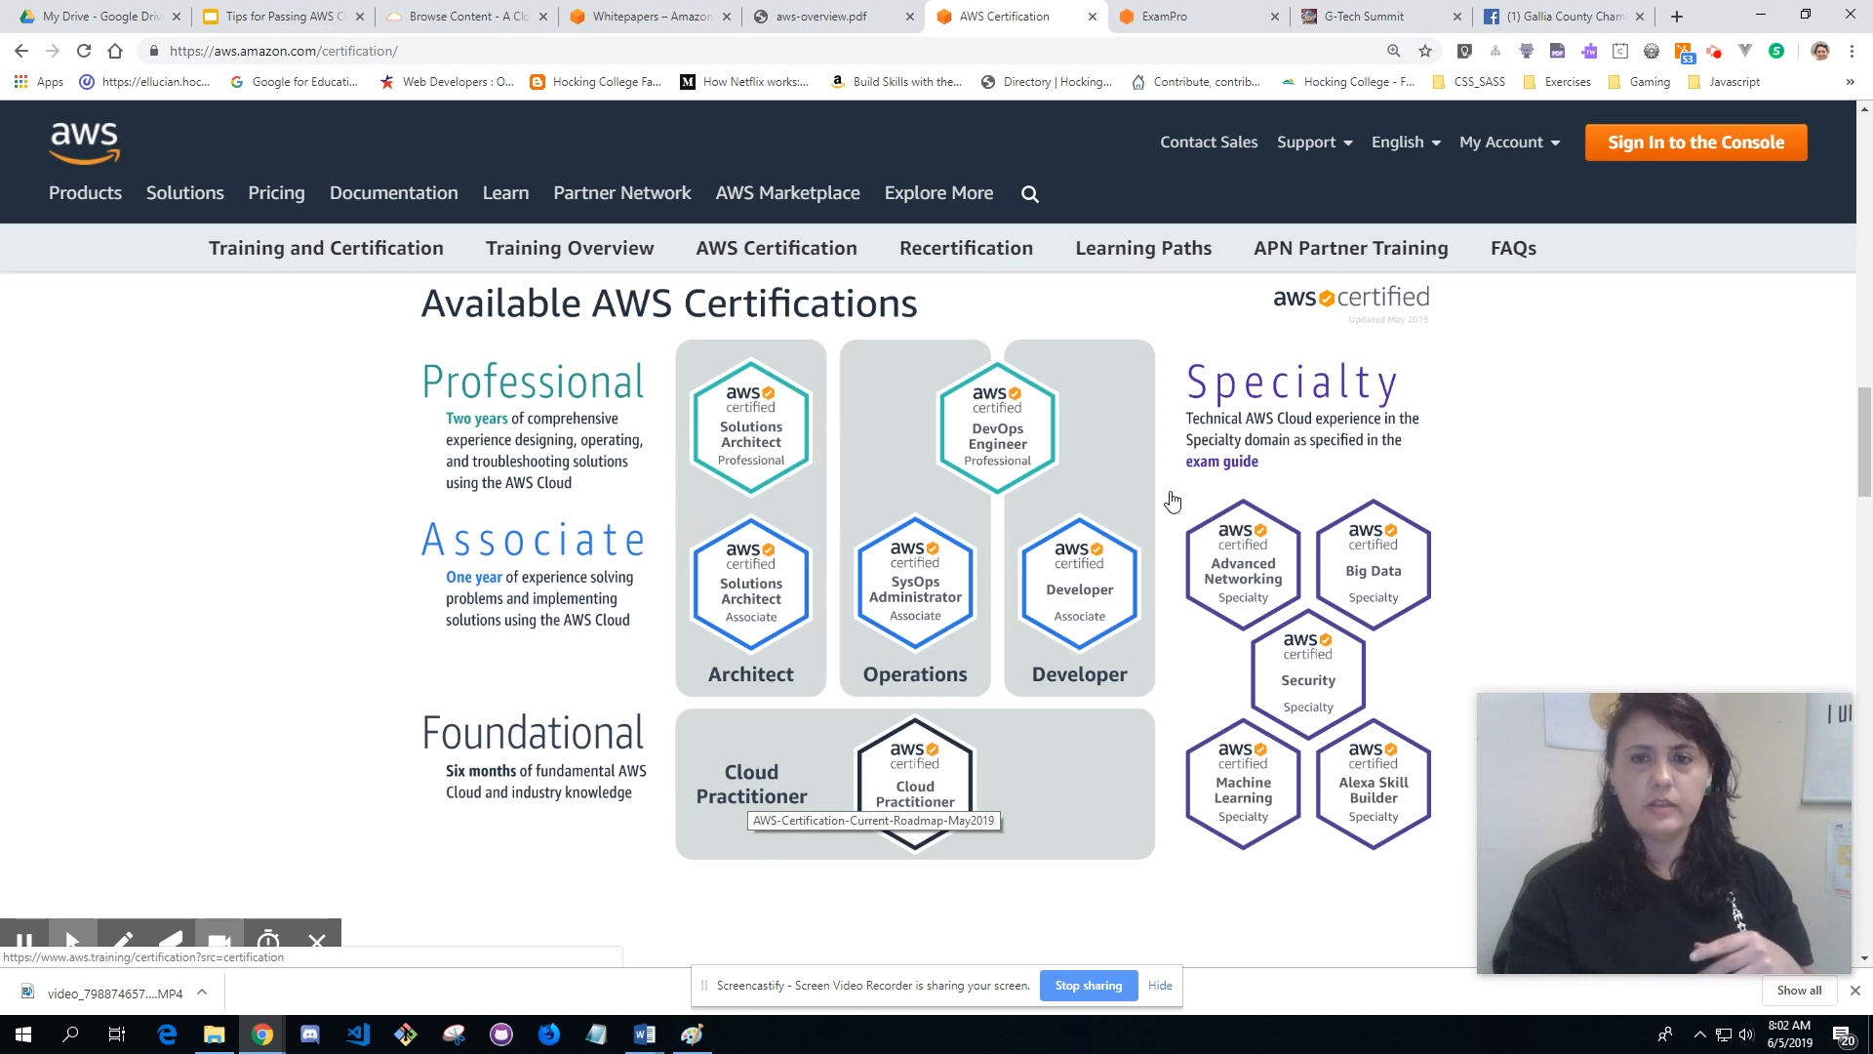
pyautogui.moveTo(1079, 690)
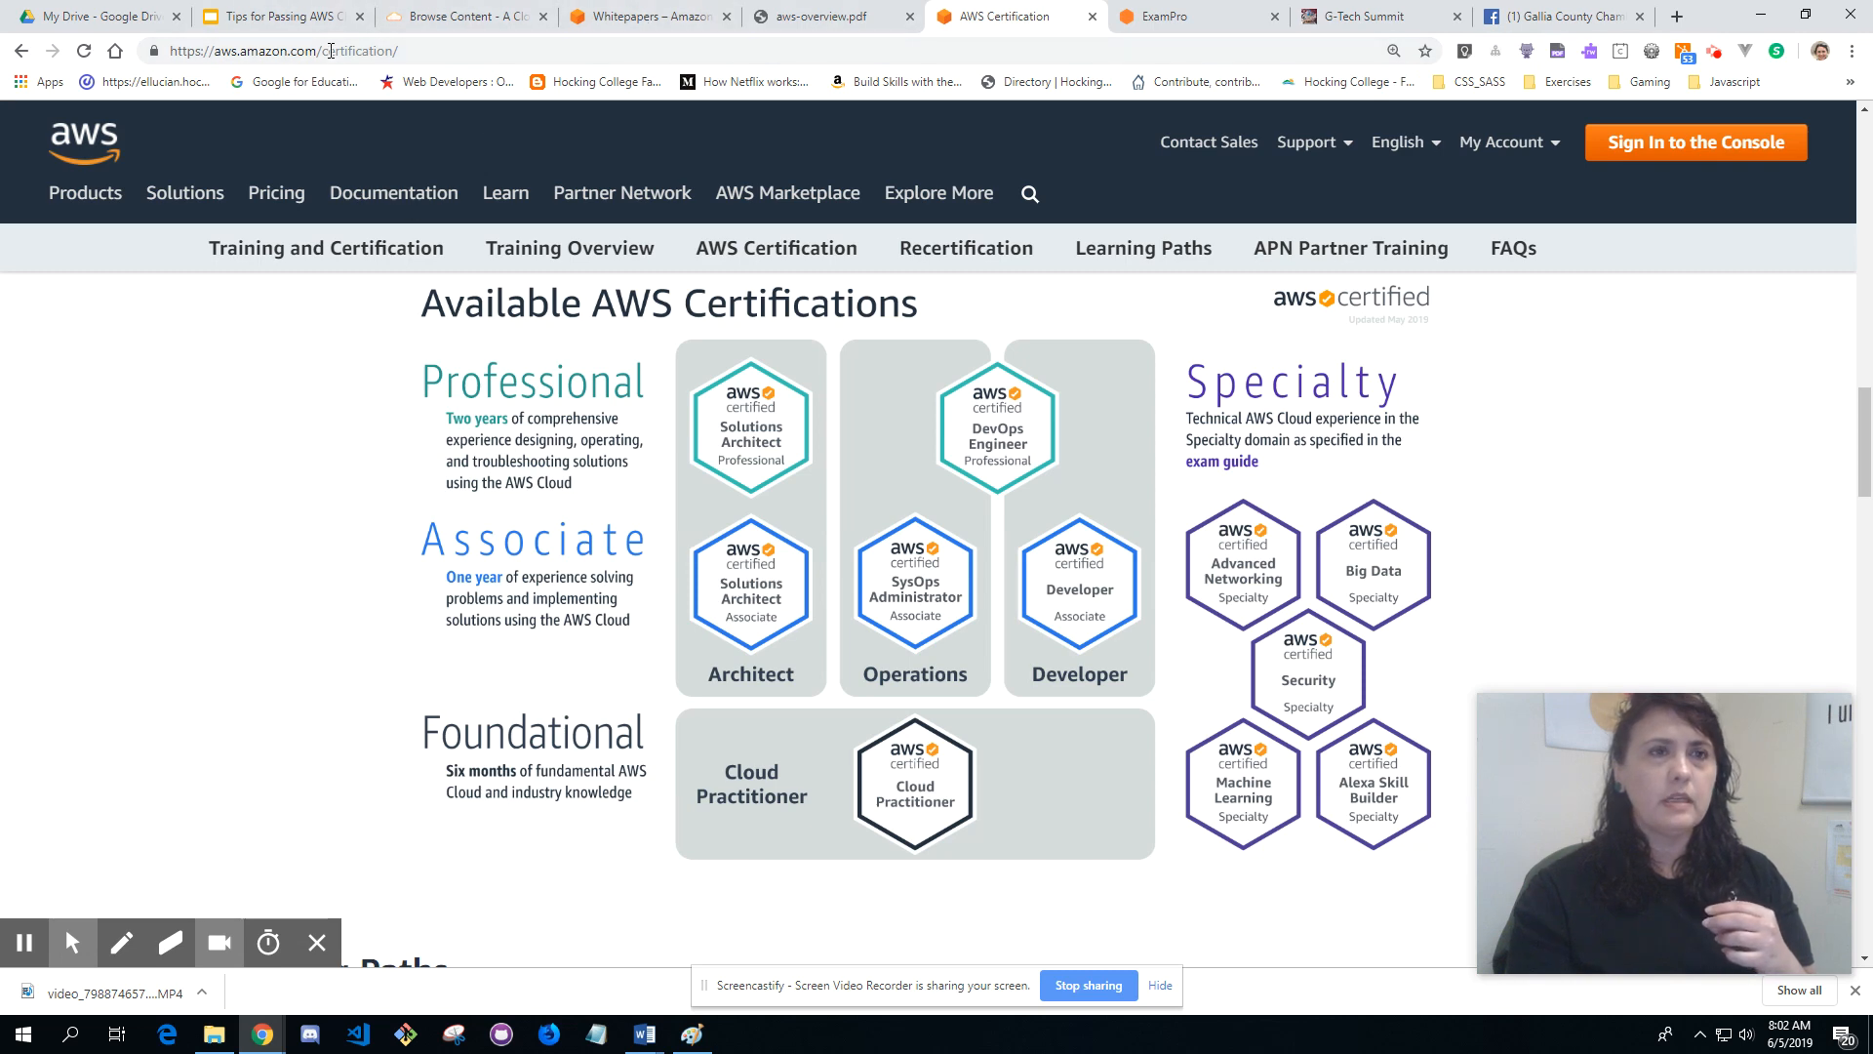
pyautogui.click(281, 15)
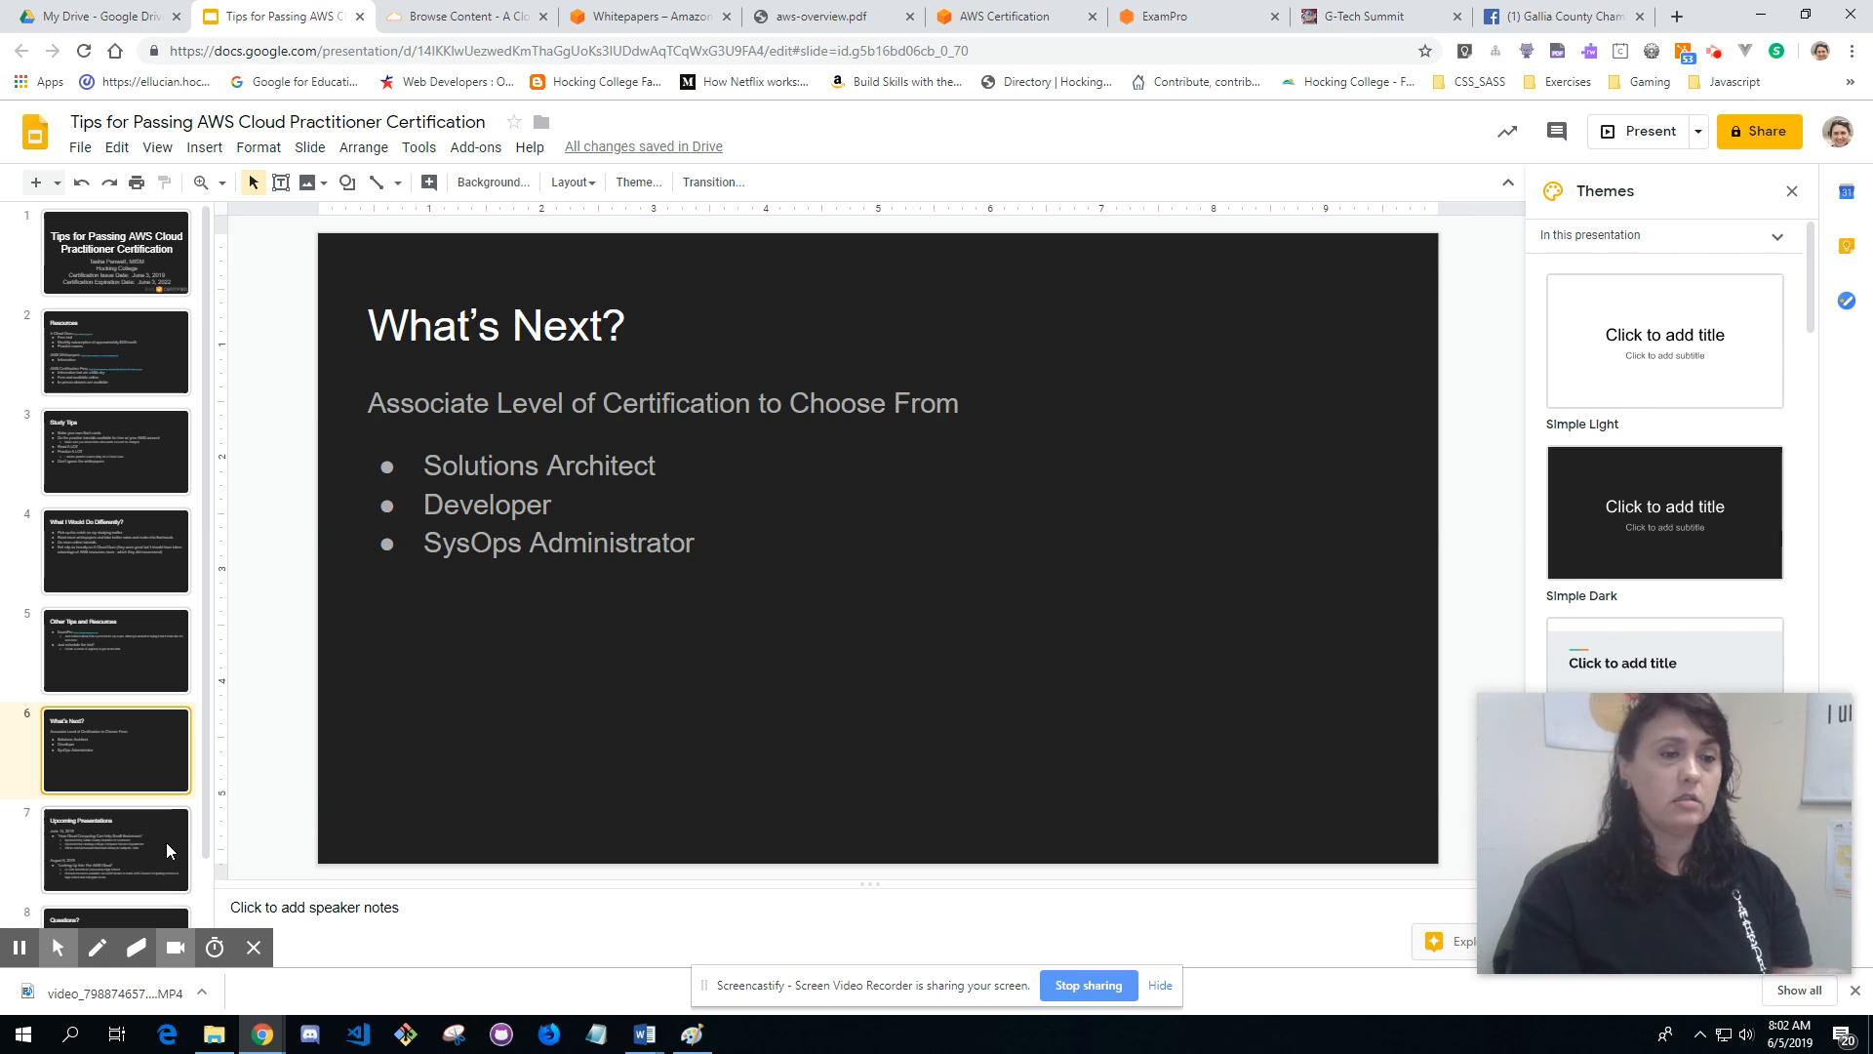
# Step: Show slide 7, Upcoming Presentations, with the June 14 and August 6 talks
pyautogui.click(116, 848)
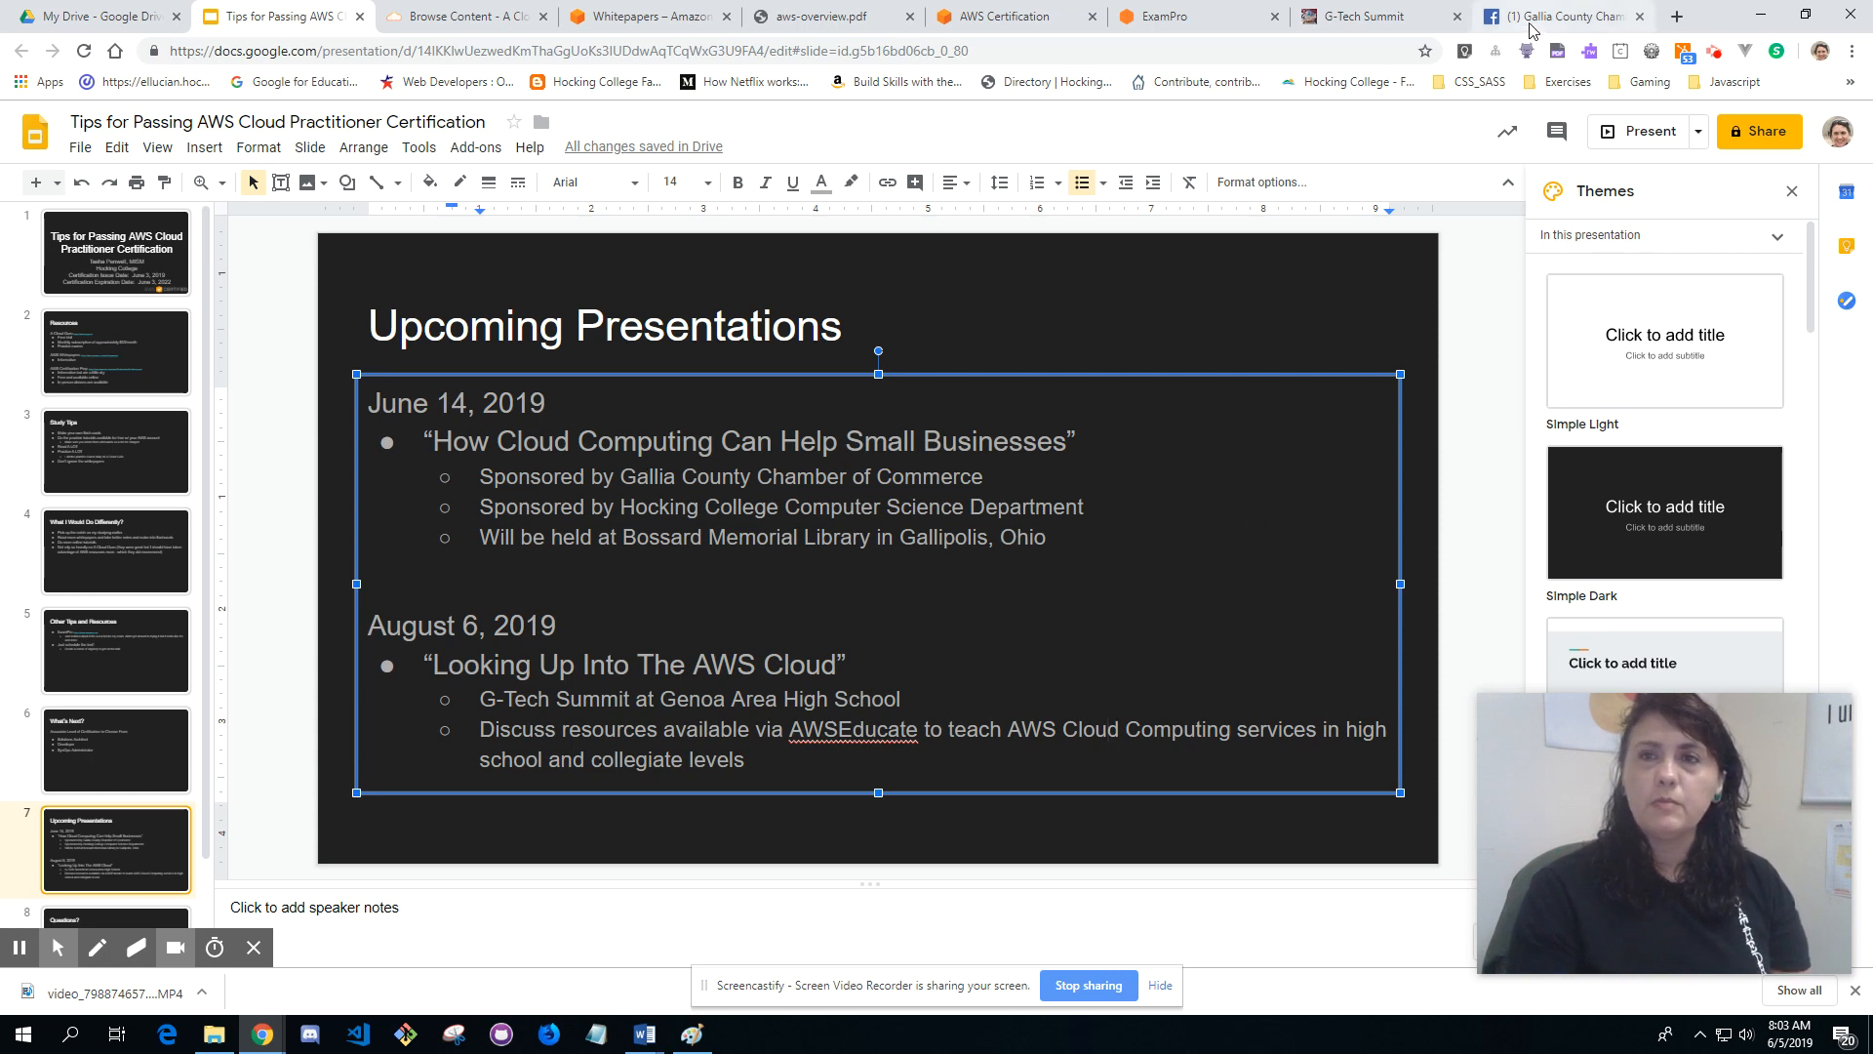
# Step: Show the Gallia County Chamber of Commerce Facebook post for the June 14 luncheon
pyautogui.click(1559, 16)
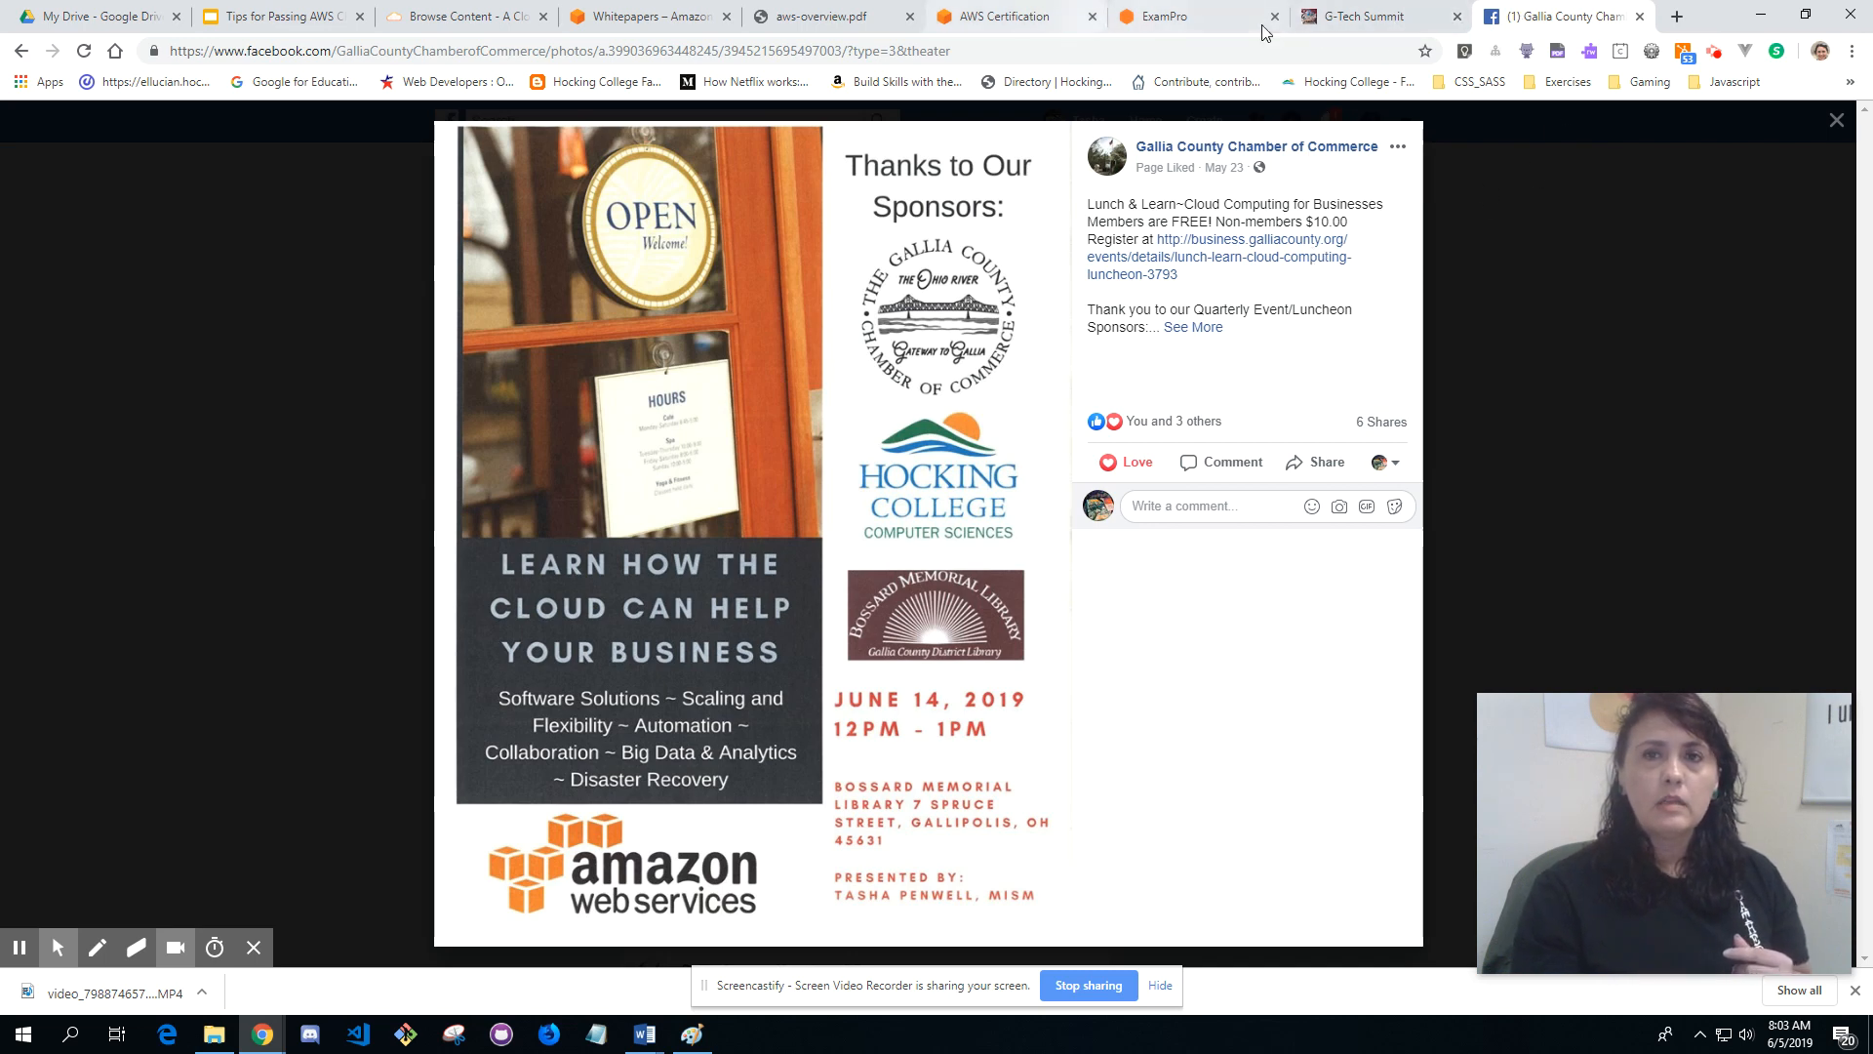
# Step: Show the G-Tech Summit site's August 6, 2019 registration and payment details
pyautogui.click(1356, 16)
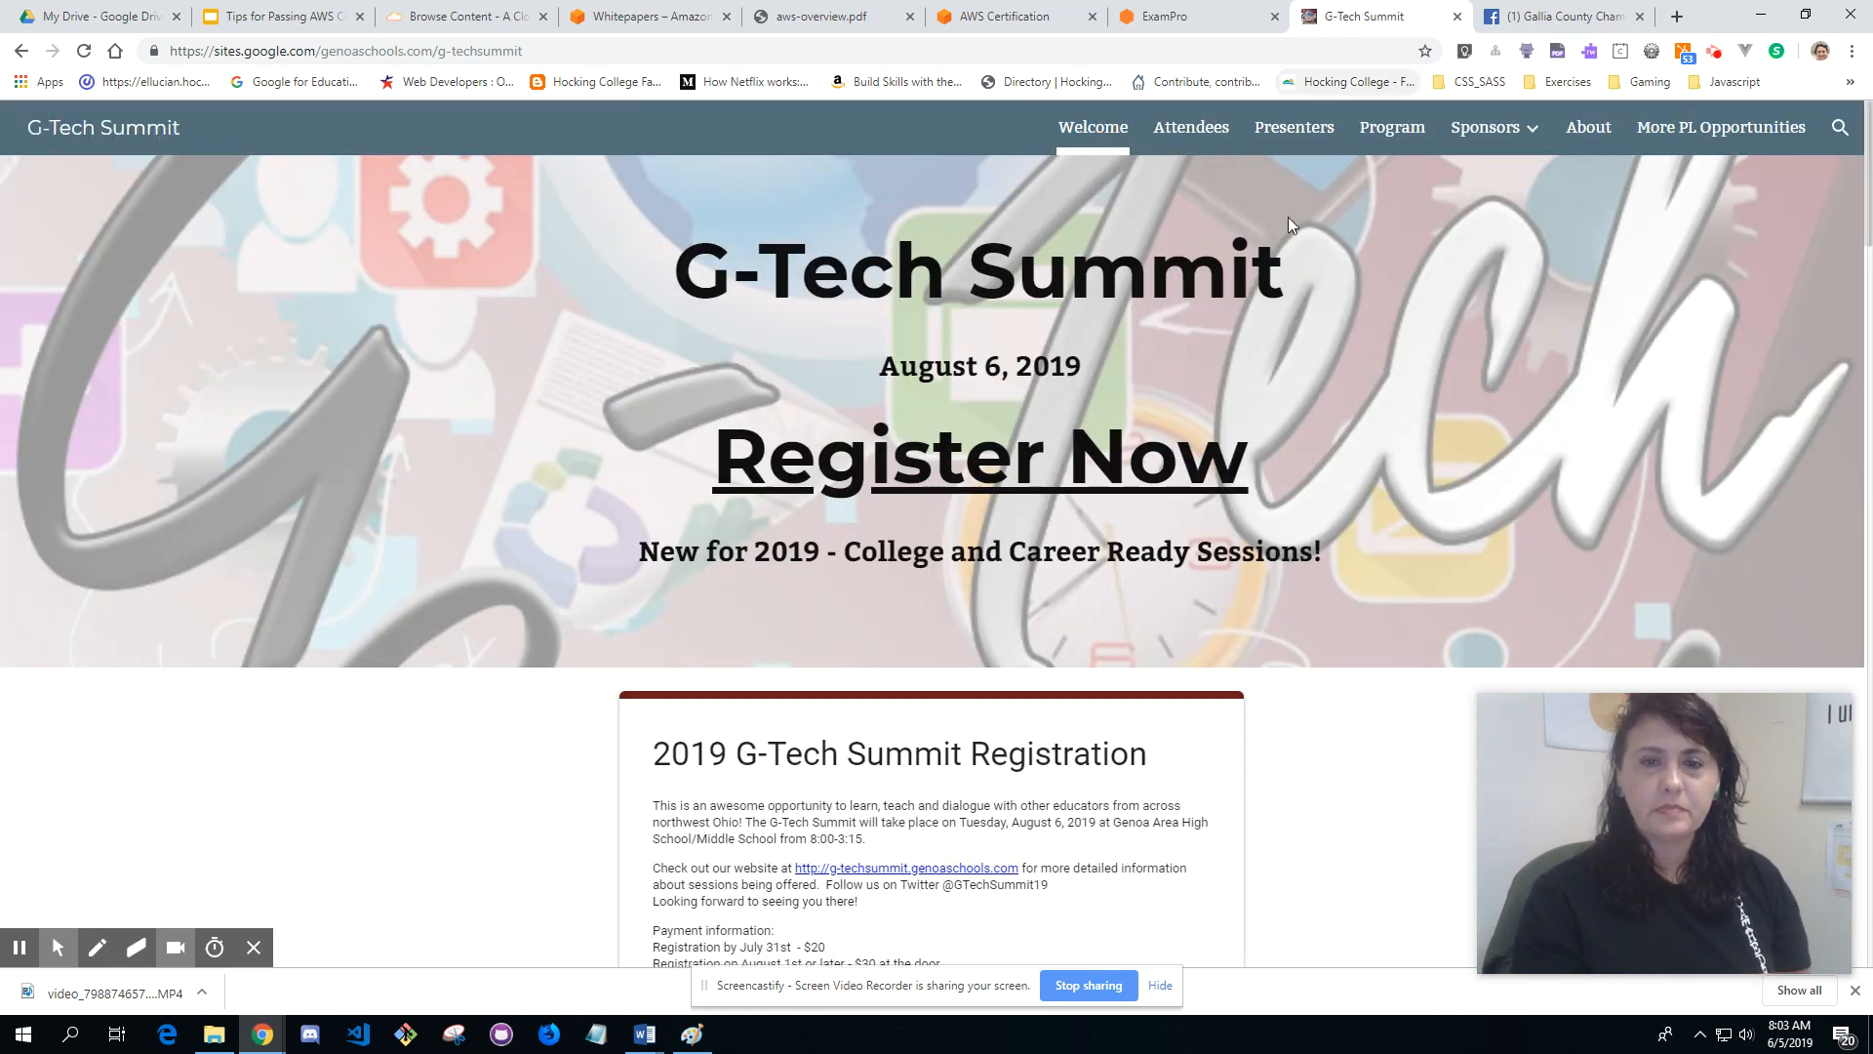
pyautogui.moveTo(1321, 350)
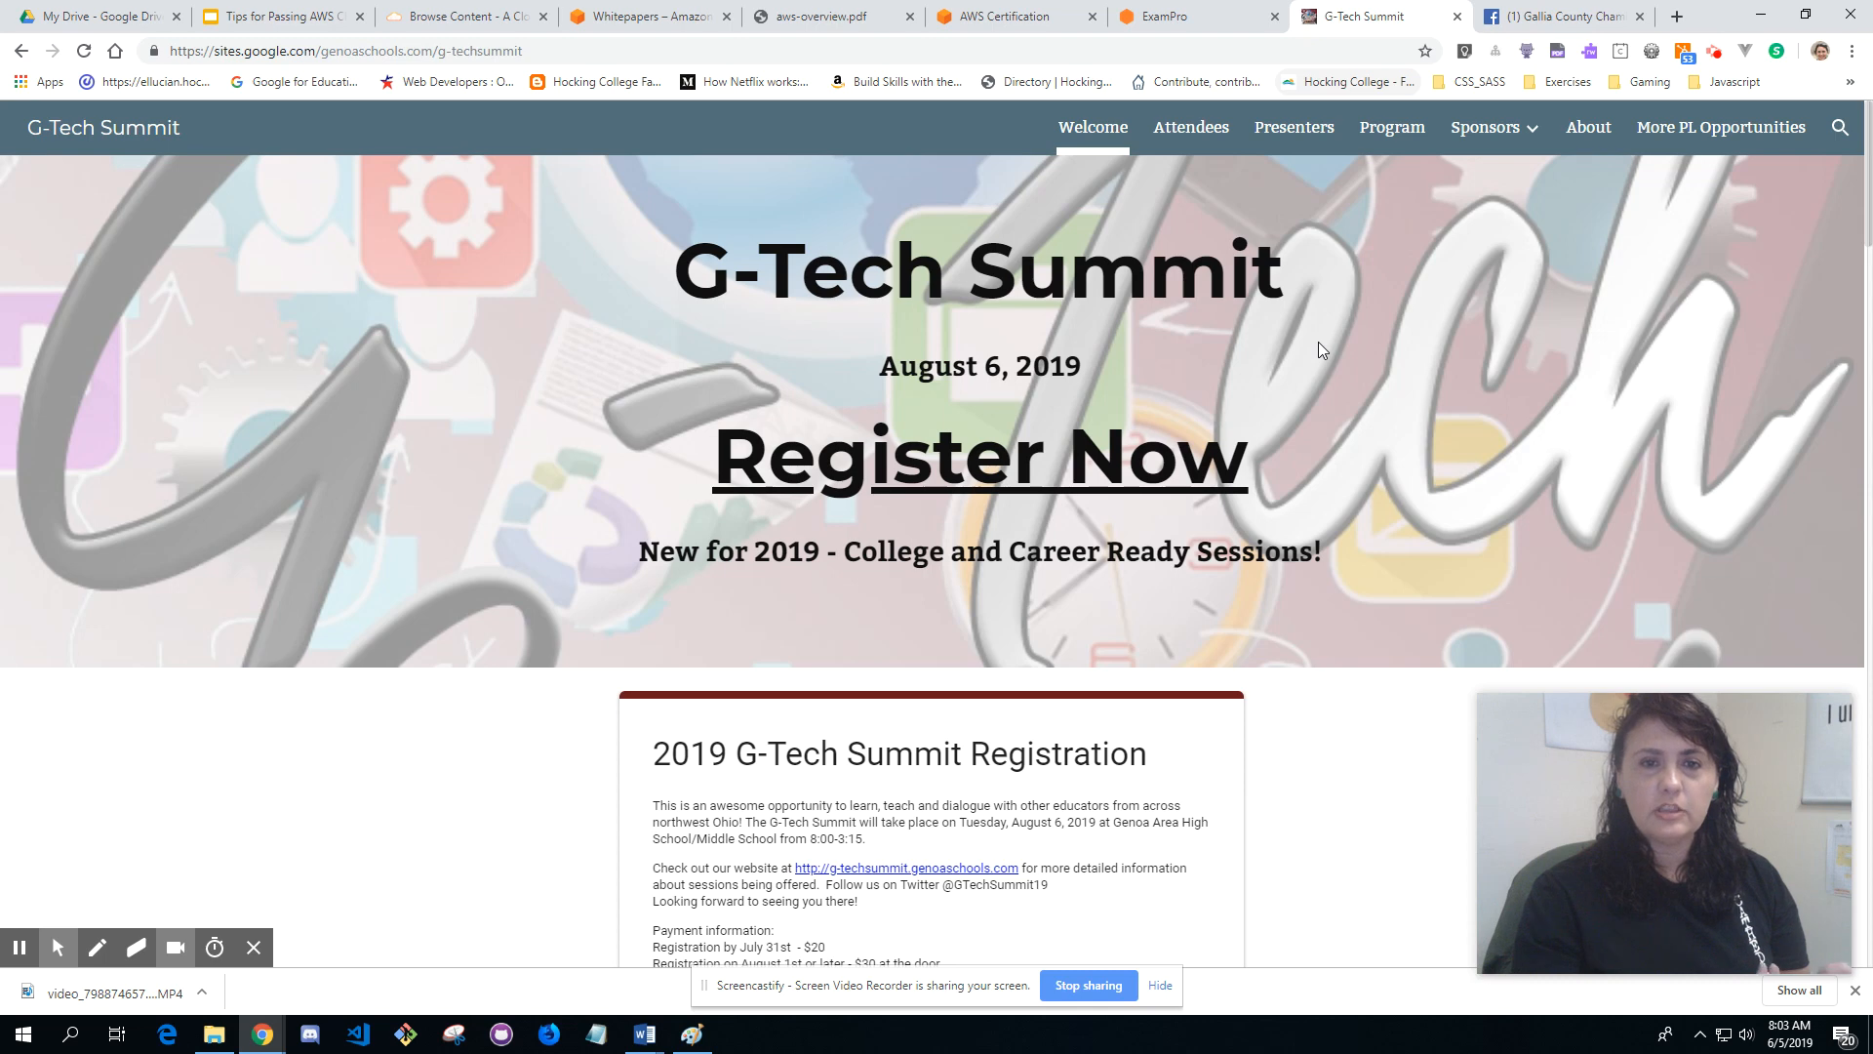
pyautogui.scroll(-3)
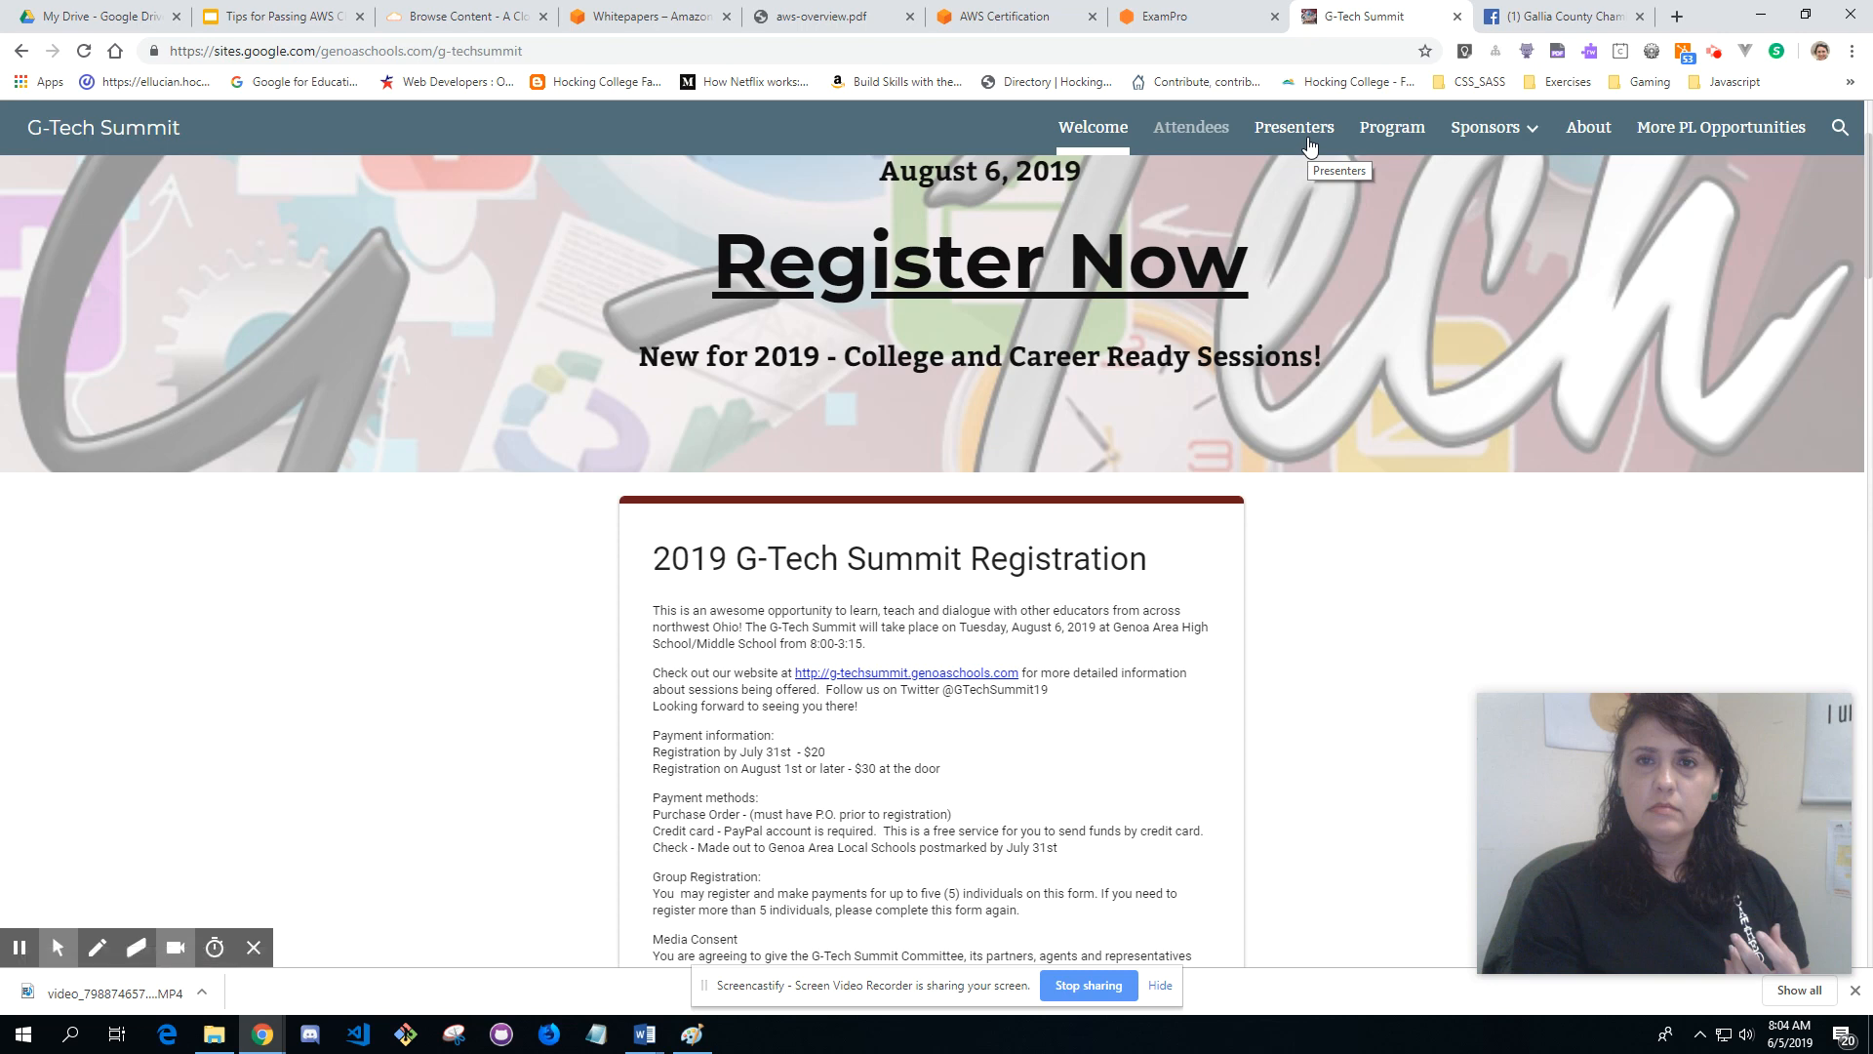
# Step: Browse the G-Tech Summit Presenters session list, then show the A Cloud Guru courses library
pyautogui.click(1294, 127)
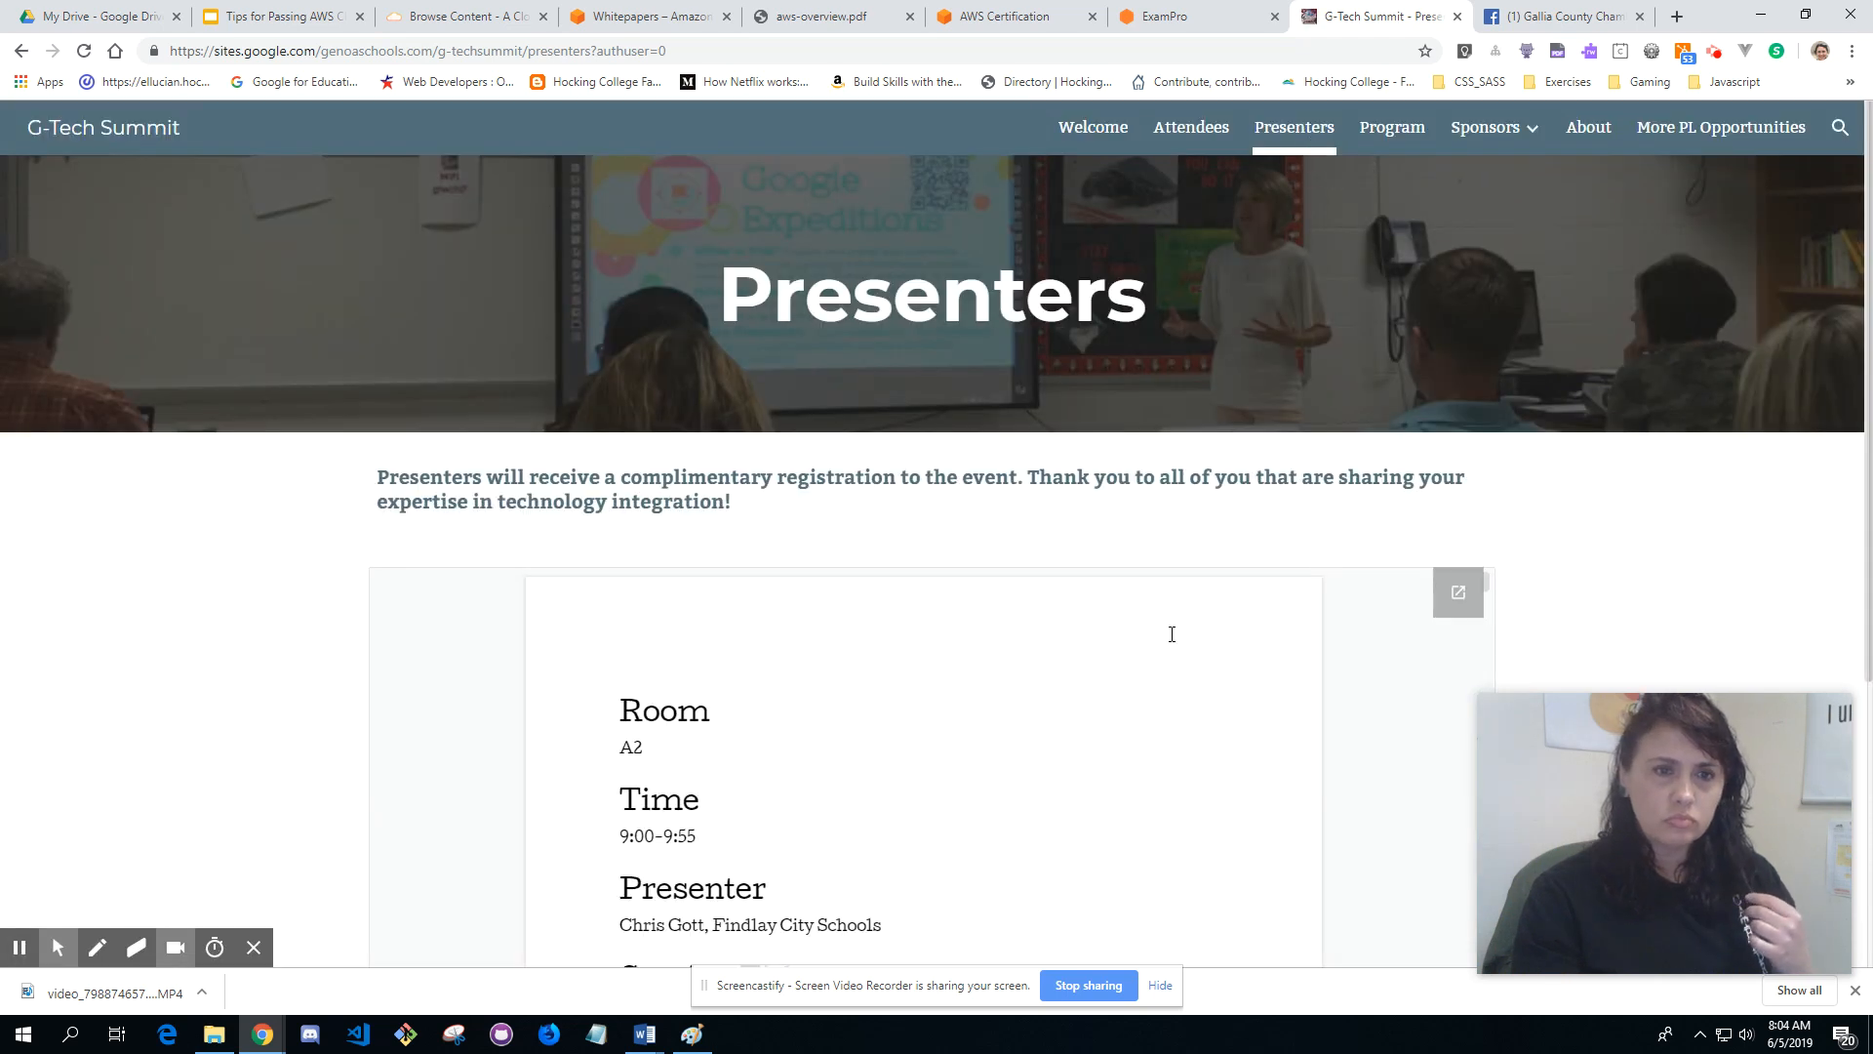
pyautogui.scroll(-3)
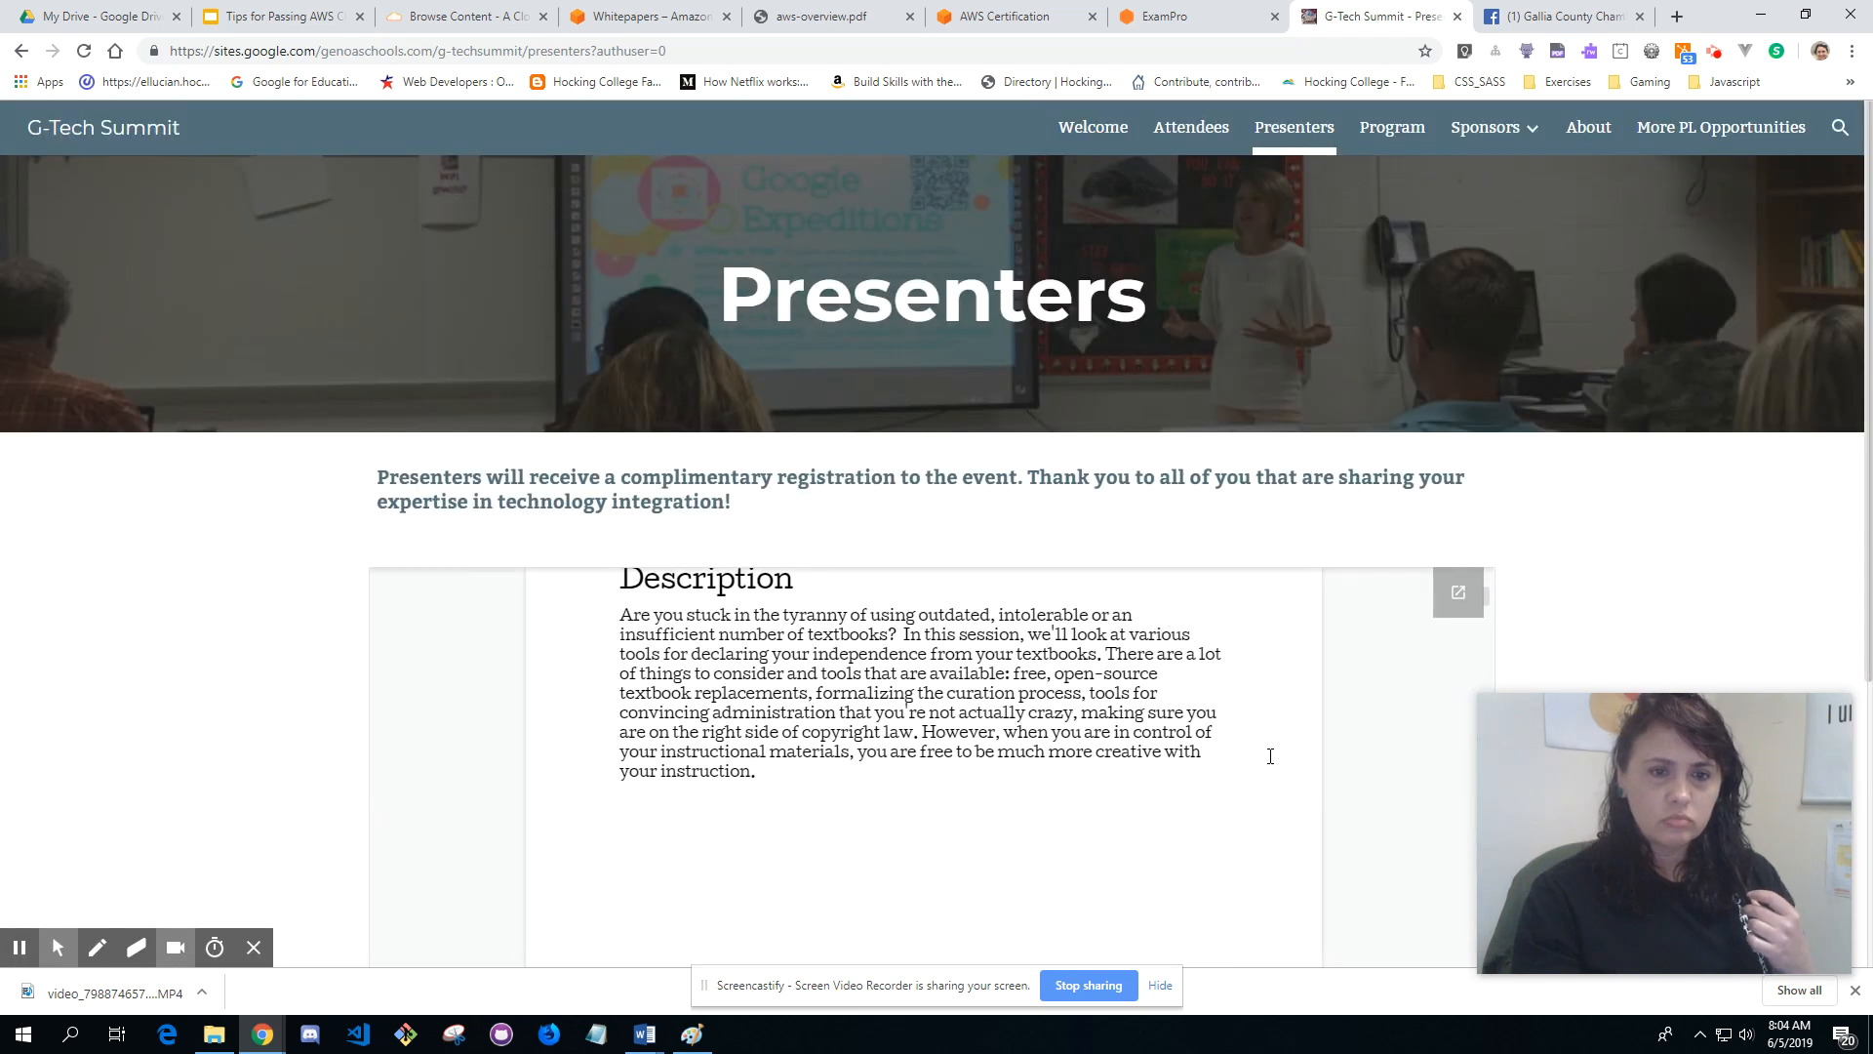
pyautogui.moveTo(1292, 713)
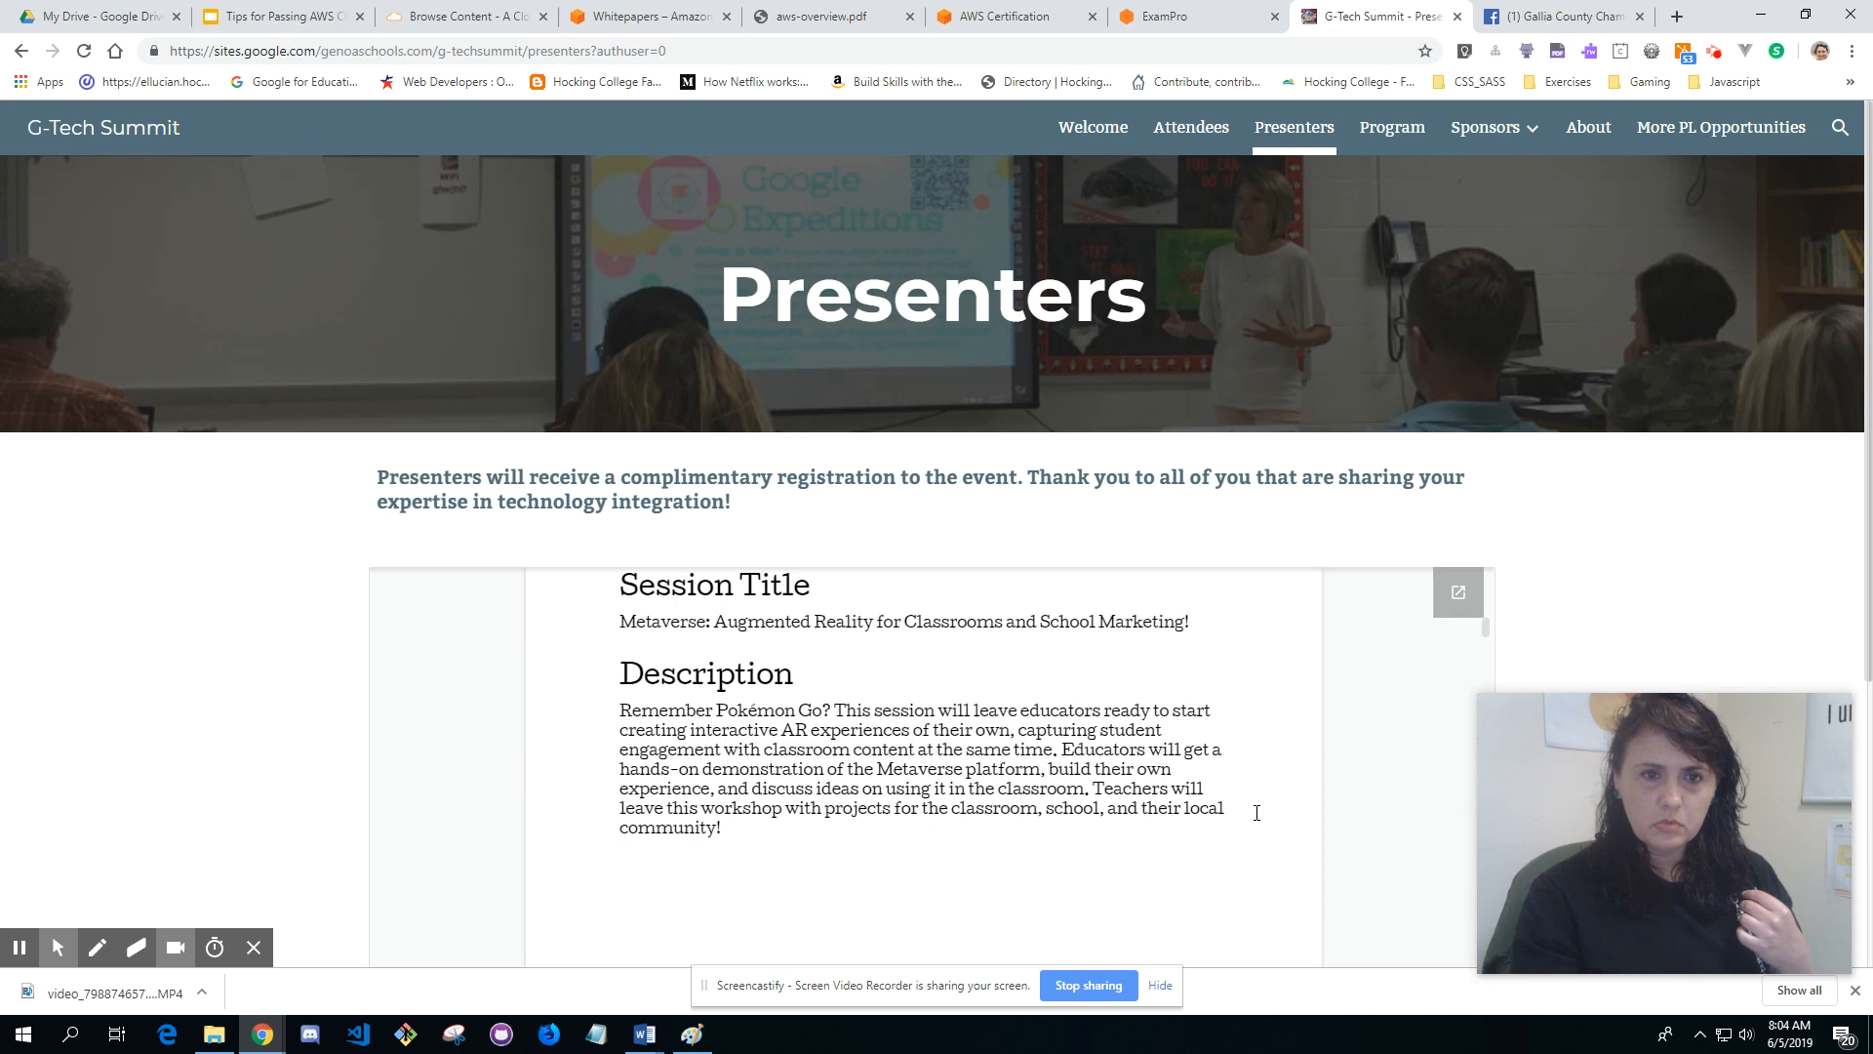
pyautogui.scroll(-3)
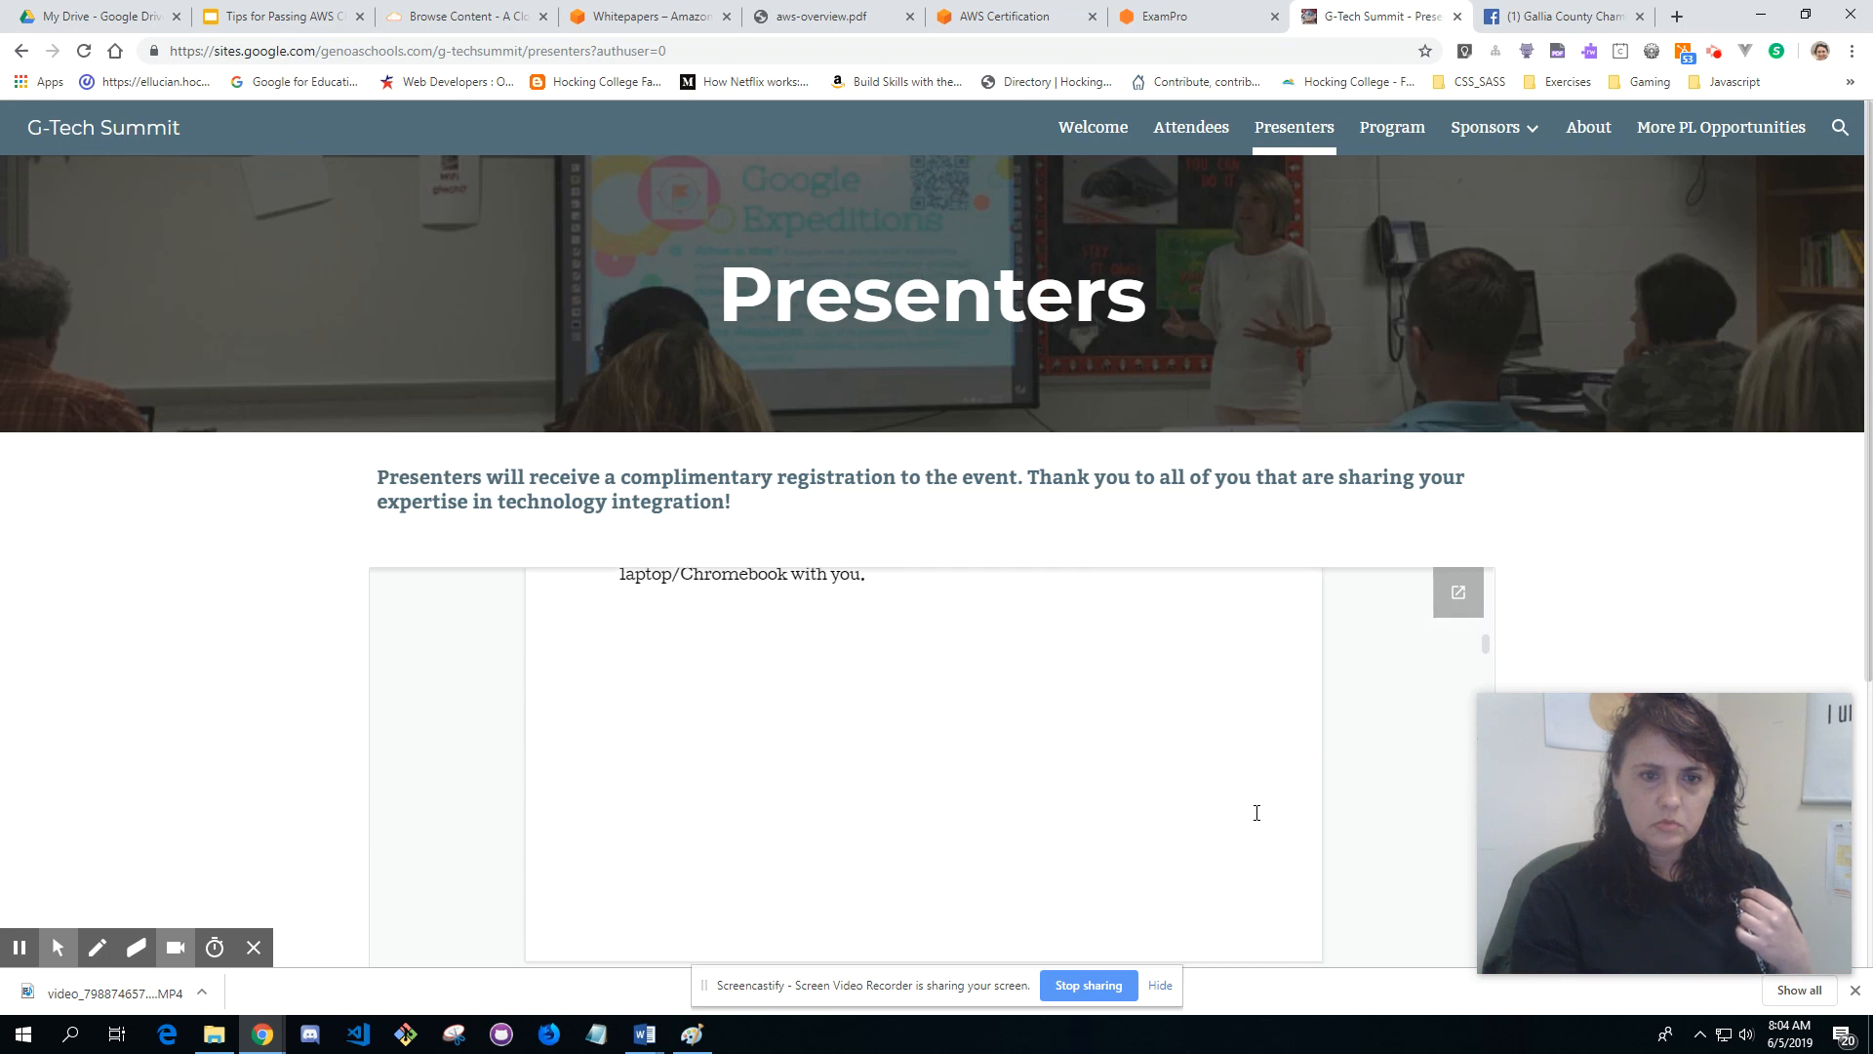
pyautogui.scroll(-3)
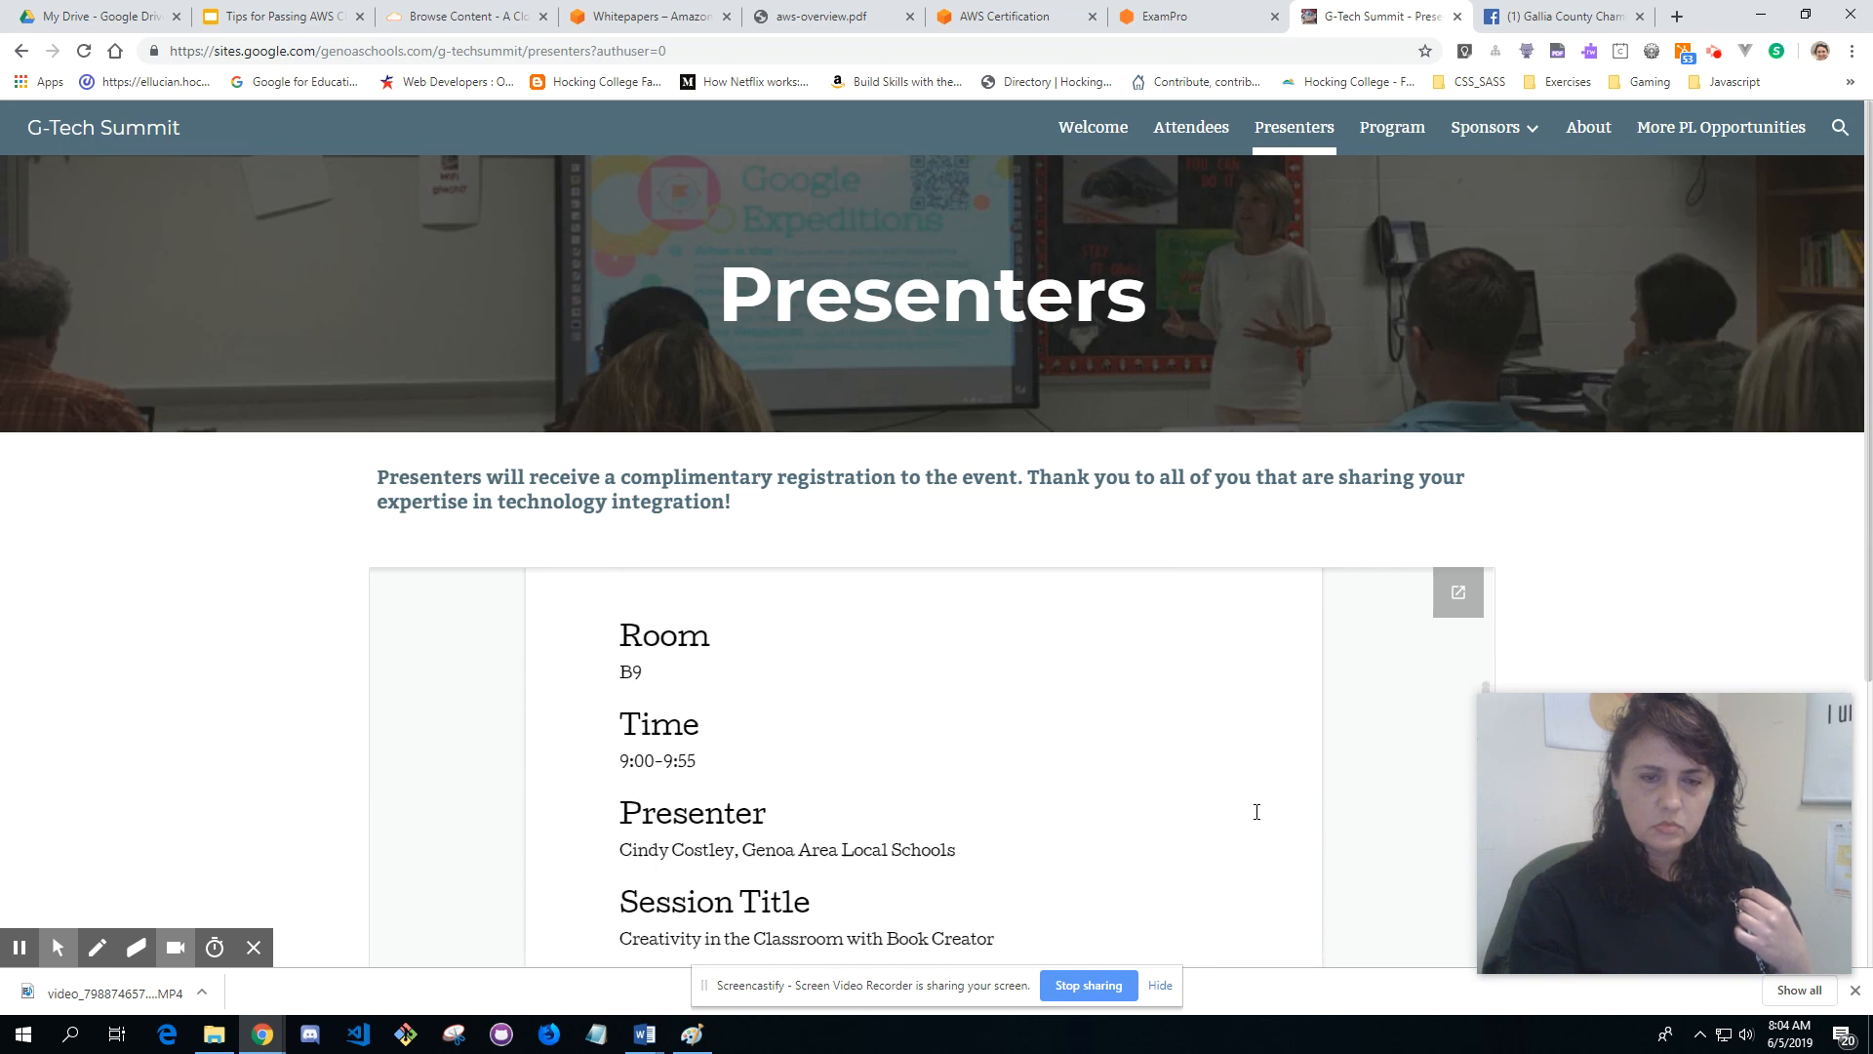
pyautogui.scroll(-3)
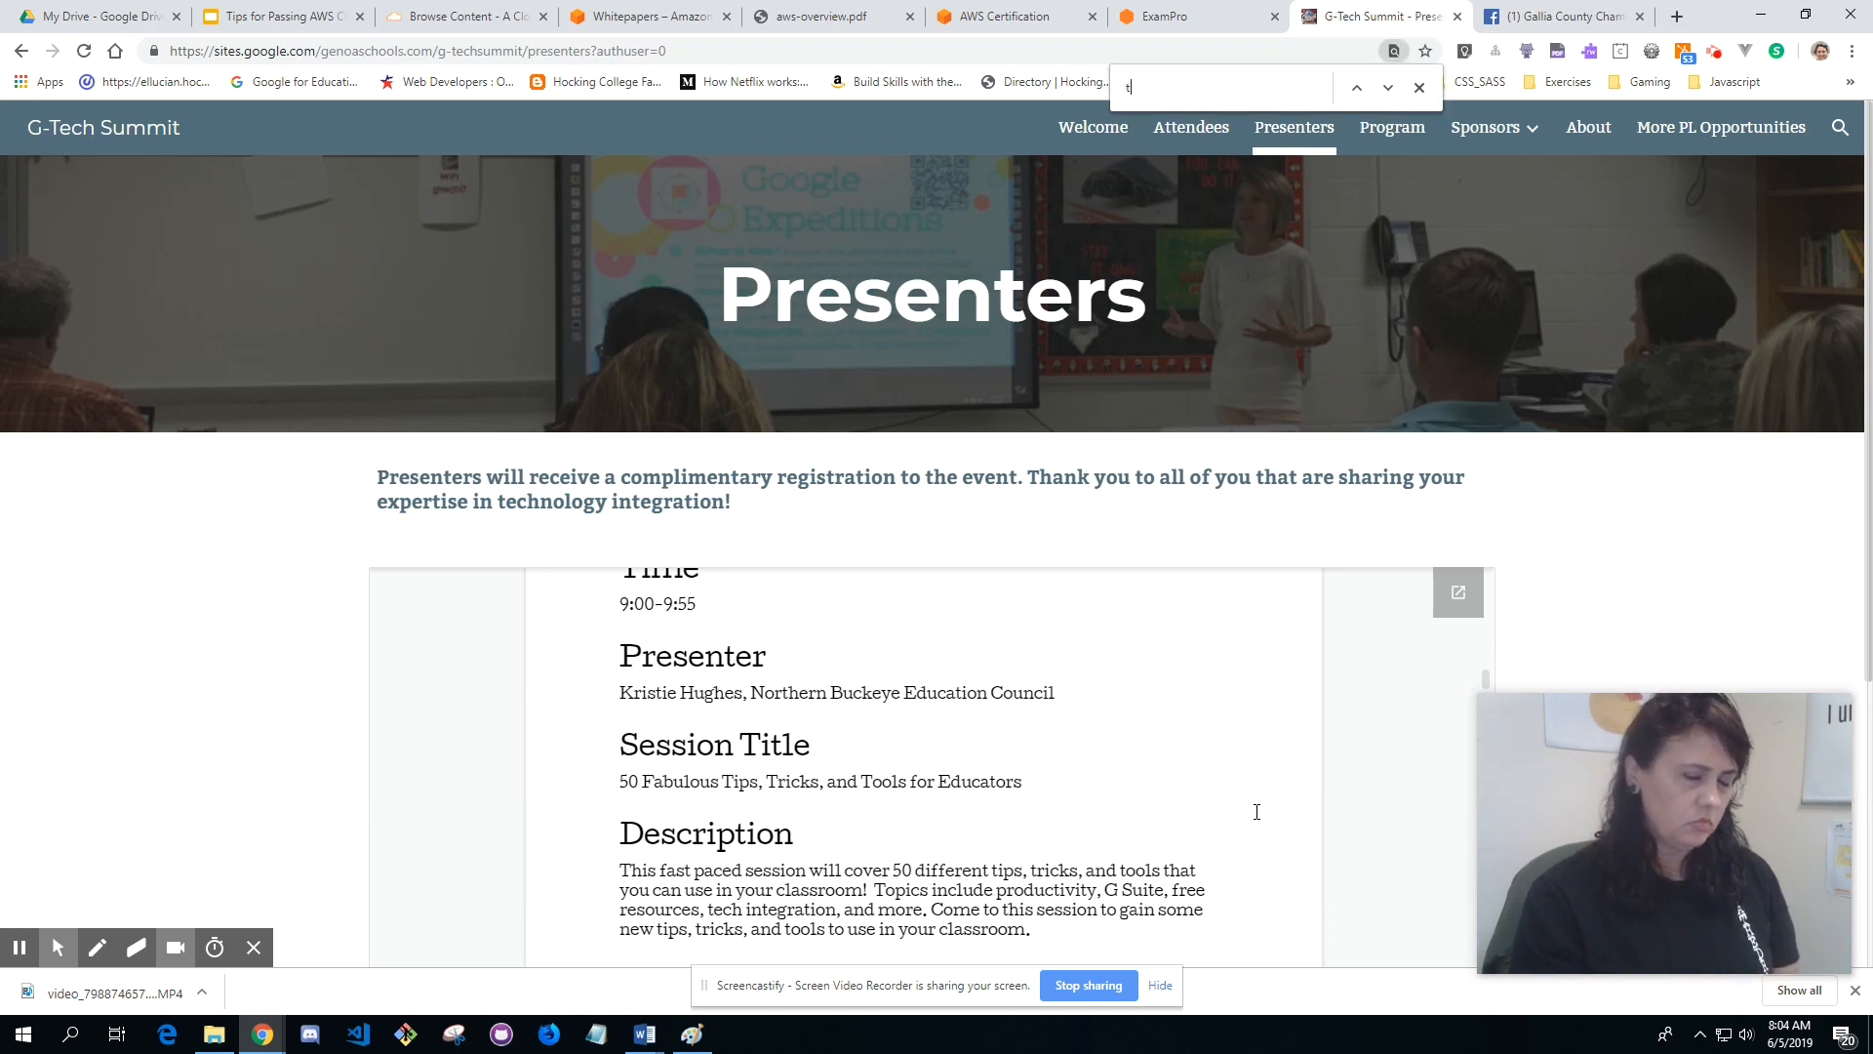
pyautogui.click(1419, 87)
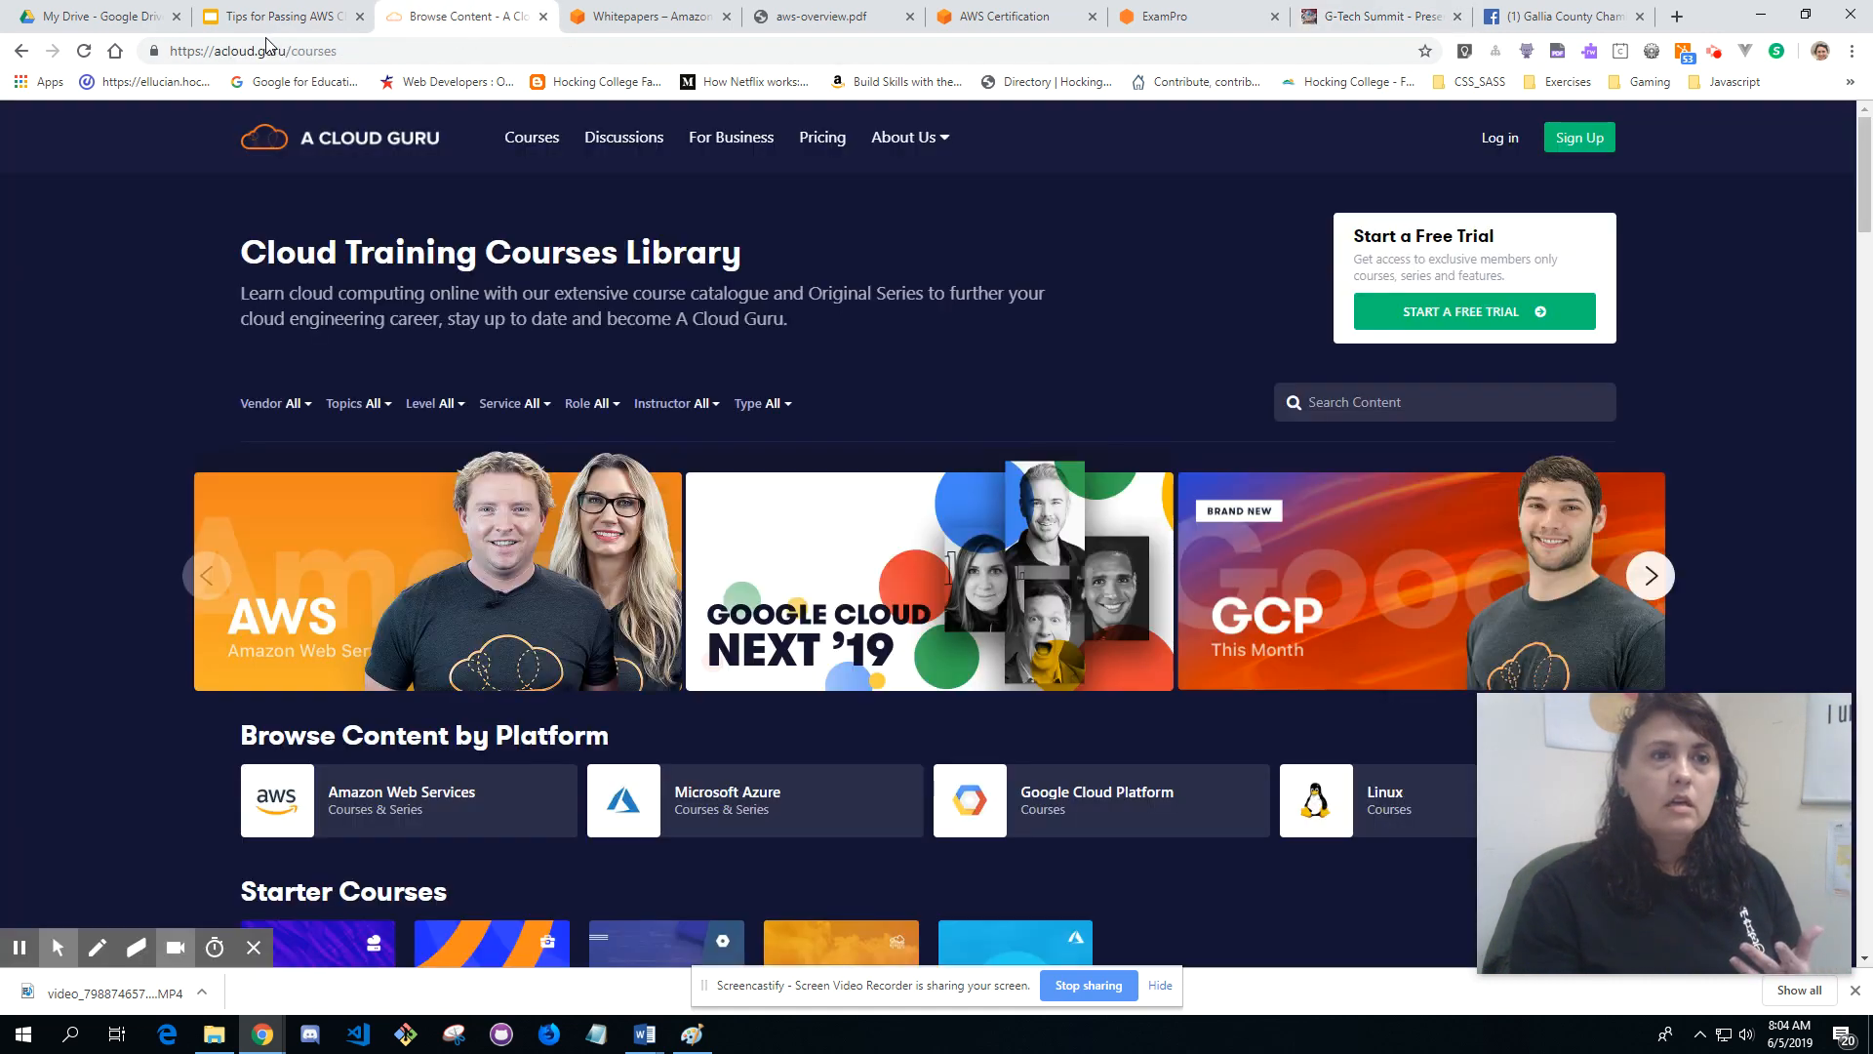
# Step: Return to the deck and show slide 8, Questions?, with the contact details
pyautogui.click(281, 16)
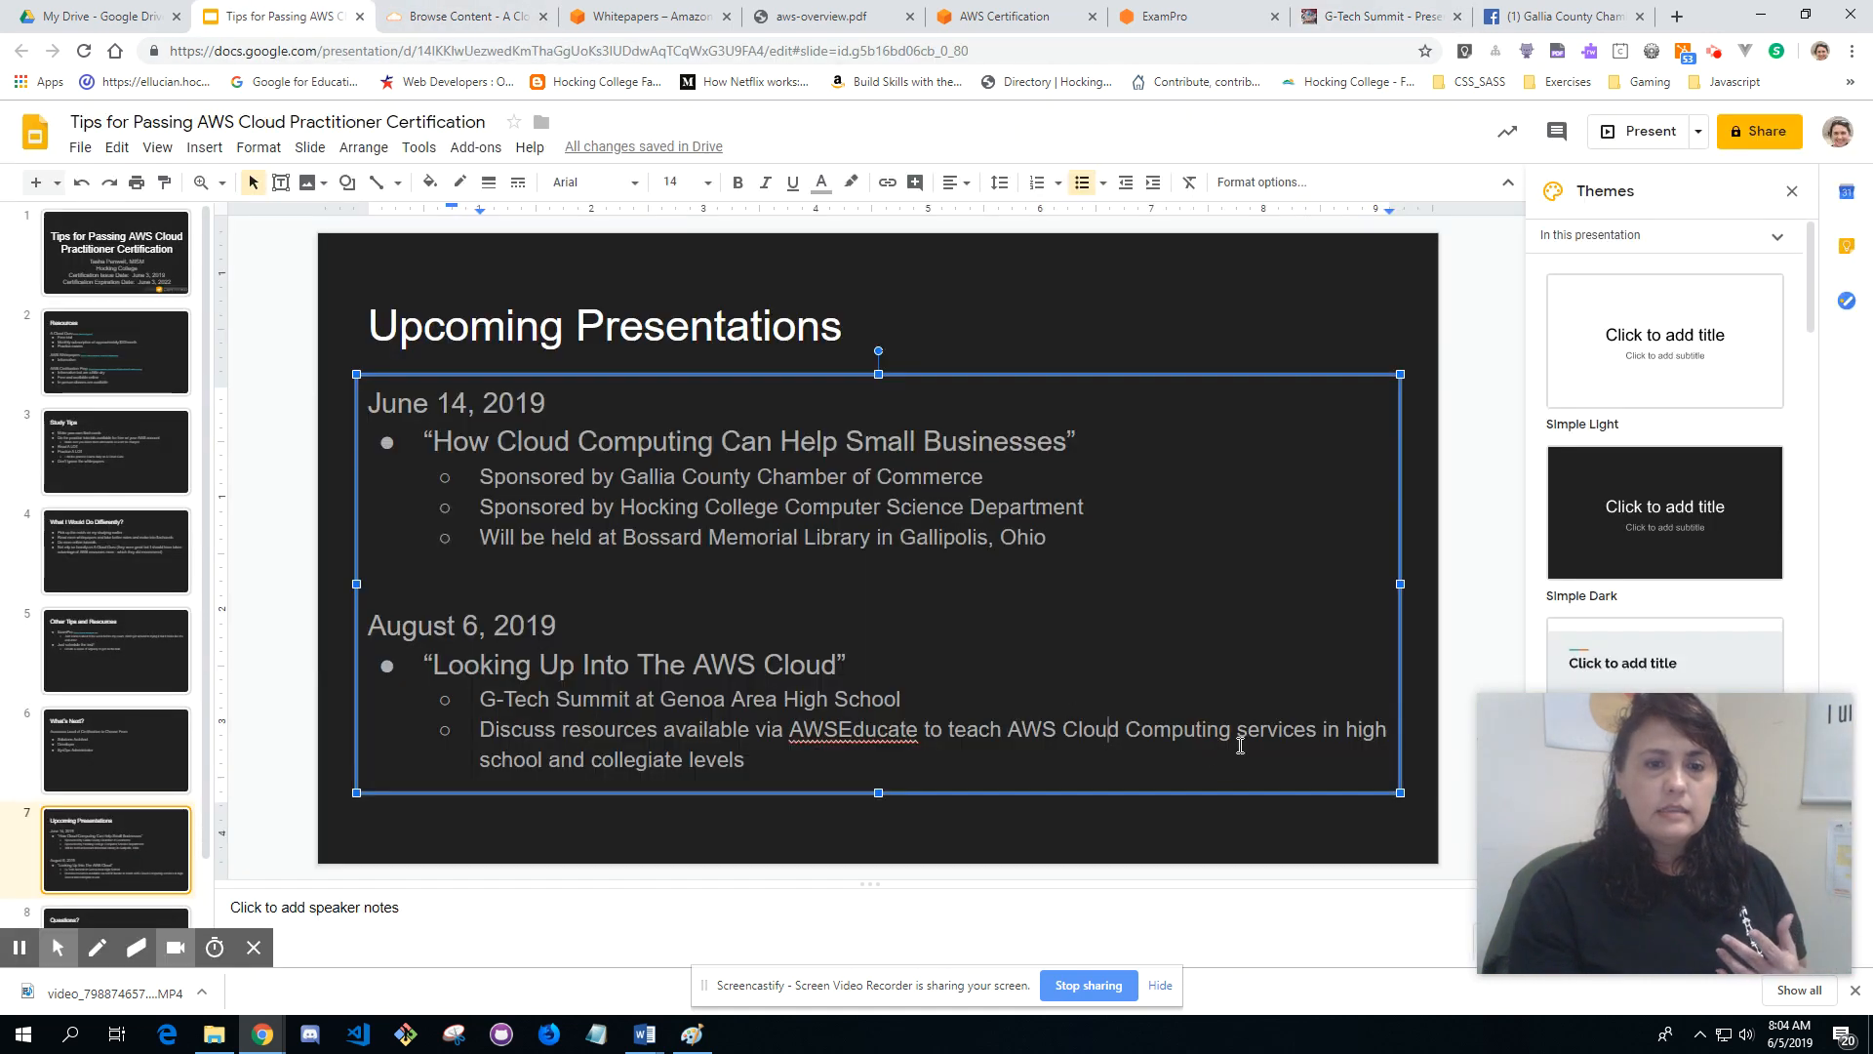
pyautogui.scroll(-3)
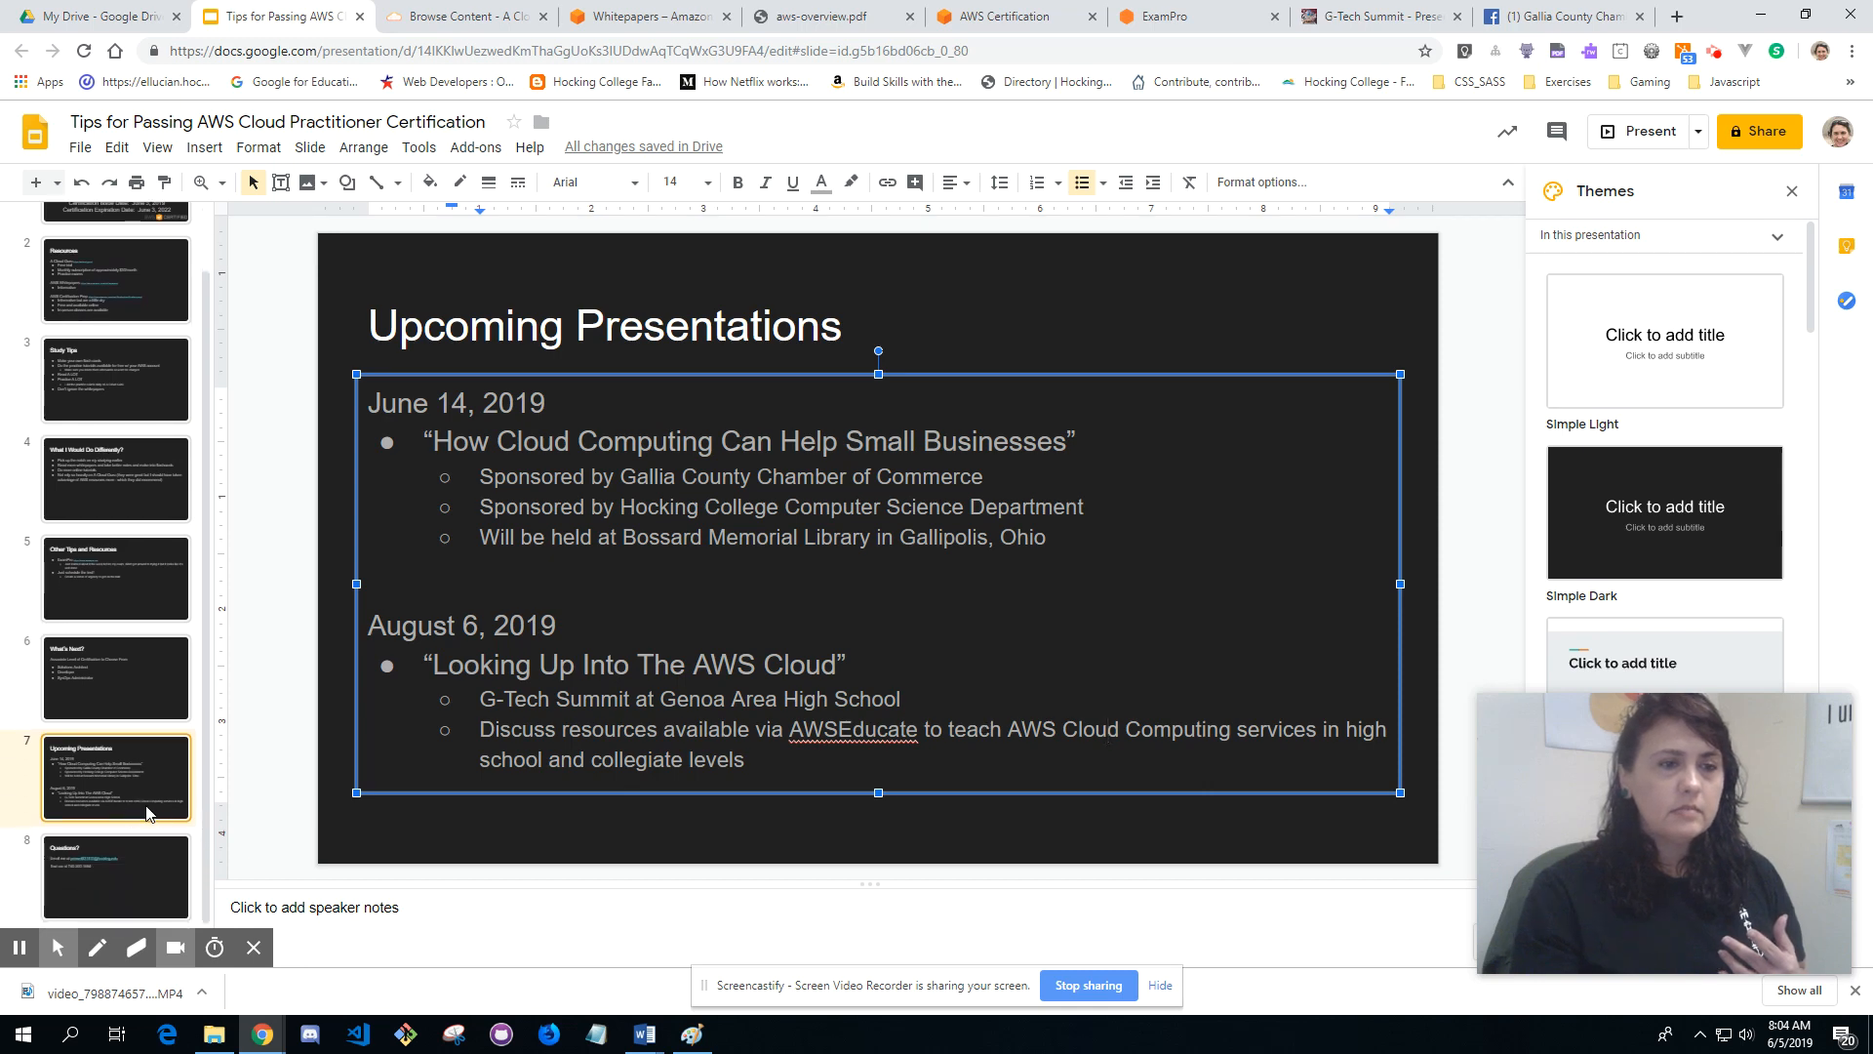
pyautogui.click(116, 876)
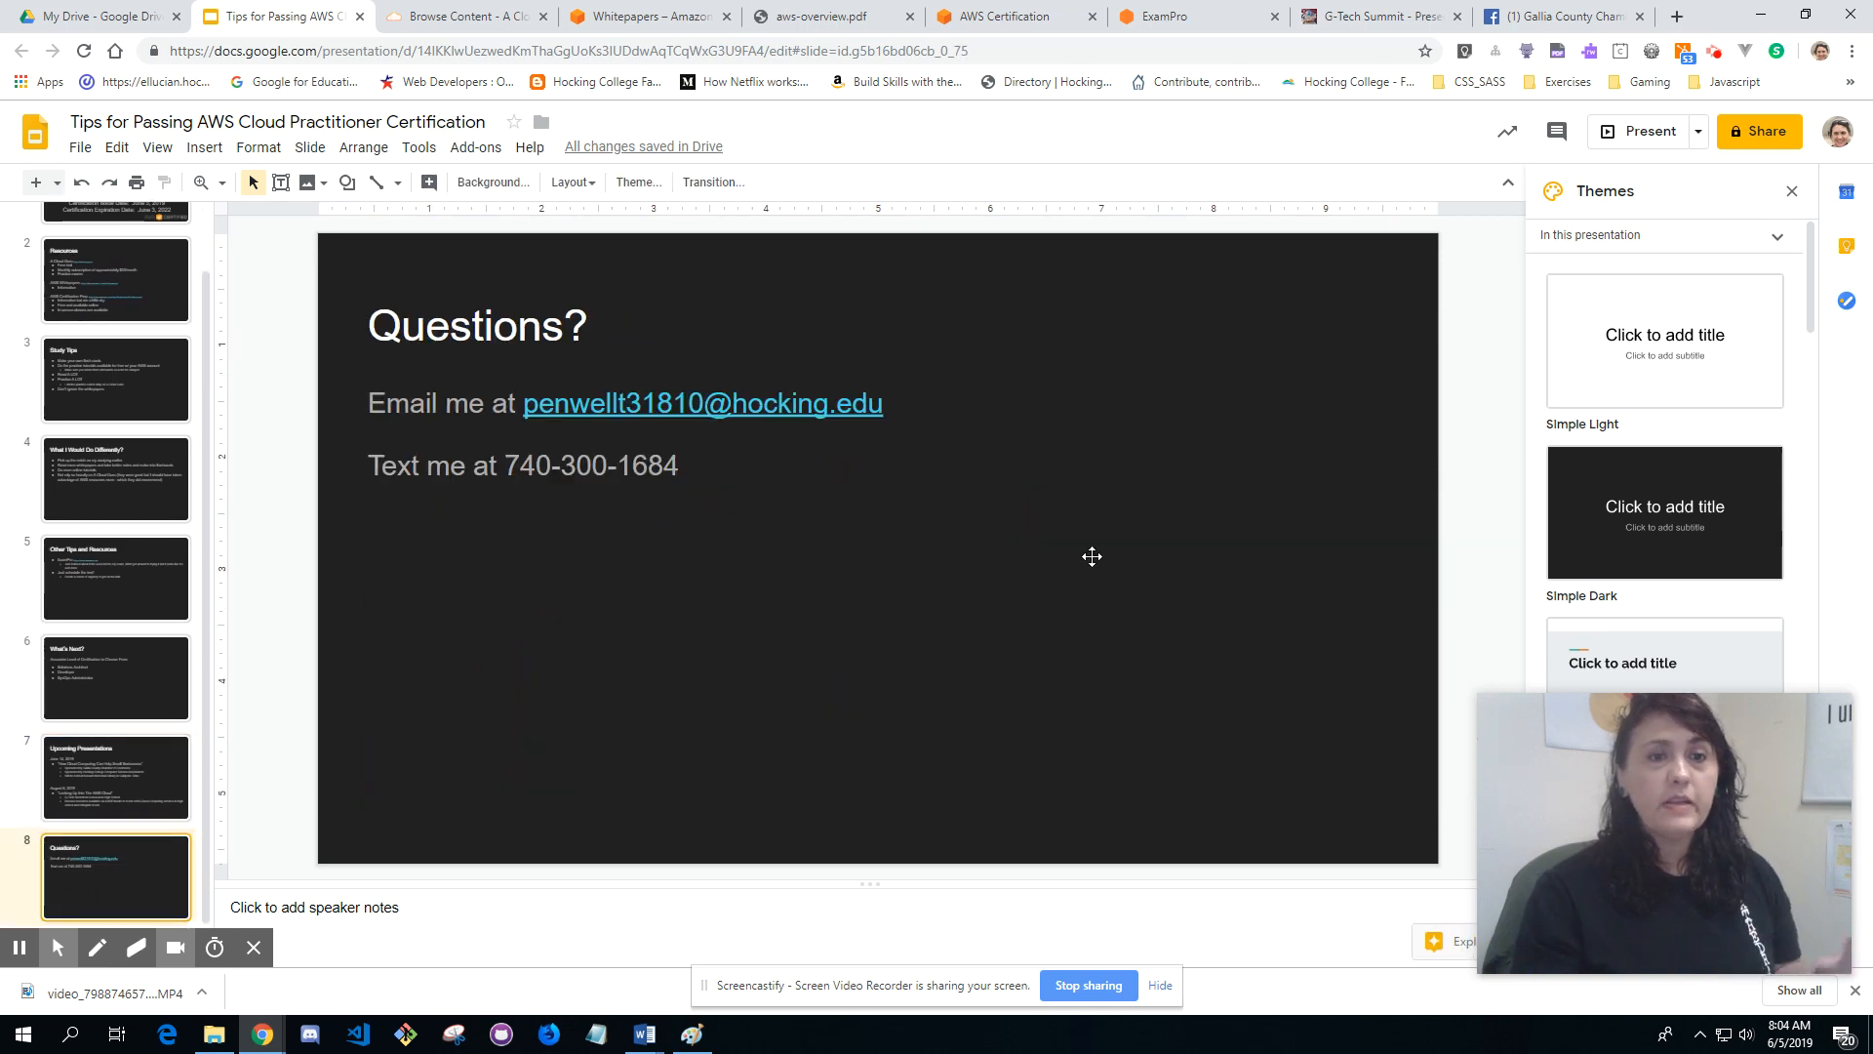